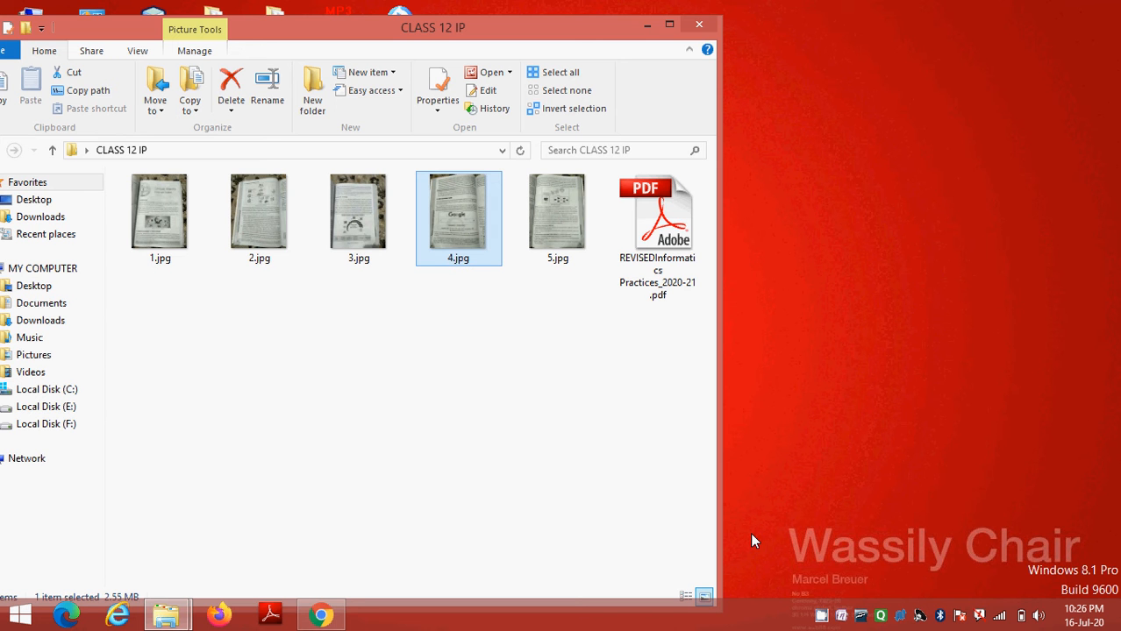
{"action": "mouse_move", "coordinate": [751, 538]}
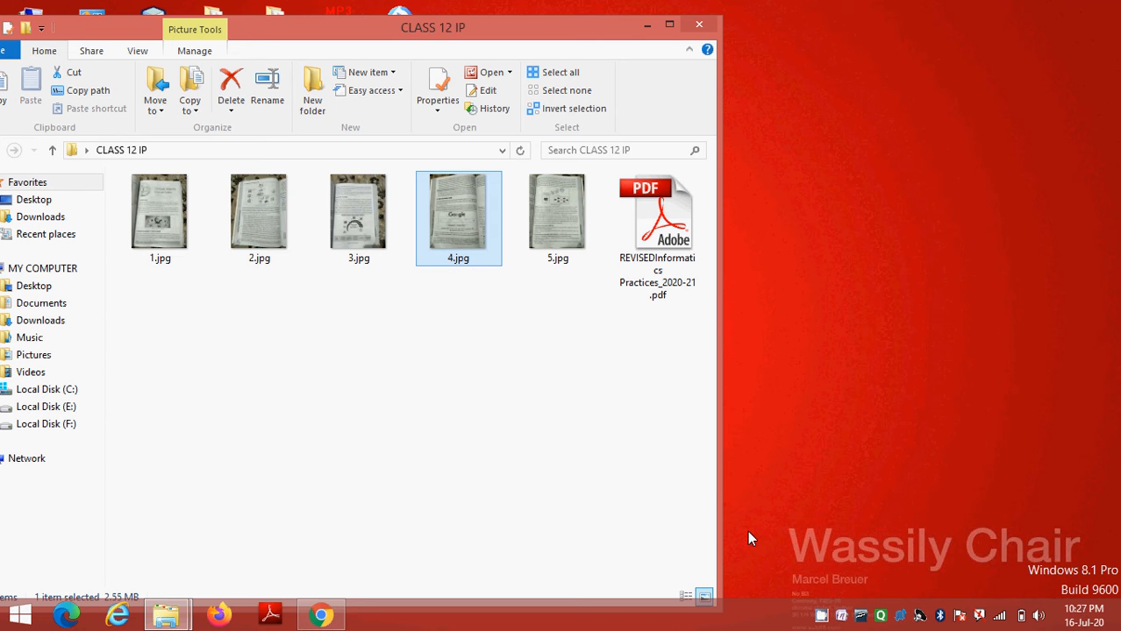
{"action": "mouse_move", "coordinate": [579, 400]}
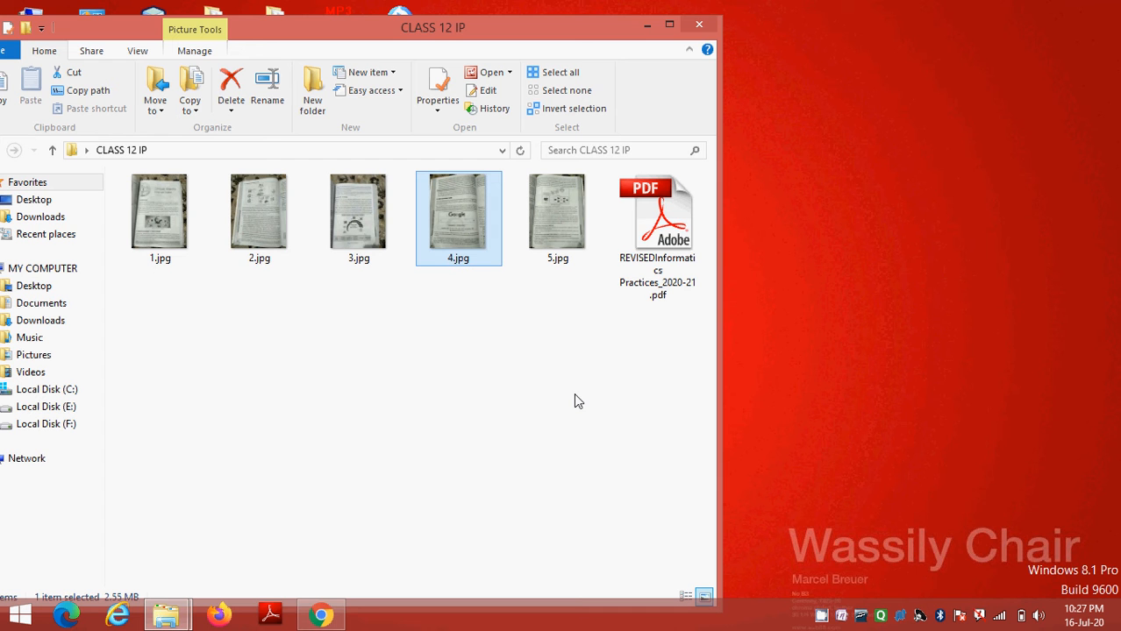
{"action": "mouse_move", "coordinate": [579, 393]}
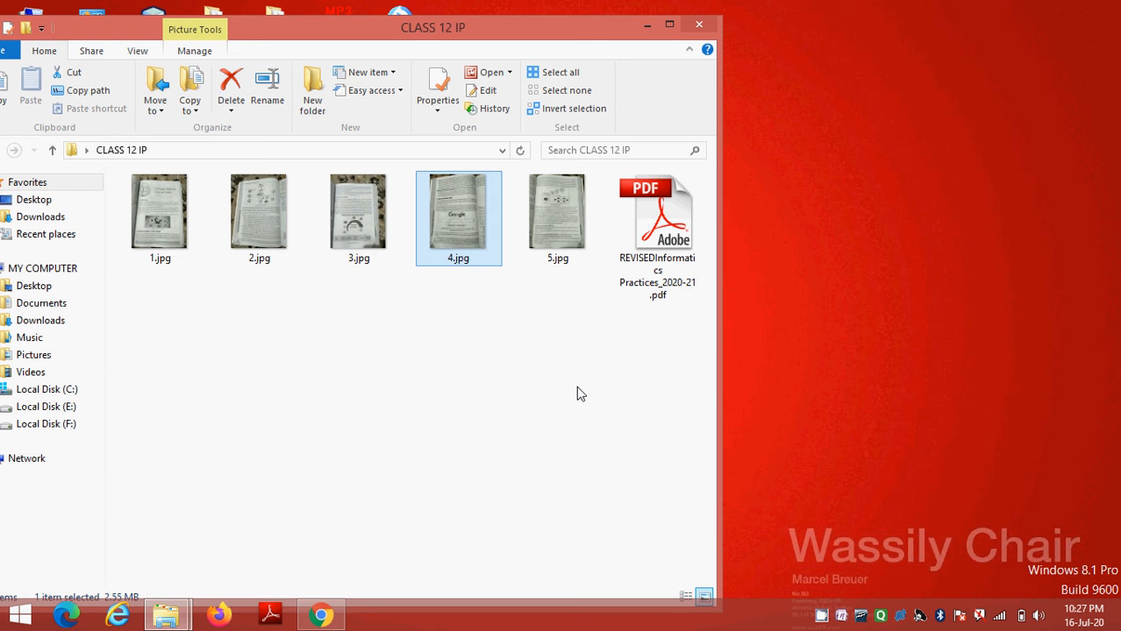
{"action": "mouse_move", "coordinate": [596, 379]}
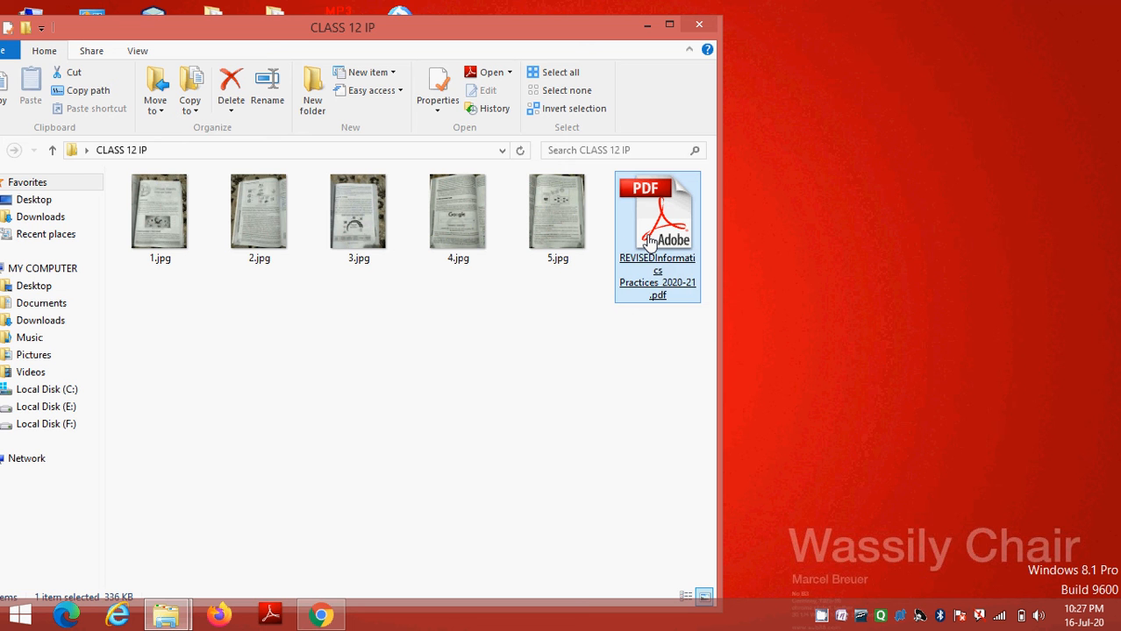
Open the Revised Informatics Practices 2020-21 syllabus PDF and scroll to page 2's practical list
{"action": "double_click", "coordinate": [655, 213]}
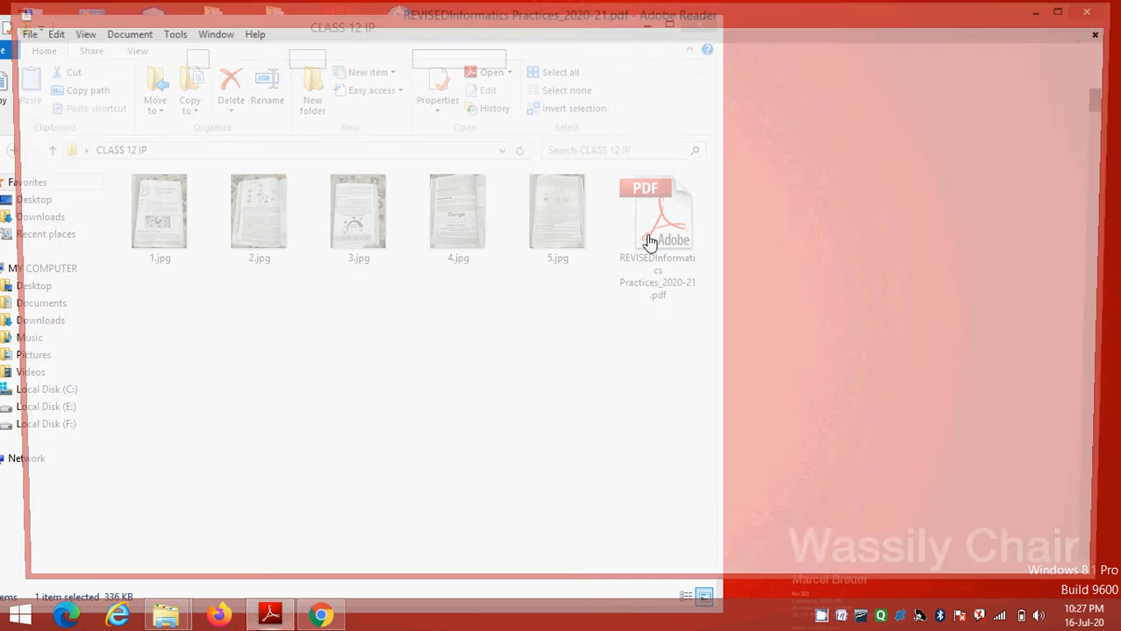
{"action": "double_click", "coordinate": [655, 214]}
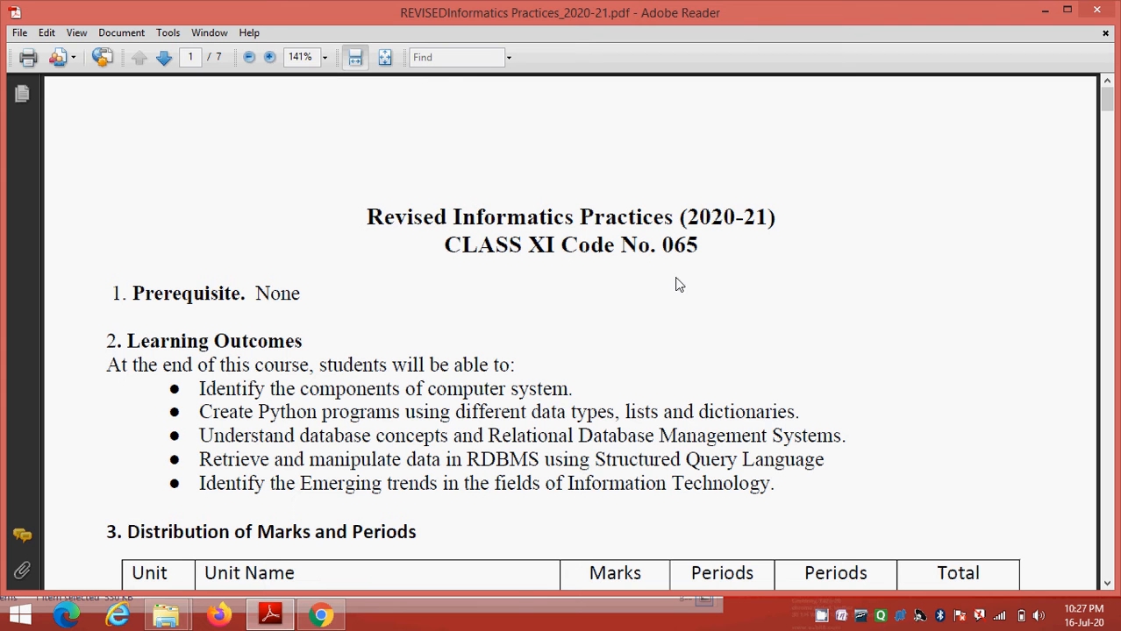
{"action": "mouse_move", "coordinate": [624, 238]}
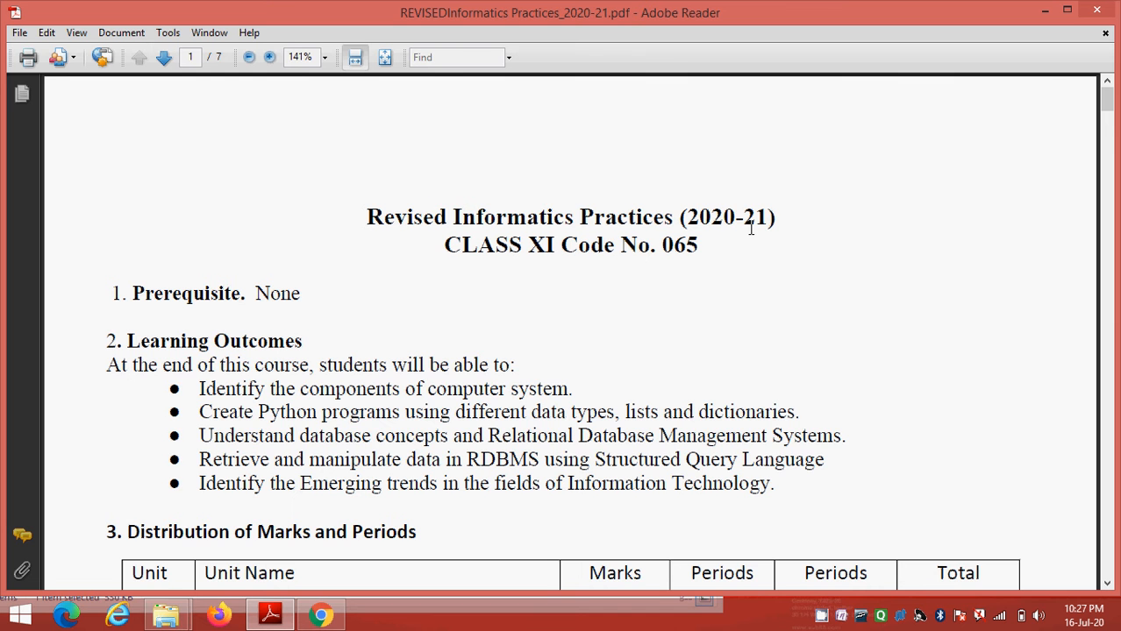
{"action": "scroll", "scroll_direction": "down", "scroll_amount": 3}
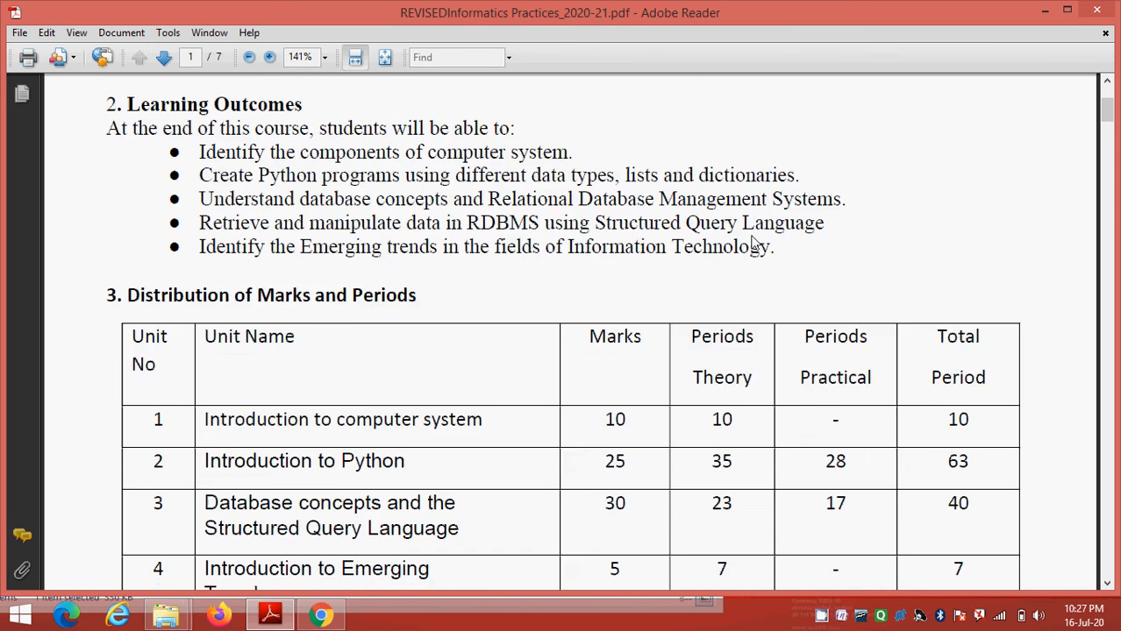
{"action": "scroll", "scroll_direction": "down", "scroll_amount": 3}
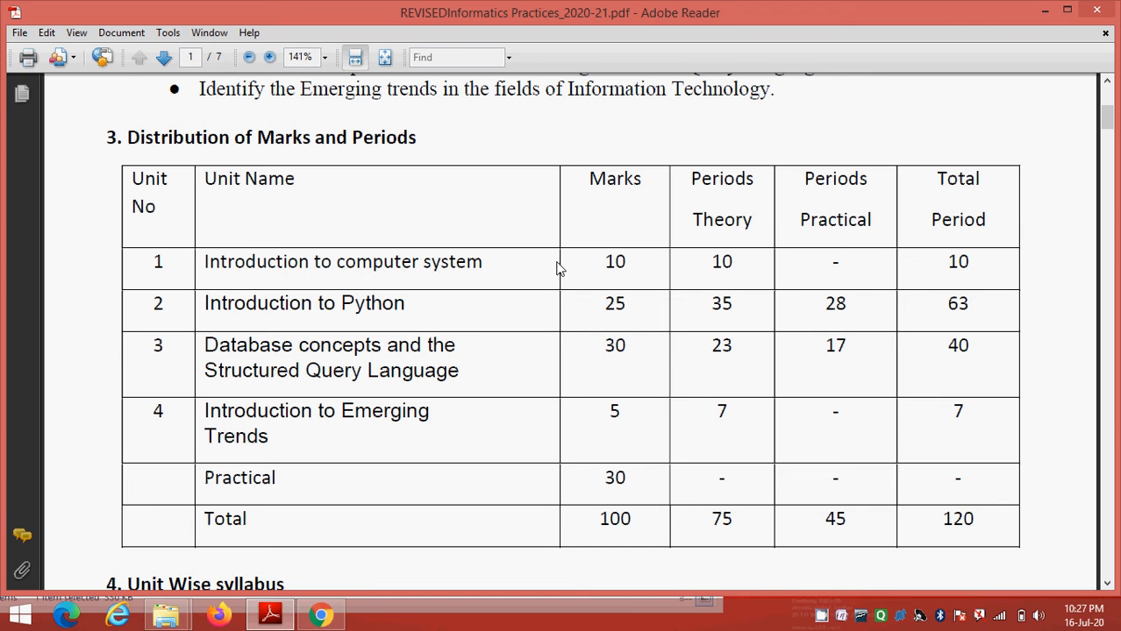
{"action": "mouse_move", "coordinate": [333, 156]}
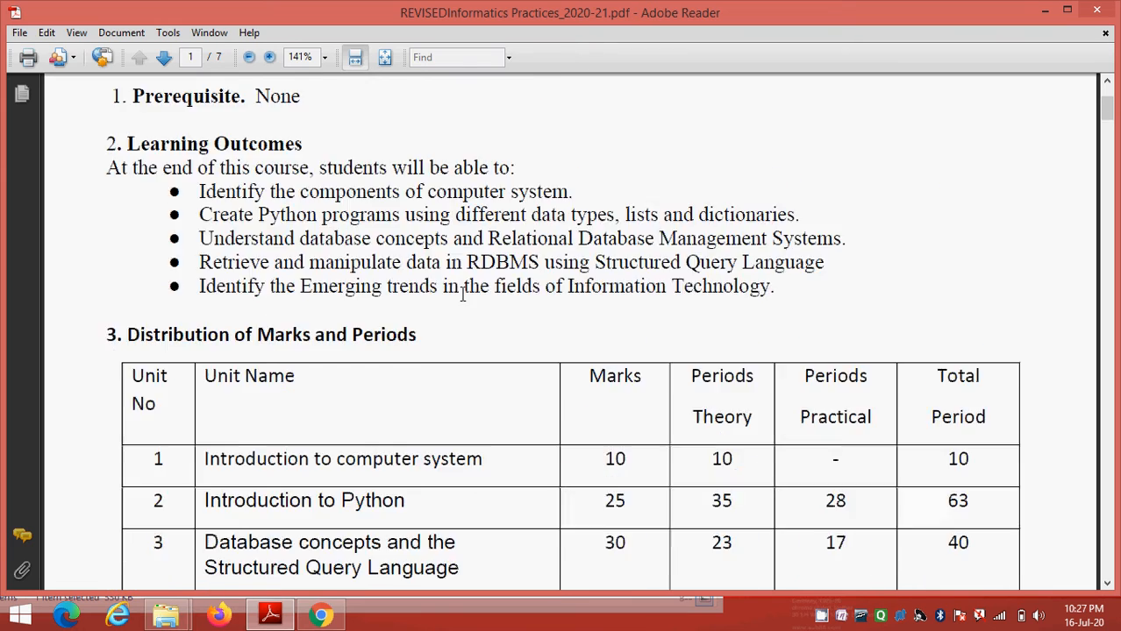
{"action": "scroll", "scroll_direction": "down", "scroll_amount": 3}
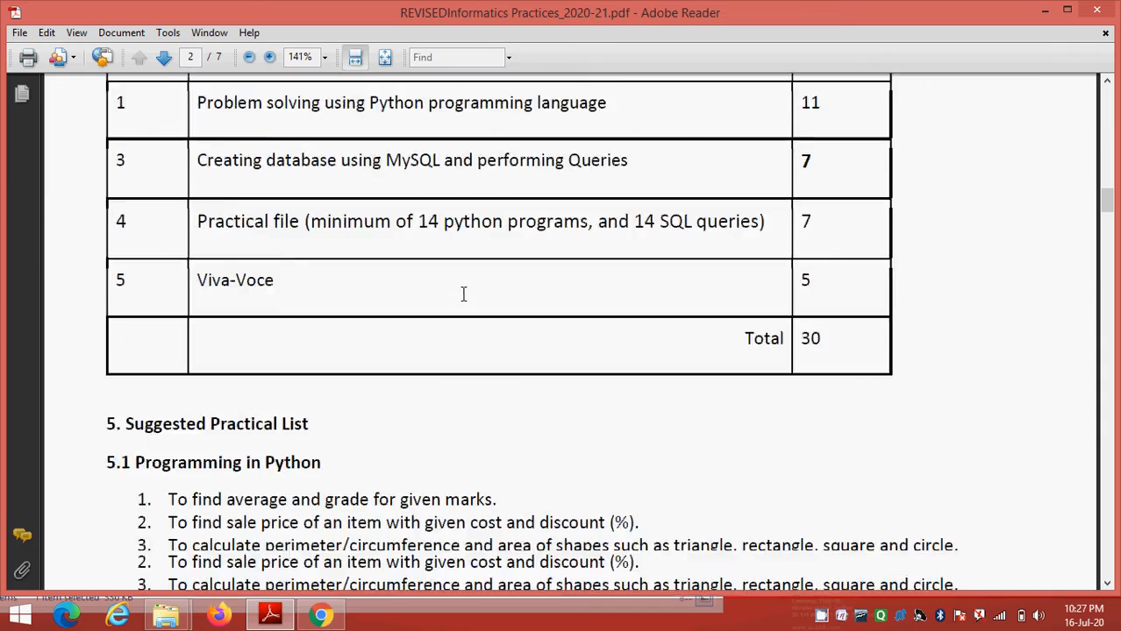
Move to page 4, the Class XII Informatics Practices 2020-2021 section heading
{"action": "left_click", "coordinate": [163, 56]}
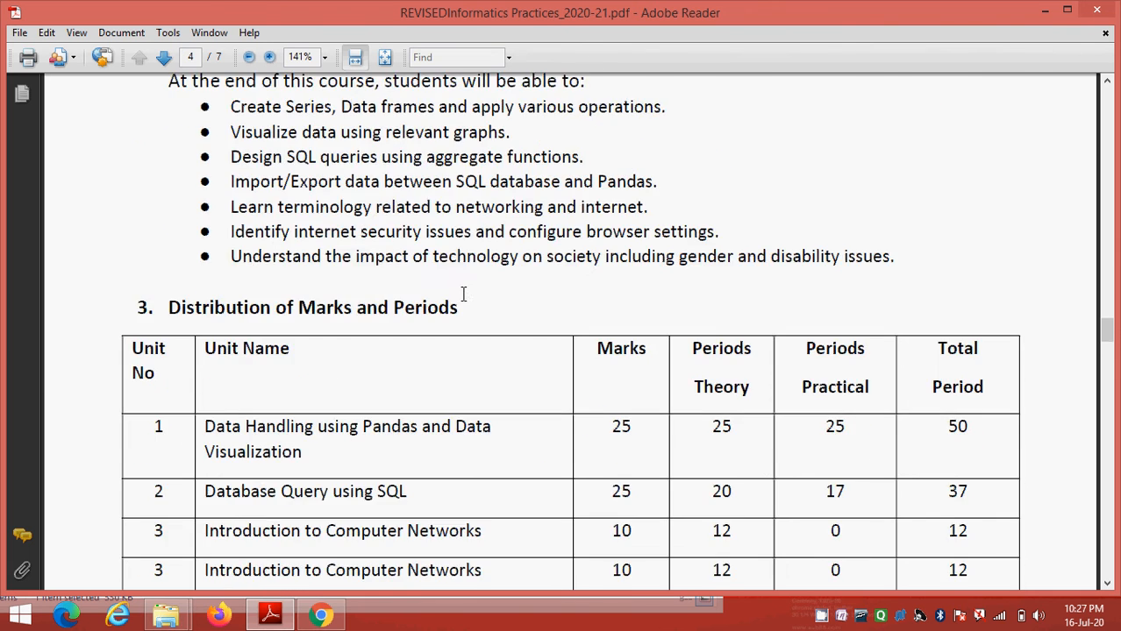
{"action": "scroll", "scroll_direction": "down", "scroll_amount": 3}
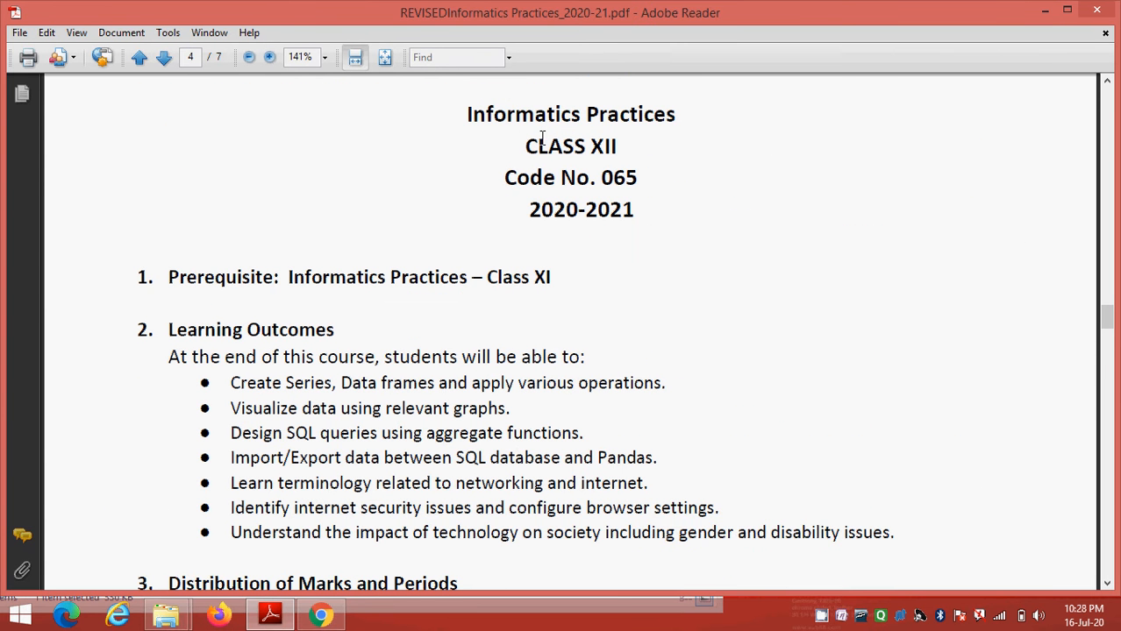
{"action": "mouse_move", "coordinate": [663, 224]}
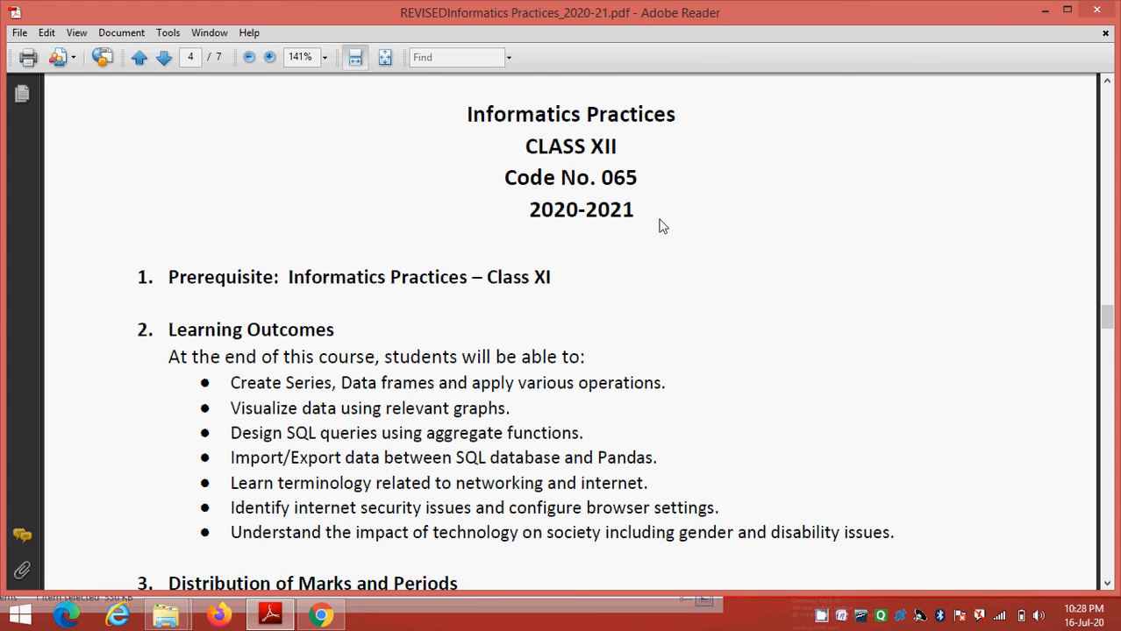
Scroll through the Distribution of Marks and Periods table (100 marks, 120 periods) to the Unit Wise syllabus
{"action": "scroll", "scroll_direction": "down", "scroll_amount": 3}
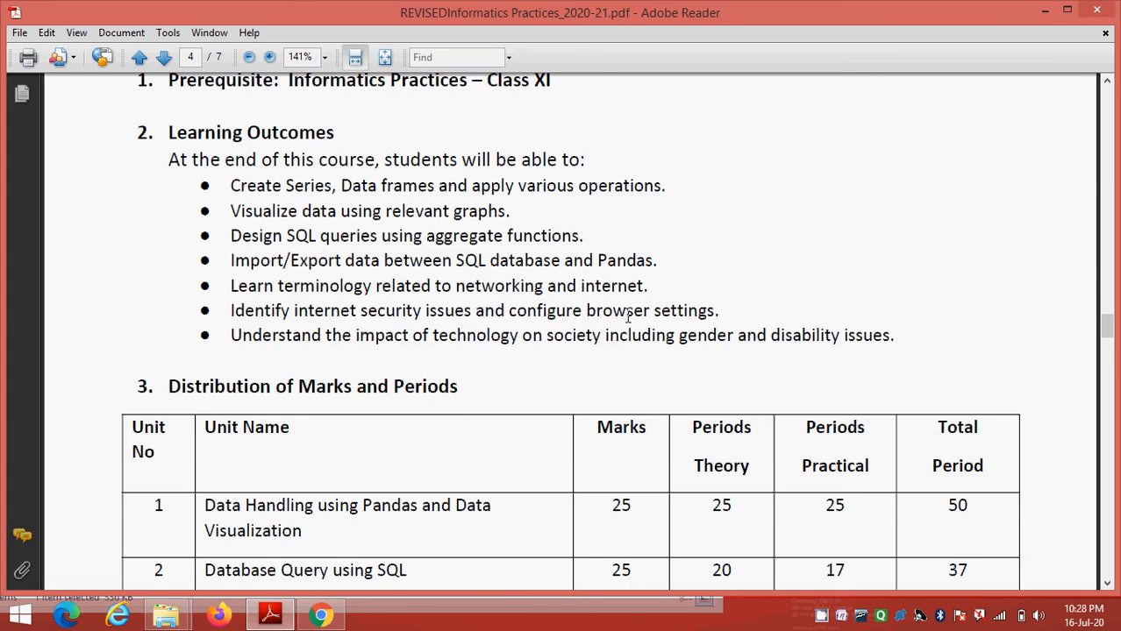
{"action": "scroll", "scroll_direction": "down", "scroll_amount": 3}
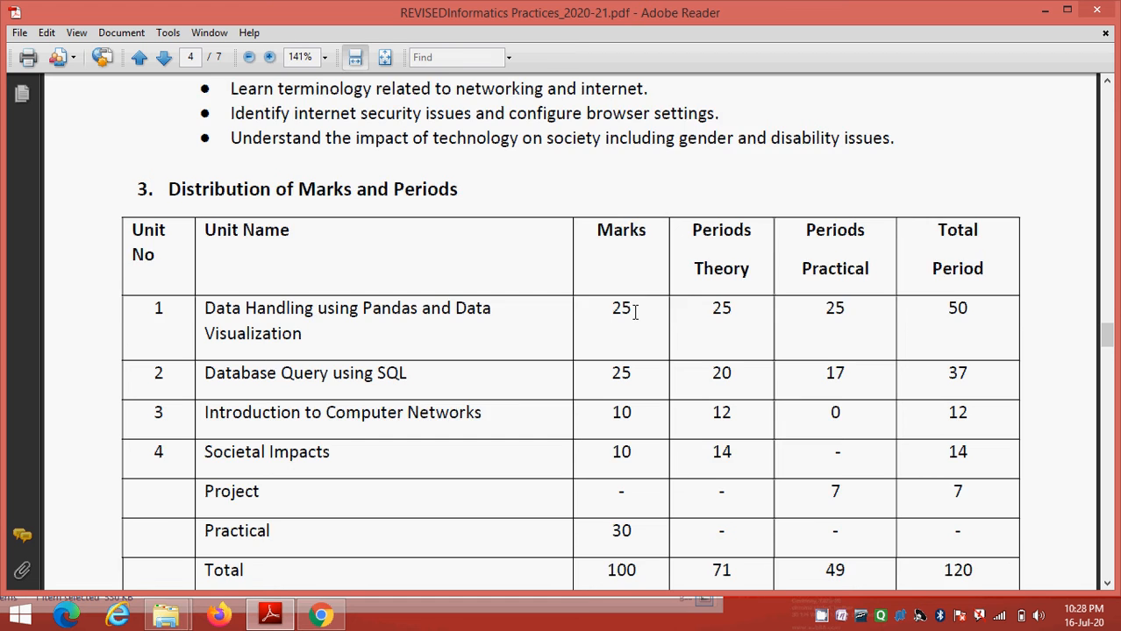
{"action": "scroll", "scroll_direction": "down", "scroll_amount": 3}
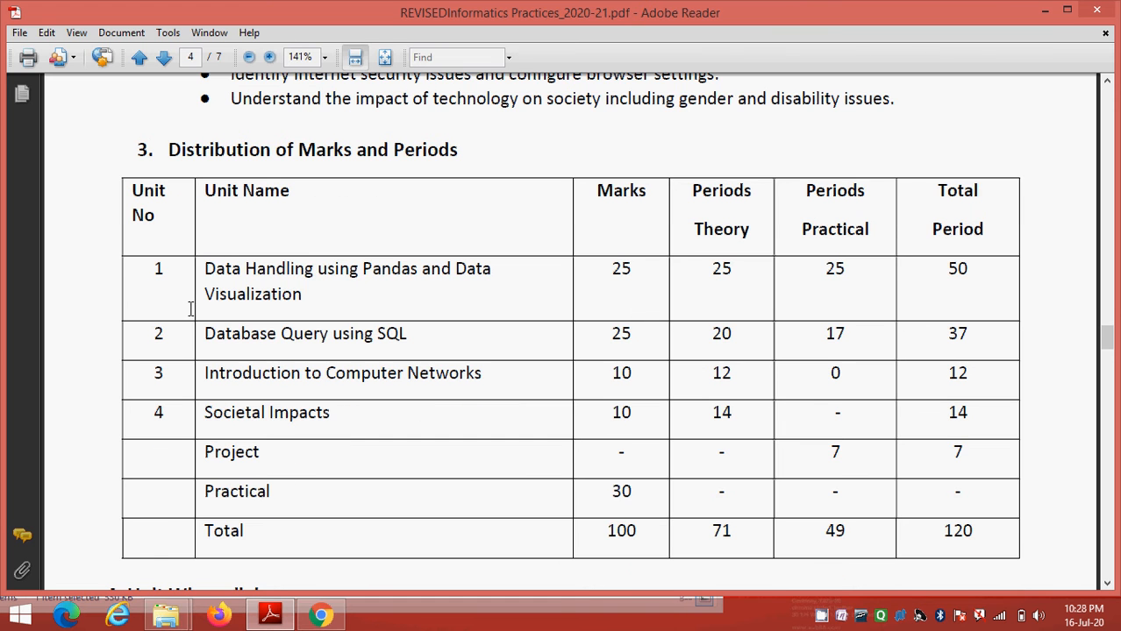
{"action": "mouse_move", "coordinate": [428, 280]}
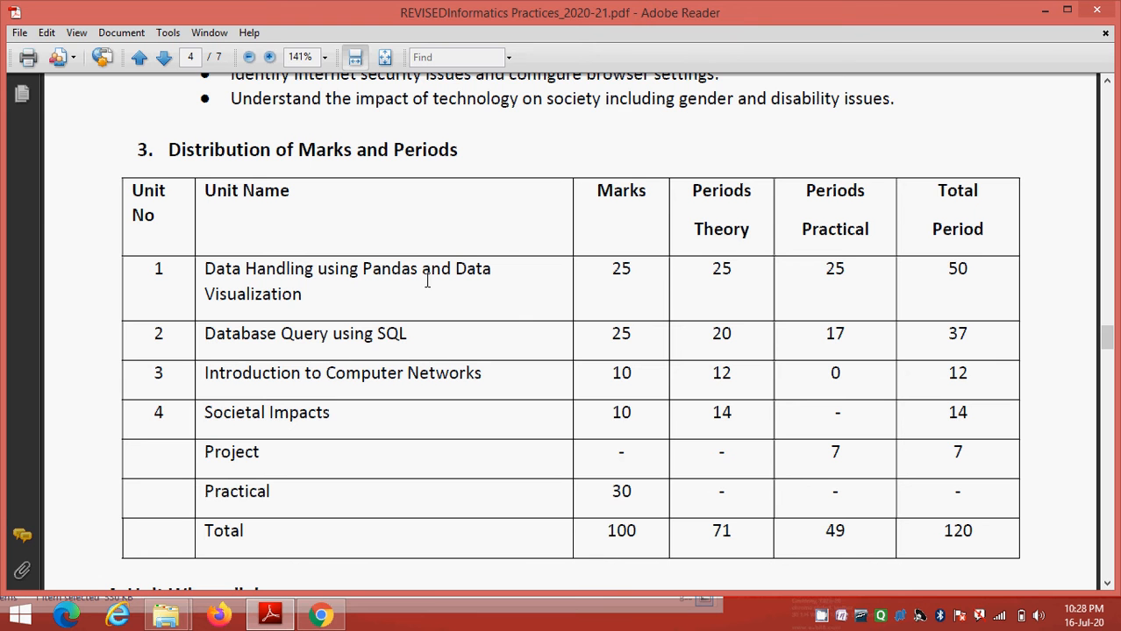
{"action": "mouse_move", "coordinate": [540, 319]}
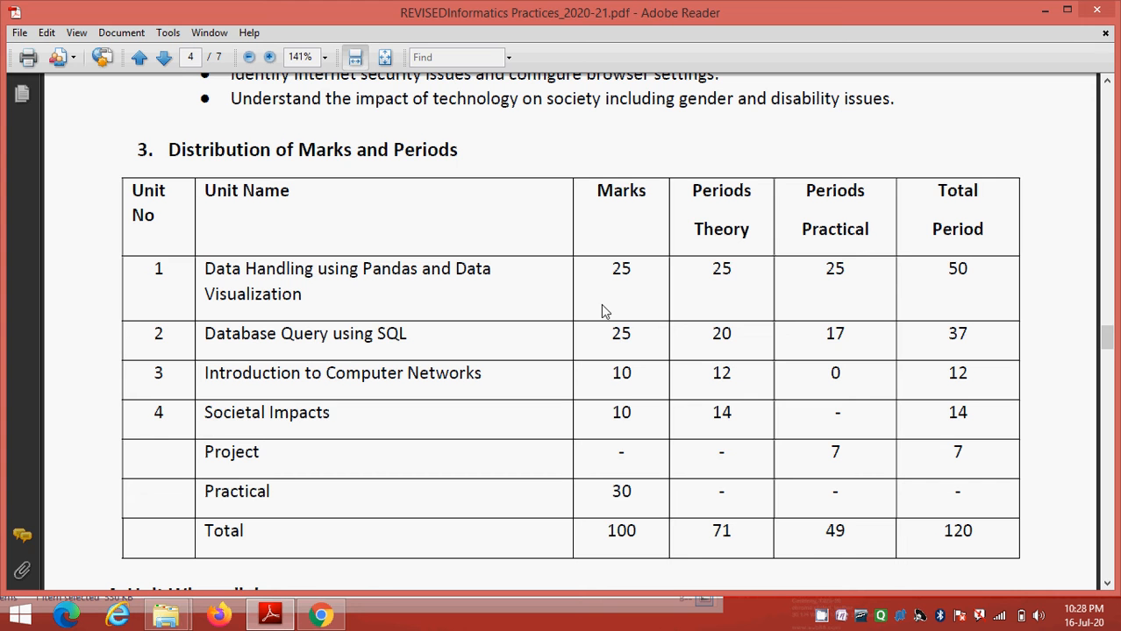
{"action": "mouse_move", "coordinate": [350, 356]}
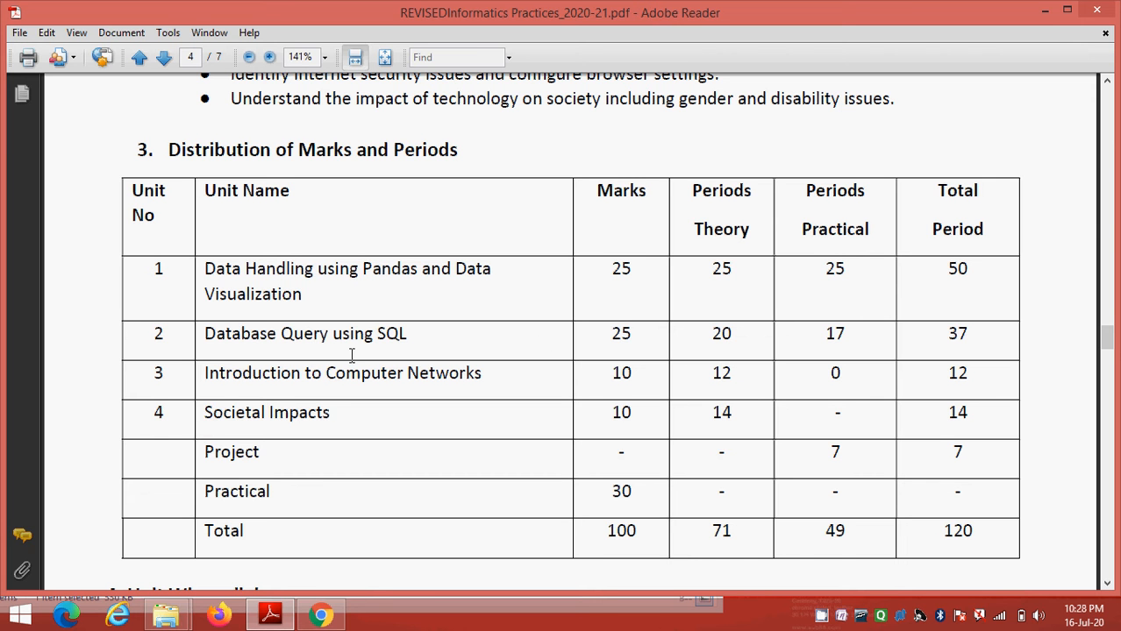
{"action": "mouse_move", "coordinate": [628, 336]}
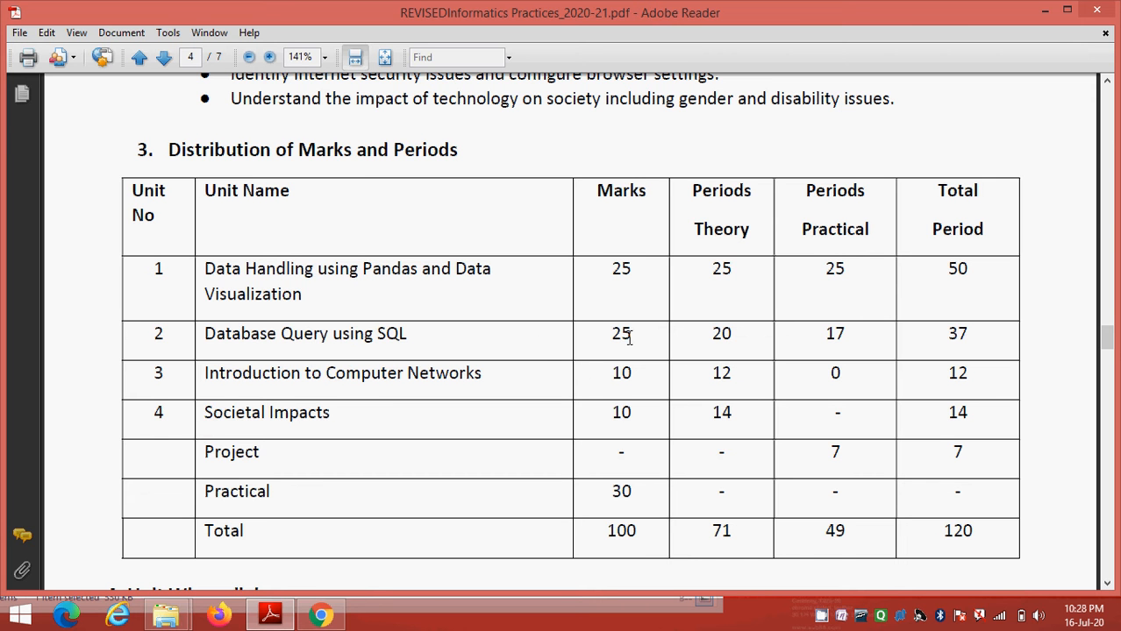
{"action": "mouse_move", "coordinate": [633, 381]}
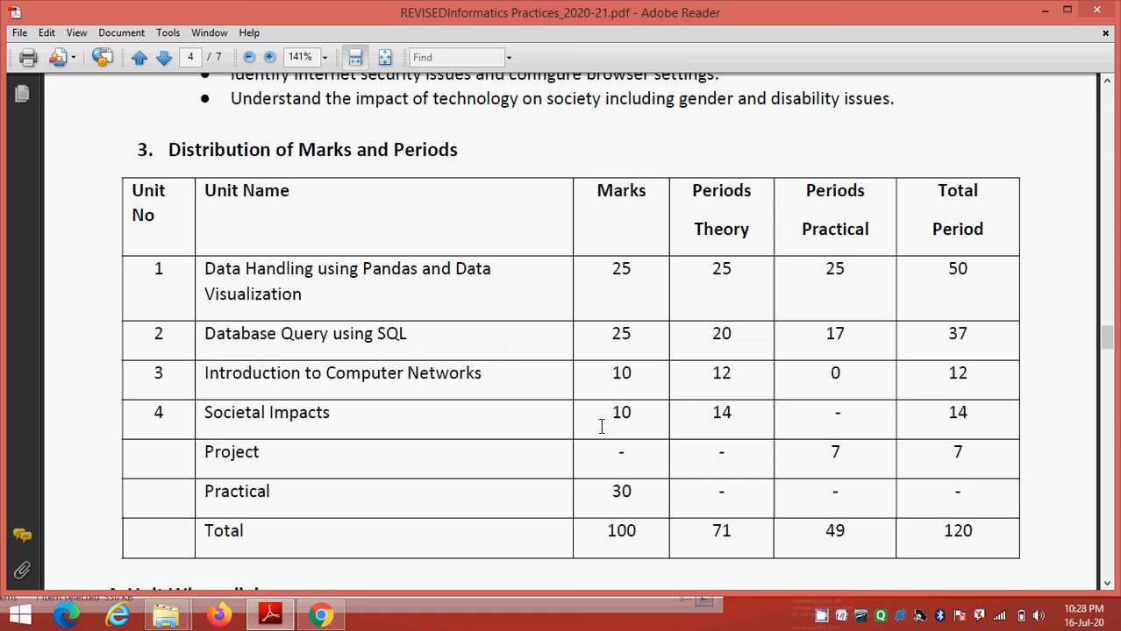
{"action": "mouse_move", "coordinate": [635, 422]}
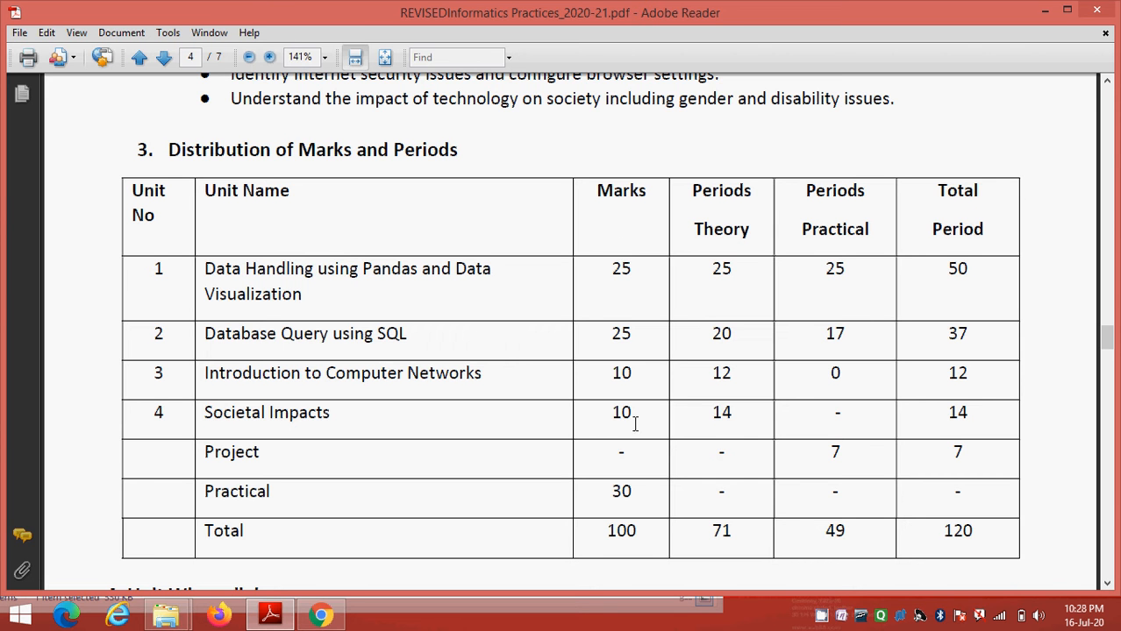
{"action": "scroll", "scroll_direction": "down", "scroll_amount": 3}
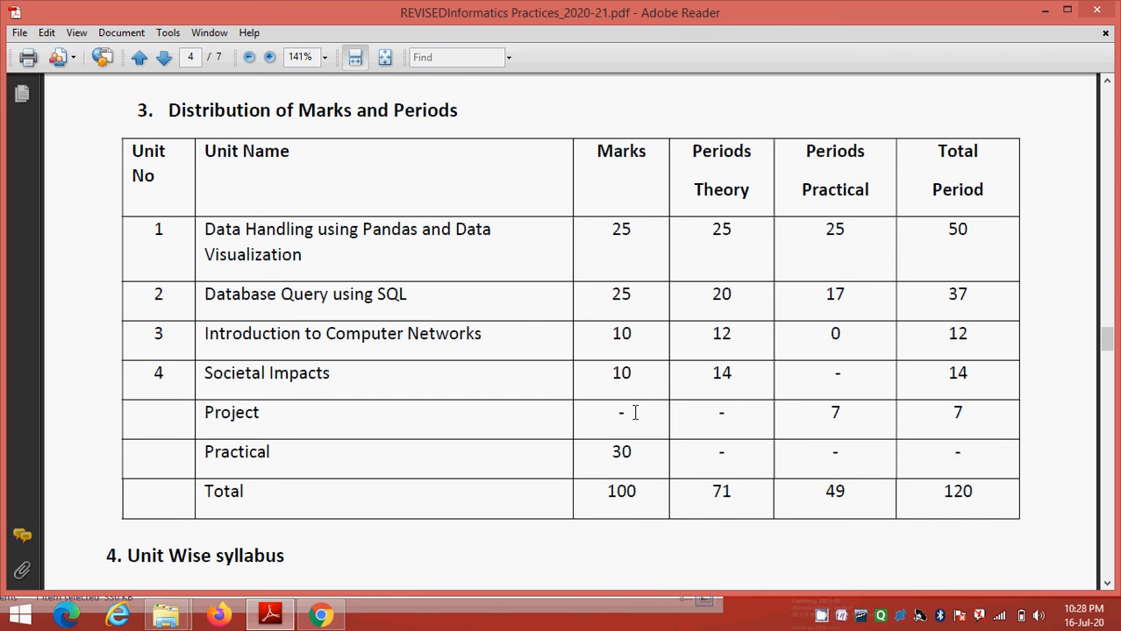
{"action": "scroll", "scroll_direction": "down", "scroll_amount": 3}
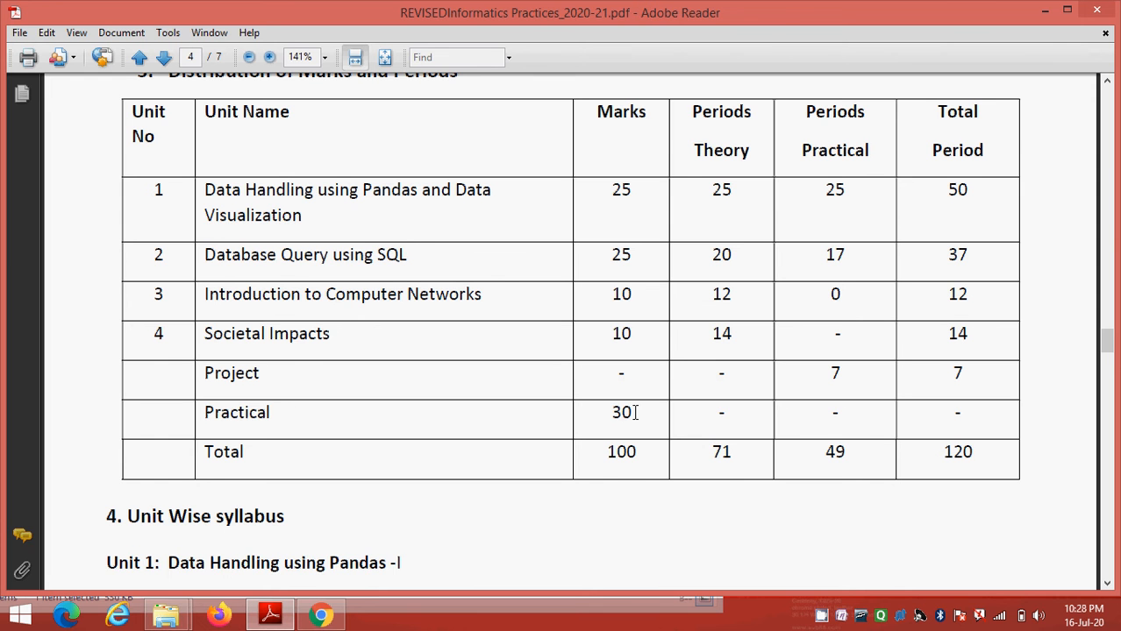
{"action": "scroll", "scroll_direction": "up", "scroll_amount": 3}
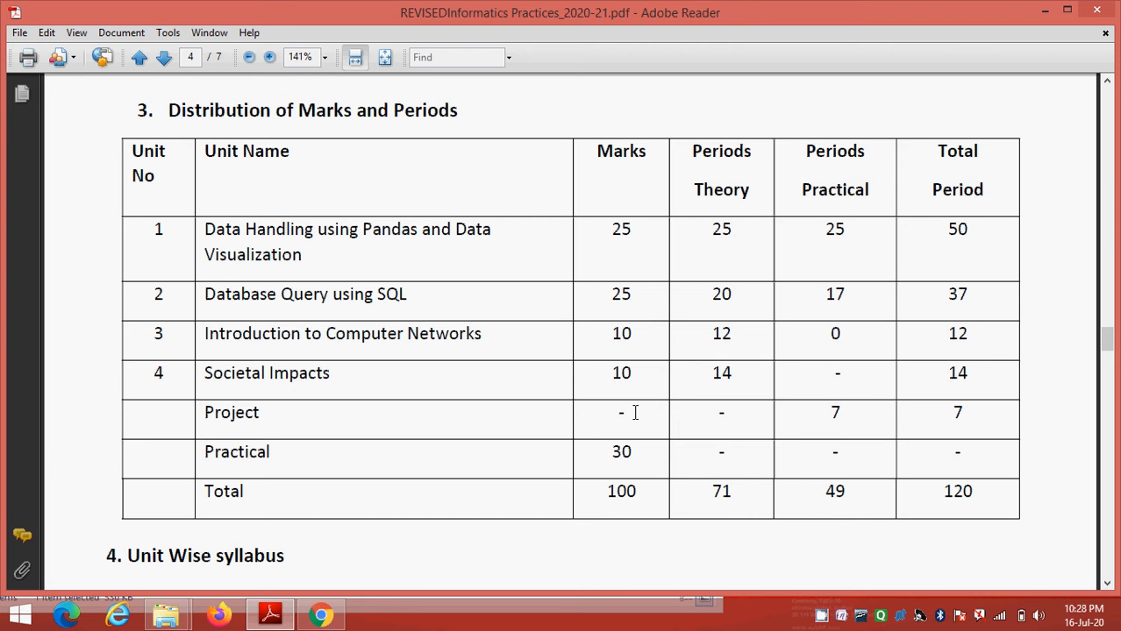
{"action": "mouse_move", "coordinate": [639, 408]}
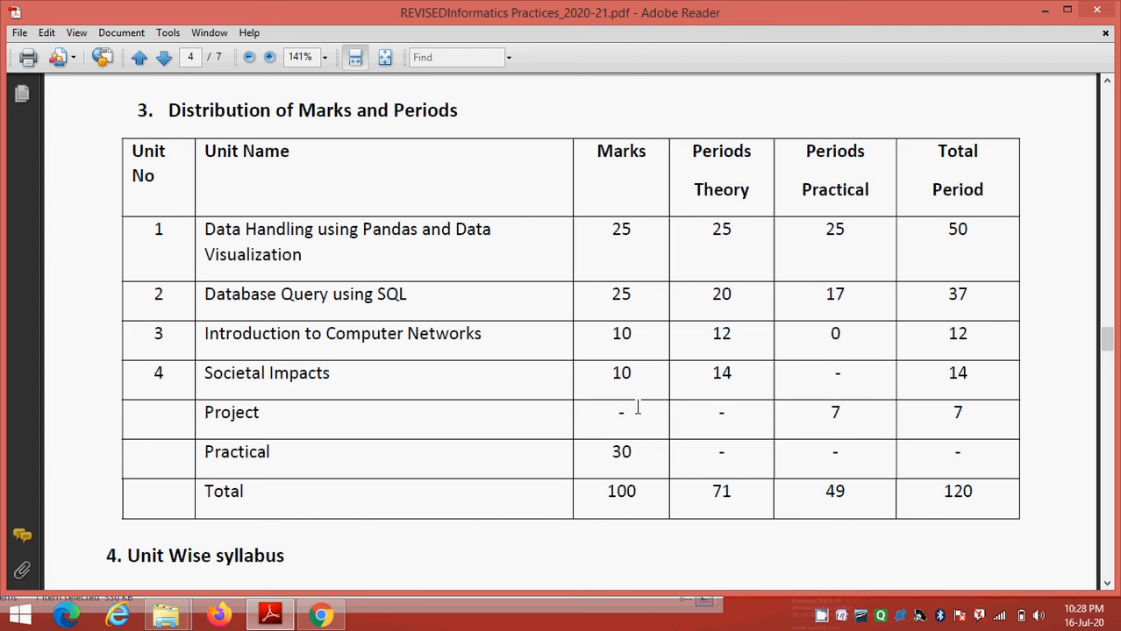
{"action": "mouse_move", "coordinate": [640, 291]}
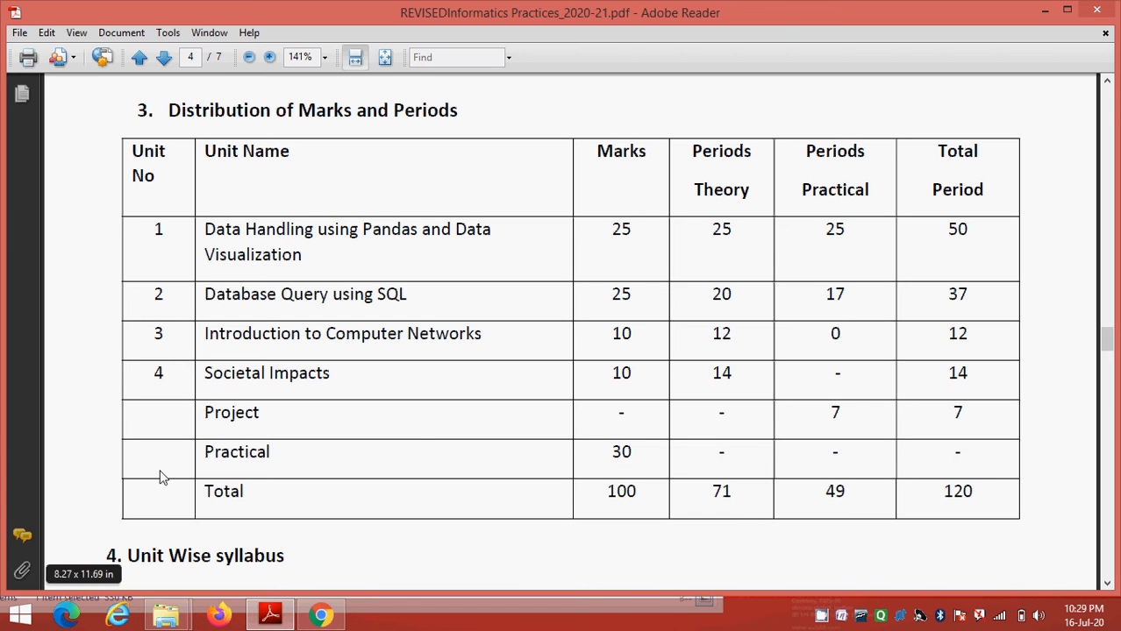
{"action": "mouse_move", "coordinate": [417, 441]}
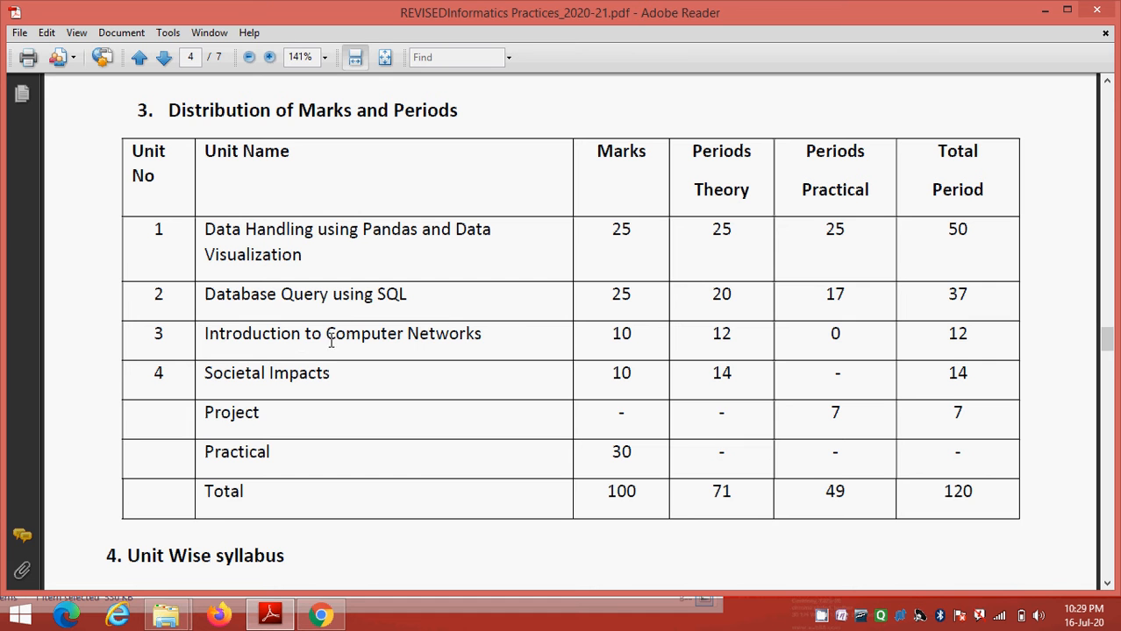
{"action": "mouse_move", "coordinate": [512, 347]}
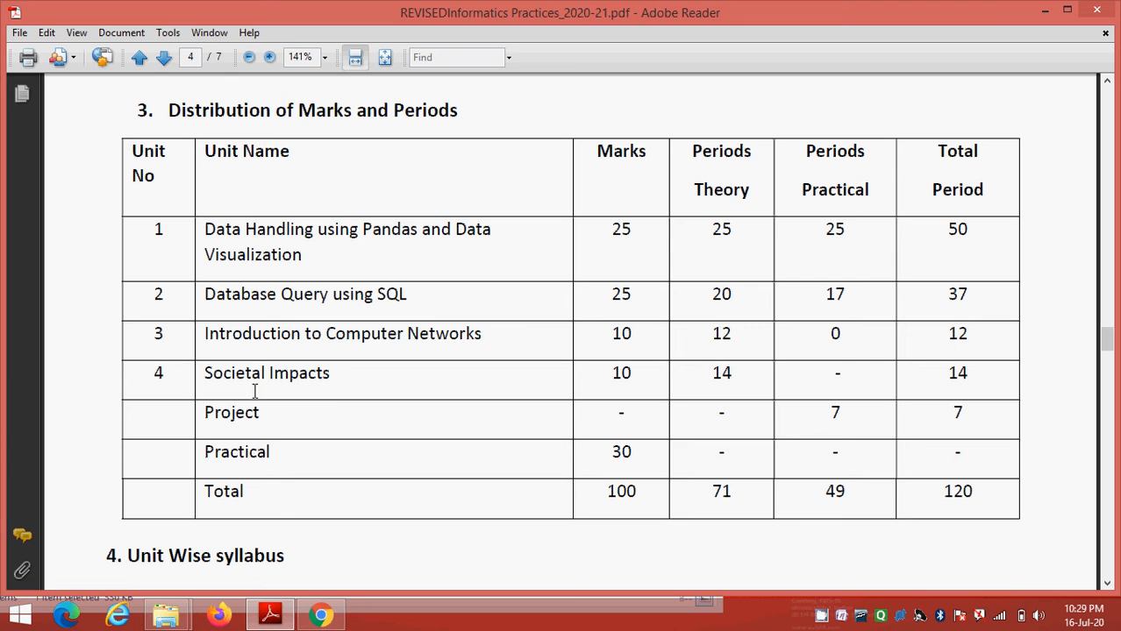
{"action": "mouse_move", "coordinate": [313, 260]}
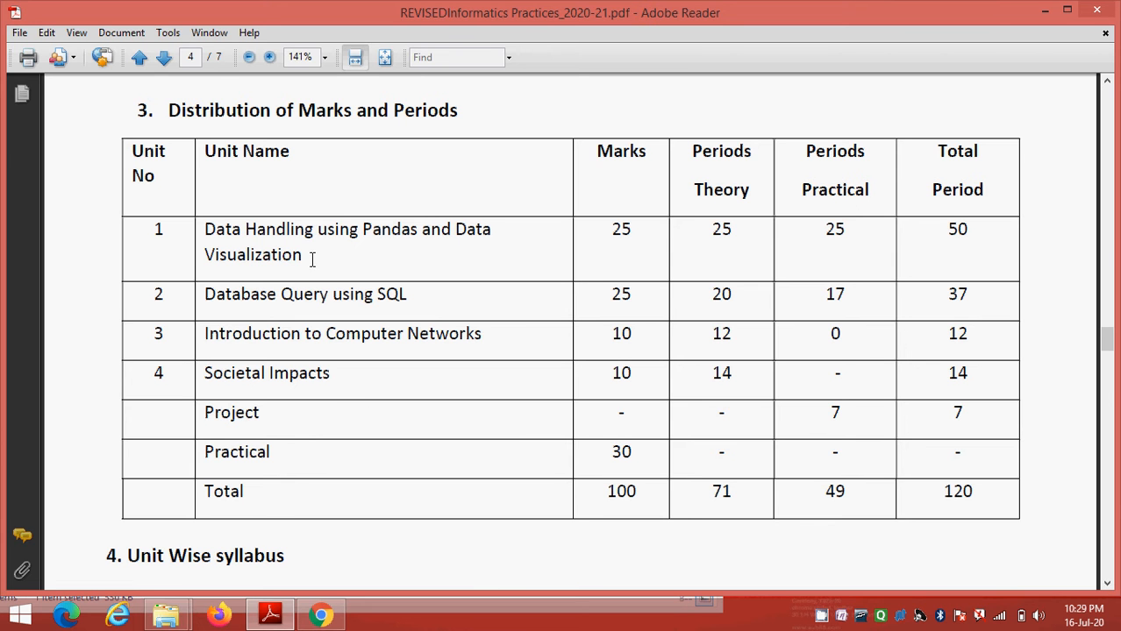
{"action": "mouse_move", "coordinate": [627, 217]}
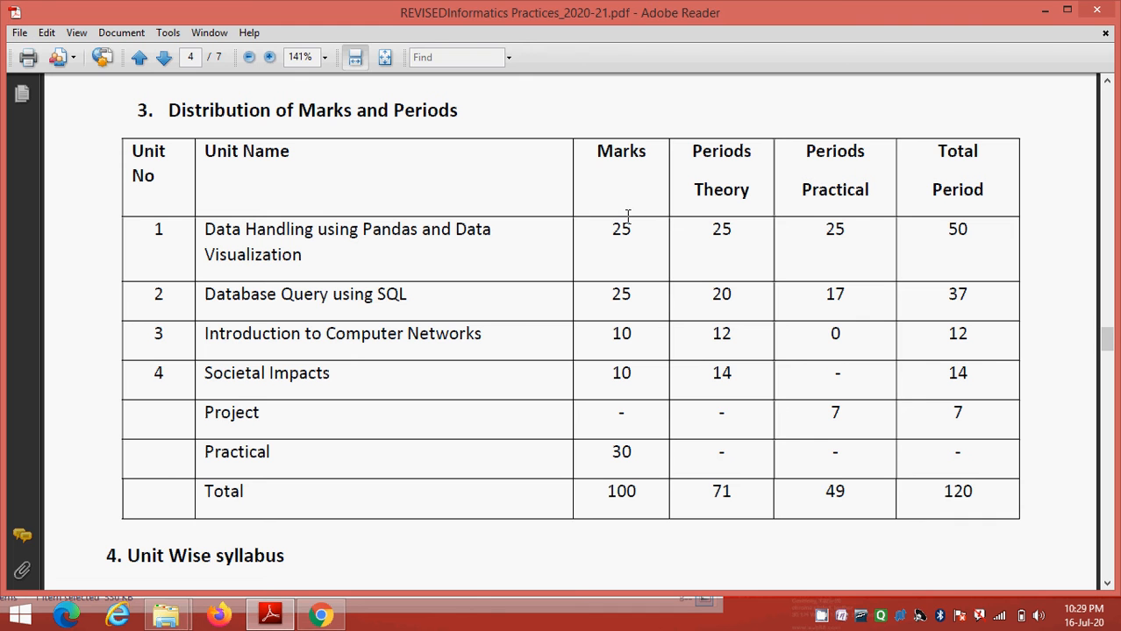
{"action": "mouse_move", "coordinate": [638, 205]}
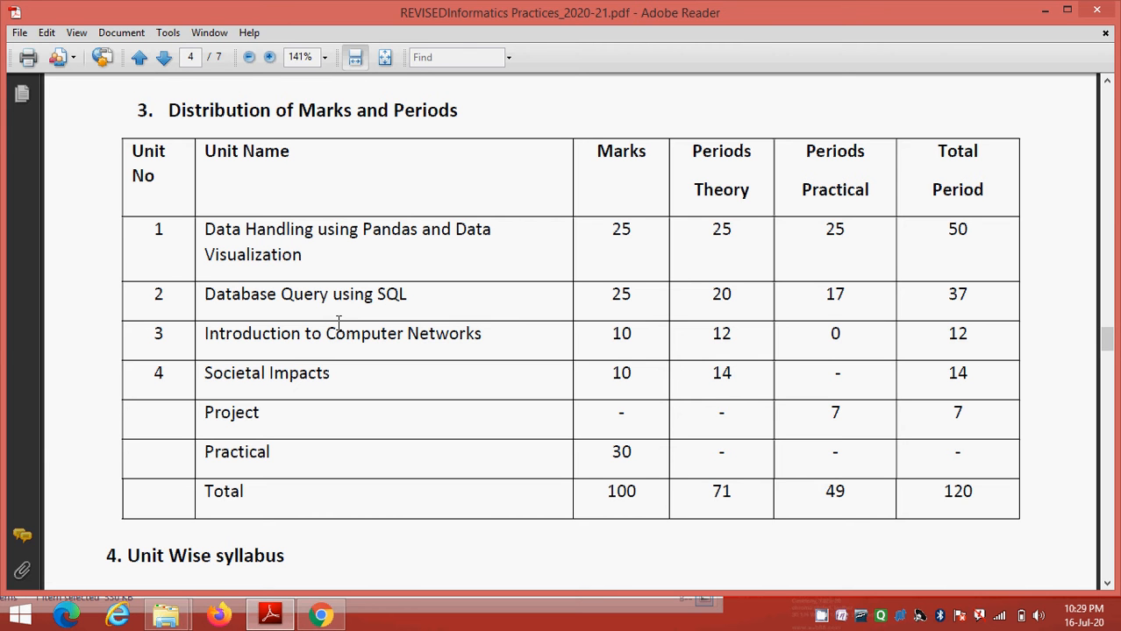
{"action": "mouse_move", "coordinate": [240, 249]}
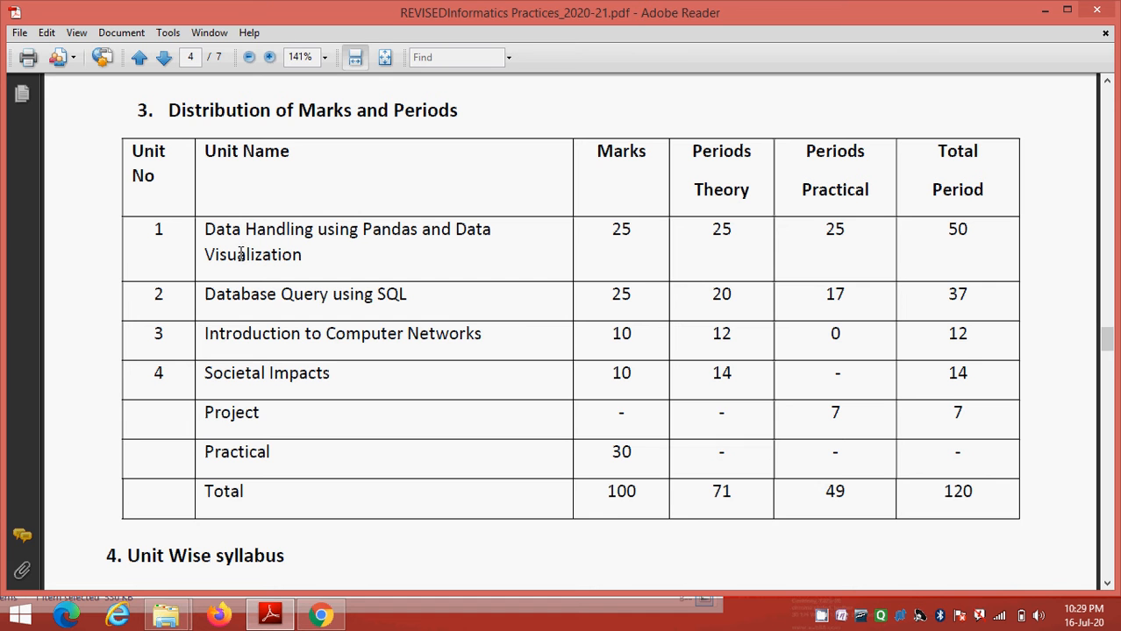
{"action": "mouse_move", "coordinate": [240, 294]}
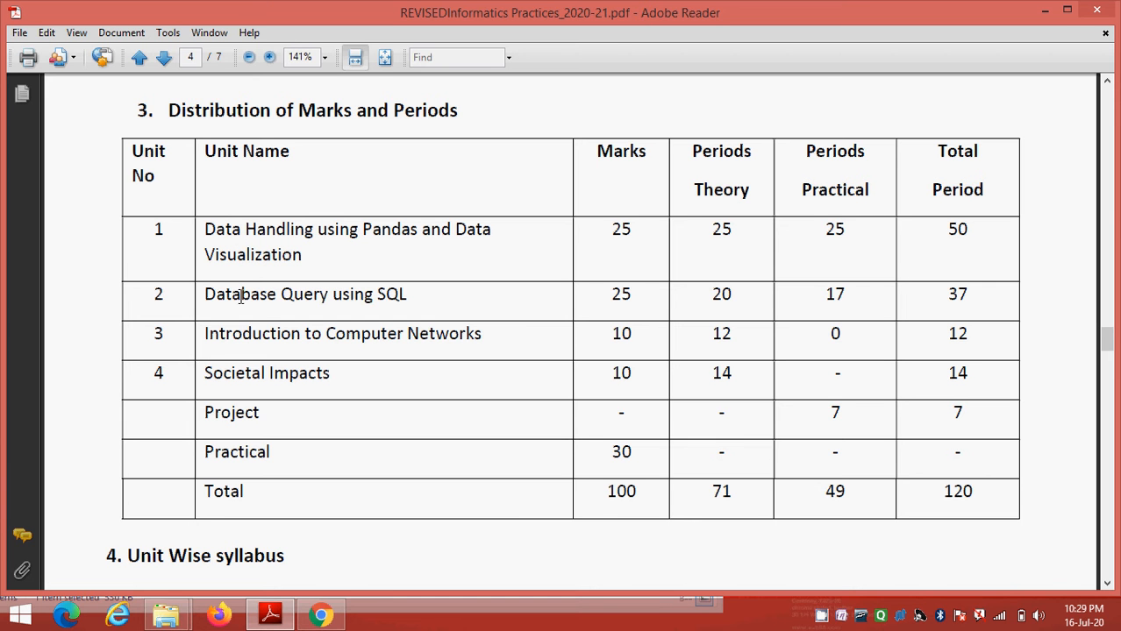
{"action": "mouse_move", "coordinate": [375, 217]}
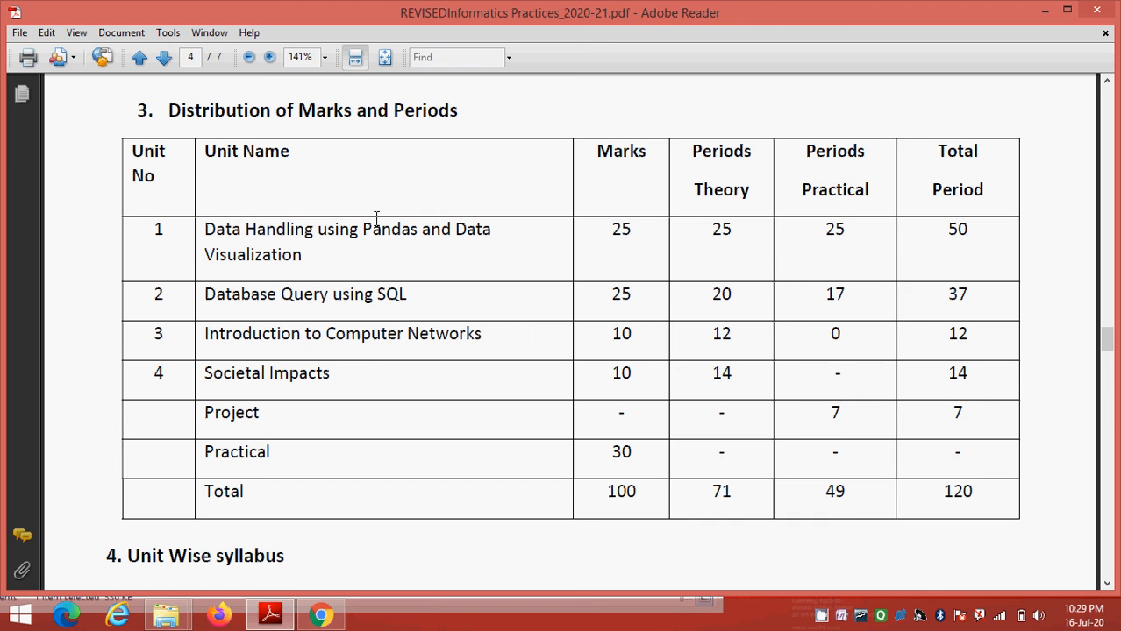
{"action": "mouse_move", "coordinate": [333, 273]}
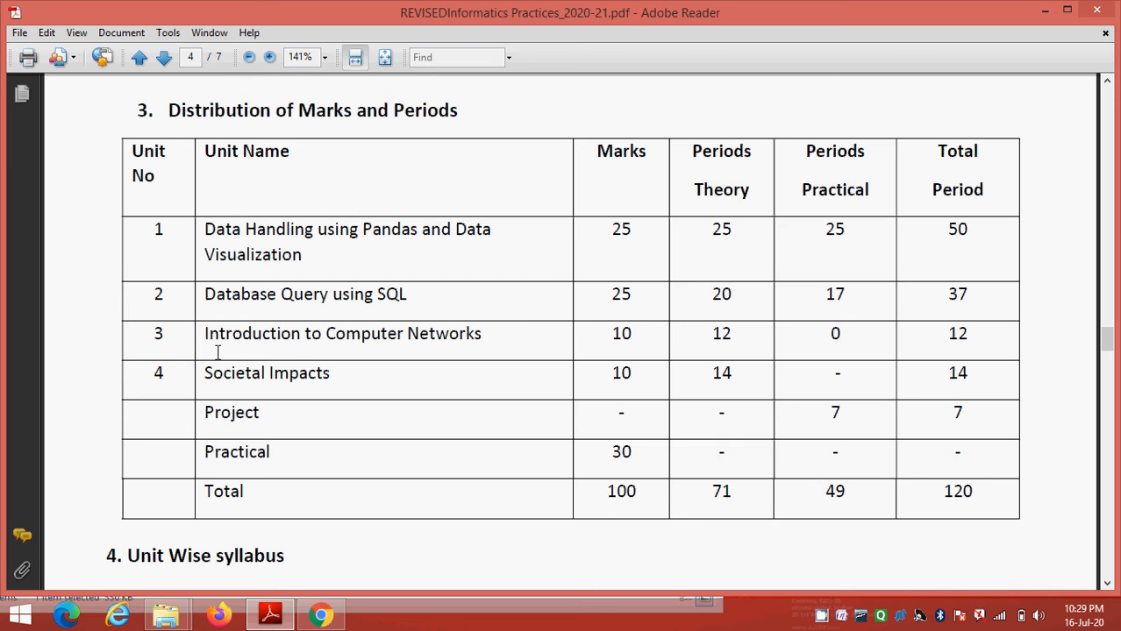
{"action": "mouse_move", "coordinate": [456, 351]}
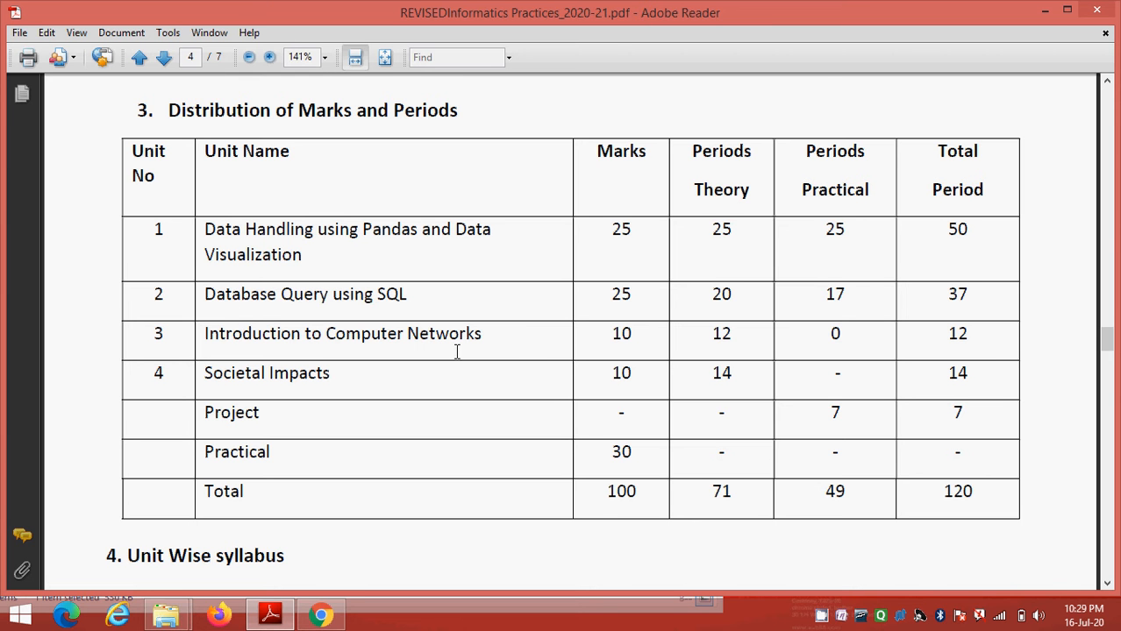
{"action": "mouse_move", "coordinate": [570, 361]}
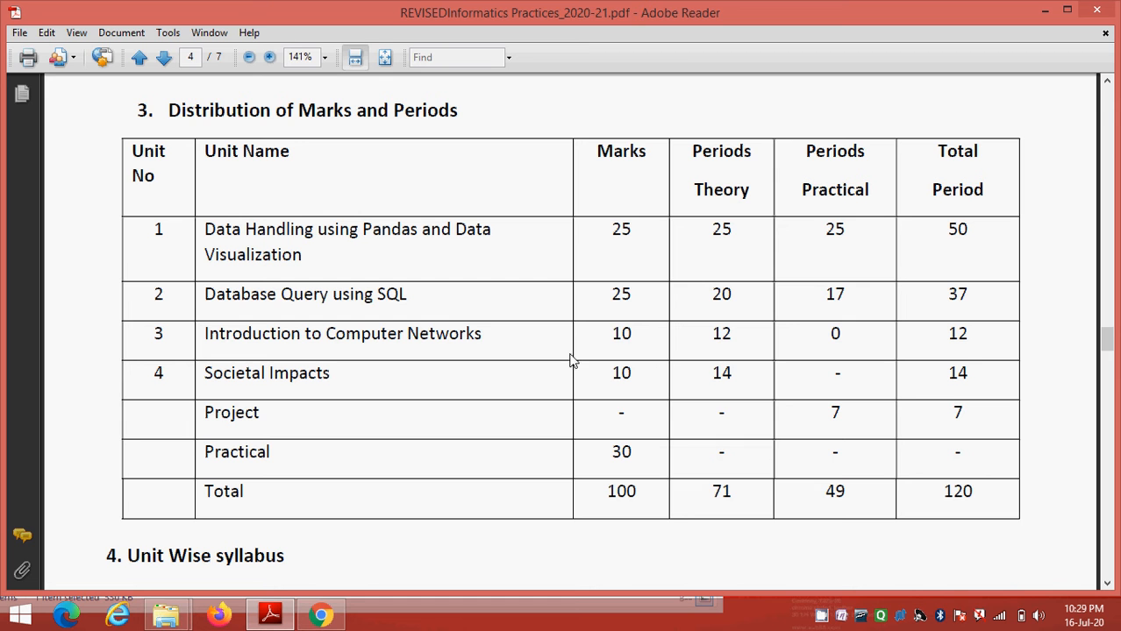
{"action": "mouse_move", "coordinate": [609, 351]}
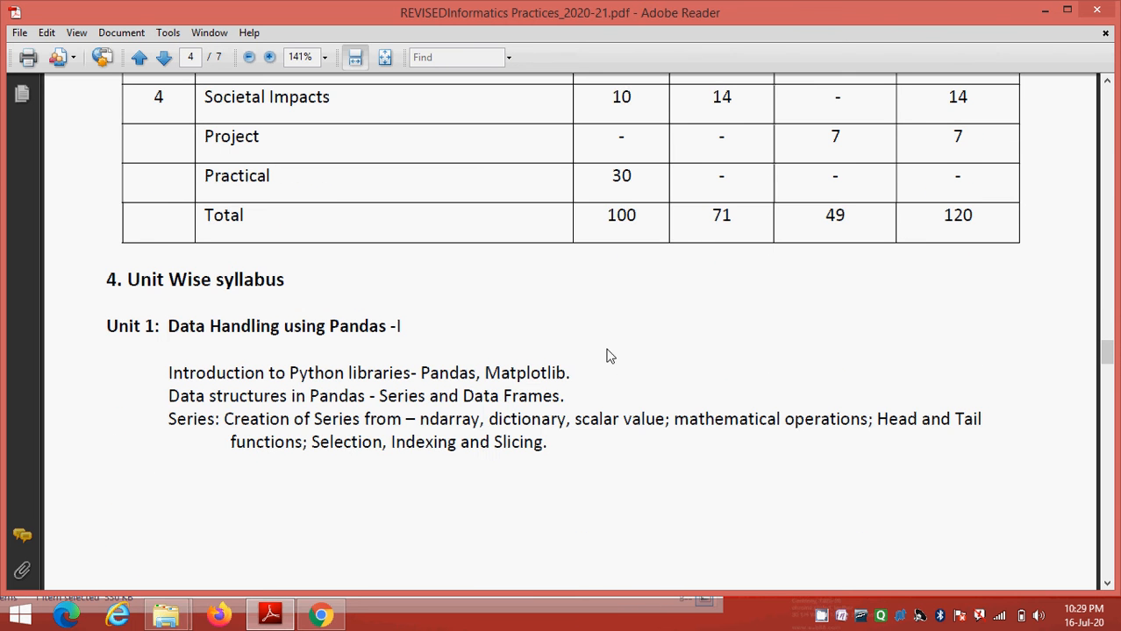
{"action": "scroll", "scroll_direction": "down", "scroll_amount": 3}
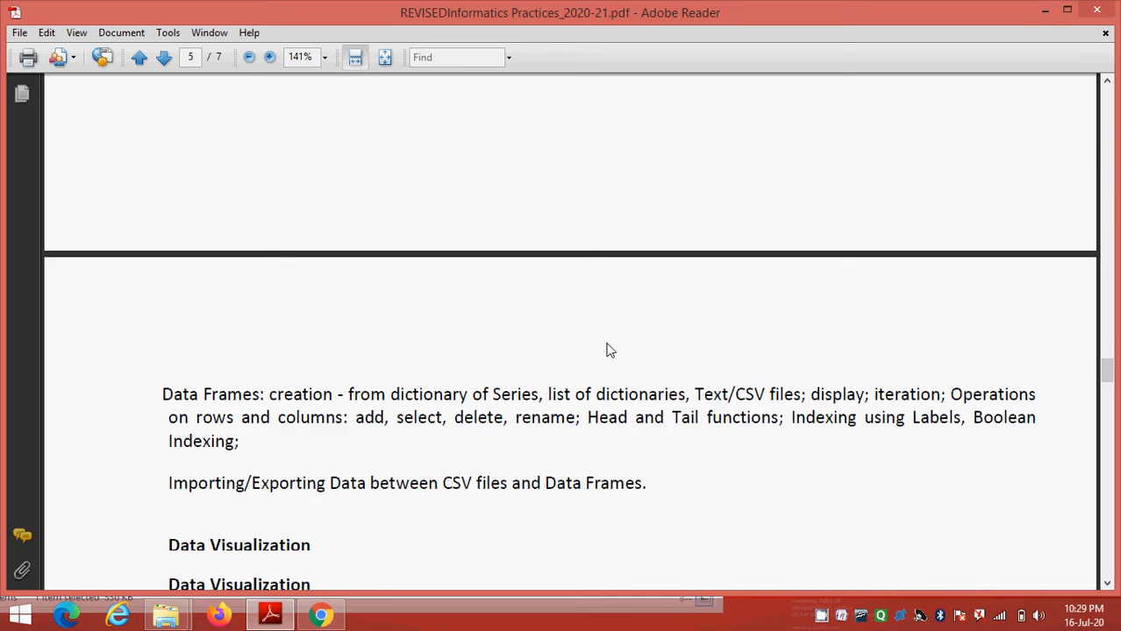
{"action": "scroll", "scroll_direction": "down", "scroll_amount": 3}
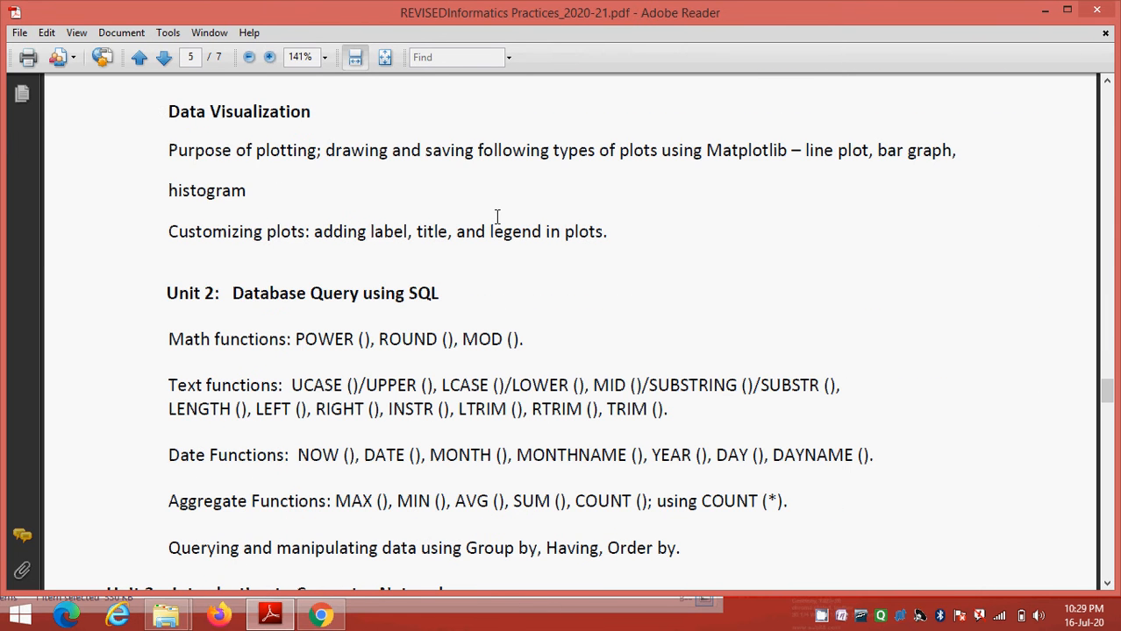
{"action": "scroll", "scroll_direction": "down", "scroll_amount": 3}
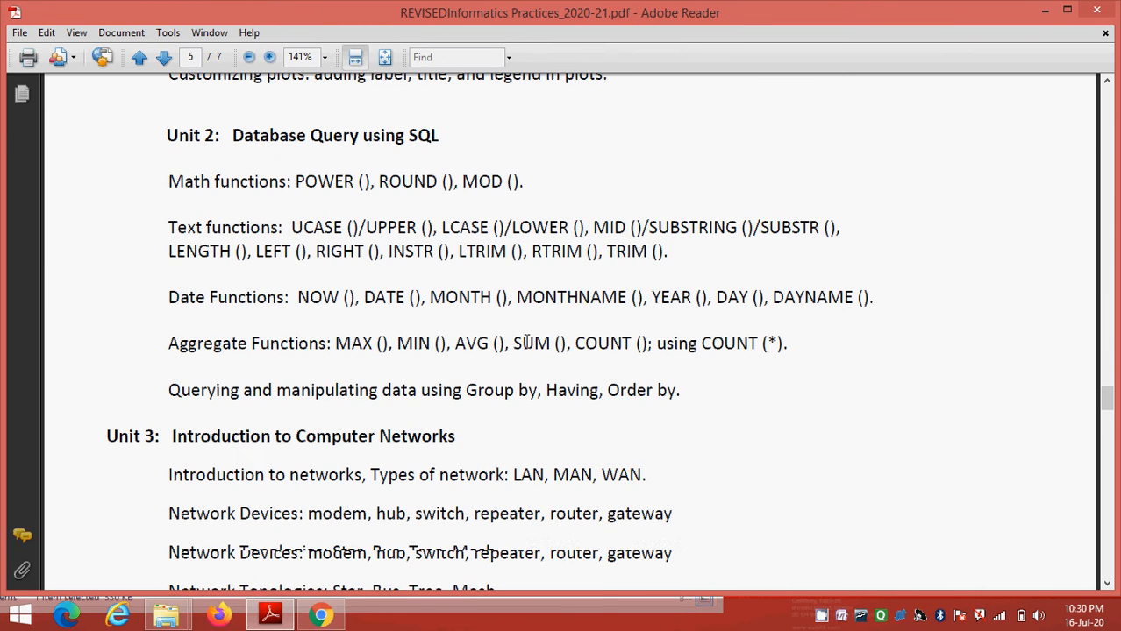
{"action": "scroll", "scroll_direction": "down", "scroll_amount": 3}
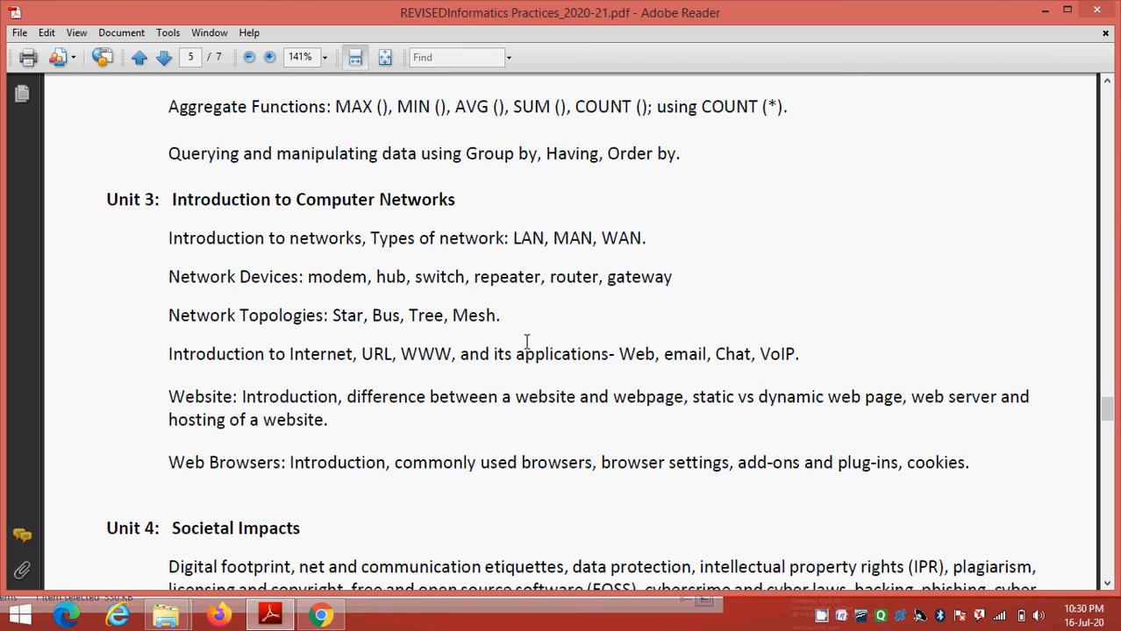
{"action": "mouse_move", "coordinate": [337, 214]}
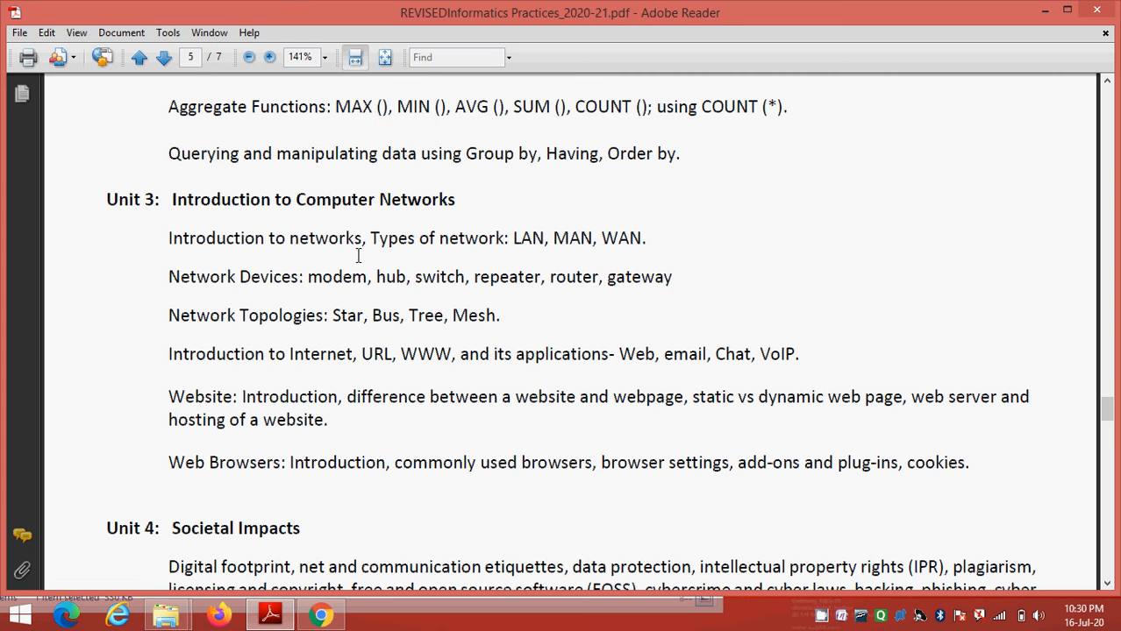
{"action": "mouse_move", "coordinate": [484, 251]}
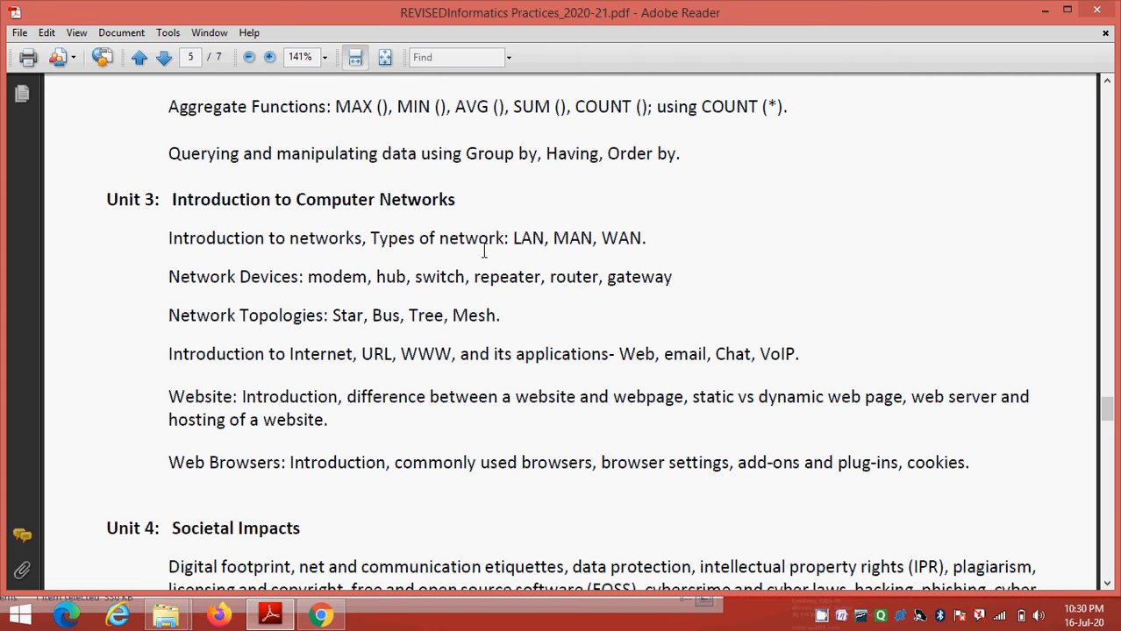
{"action": "mouse_move", "coordinate": [324, 238]}
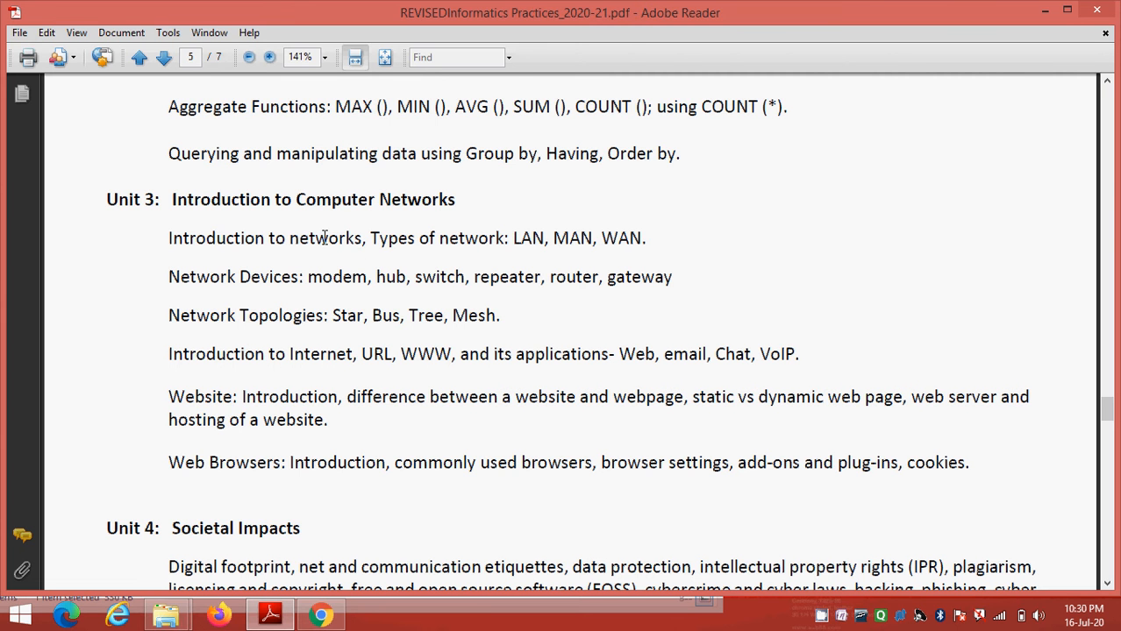
{"action": "mouse_move", "coordinate": [342, 260]}
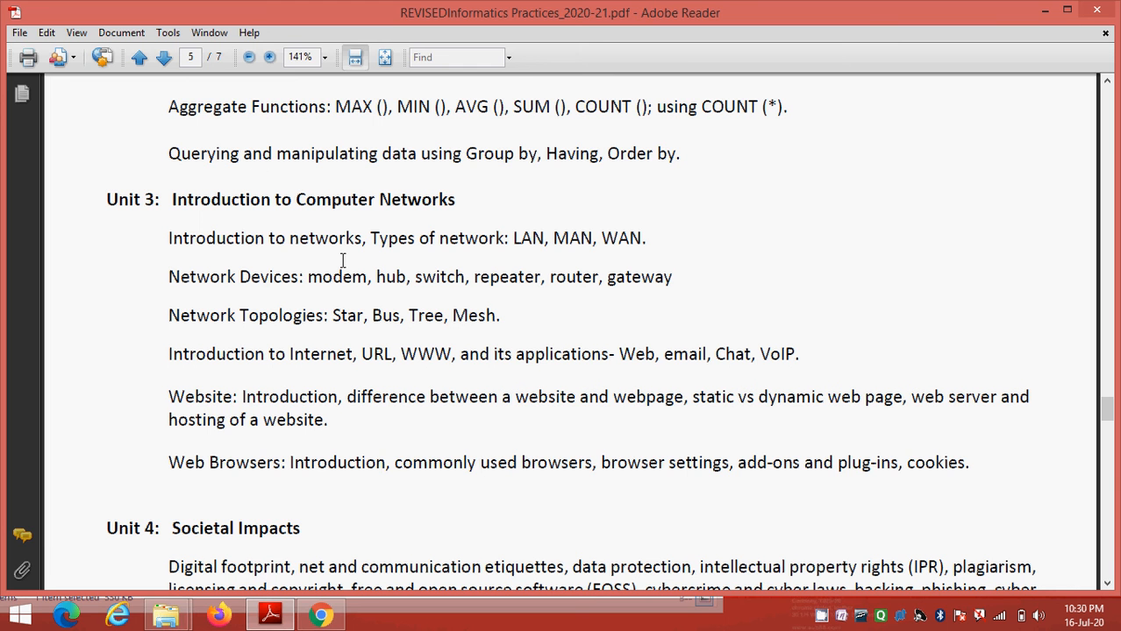
{"action": "mouse_move", "coordinate": [275, 232]}
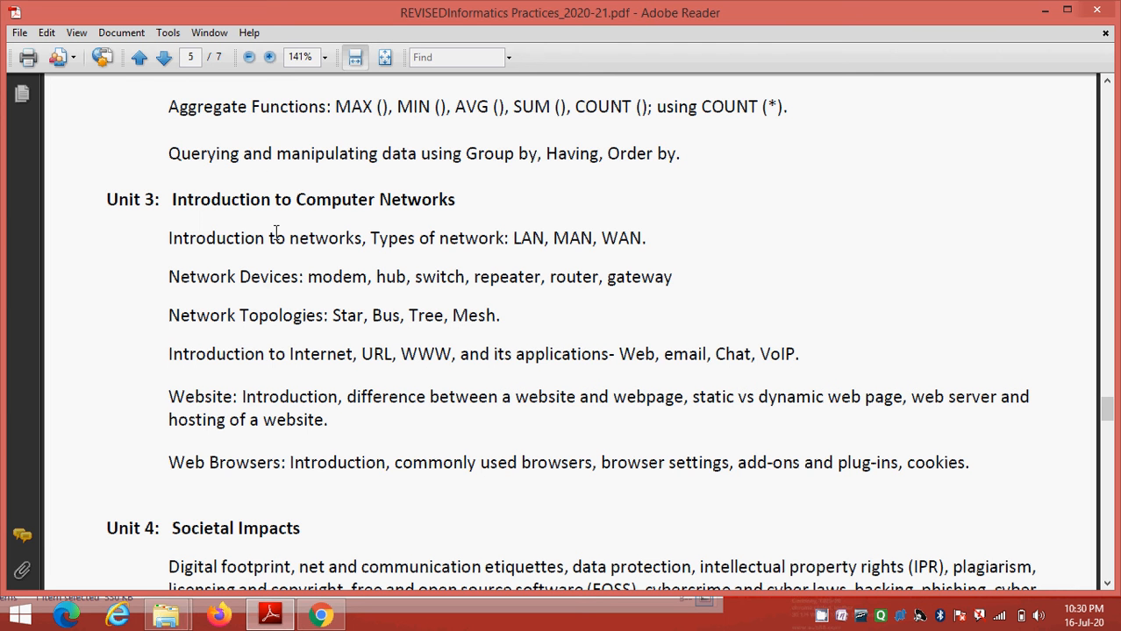
{"action": "mouse_move", "coordinate": [297, 337]}
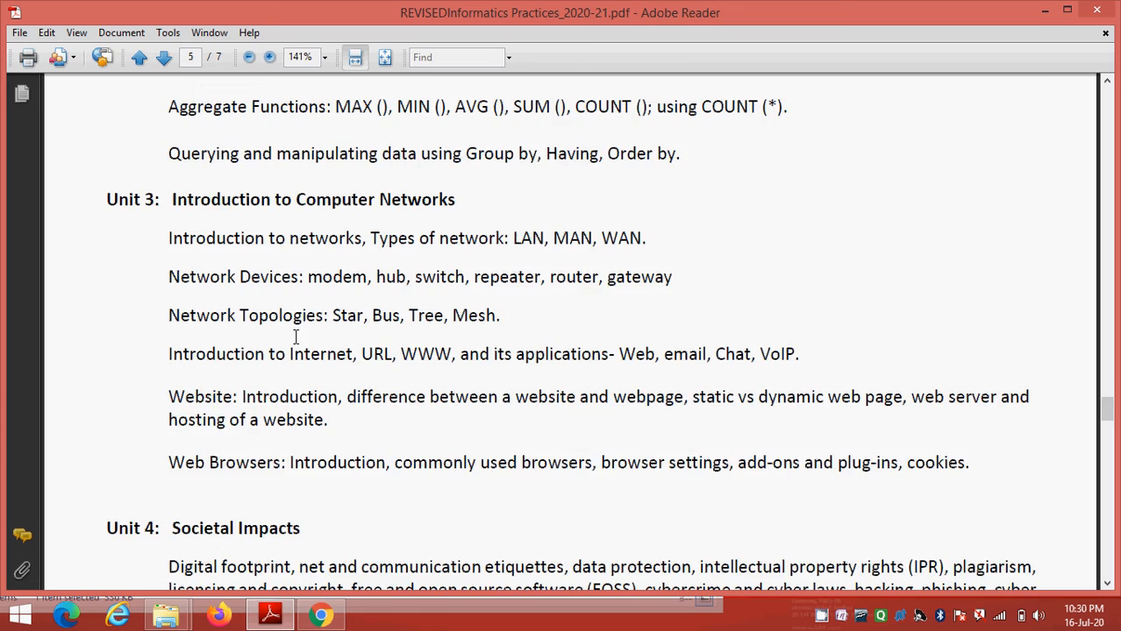
{"action": "scroll", "scroll_direction": "down", "scroll_amount": 3}
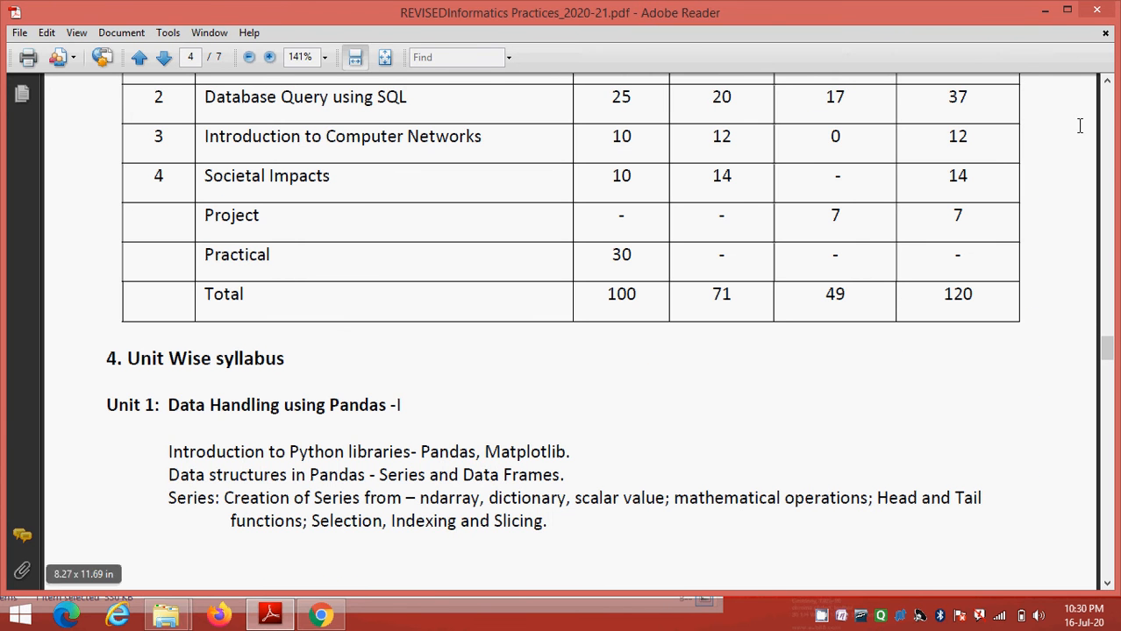
{"action": "mouse_move", "coordinate": [1095, 12]}
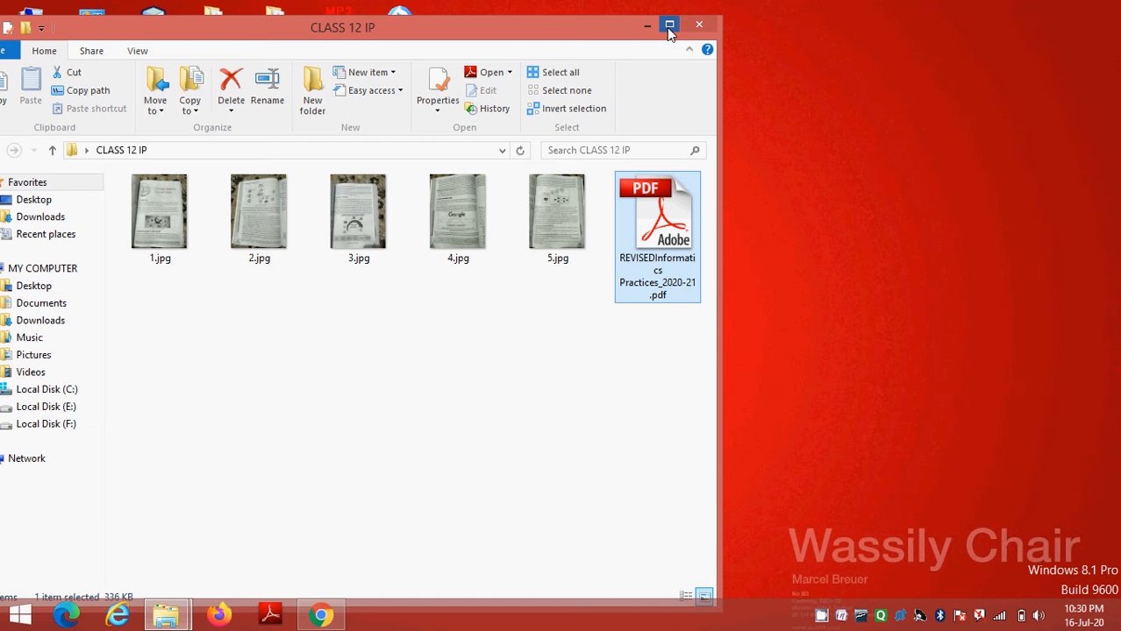
Maximize the CLASS 12 IP folder window, select 1.jpg and show its context menu
{"action": "left_click", "coordinate": [670, 24]}
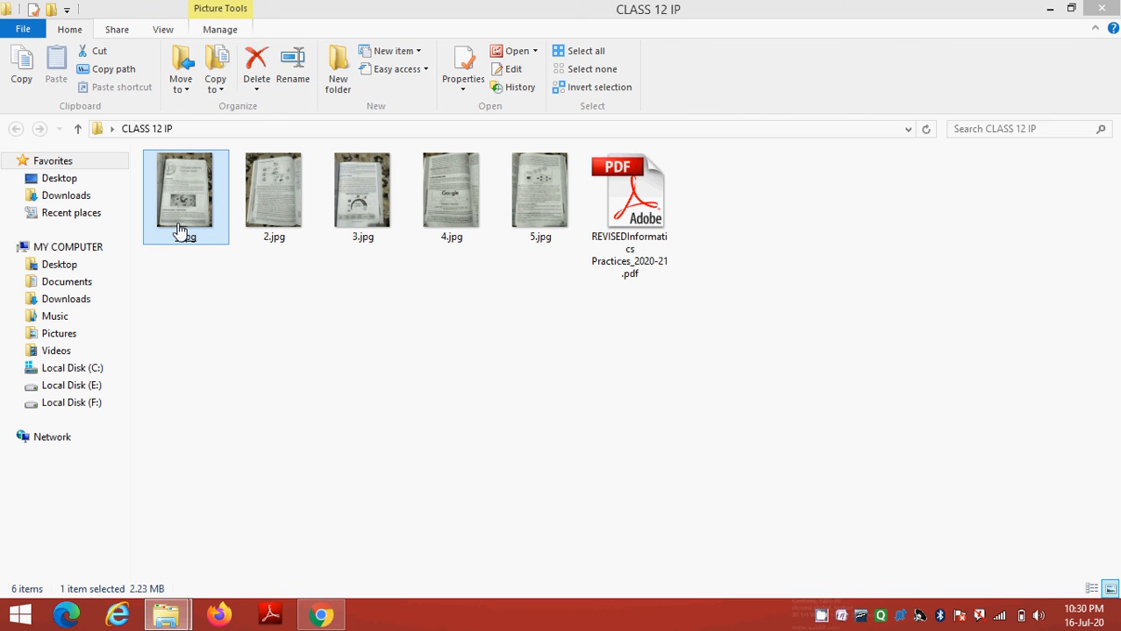
{"action": "mouse_move", "coordinate": [188, 232]}
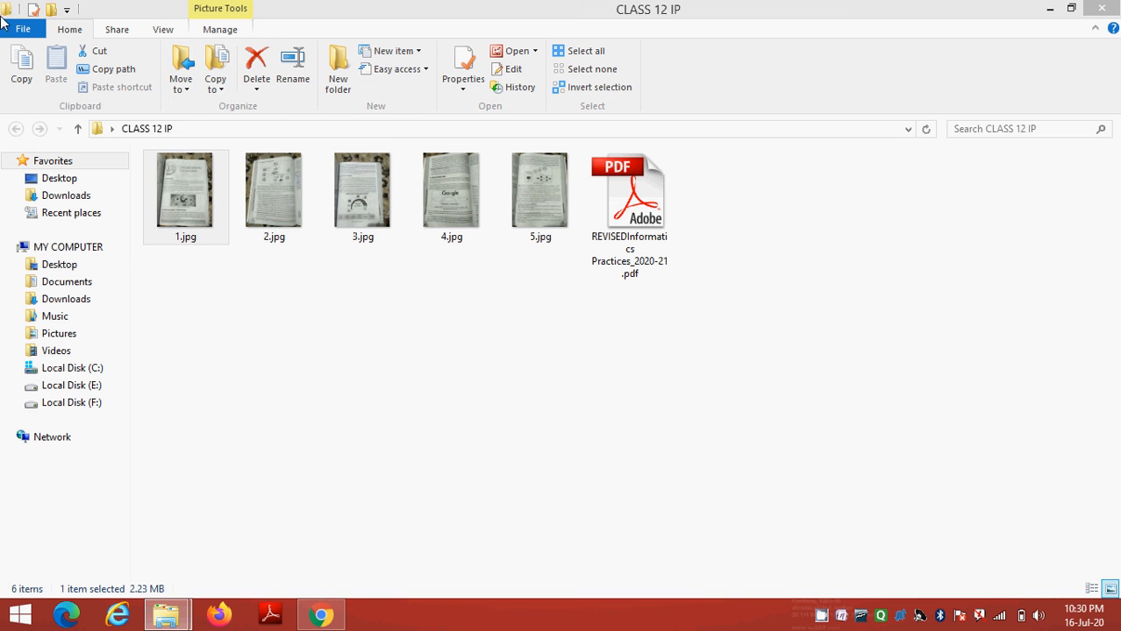
{"action": "left_click", "coordinate": [186, 190]}
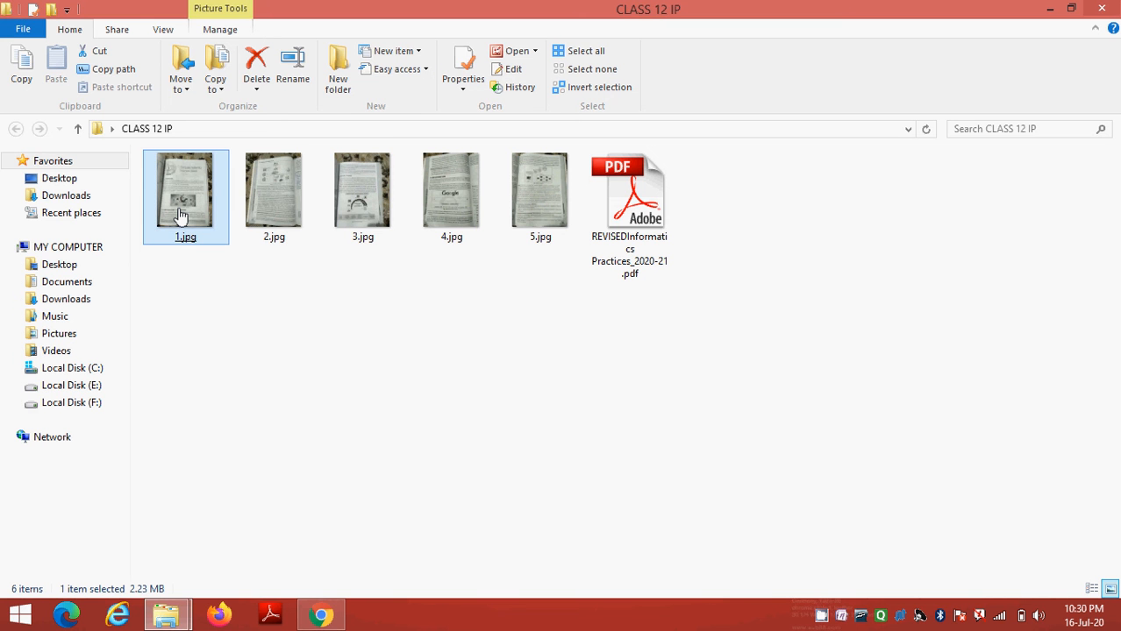
{"action": "right_click", "coordinate": [186, 190]}
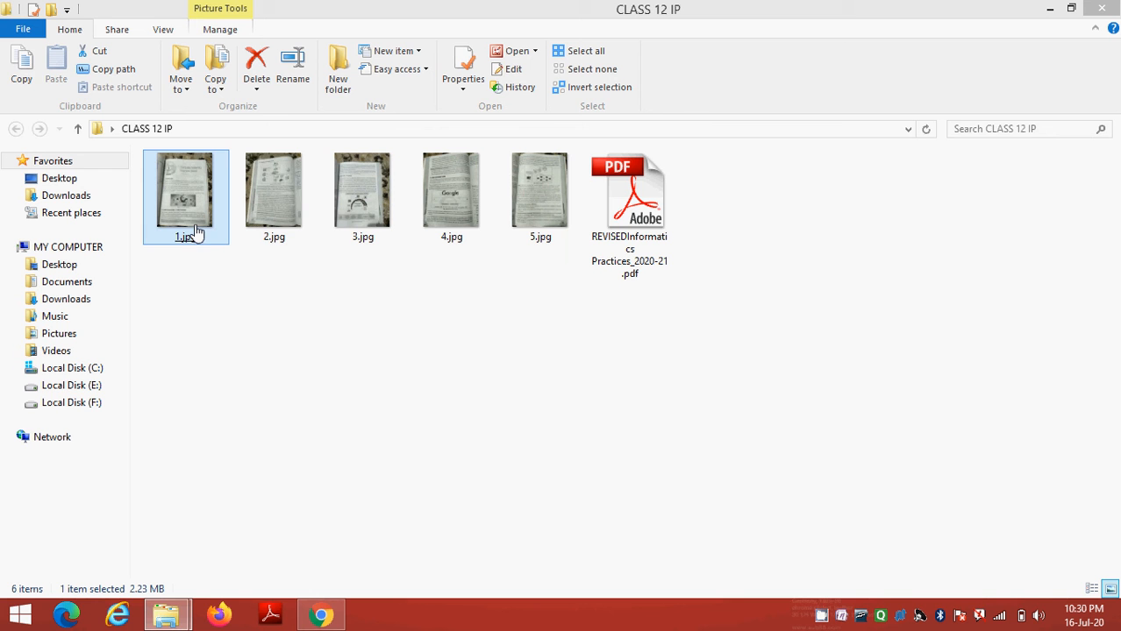
{"action": "mouse_move", "coordinate": [197, 219]}
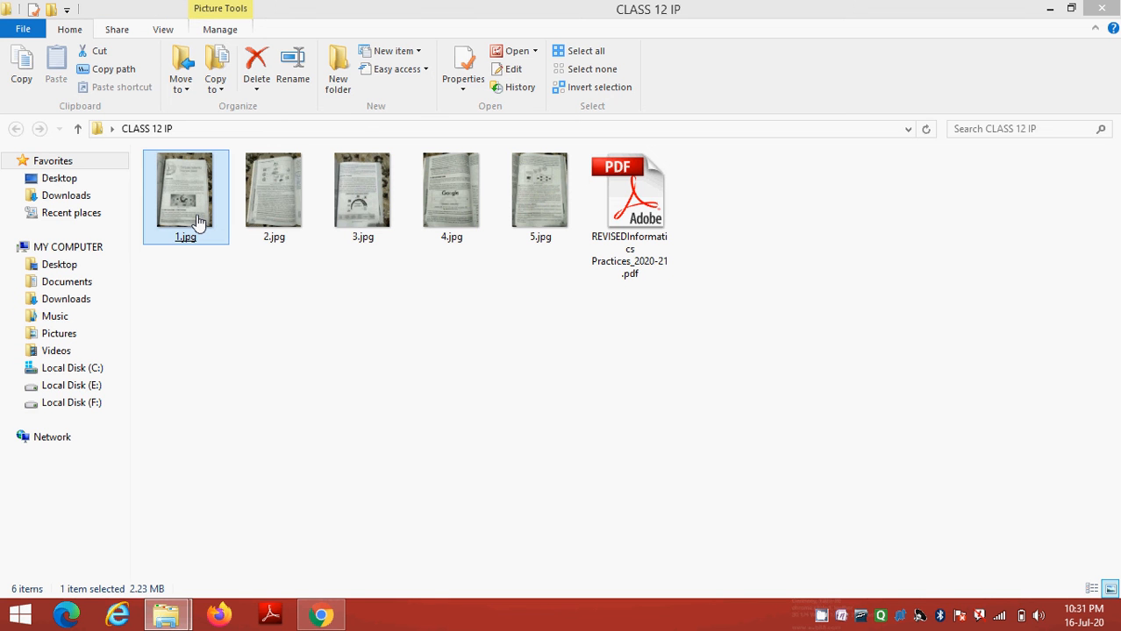
{"action": "mouse_move", "coordinate": [186, 211]}
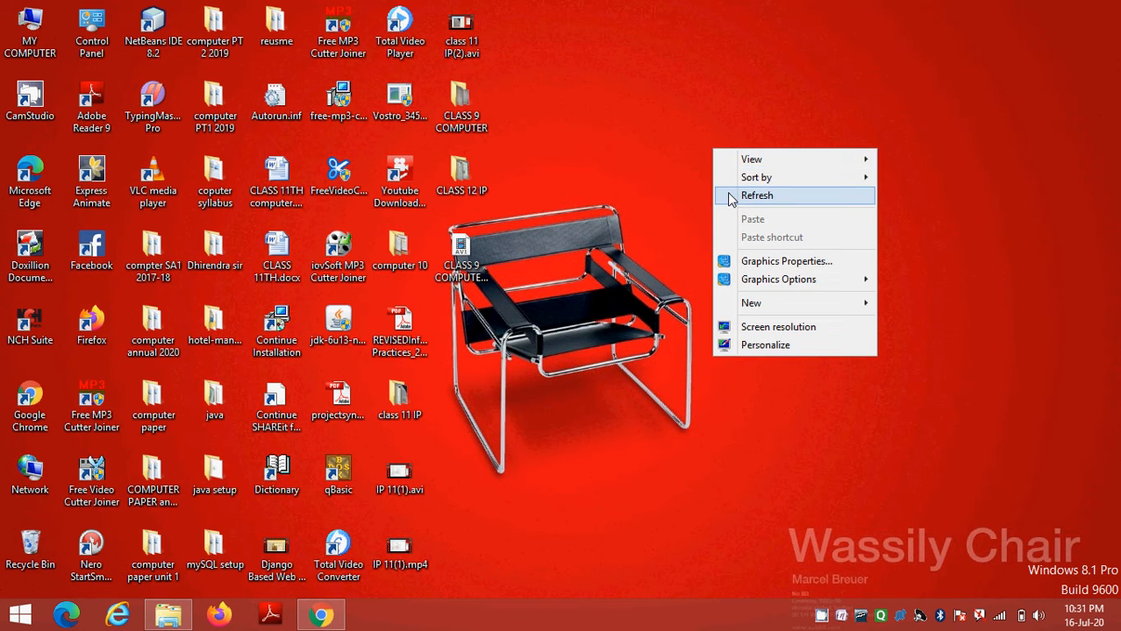
Refresh the desktop, enter the CLASS 12 IP folder and open 1.jpg in Picture Manager
{"action": "left_click", "coordinate": [757, 195]}
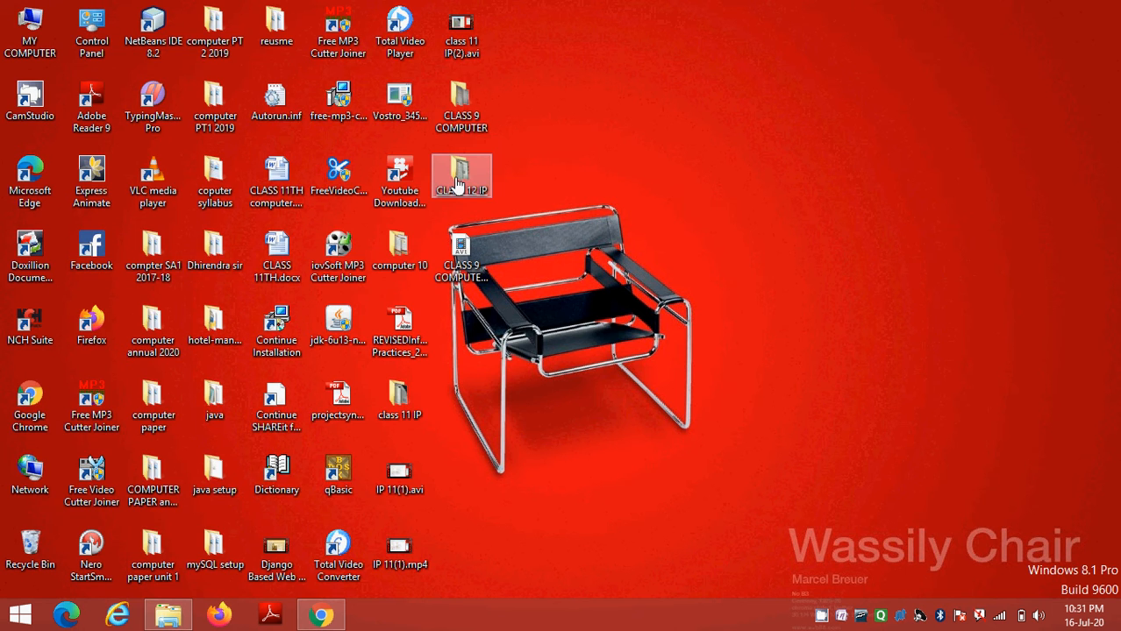
{"action": "double_click", "coordinate": [461, 176]}
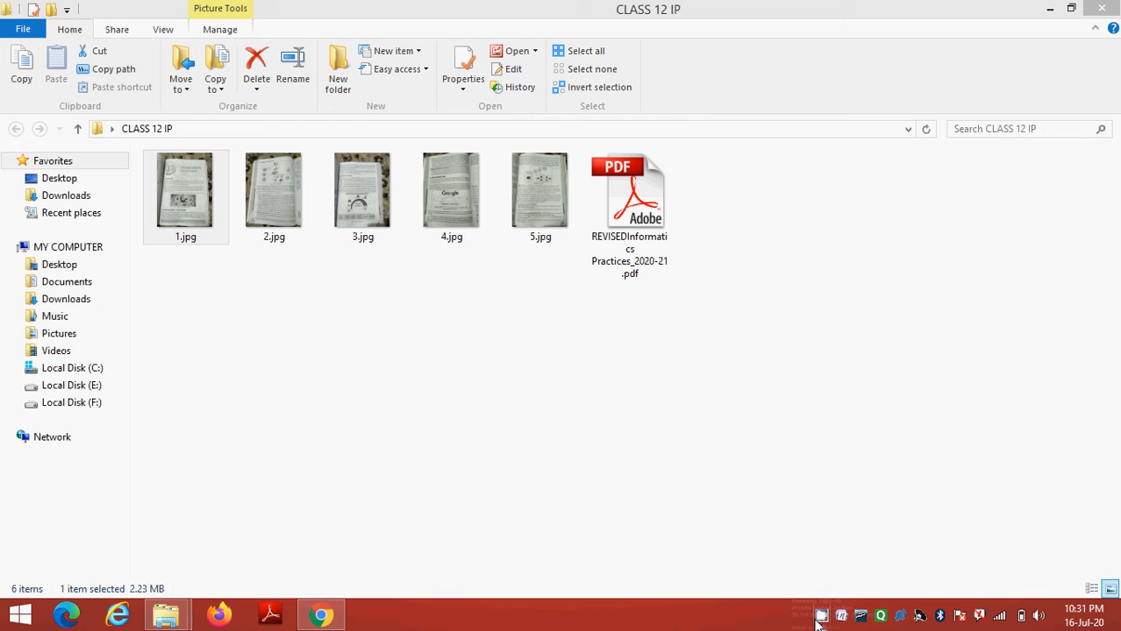
{"action": "left_click", "coordinate": [821, 614]}
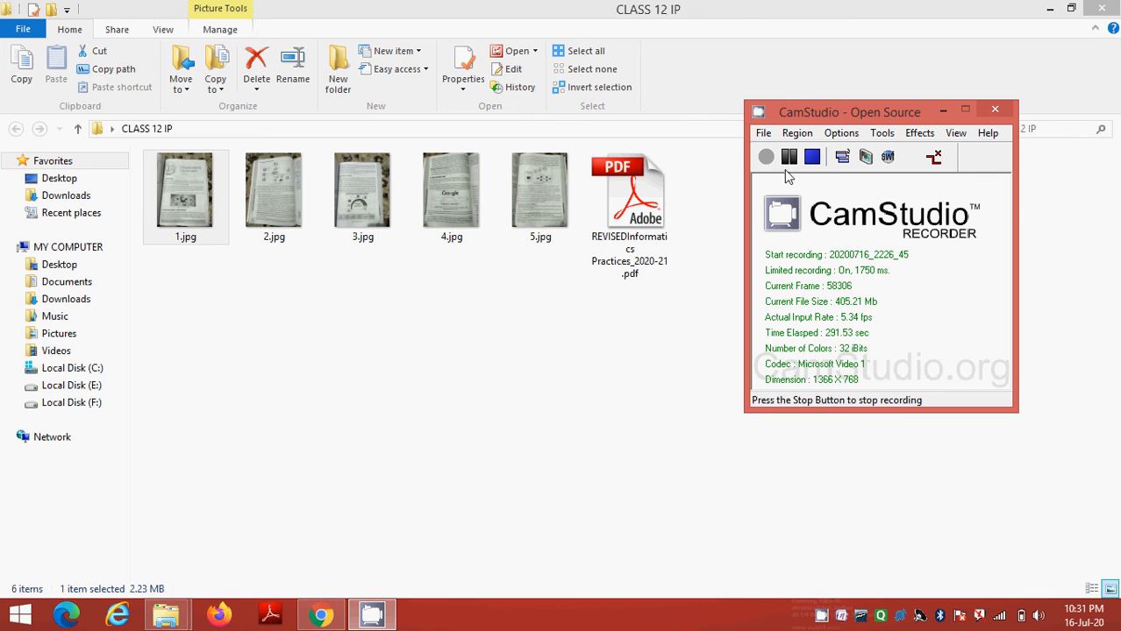
{"action": "double_click", "coordinate": [186, 190]}
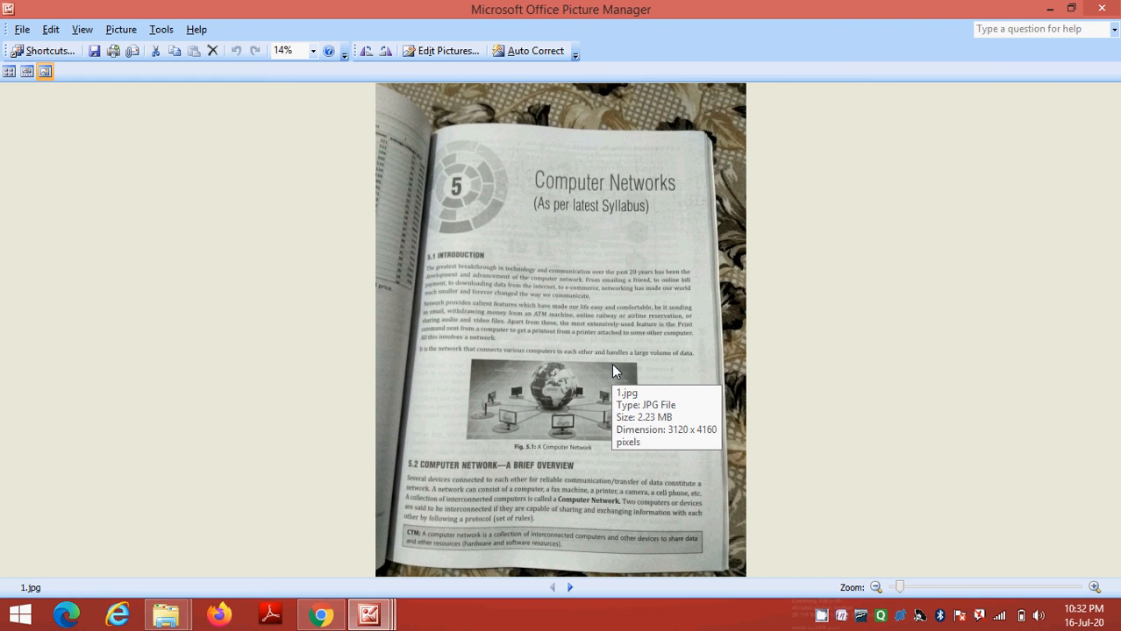
{"action": "mouse_move", "coordinate": [663, 204]}
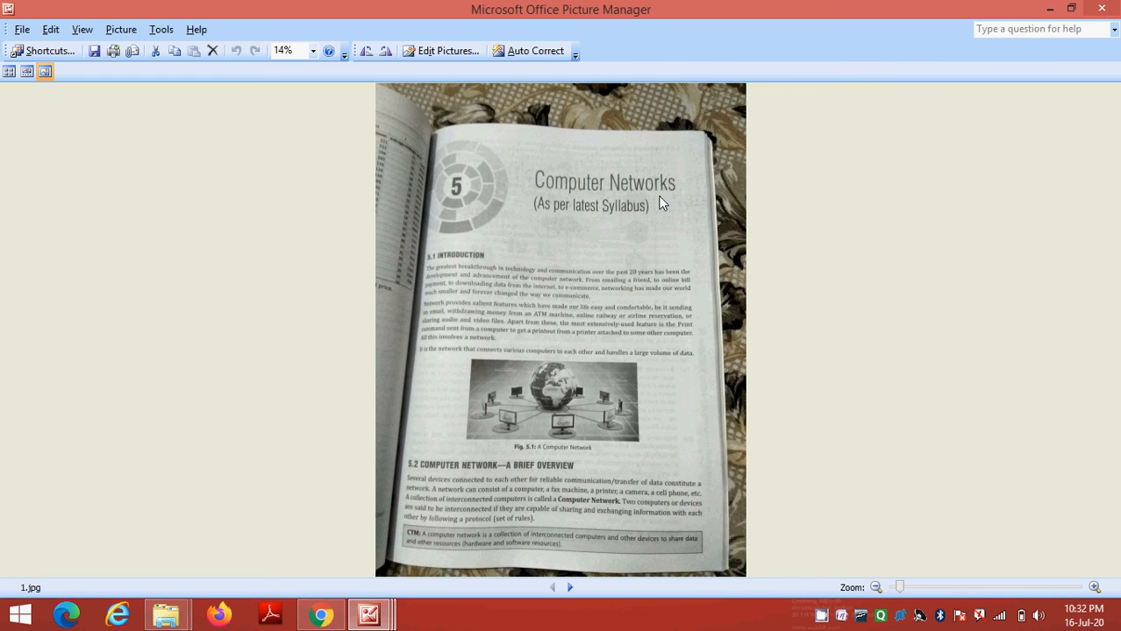
{"action": "mouse_move", "coordinate": [614, 231]}
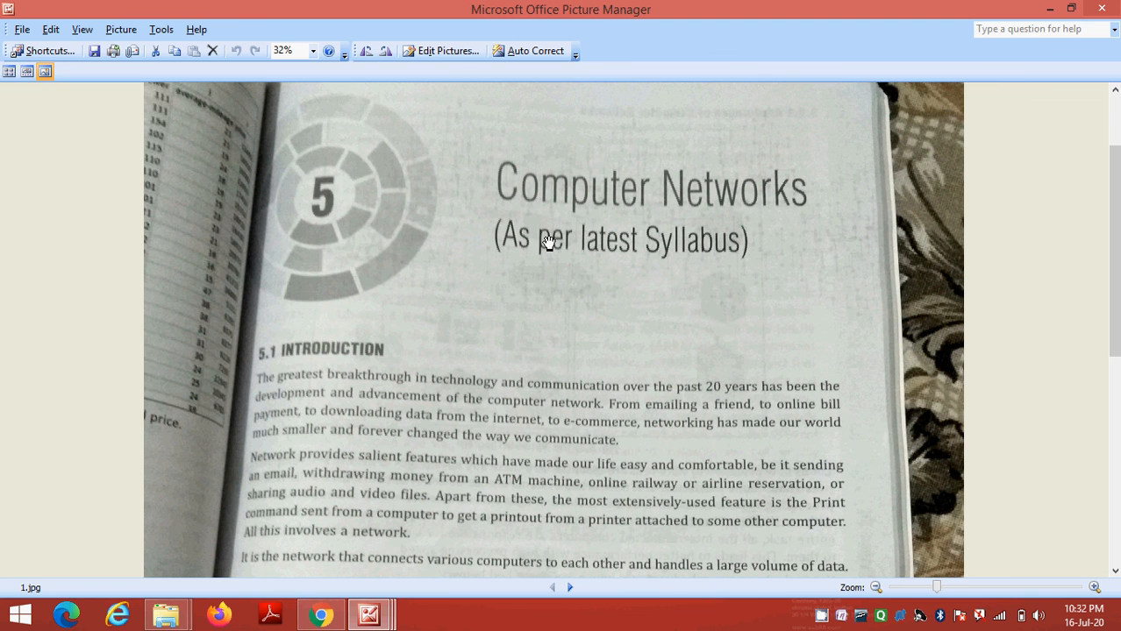
{"action": "mouse_move", "coordinate": [647, 256]}
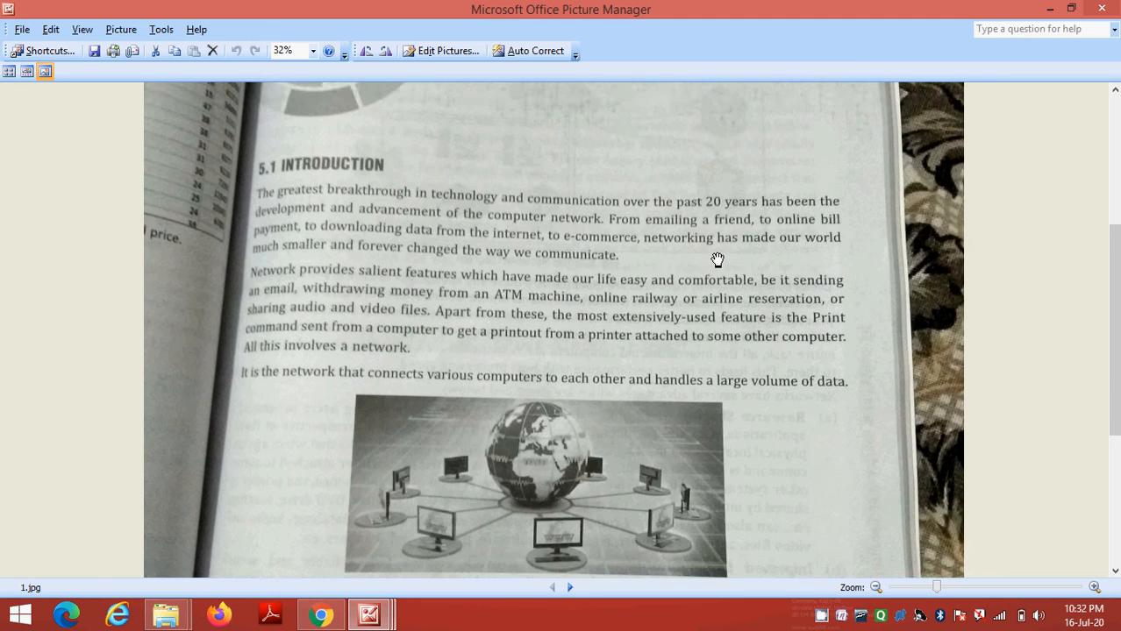
Scroll down photo 1.jpg through section 5.1 to Fig. 5.1 and section 5.2
{"action": "scroll", "scroll_direction": "down", "scroll_amount": 3}
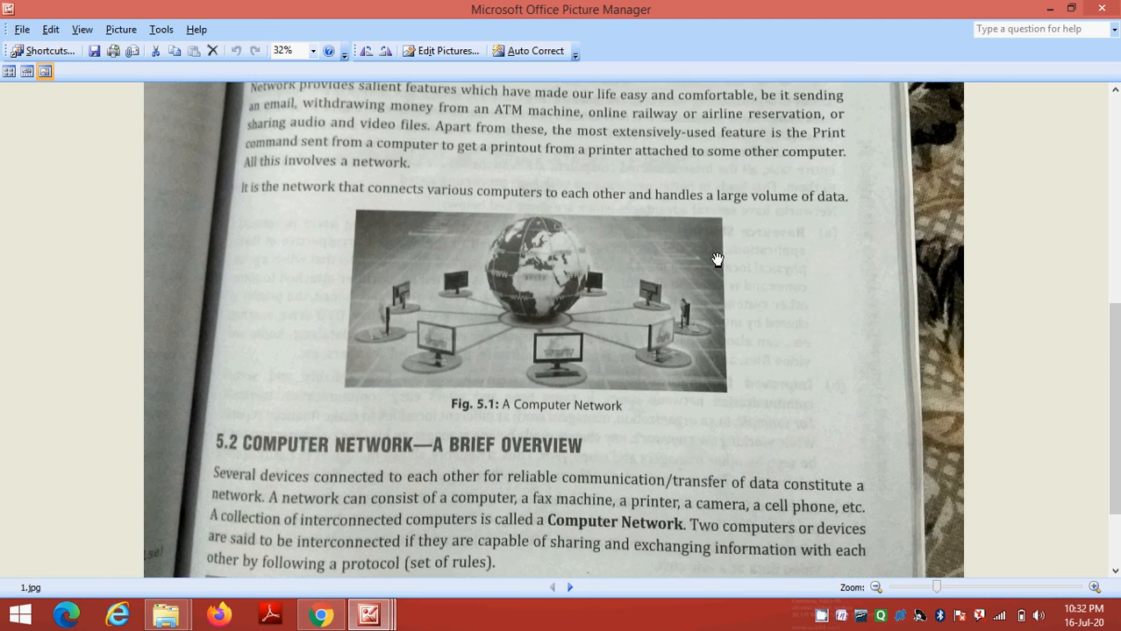
{"action": "scroll", "scroll_direction": "down", "scroll_amount": 3}
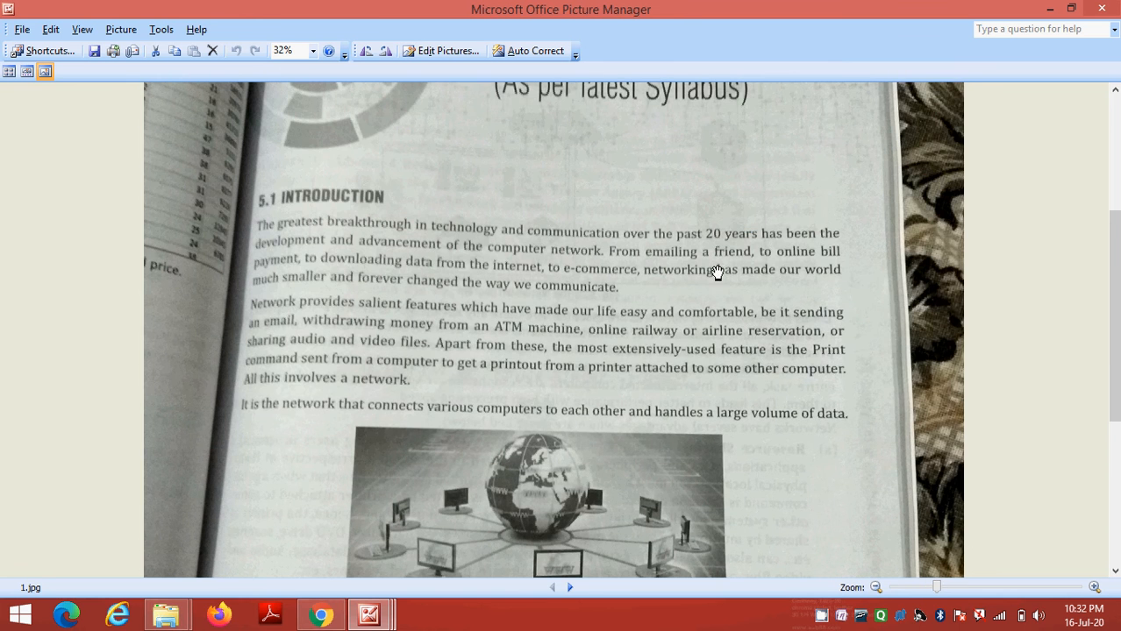
{"action": "mouse_move", "coordinate": [675, 354]}
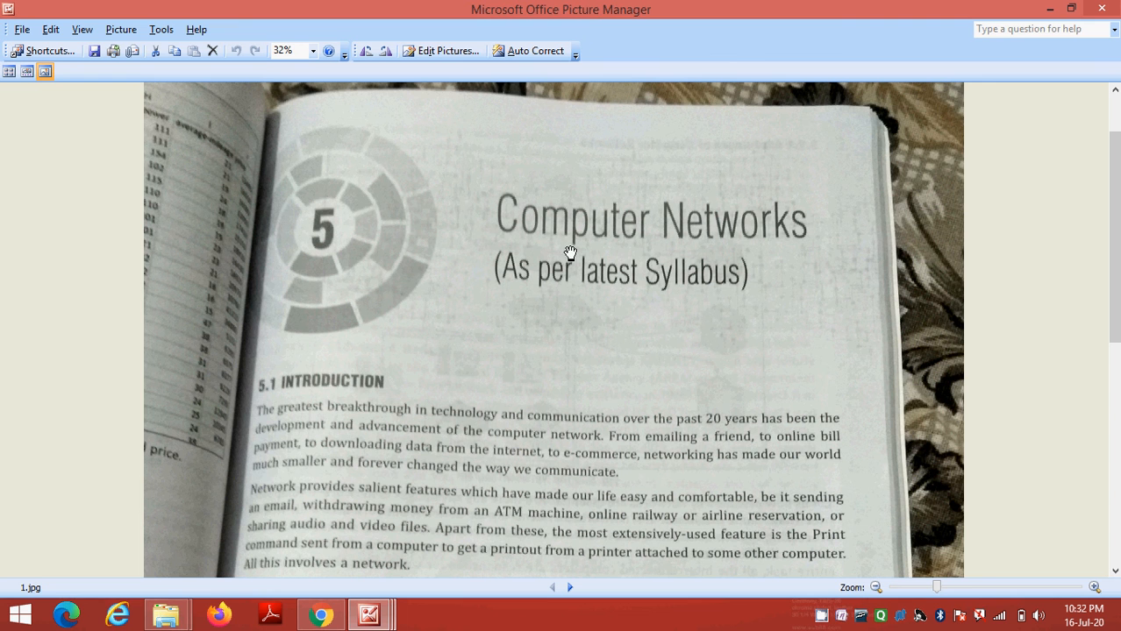
{"action": "mouse_move", "coordinate": [488, 240]}
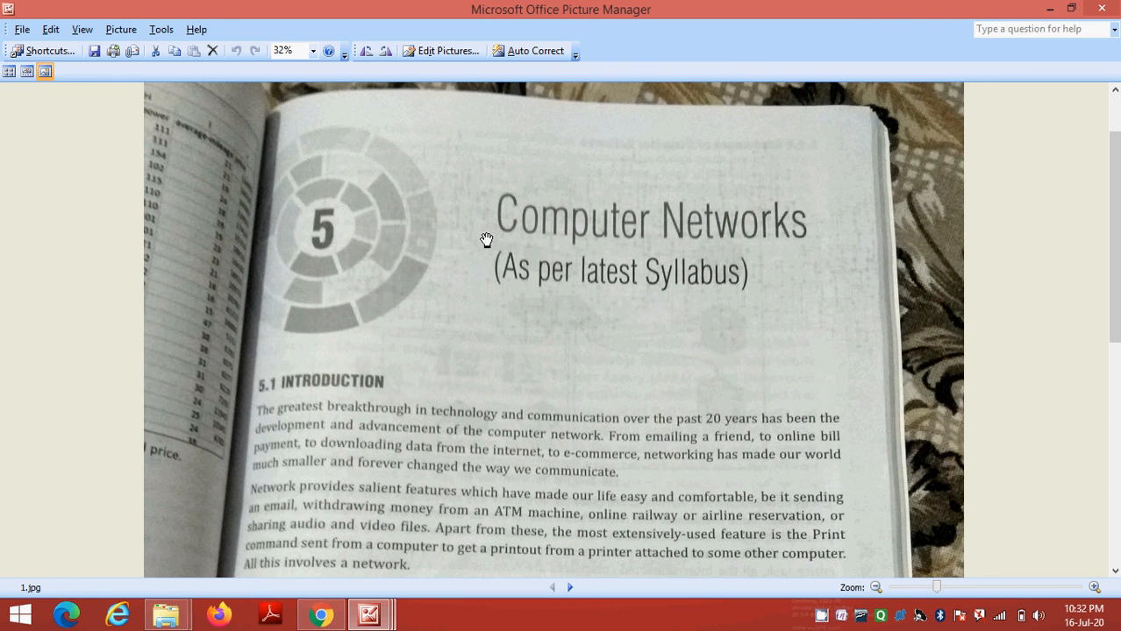
{"action": "mouse_move", "coordinate": [796, 221]}
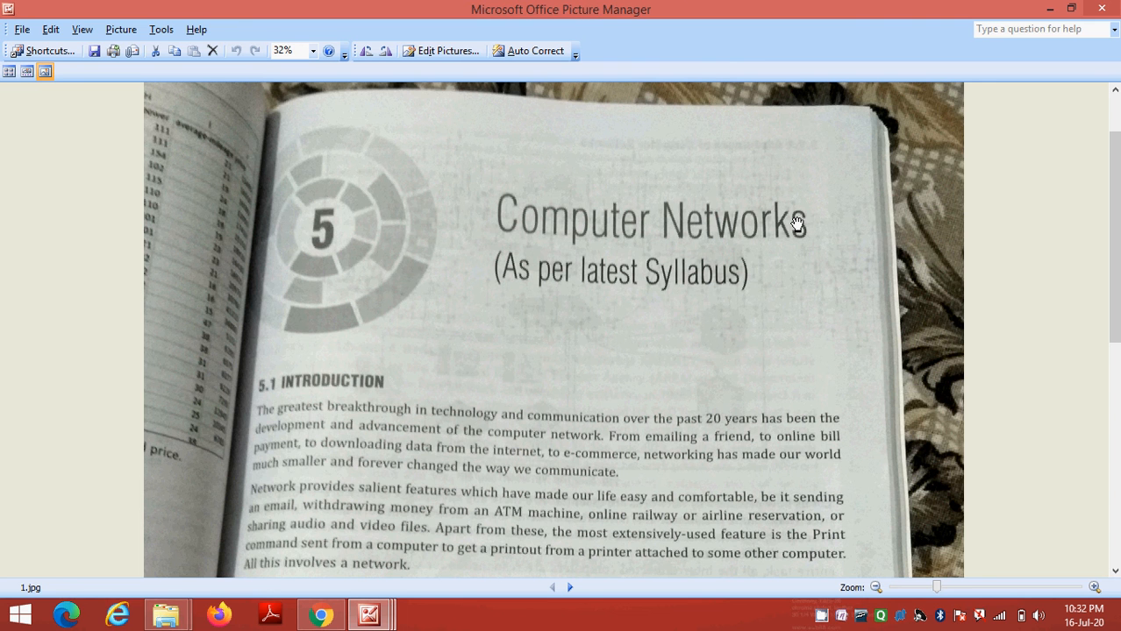
{"action": "mouse_move", "coordinate": [502, 205]}
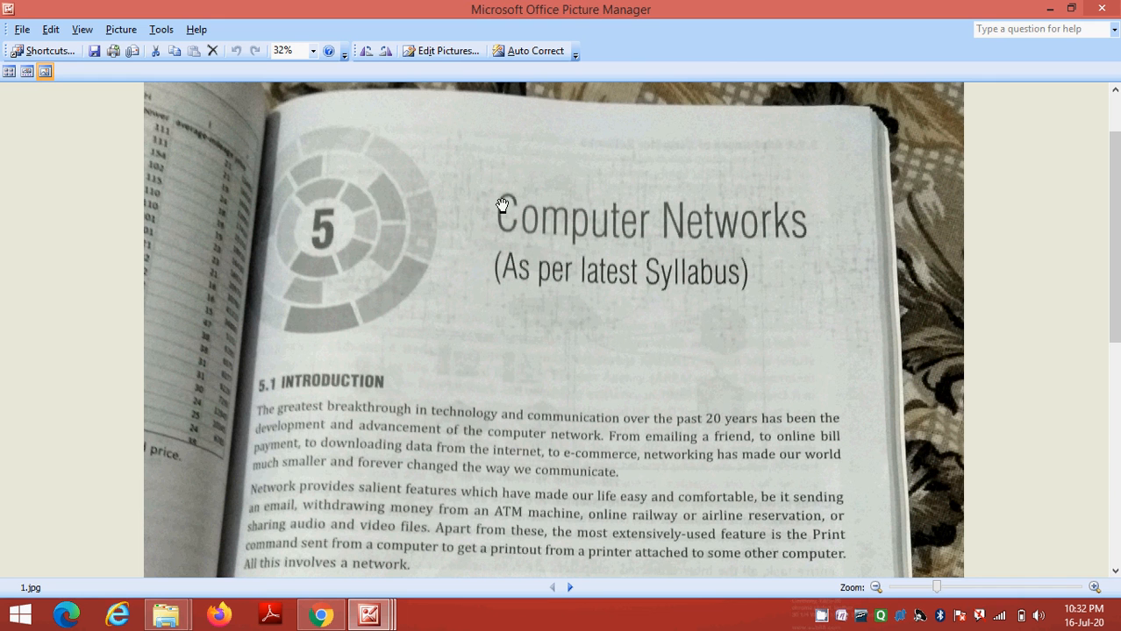
{"action": "mouse_move", "coordinate": [778, 244]}
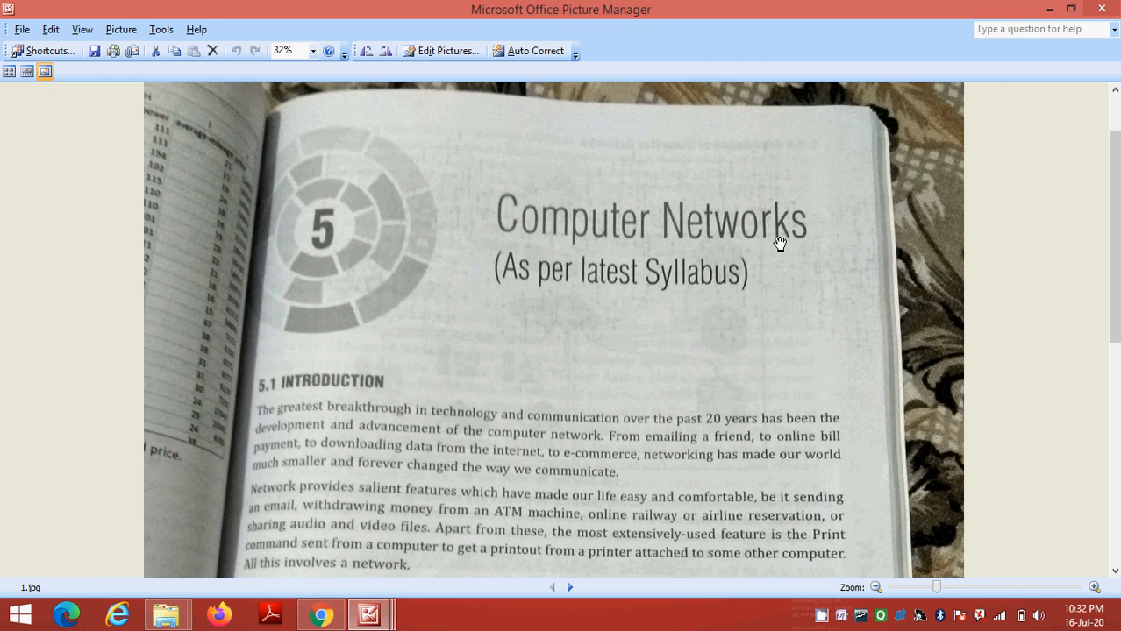
{"action": "mouse_move", "coordinate": [537, 210]}
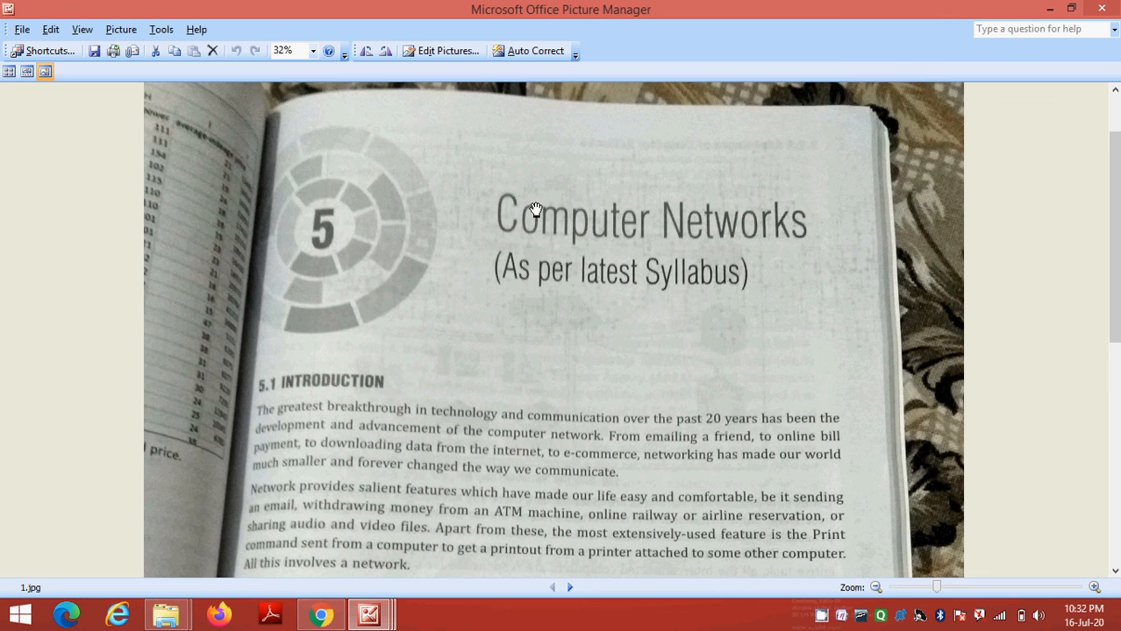
{"action": "scroll", "scroll_direction": "down", "scroll_amount": 3}
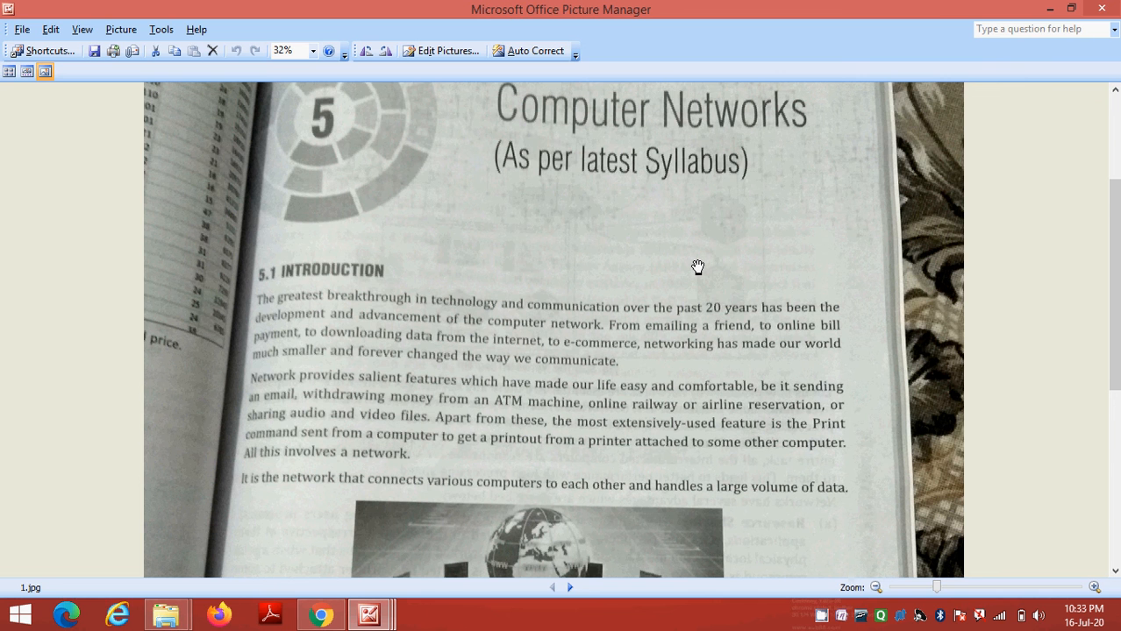
{"action": "scroll", "scroll_direction": "down", "scroll_amount": 3}
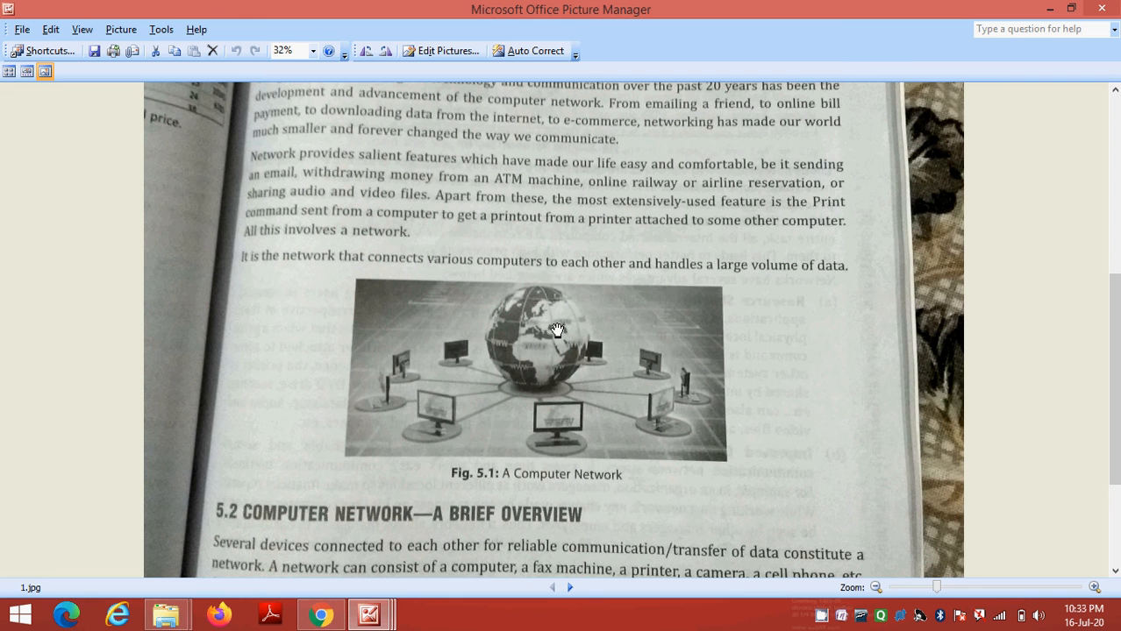
{"action": "mouse_move", "coordinate": [412, 411]}
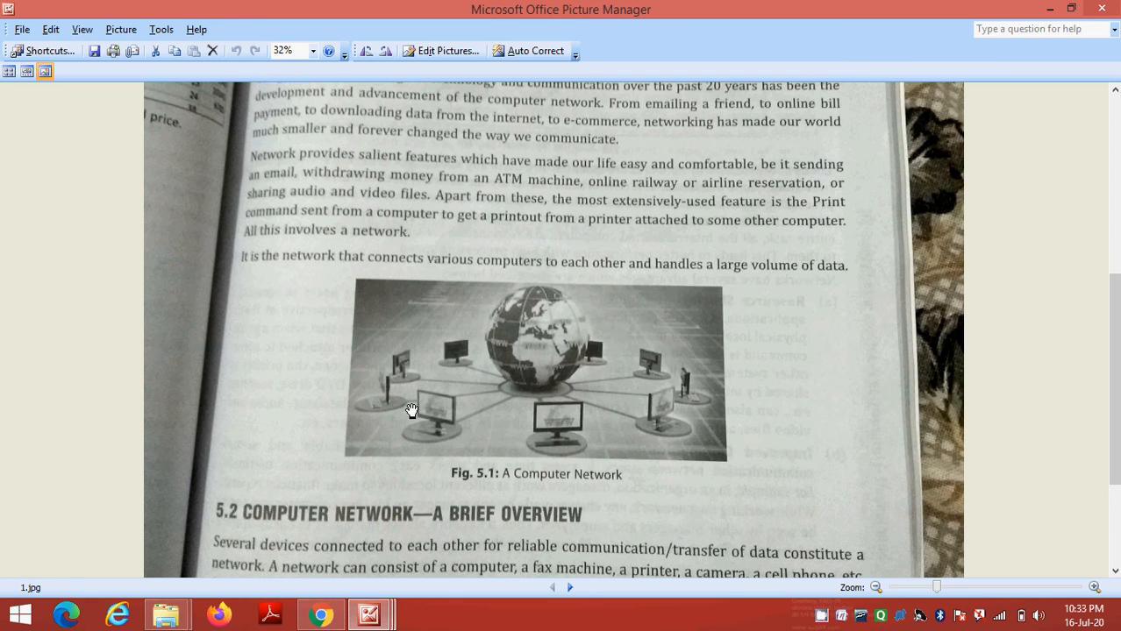
{"action": "mouse_move", "coordinate": [439, 440]}
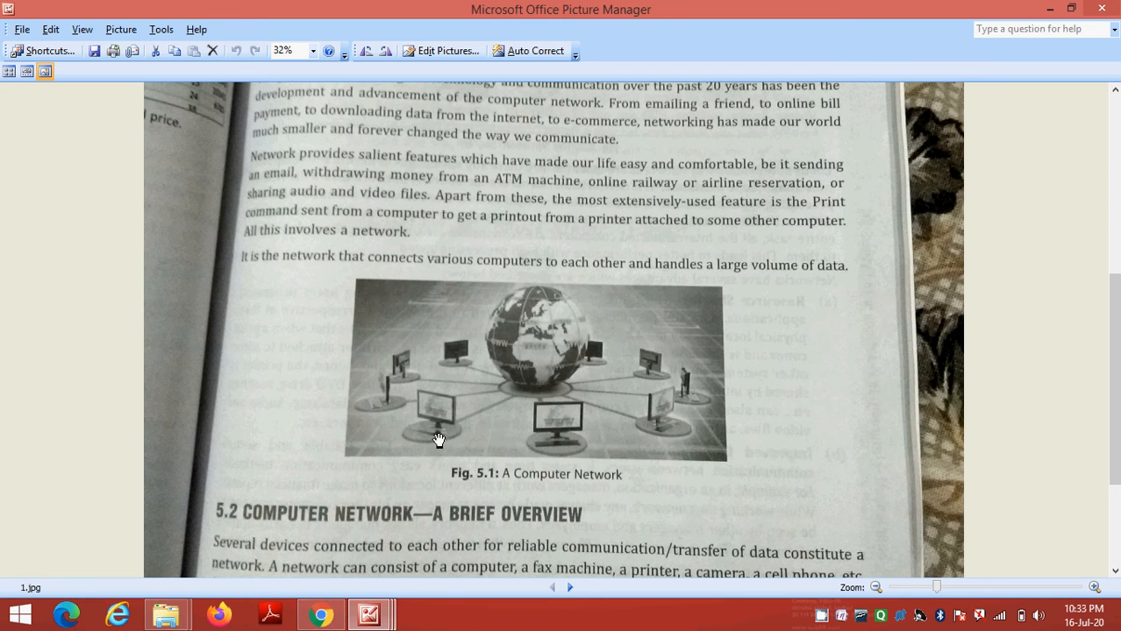
{"action": "mouse_move", "coordinate": [673, 351]}
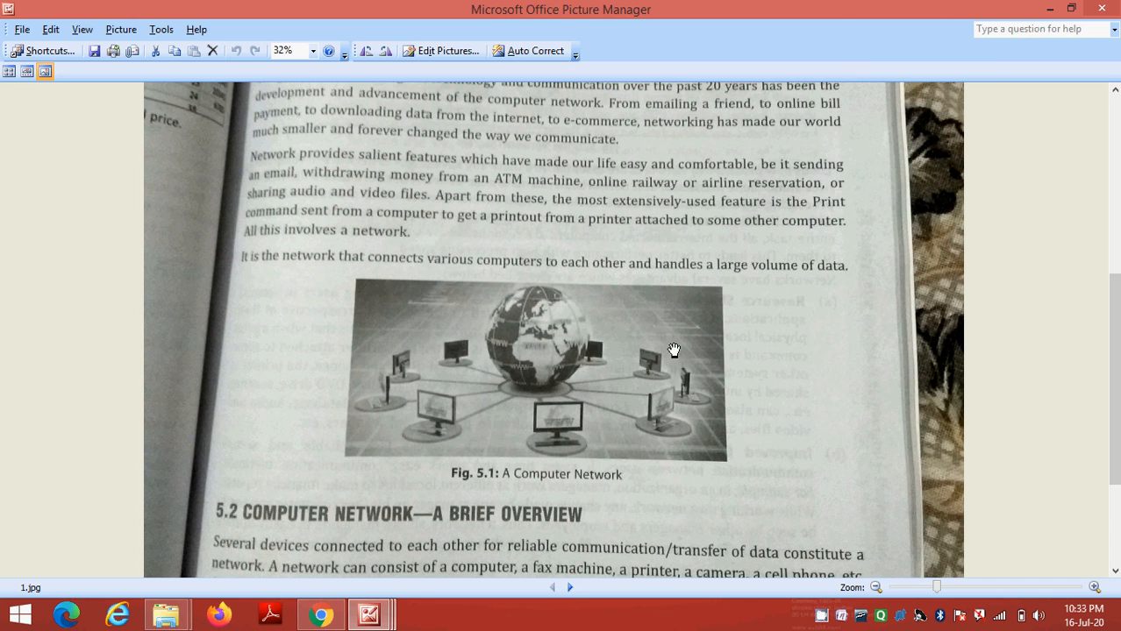
{"action": "scroll", "scroll_direction": "down", "scroll_amount": 3}
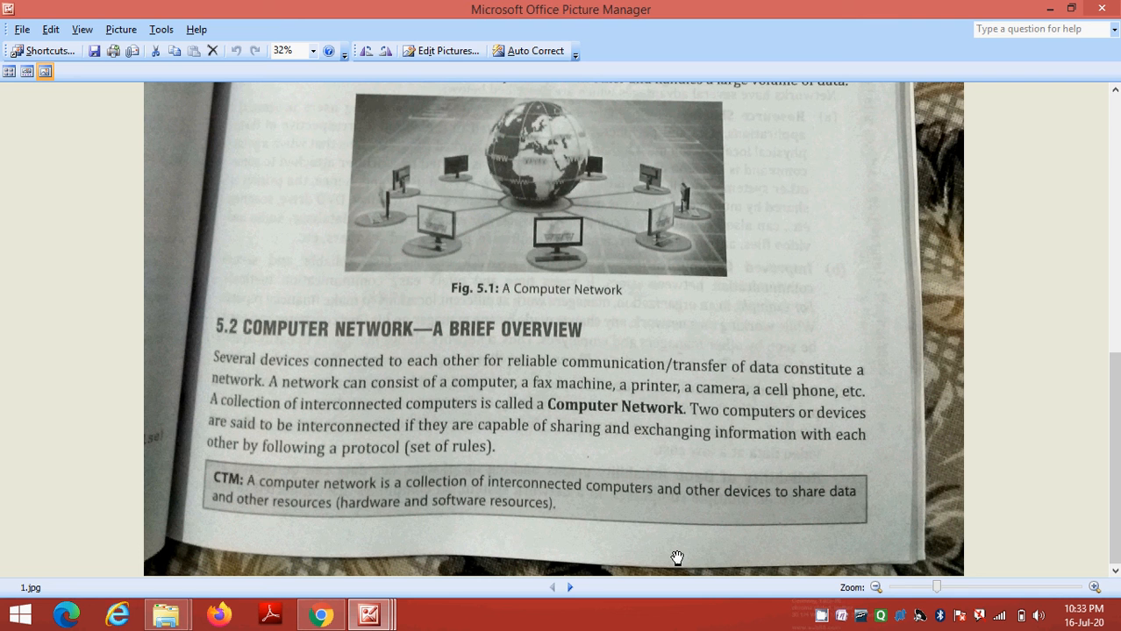
{"action": "mouse_move", "coordinate": [403, 377]}
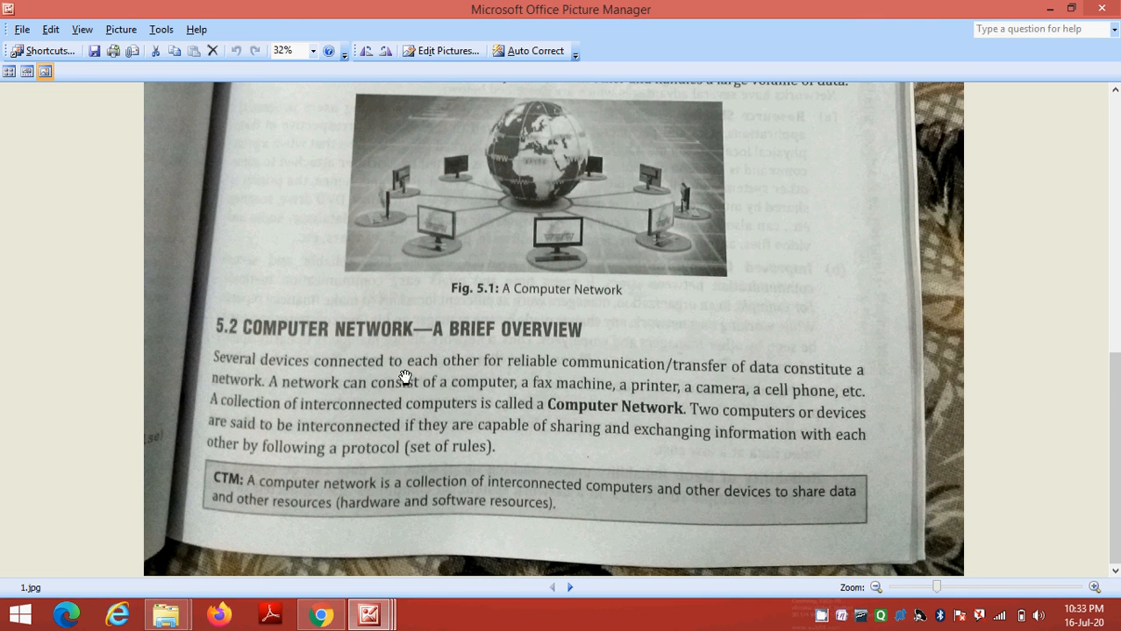
{"action": "mouse_move", "coordinate": [530, 379]}
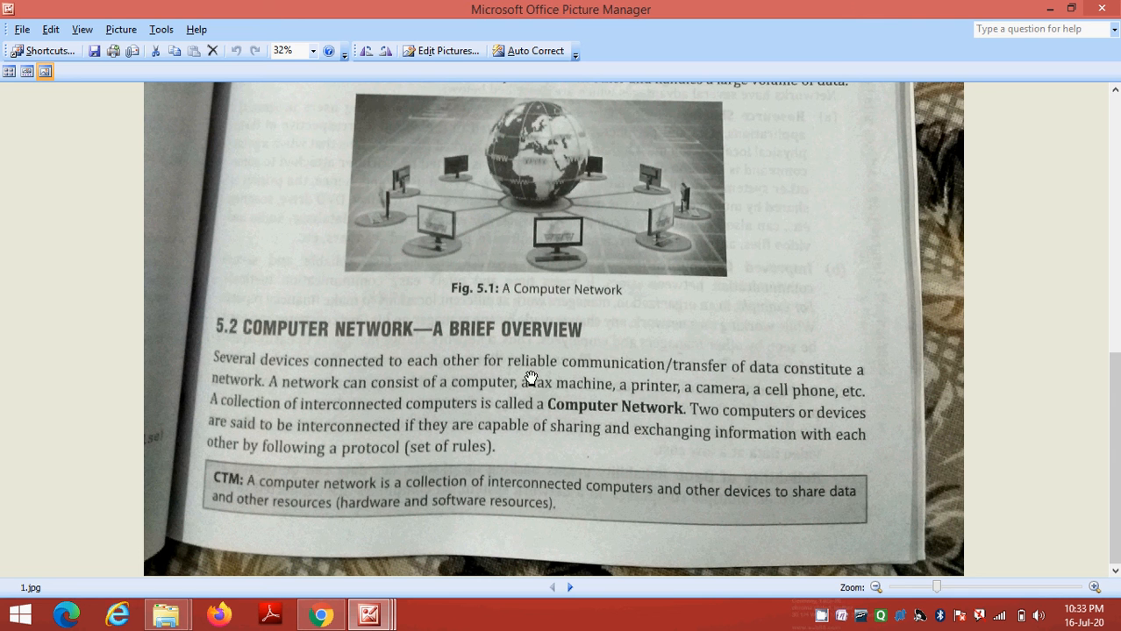
{"action": "mouse_move", "coordinate": [656, 378]}
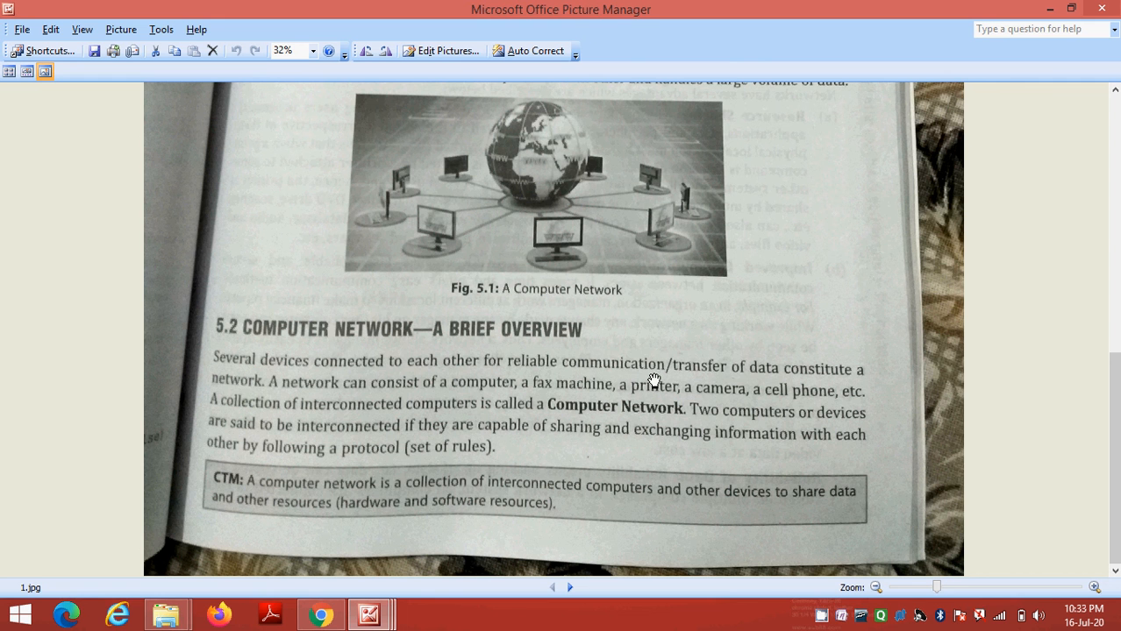
{"action": "mouse_move", "coordinate": [744, 377]}
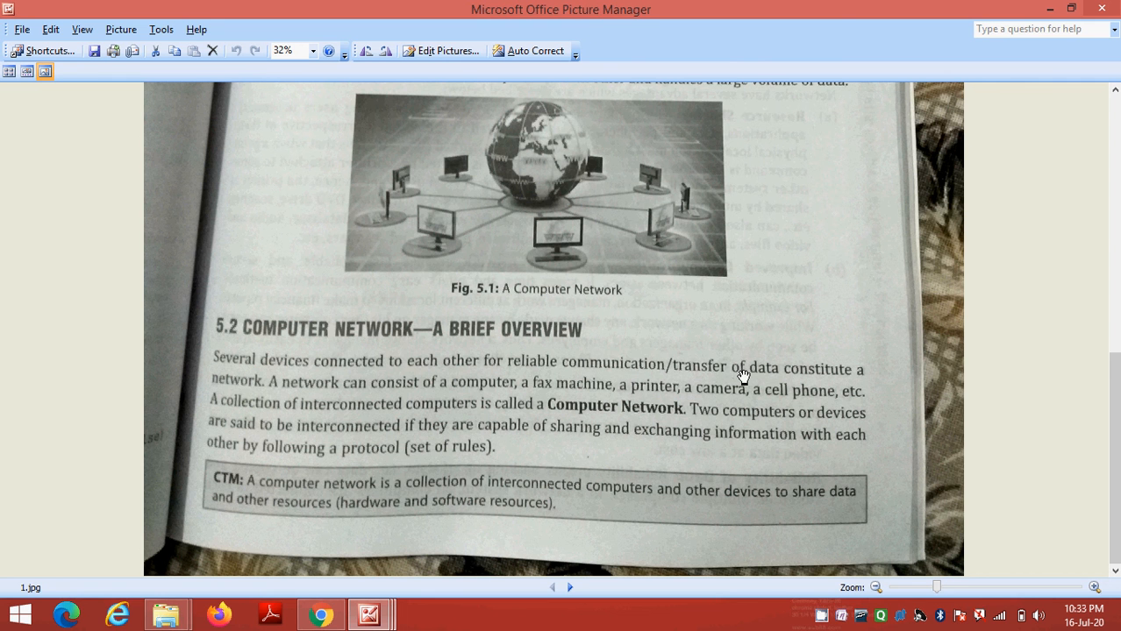
{"action": "mouse_move", "coordinate": [285, 421]}
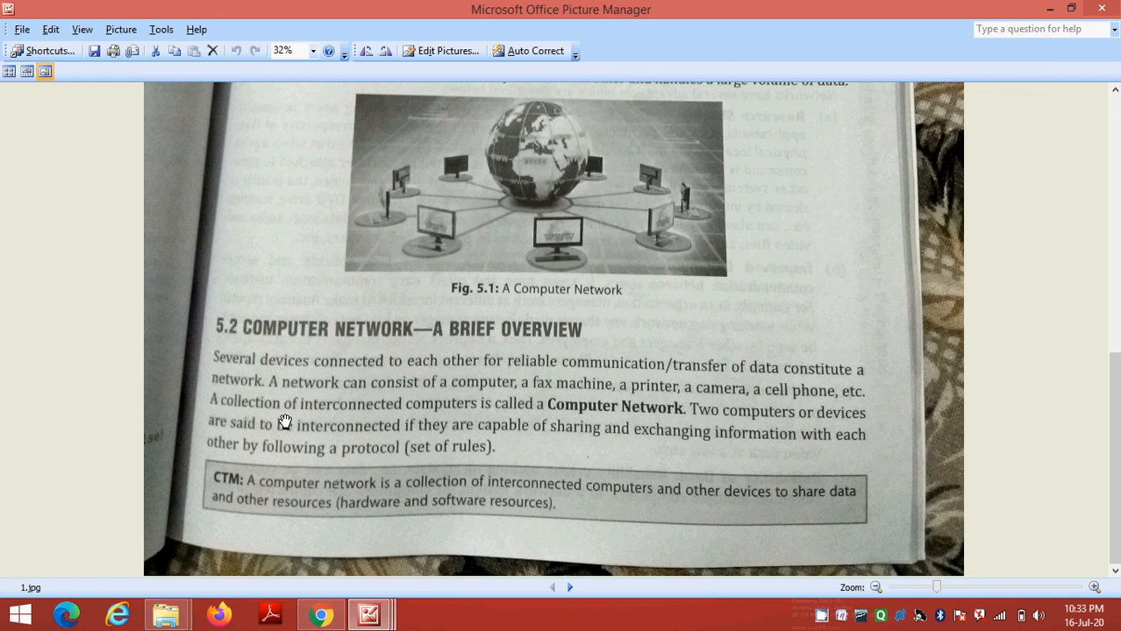
{"action": "mouse_move", "coordinate": [481, 393]}
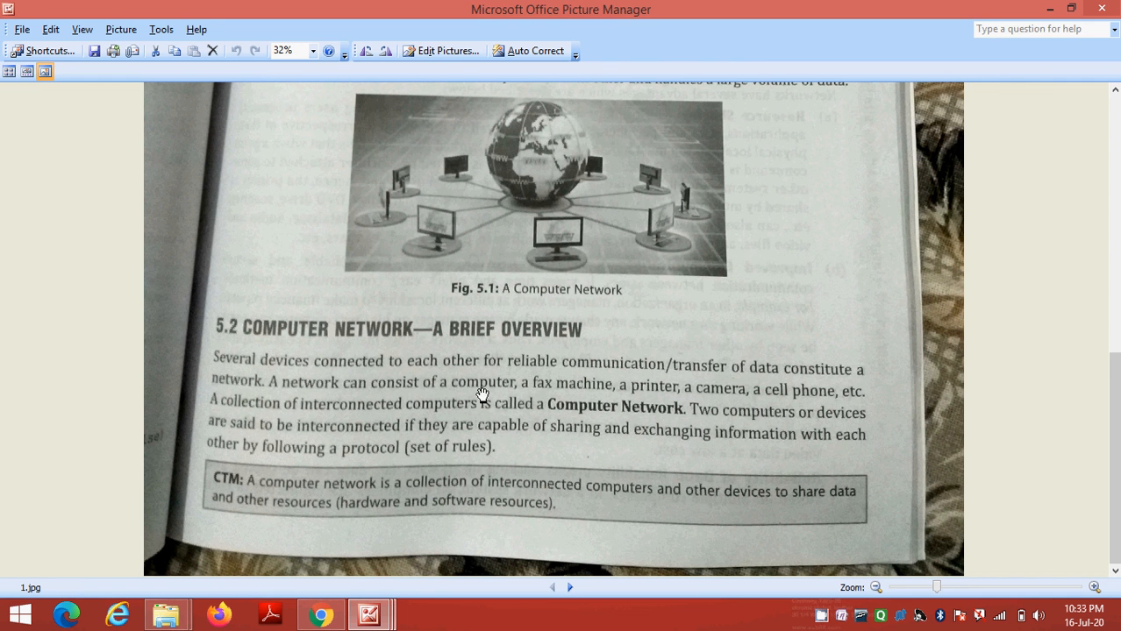
{"action": "mouse_move", "coordinate": [561, 396]}
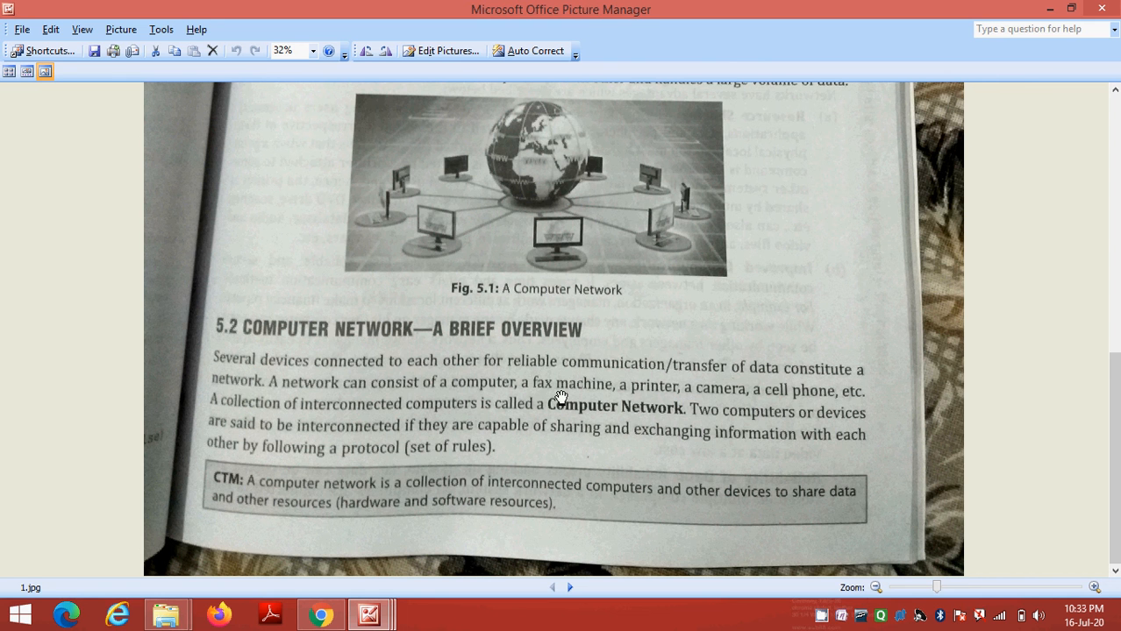
{"action": "mouse_move", "coordinate": [666, 397]}
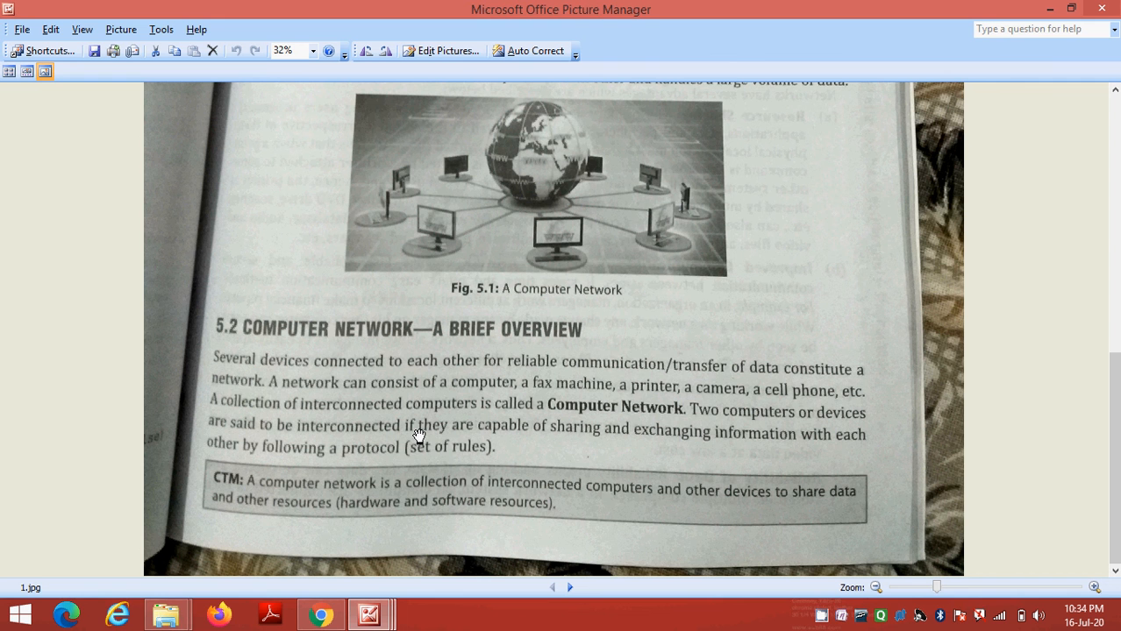
{"action": "mouse_move", "coordinate": [621, 502]}
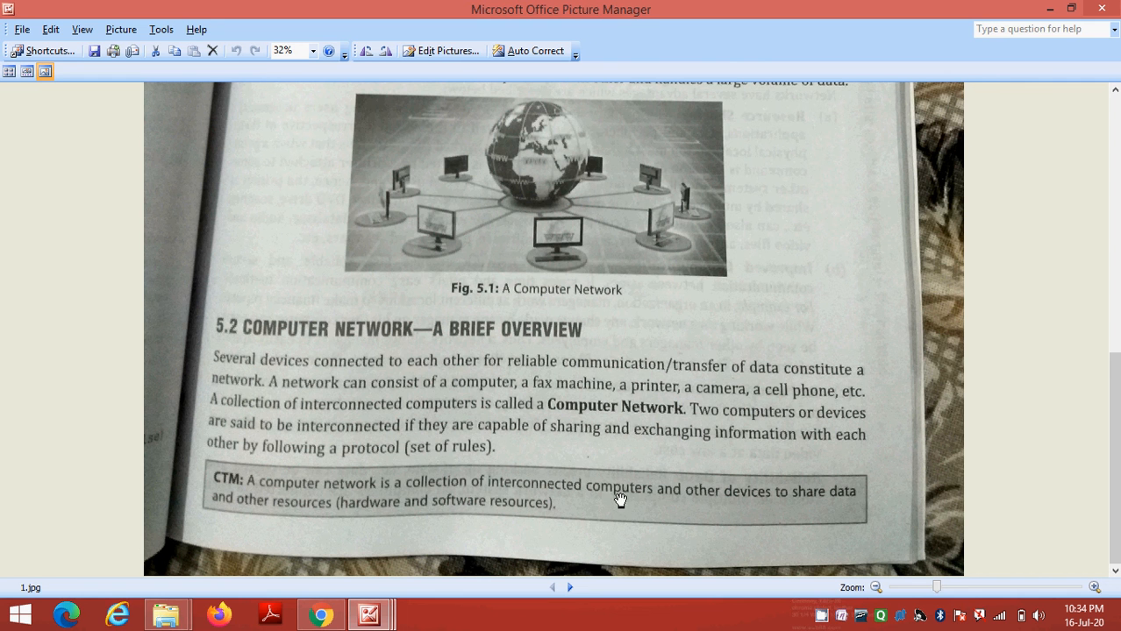
{"action": "mouse_move", "coordinate": [586, 260]}
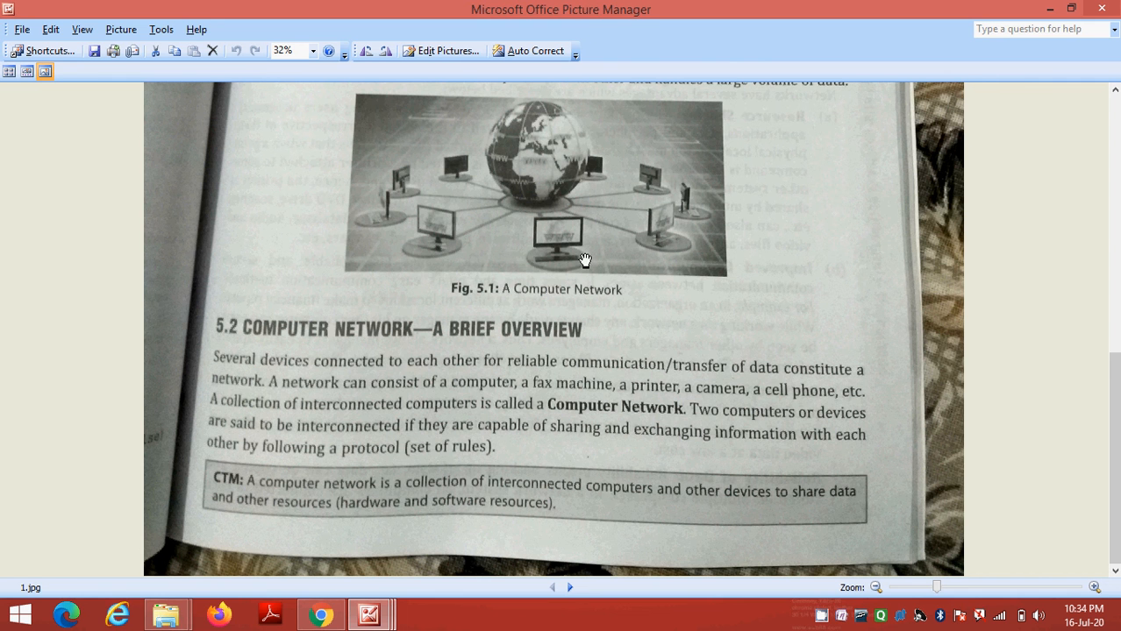
{"action": "mouse_move", "coordinate": [696, 284]}
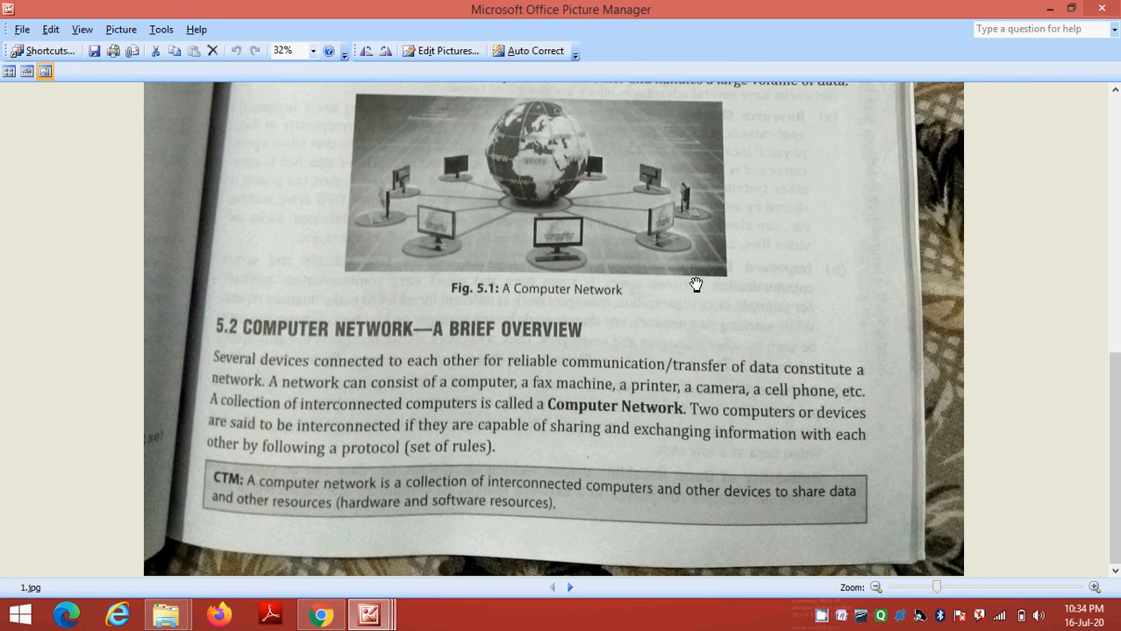
{"action": "mouse_move", "coordinate": [765, 401]}
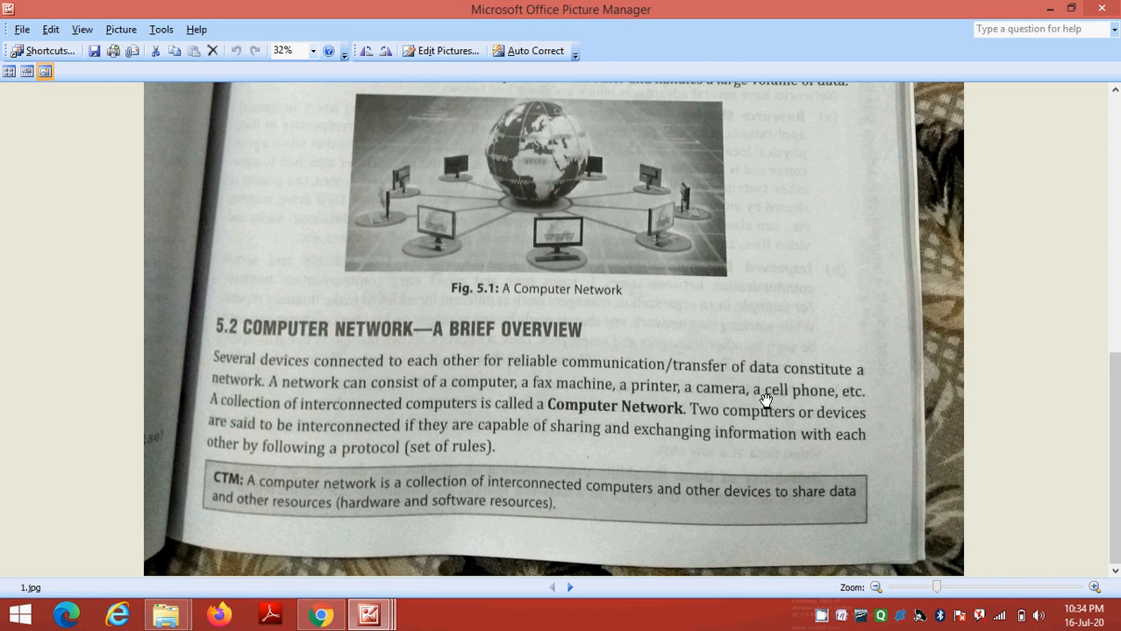
{"action": "mouse_move", "coordinate": [610, 466]}
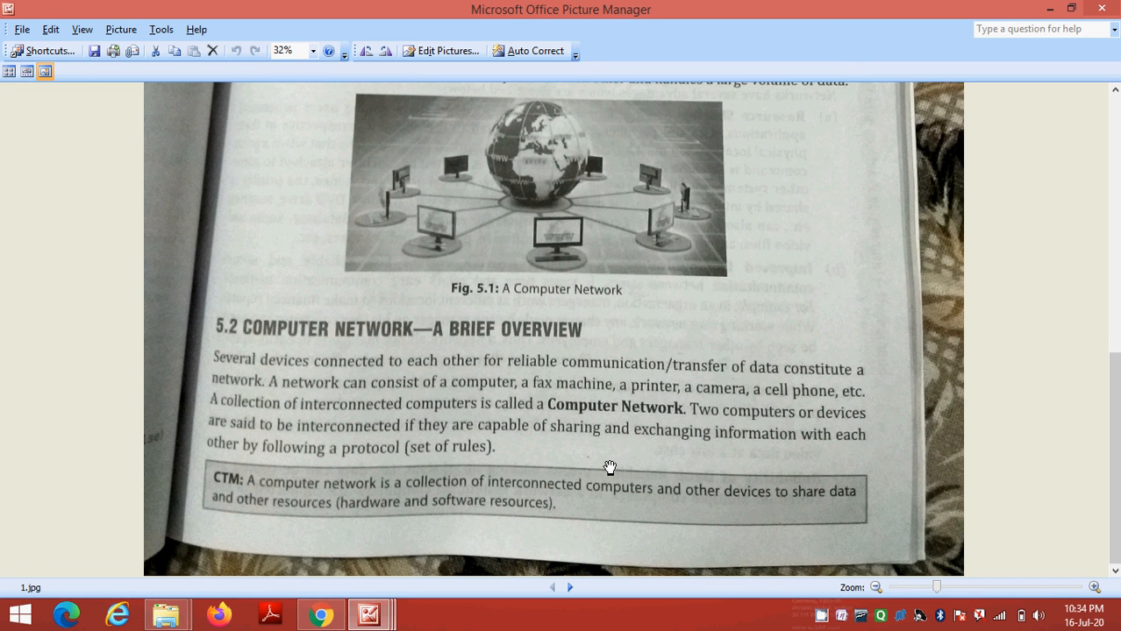
{"action": "mouse_move", "coordinate": [610, 465]}
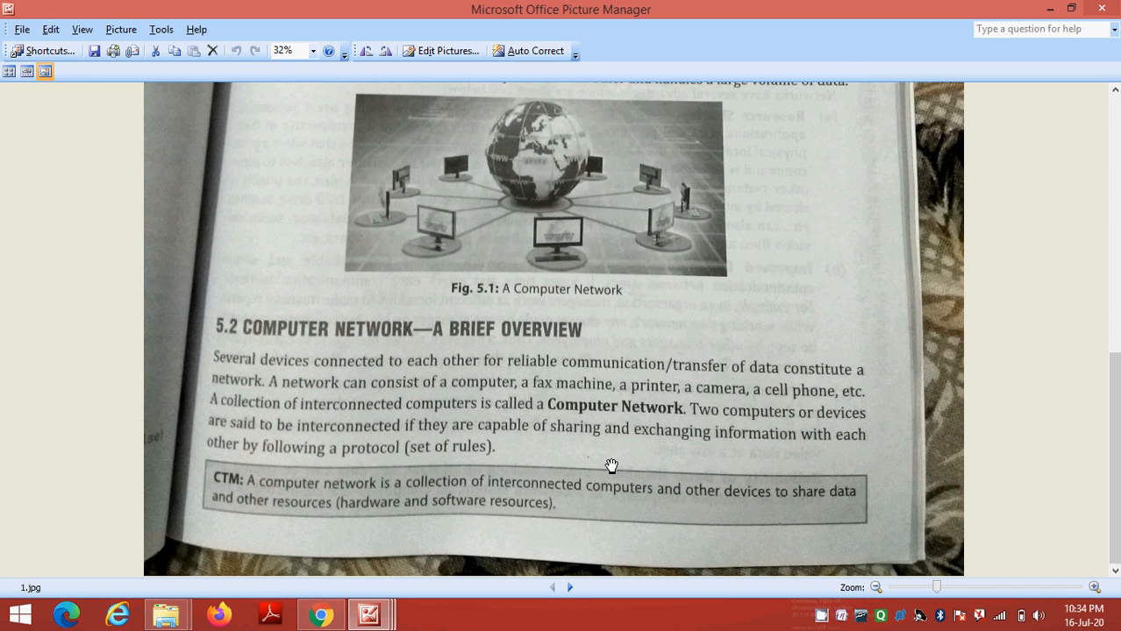
{"action": "mouse_move", "coordinate": [359, 419]}
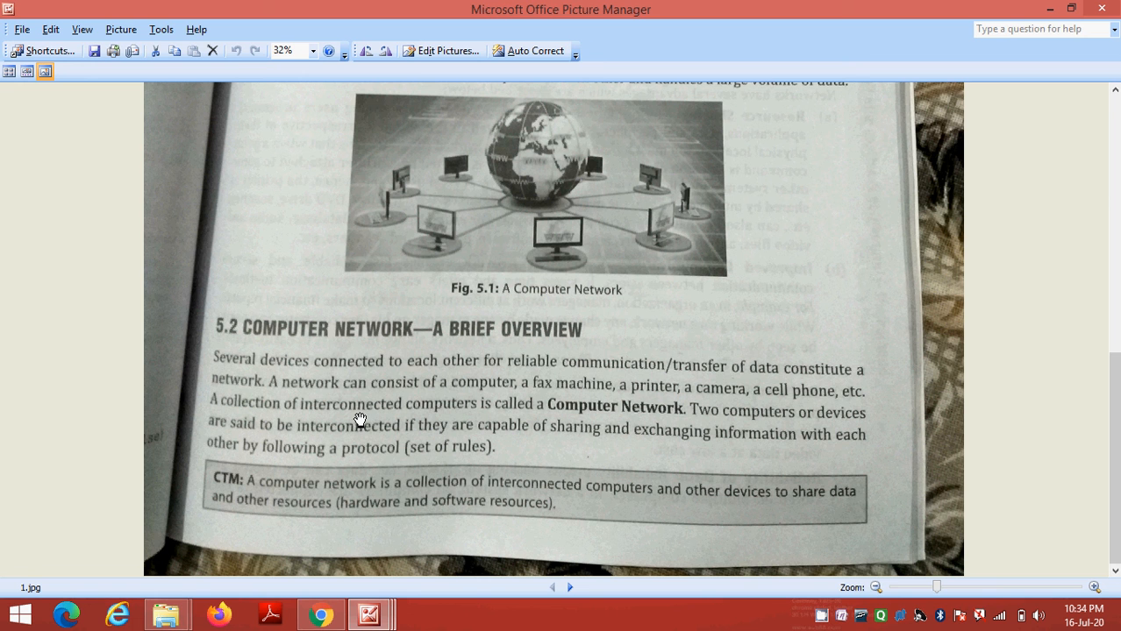
{"action": "mouse_move", "coordinate": [435, 417]}
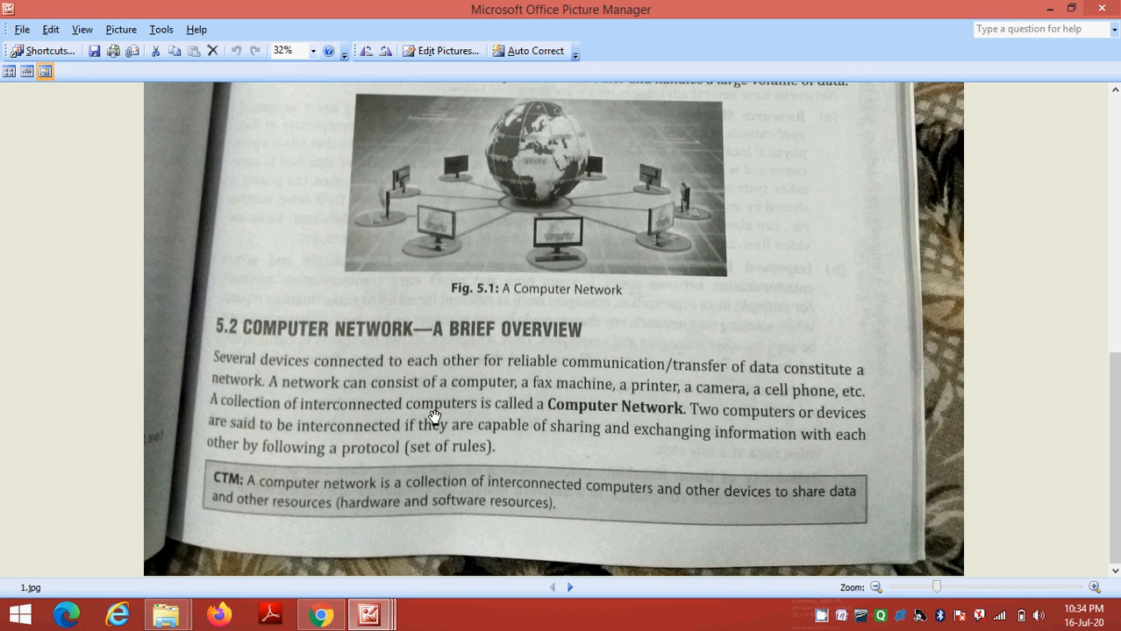
{"action": "mouse_move", "coordinate": [605, 418]}
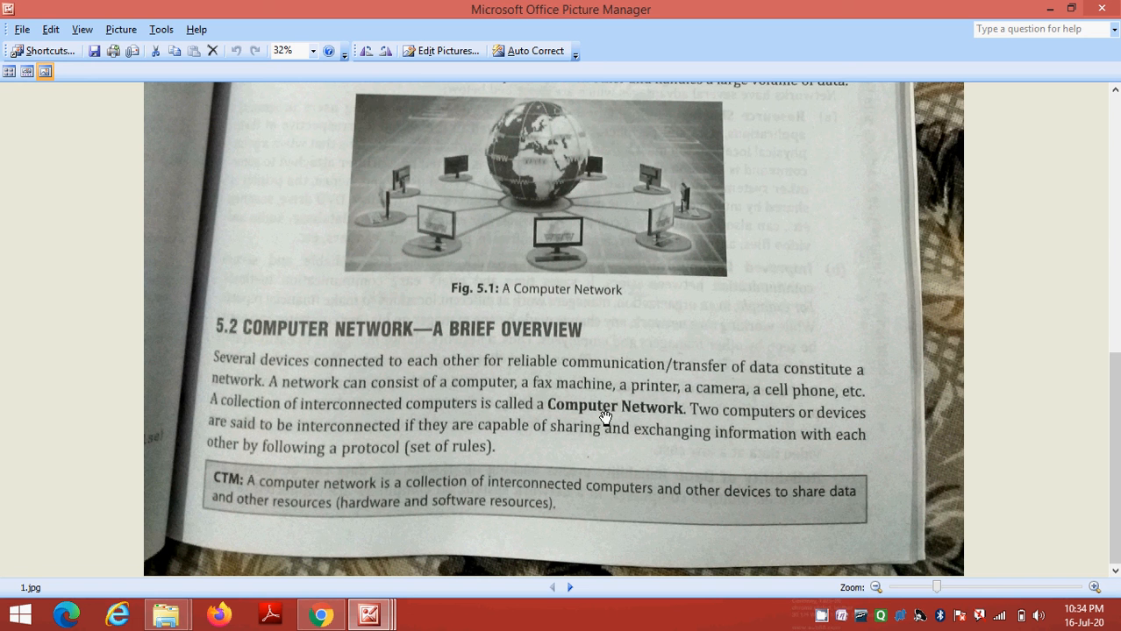
{"action": "mouse_move", "coordinate": [796, 435]}
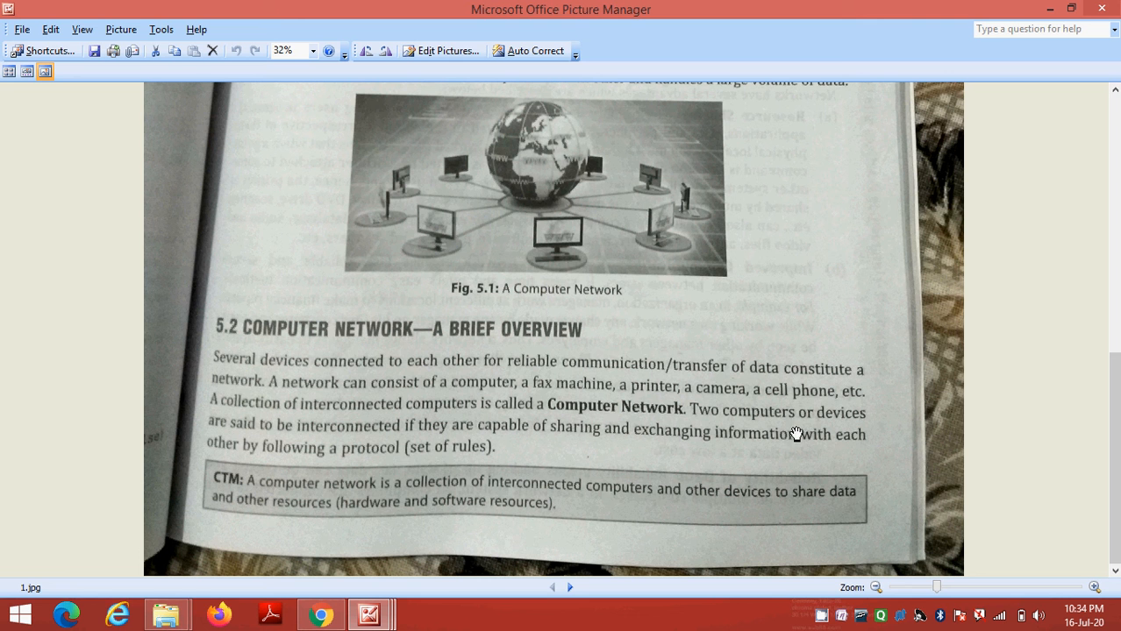
{"action": "mouse_move", "coordinate": [277, 449]}
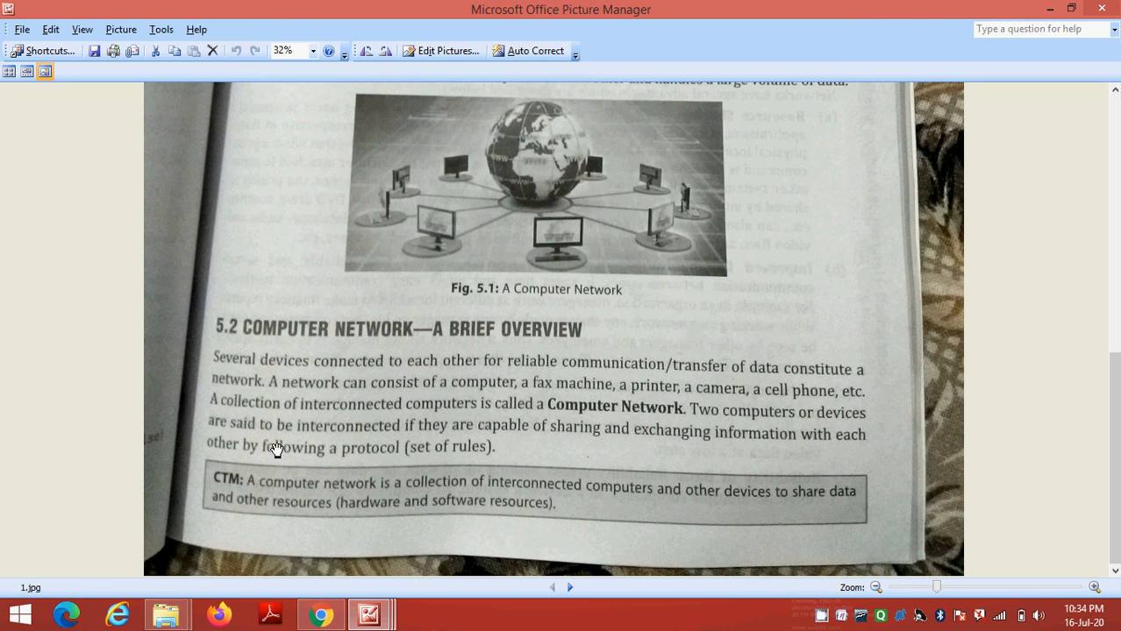
{"action": "mouse_move", "coordinate": [487, 445]}
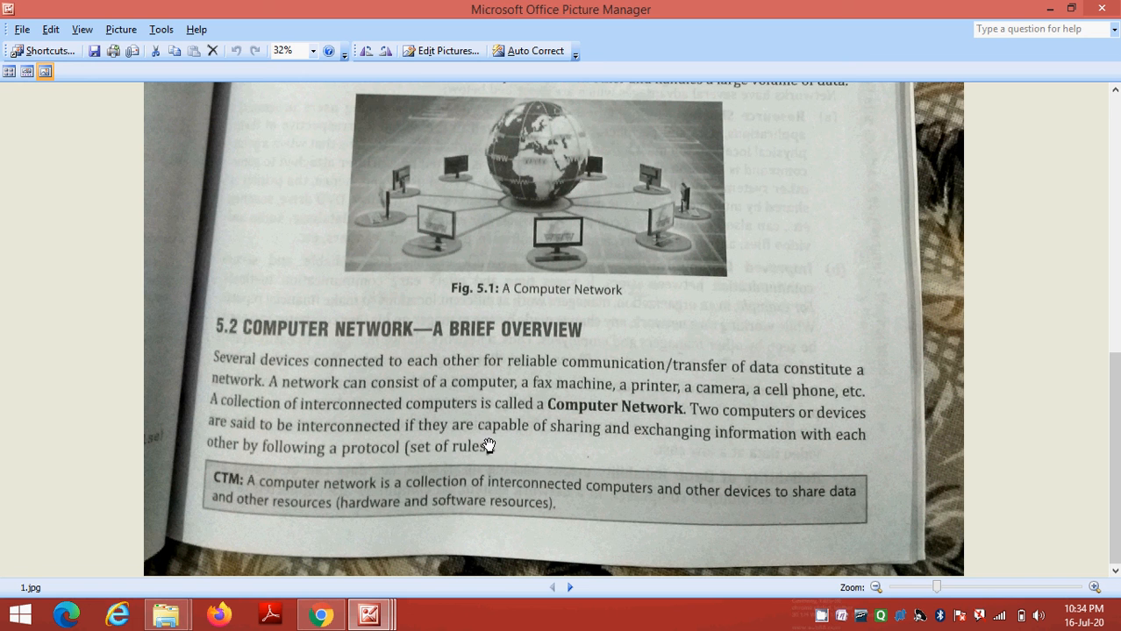
{"action": "mouse_move", "coordinate": [554, 449]}
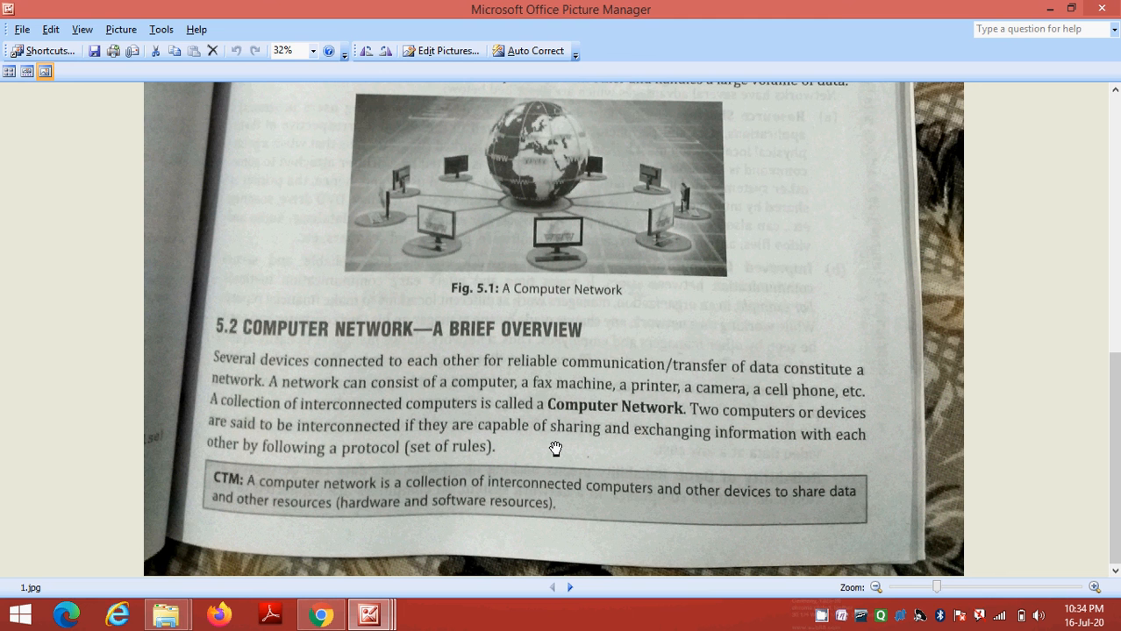
{"action": "mouse_move", "coordinate": [550, 452]}
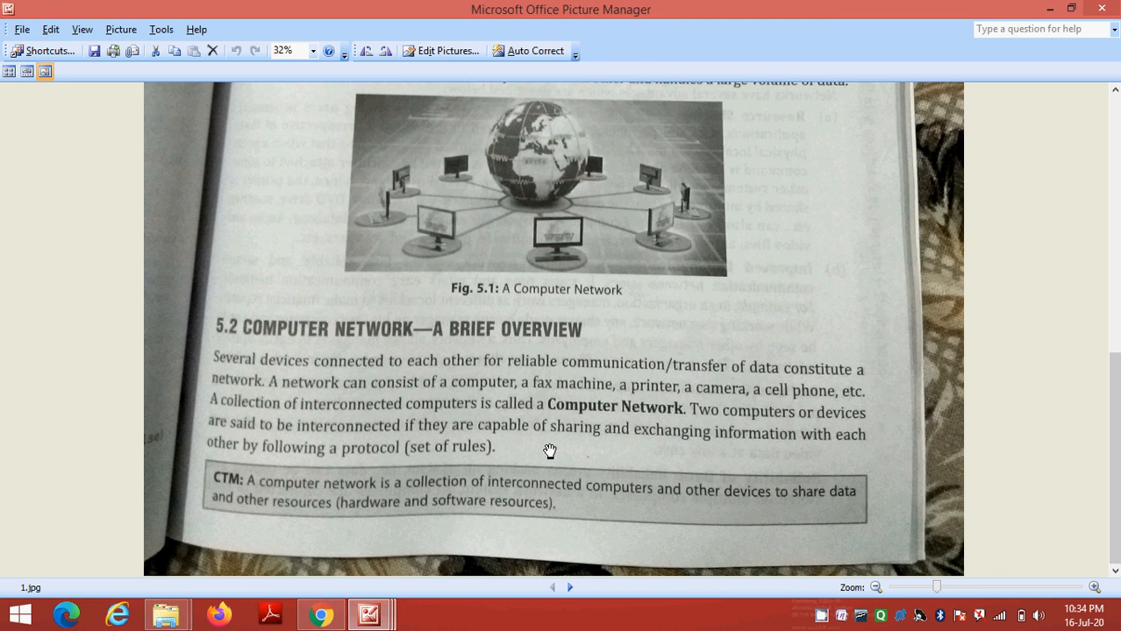
{"action": "mouse_move", "coordinate": [545, 456]}
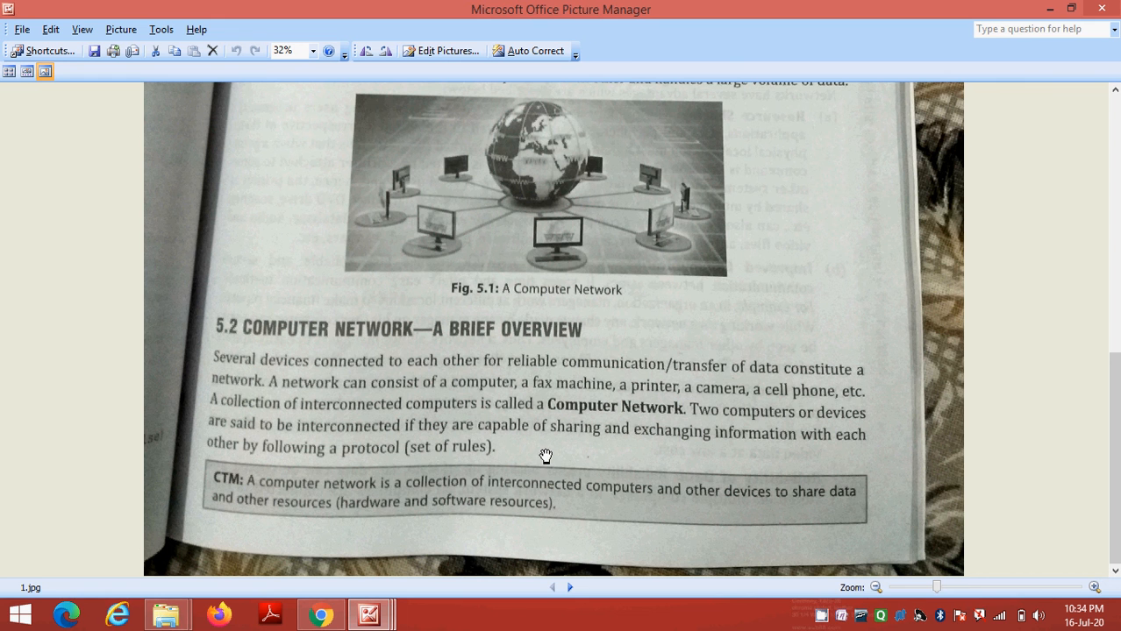
{"action": "mouse_move", "coordinate": [642, 379]}
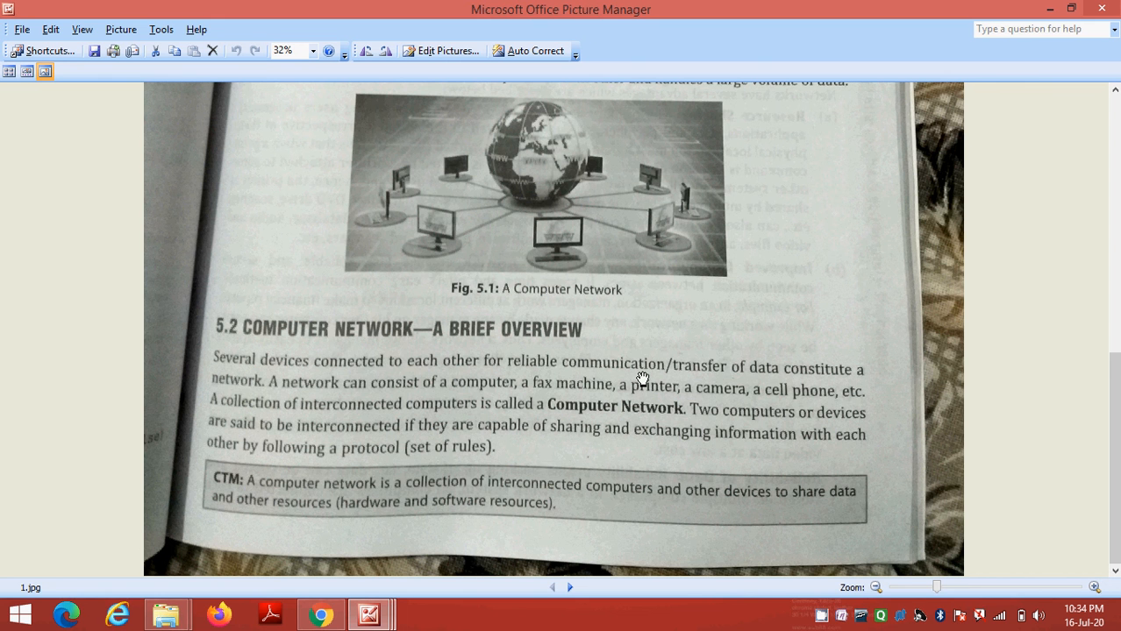
{"action": "mouse_move", "coordinate": [543, 477]}
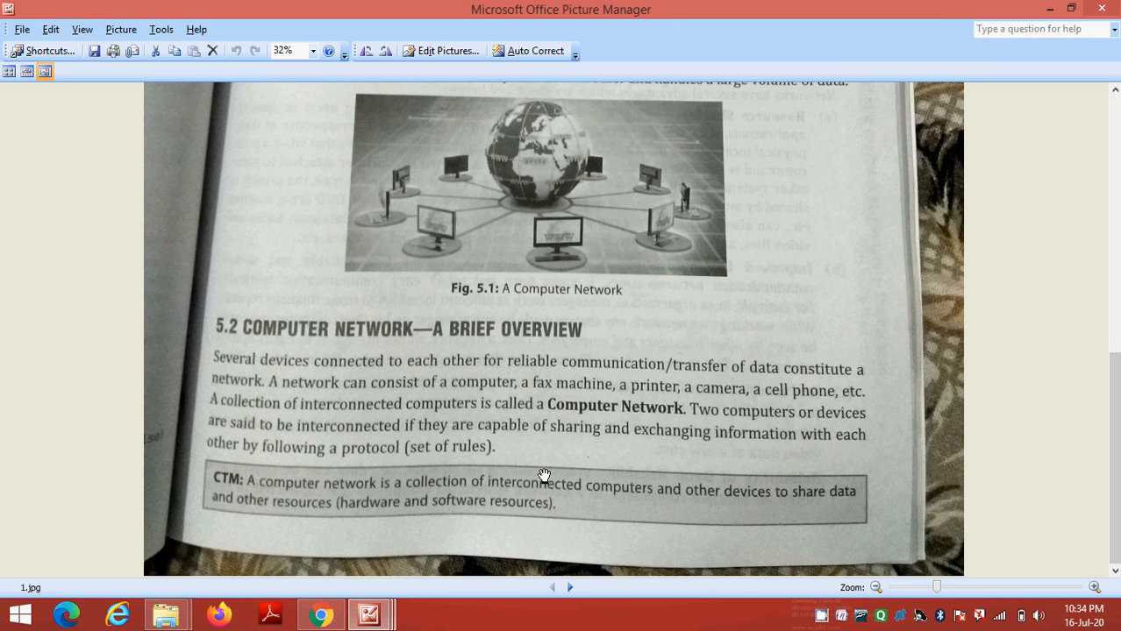
{"action": "mouse_move", "coordinate": [638, 433]}
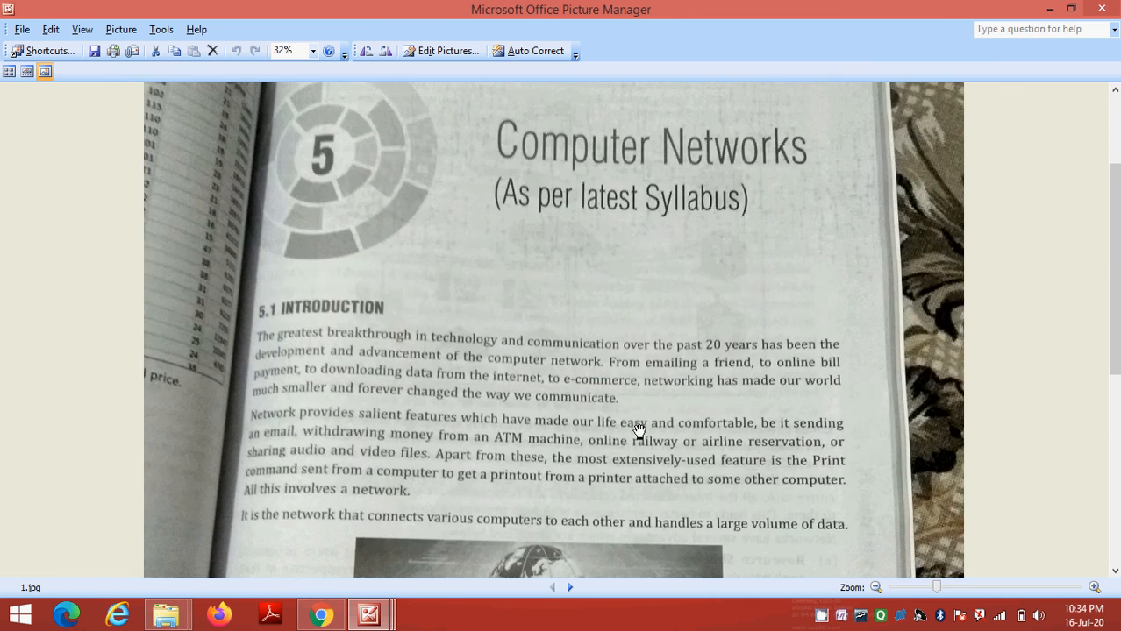
{"action": "mouse_move", "coordinate": [1101, 10]}
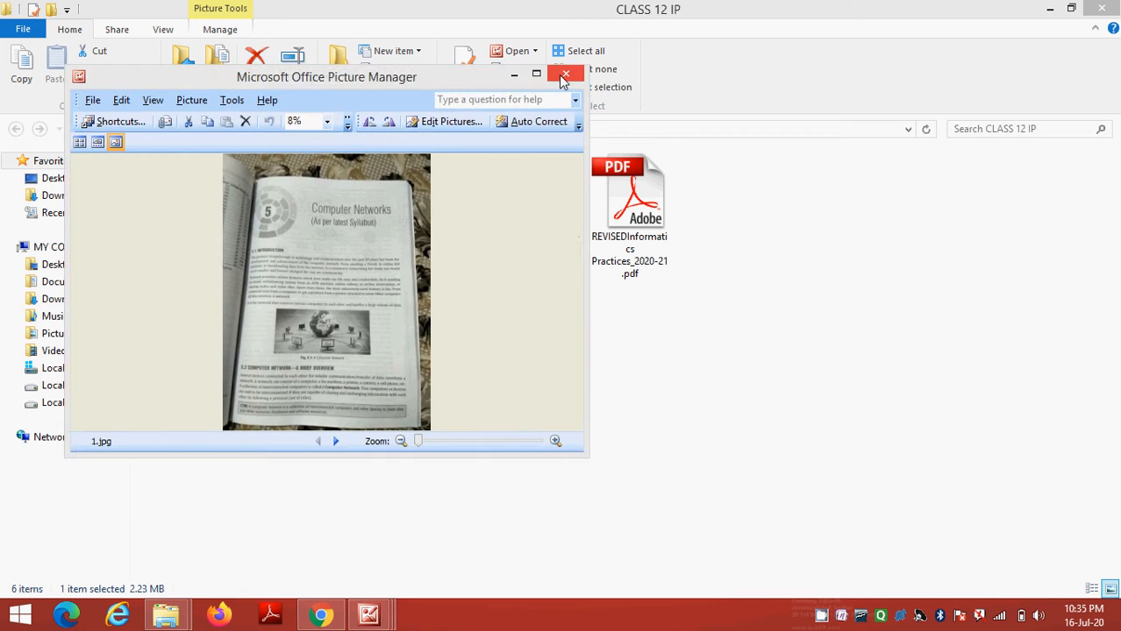
Close the 1.jpg viewer and open 2.jpg via its context menu's Open command
{"action": "left_click", "coordinate": [565, 74]}
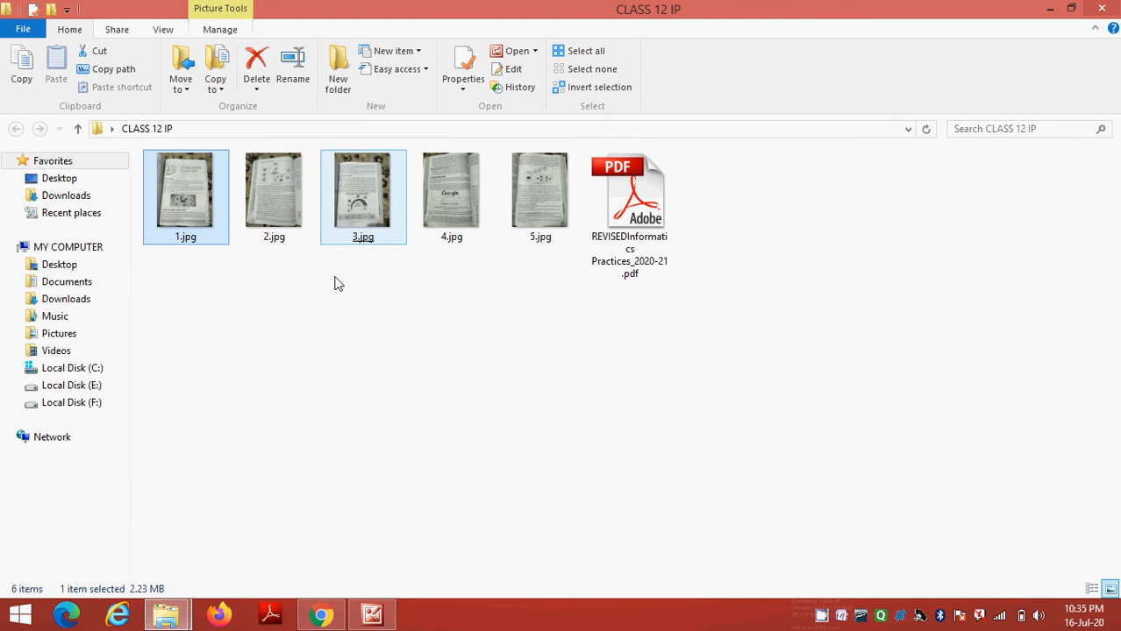
{"action": "right_click", "coordinate": [273, 189]}
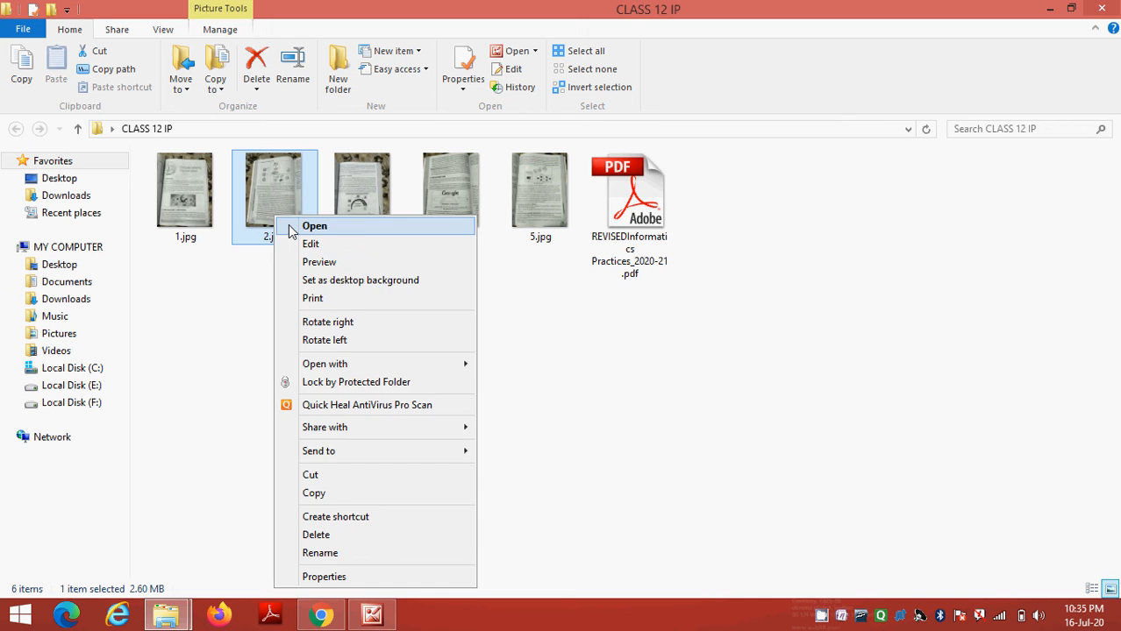
{"action": "left_click", "coordinate": [314, 226]}
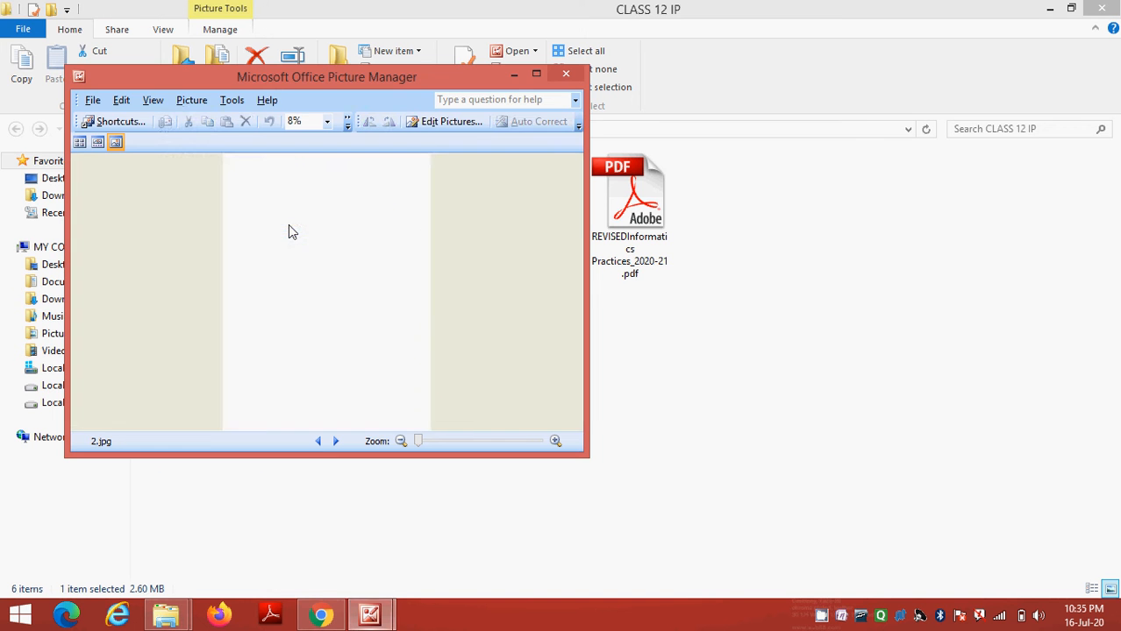
{"action": "left_click", "coordinate": [537, 74]}
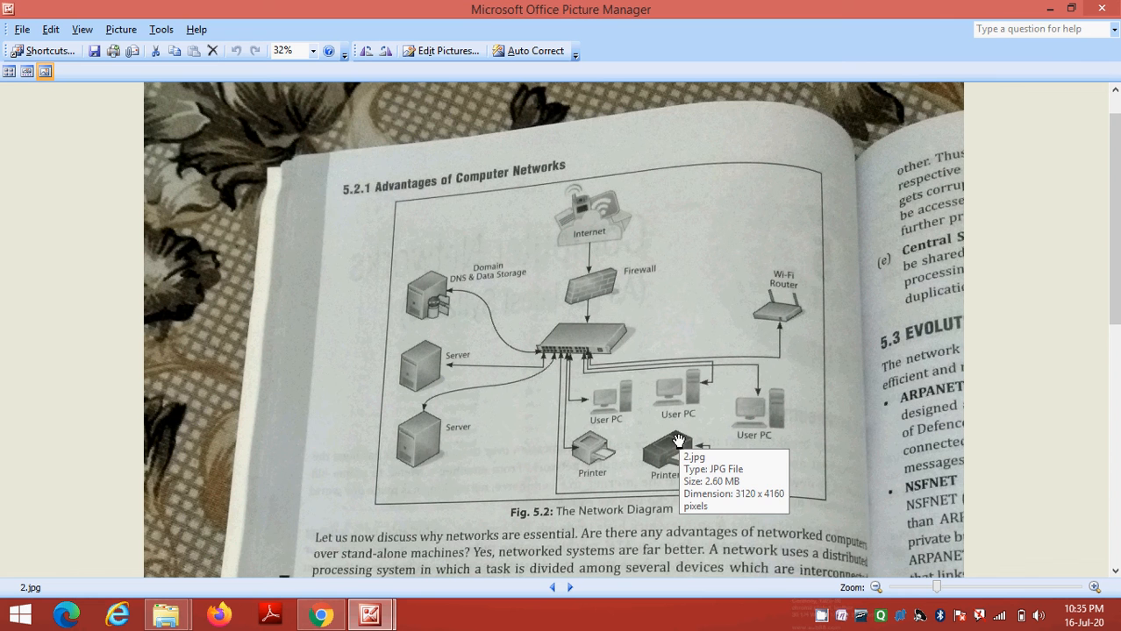
{"action": "mouse_move", "coordinate": [509, 342]}
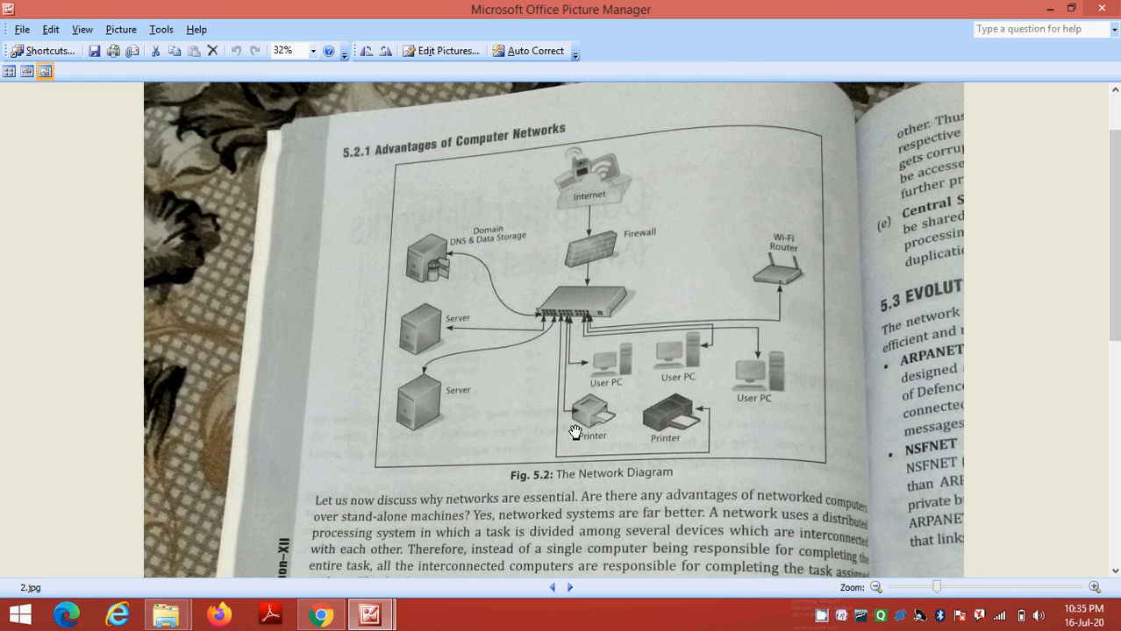
{"action": "mouse_move", "coordinate": [596, 395]}
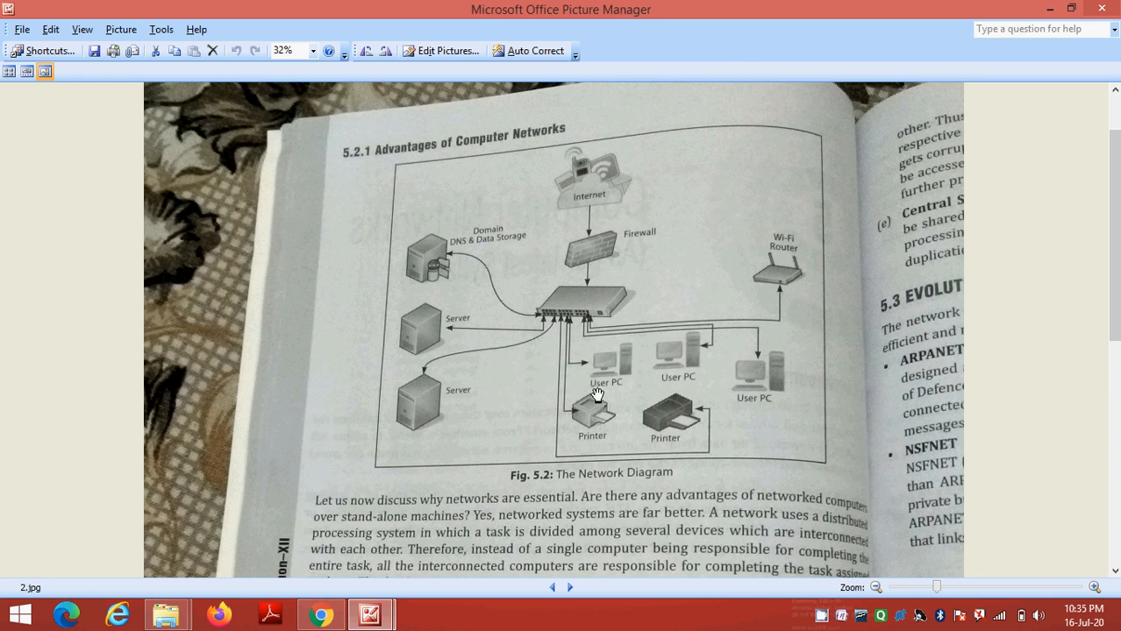
{"action": "mouse_move", "coordinate": [688, 377]}
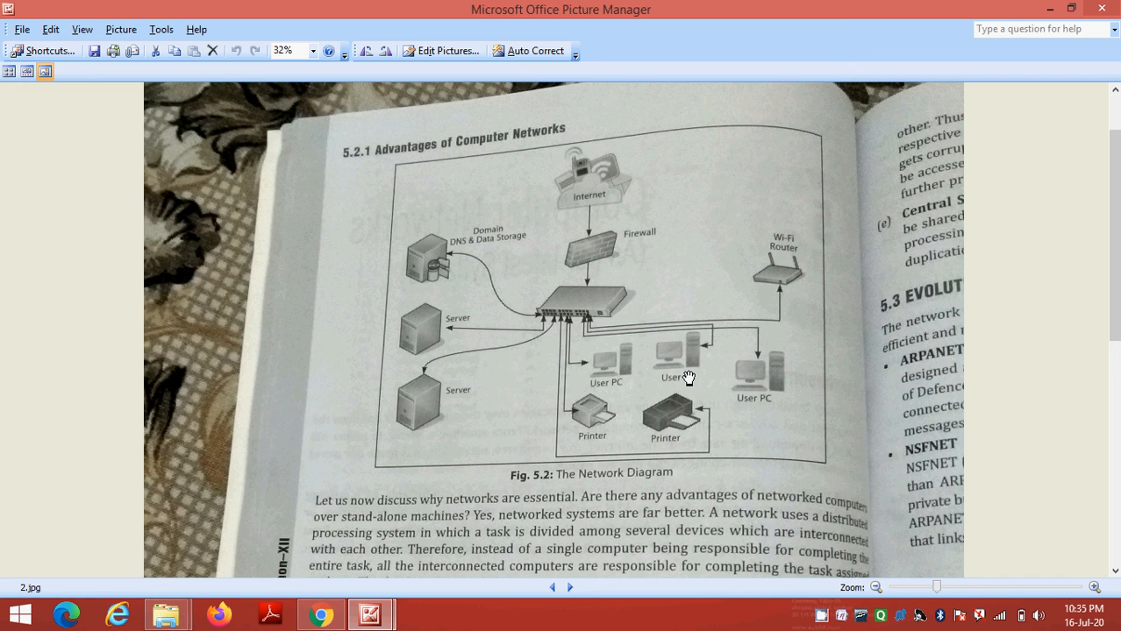
{"action": "mouse_move", "coordinate": [761, 354]}
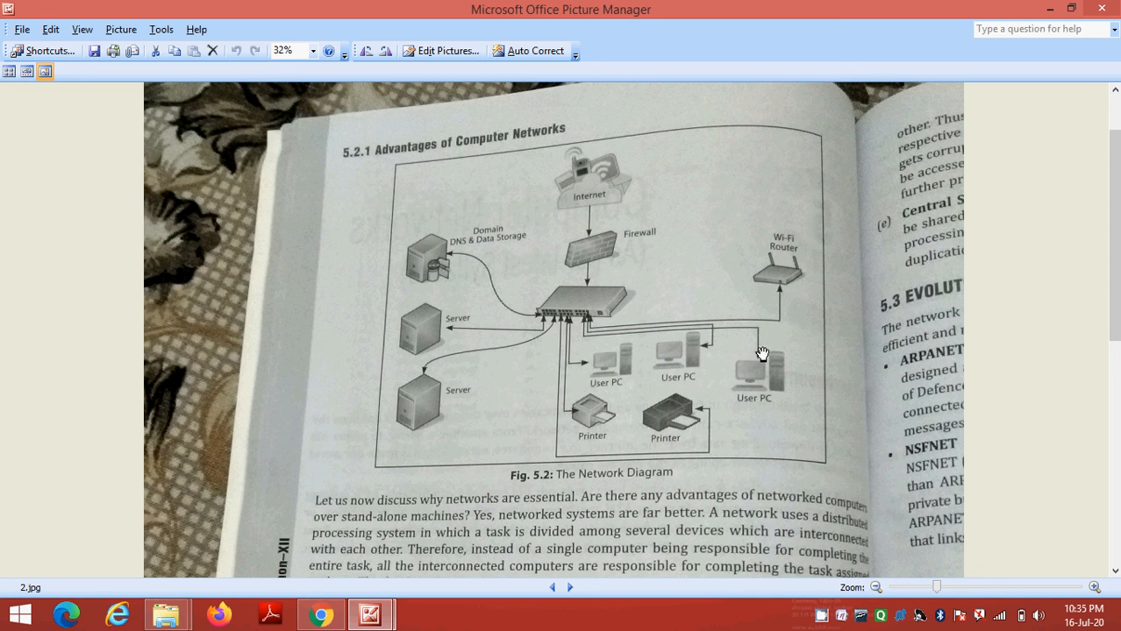
{"action": "mouse_move", "coordinate": [779, 286]}
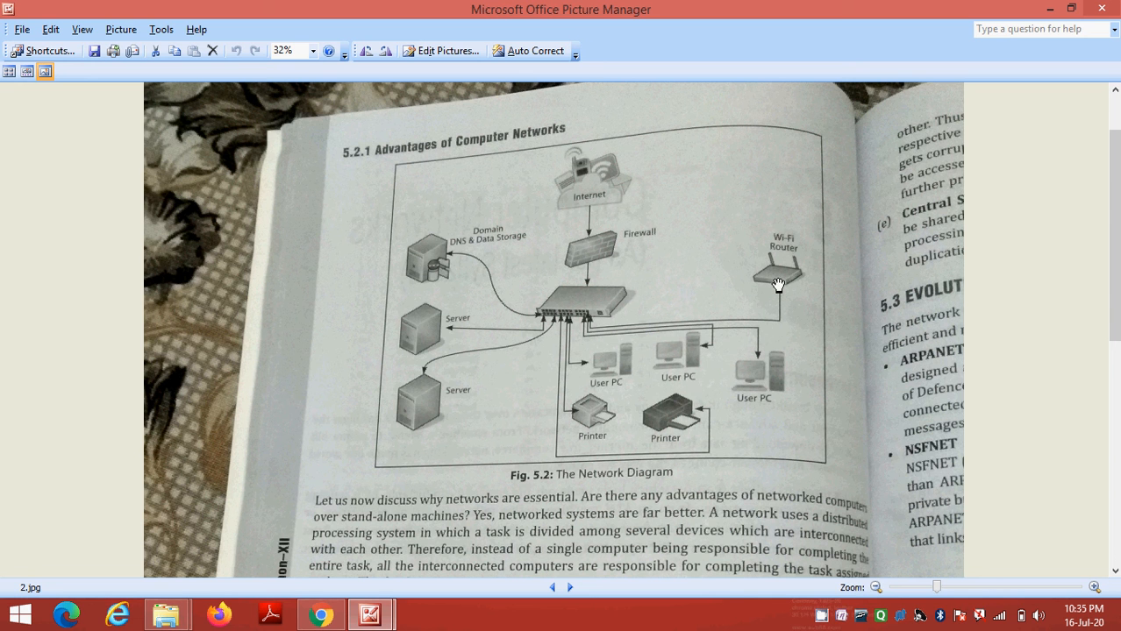
{"action": "mouse_move", "coordinate": [663, 447]}
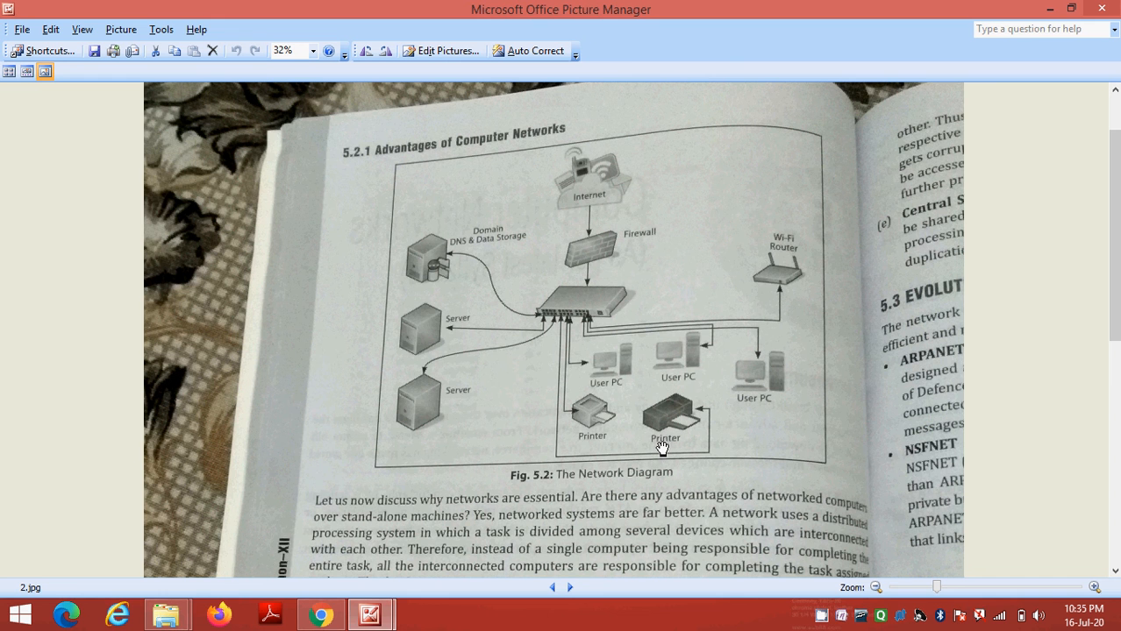
{"action": "mouse_move", "coordinate": [465, 435]}
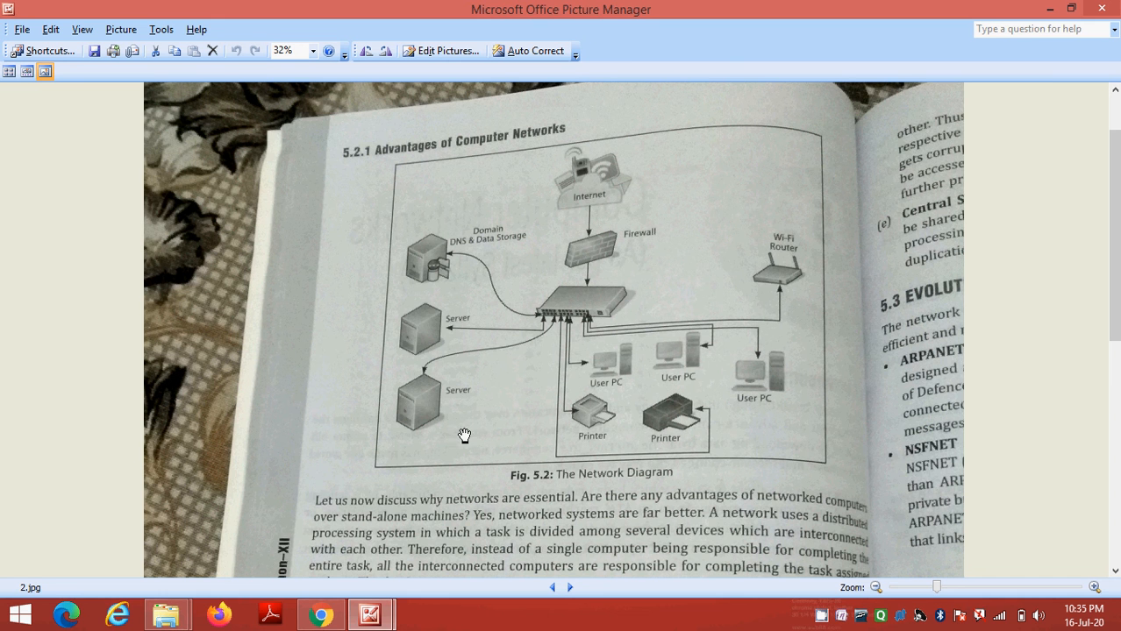
{"action": "mouse_move", "coordinate": [451, 412]}
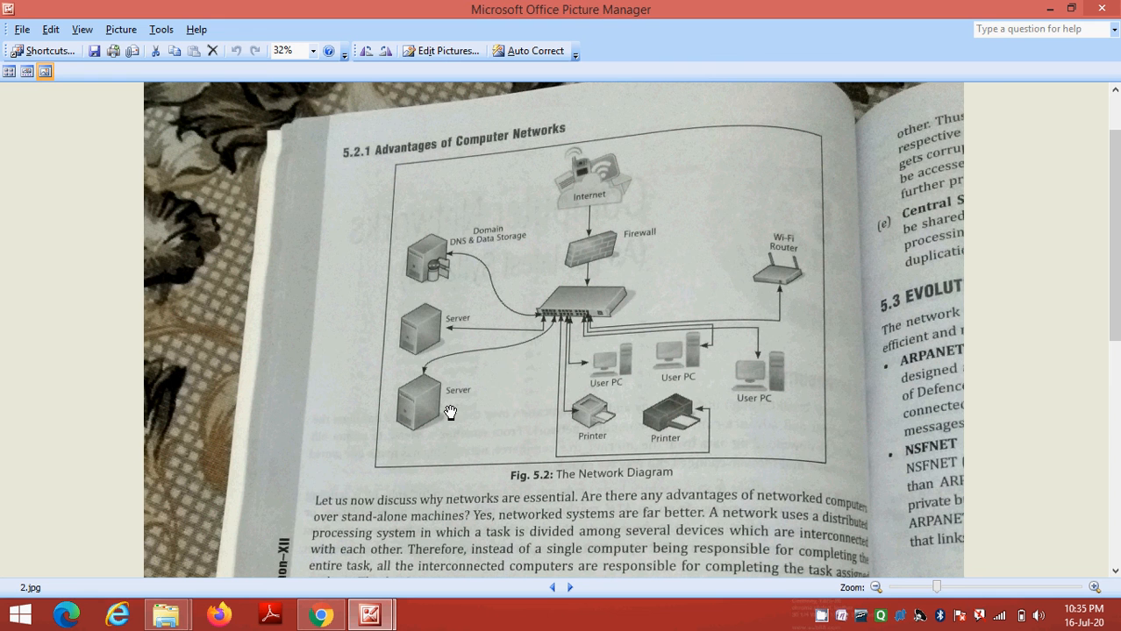
{"action": "mouse_move", "coordinate": [491, 410]}
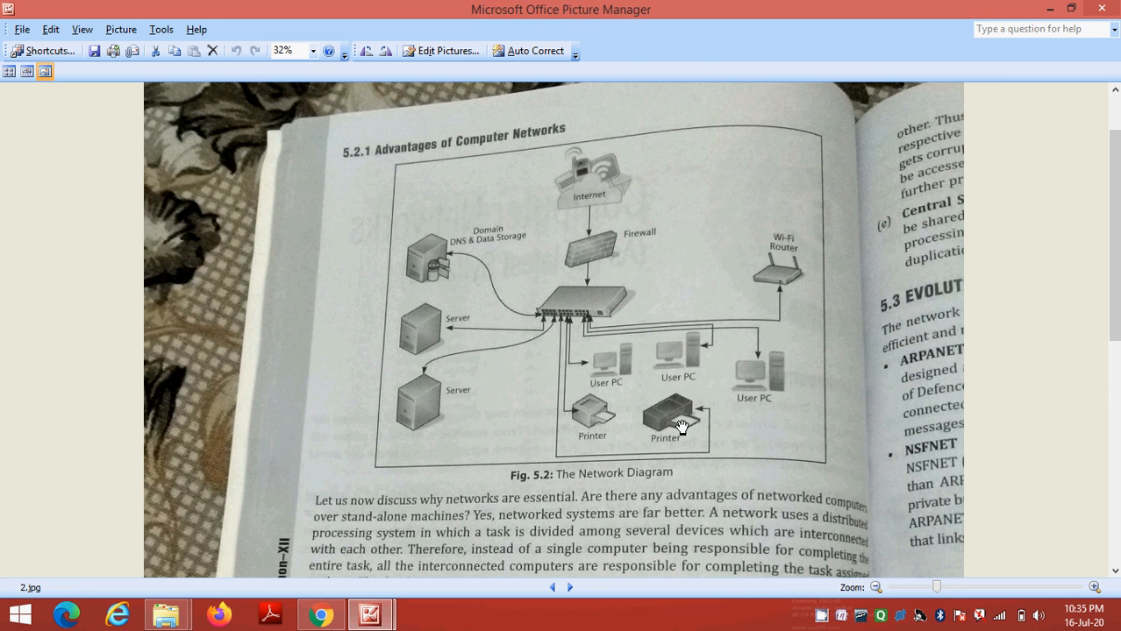
Scroll photo 2.jpg past Fig. 5.2 to the list starting with Resource Sharing
{"action": "scroll", "scroll_direction": "down", "scroll_amount": 3}
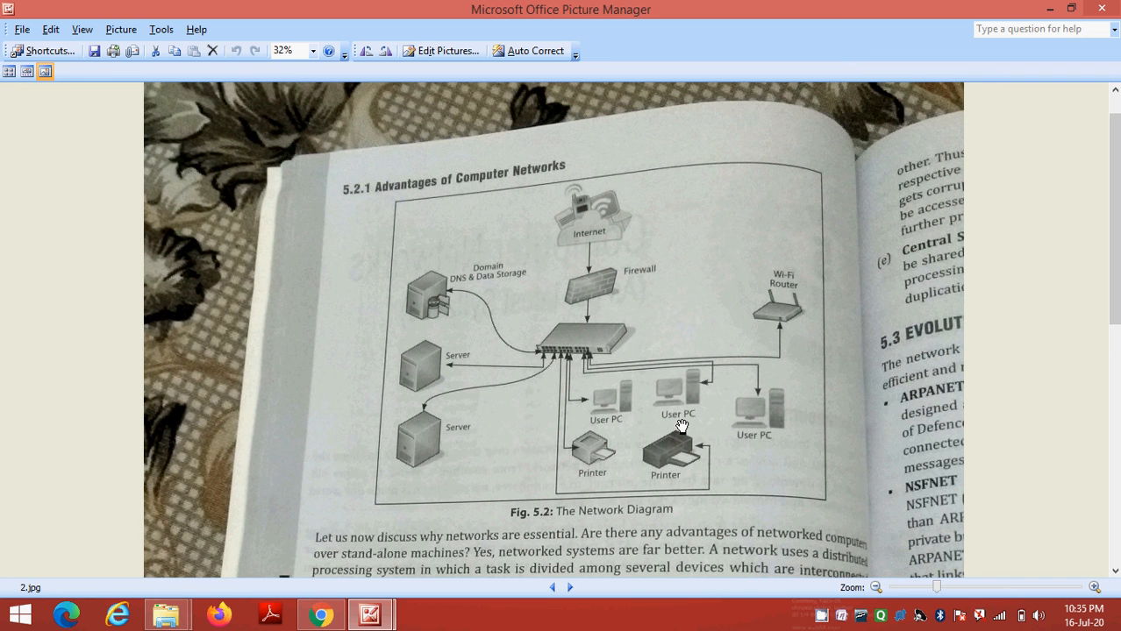
{"action": "mouse_move", "coordinate": [682, 426]}
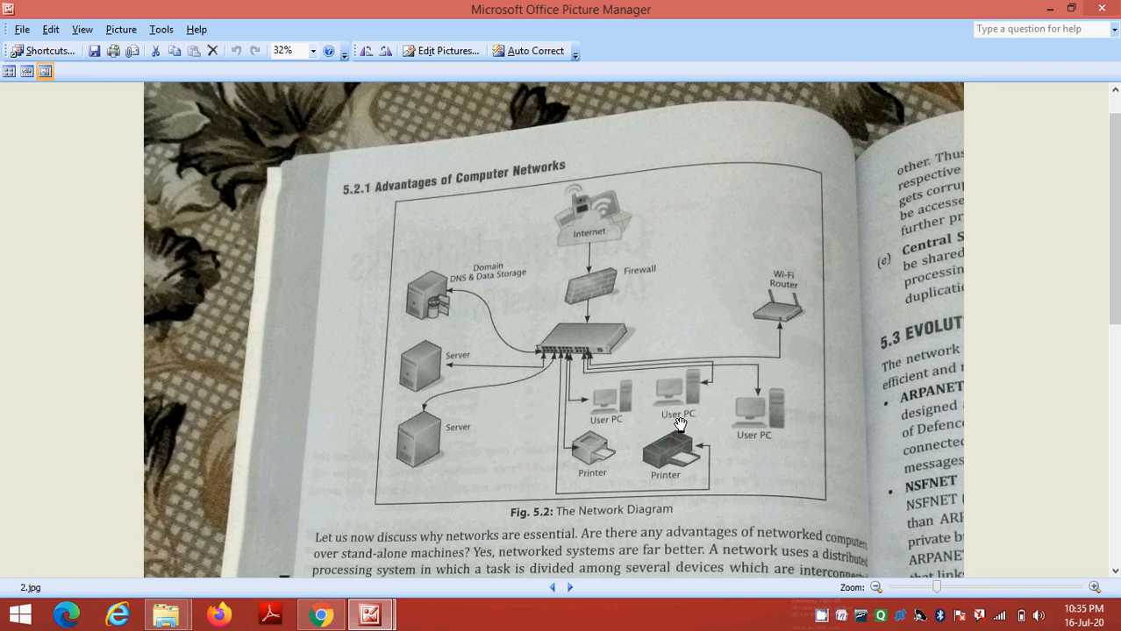
{"action": "scroll", "scroll_direction": "down", "scroll_amount": 3}
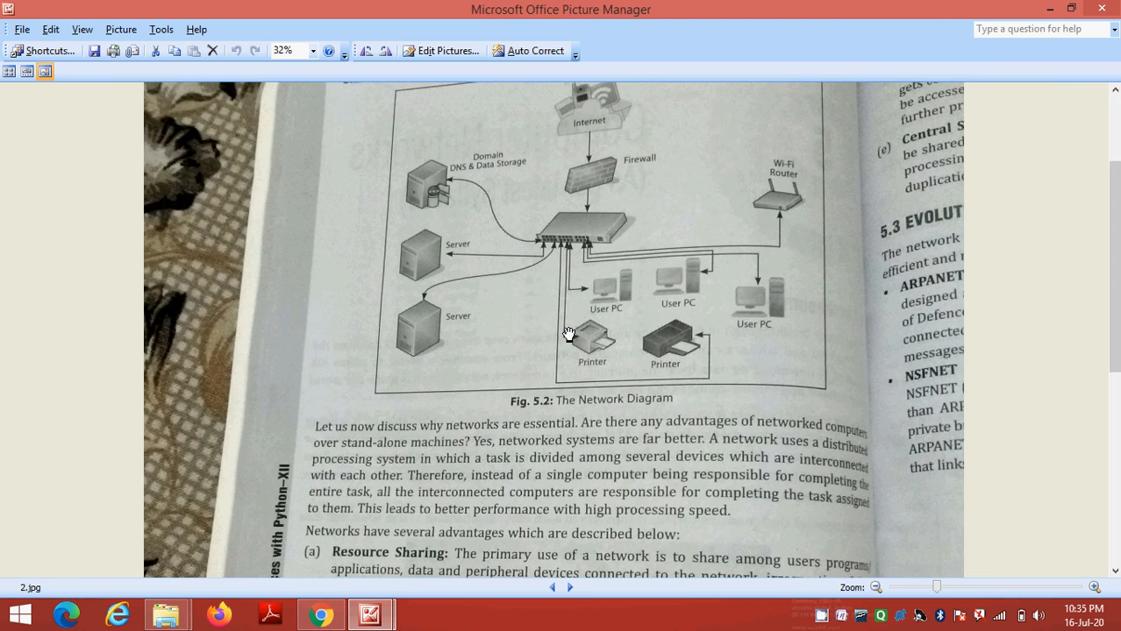
Scroll photo 2.jpg further down to the Reliability of Data point
{"action": "scroll", "scroll_direction": "down", "scroll_amount": 3}
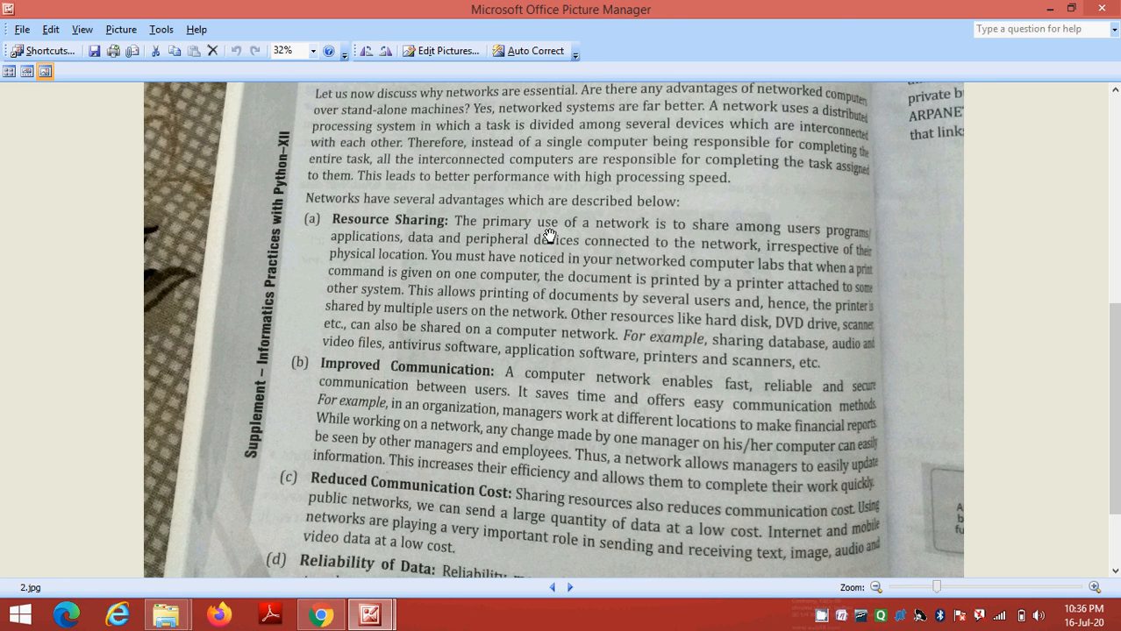
{"action": "mouse_move", "coordinate": [747, 232]}
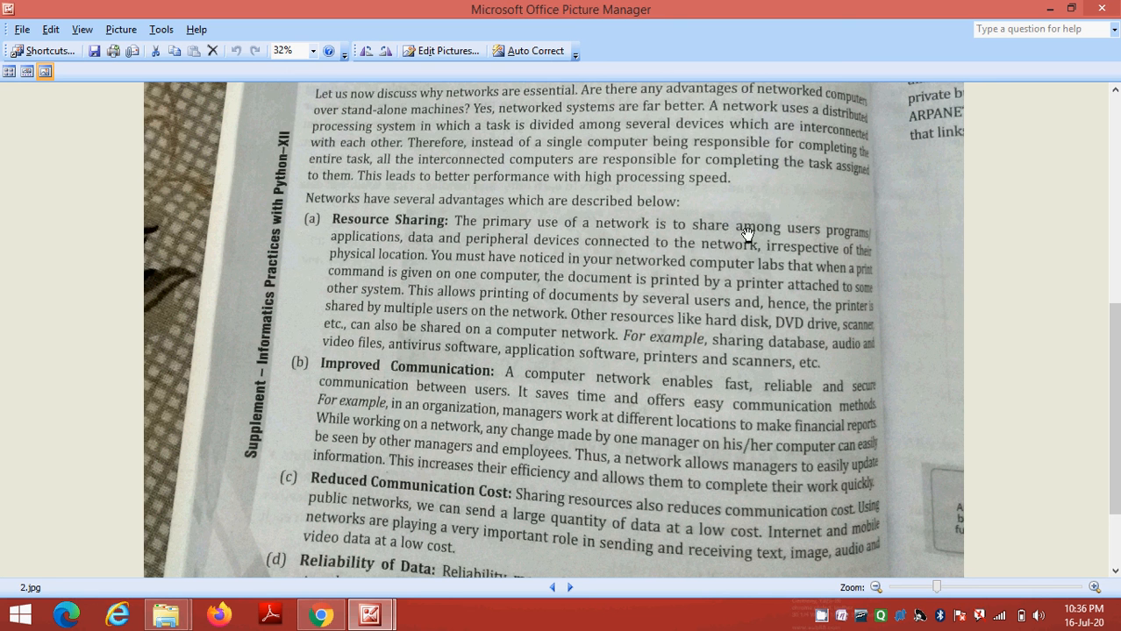
{"action": "mouse_move", "coordinate": [860, 245]}
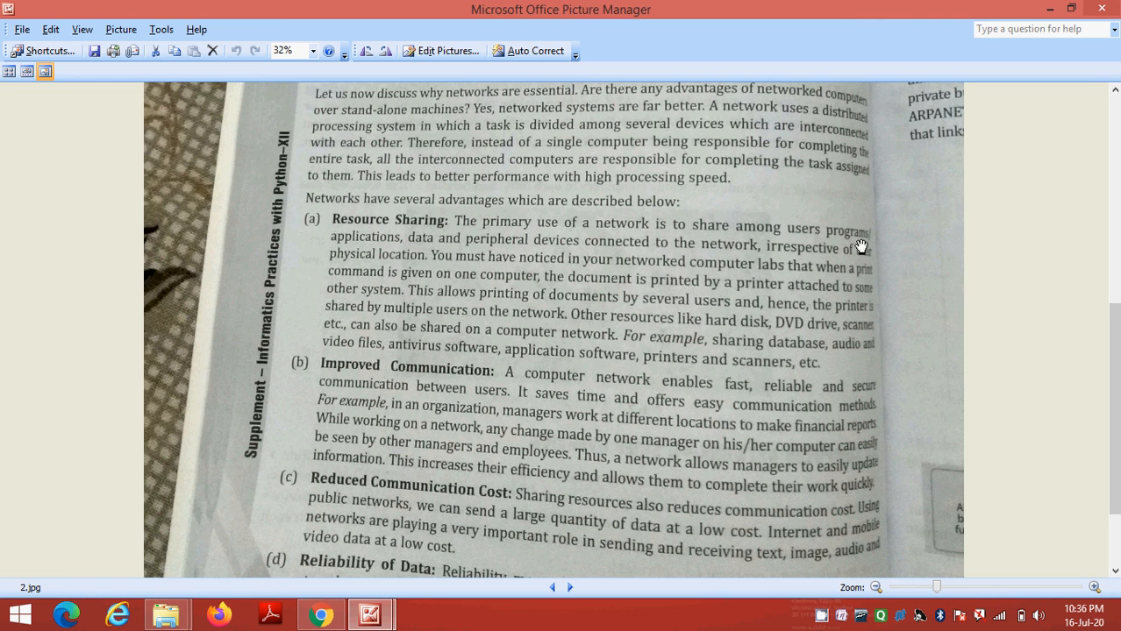
{"action": "mouse_move", "coordinate": [396, 256]}
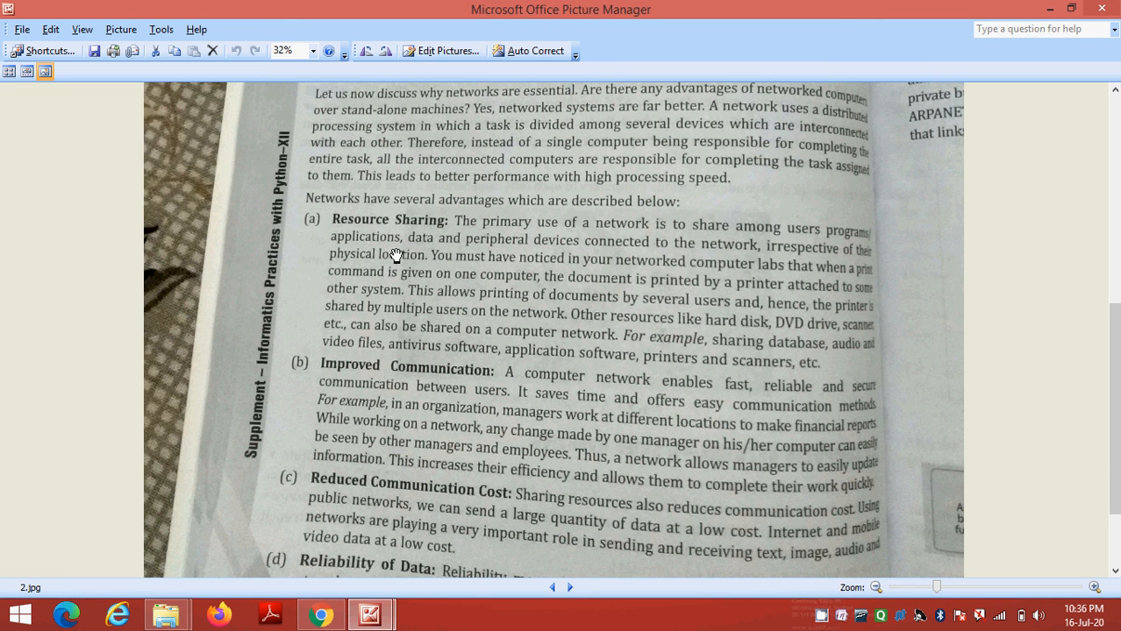
{"action": "mouse_move", "coordinate": [603, 256]}
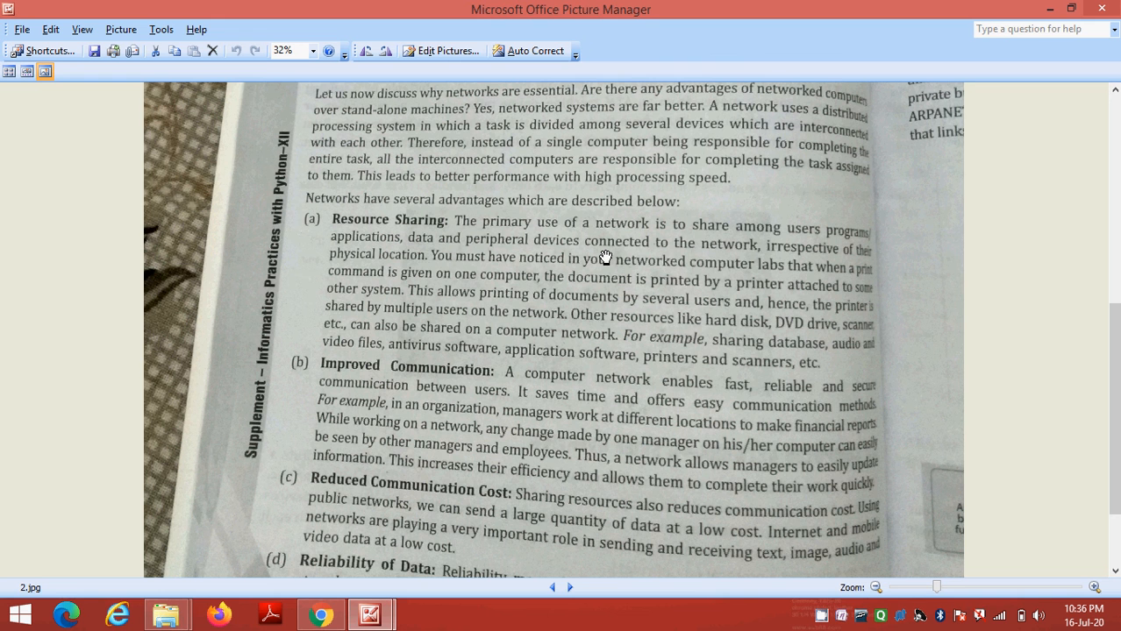
{"action": "mouse_move", "coordinate": [733, 256]}
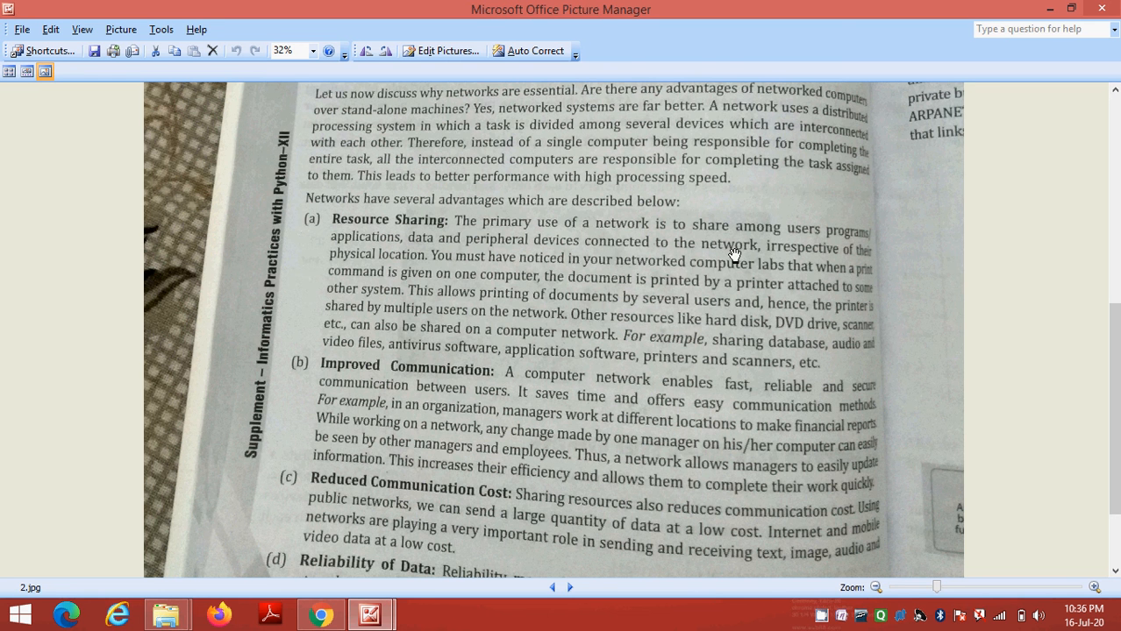
{"action": "mouse_move", "coordinate": [623, 246]}
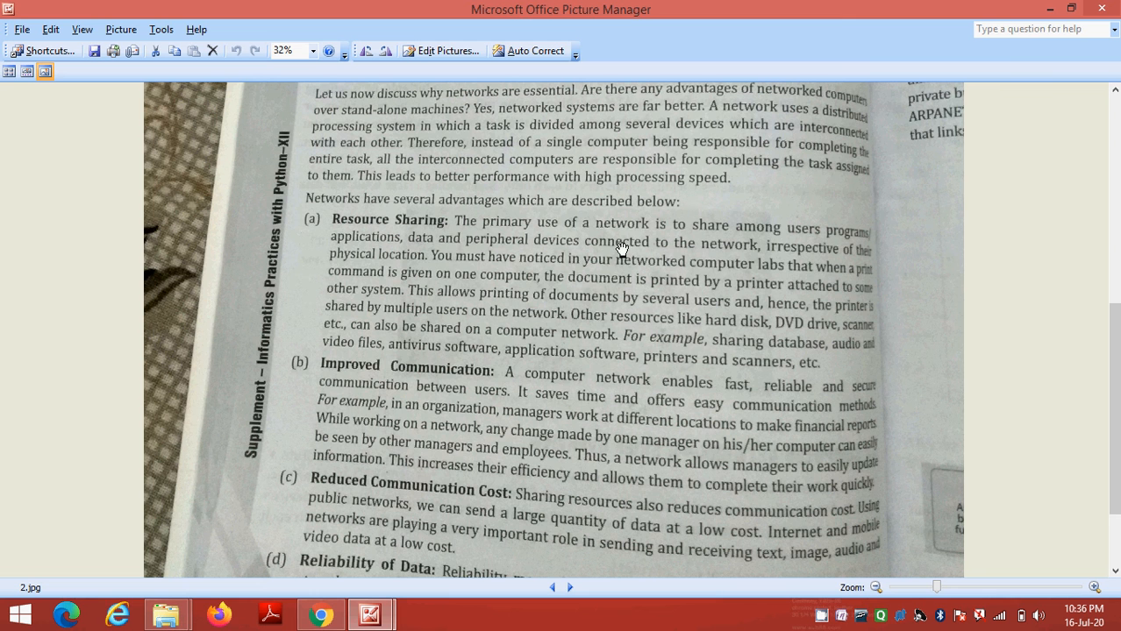
{"action": "mouse_move", "coordinate": [687, 284]}
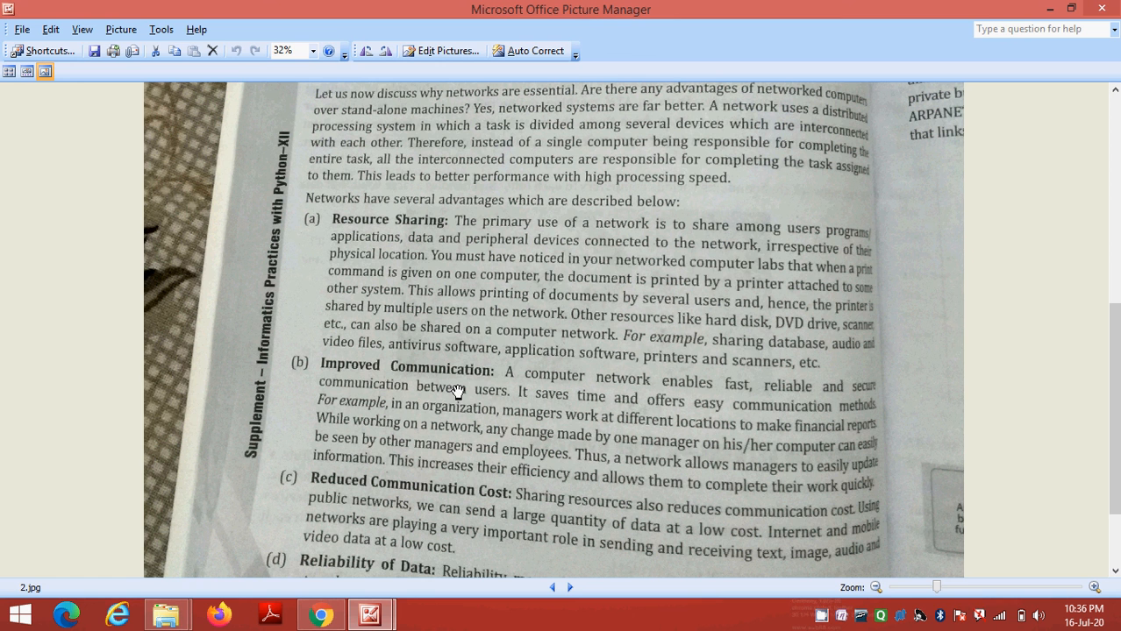
{"action": "mouse_move", "coordinate": [526, 292]}
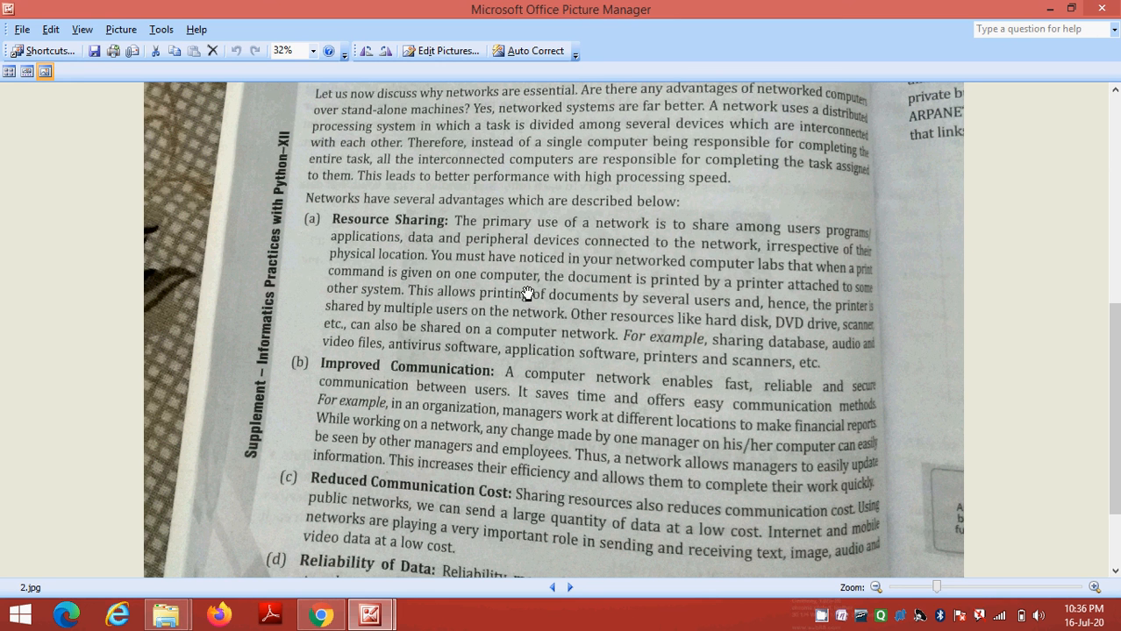
{"action": "mouse_move", "coordinate": [603, 252]}
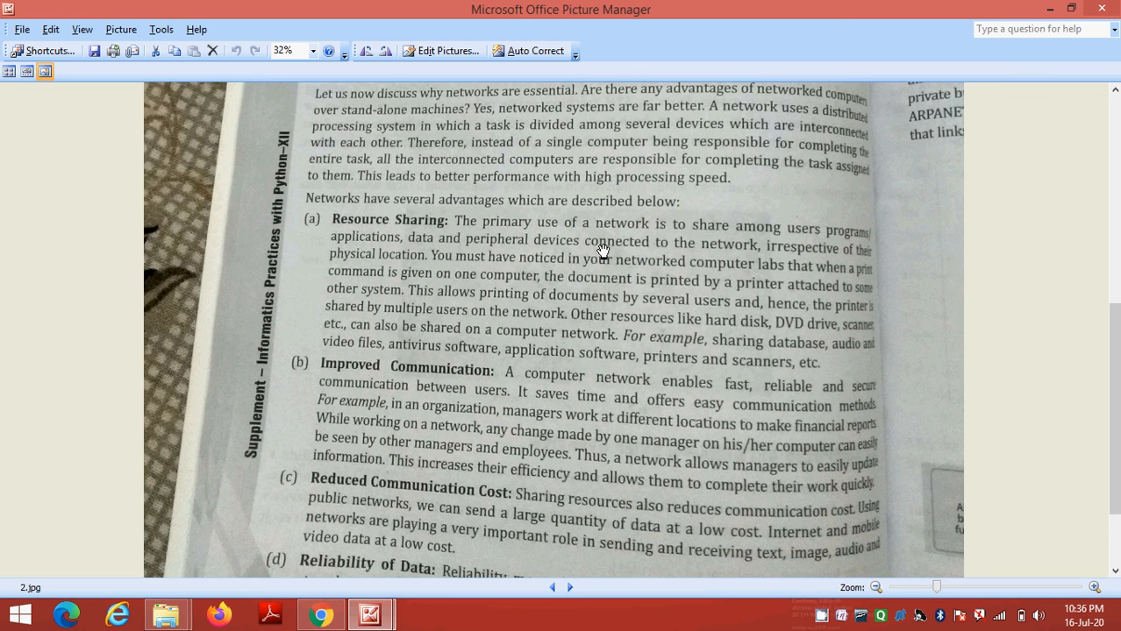
{"action": "mouse_move", "coordinate": [519, 372]}
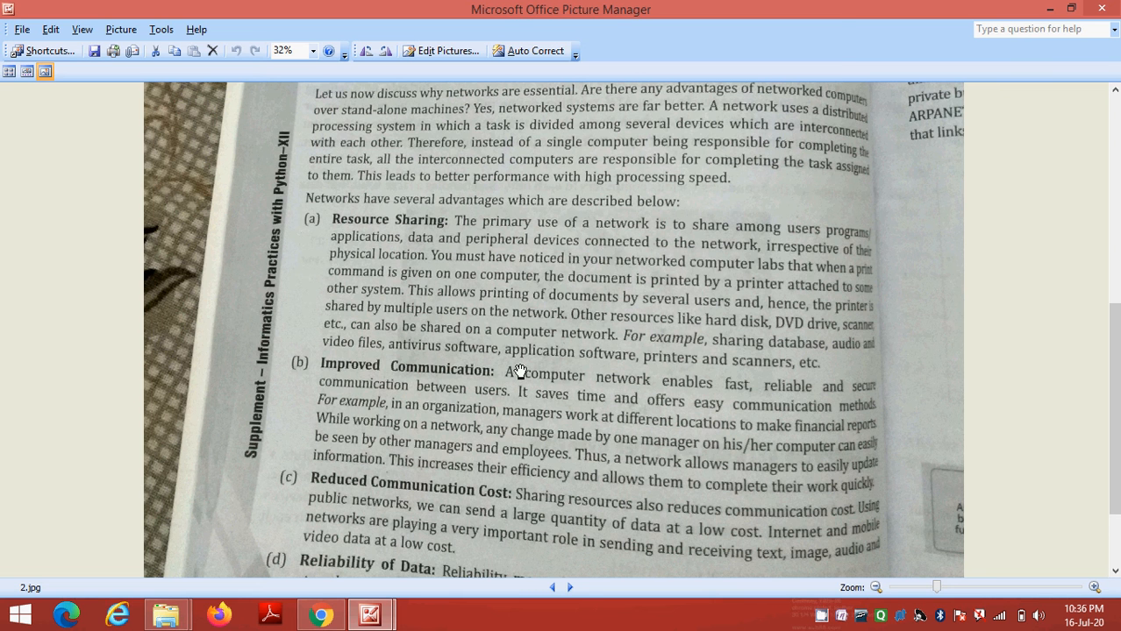
{"action": "mouse_move", "coordinate": [526, 228]}
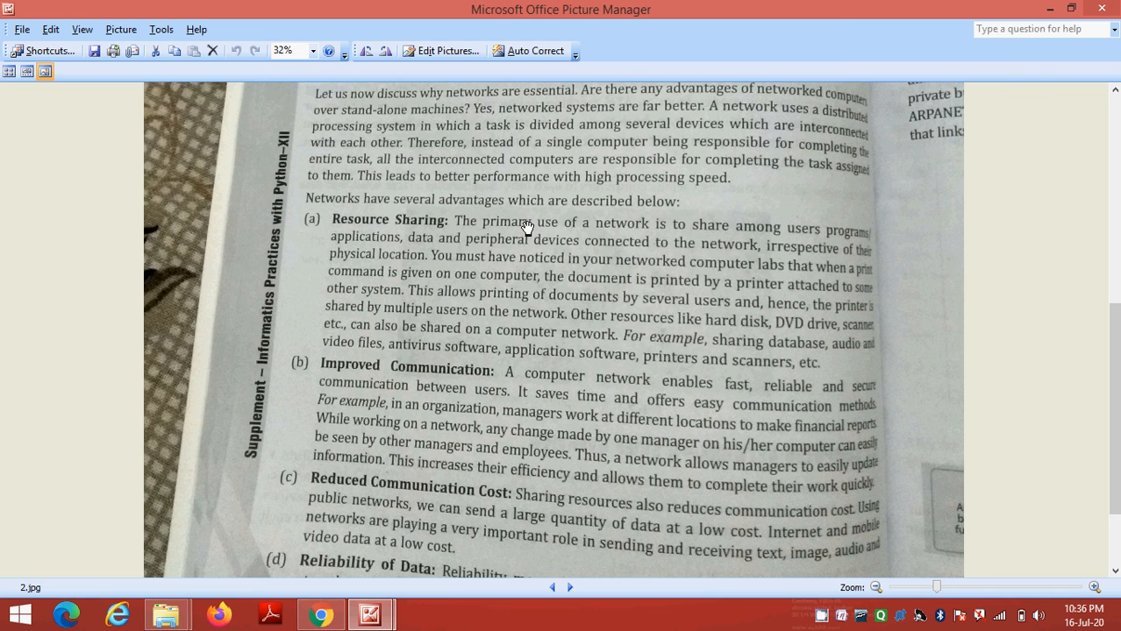
{"action": "mouse_move", "coordinate": [633, 307]}
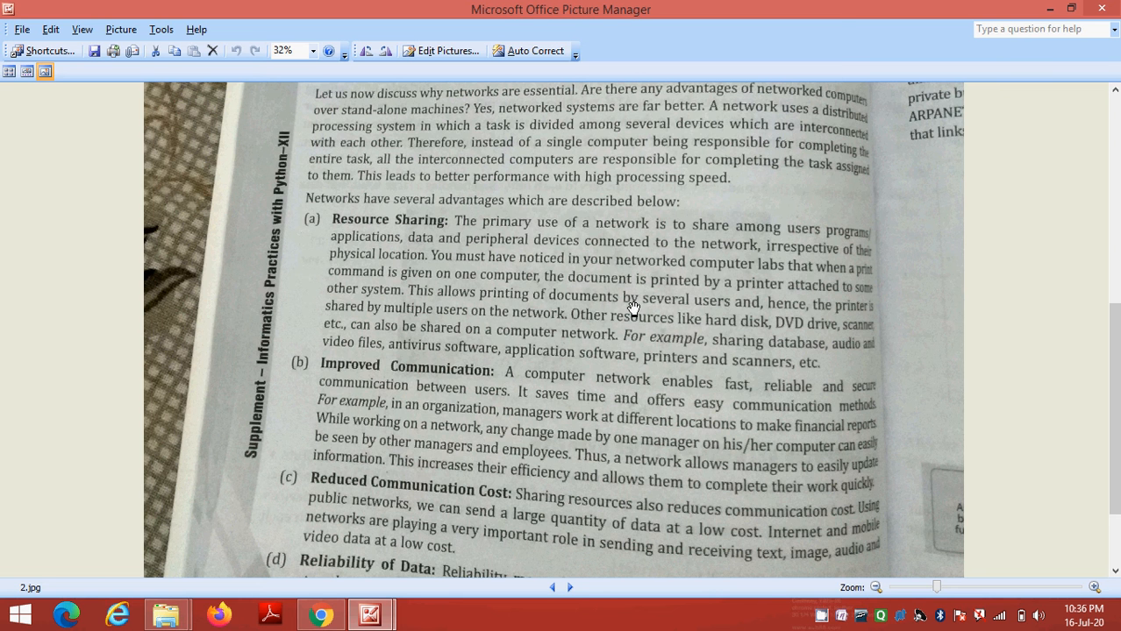
{"action": "mouse_move", "coordinate": [368, 230]}
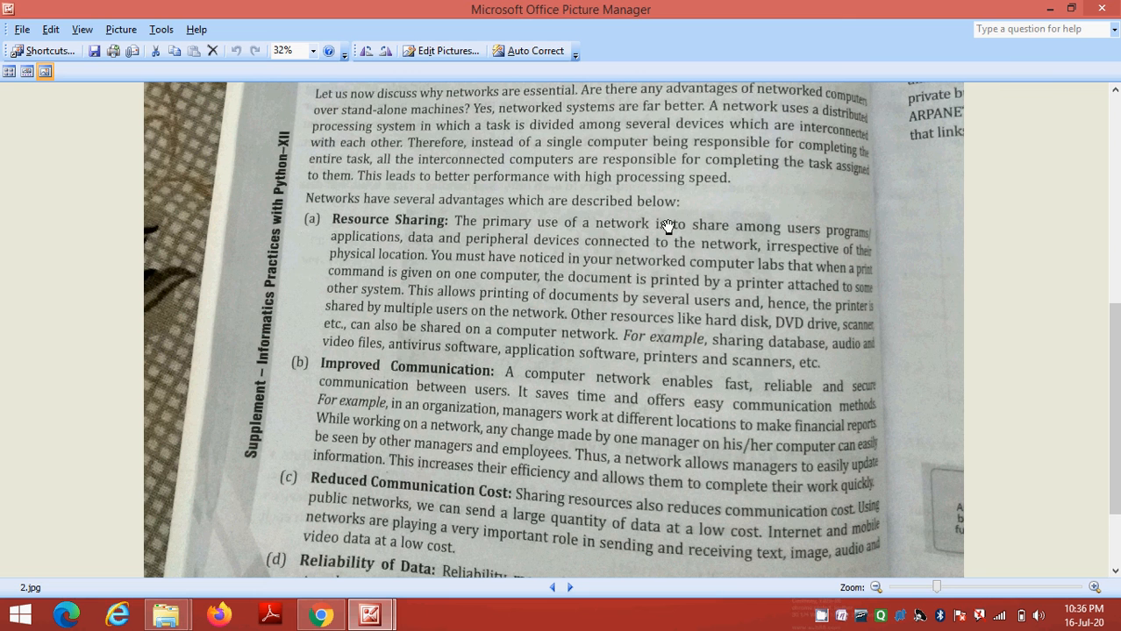
{"action": "mouse_move", "coordinate": [654, 356]}
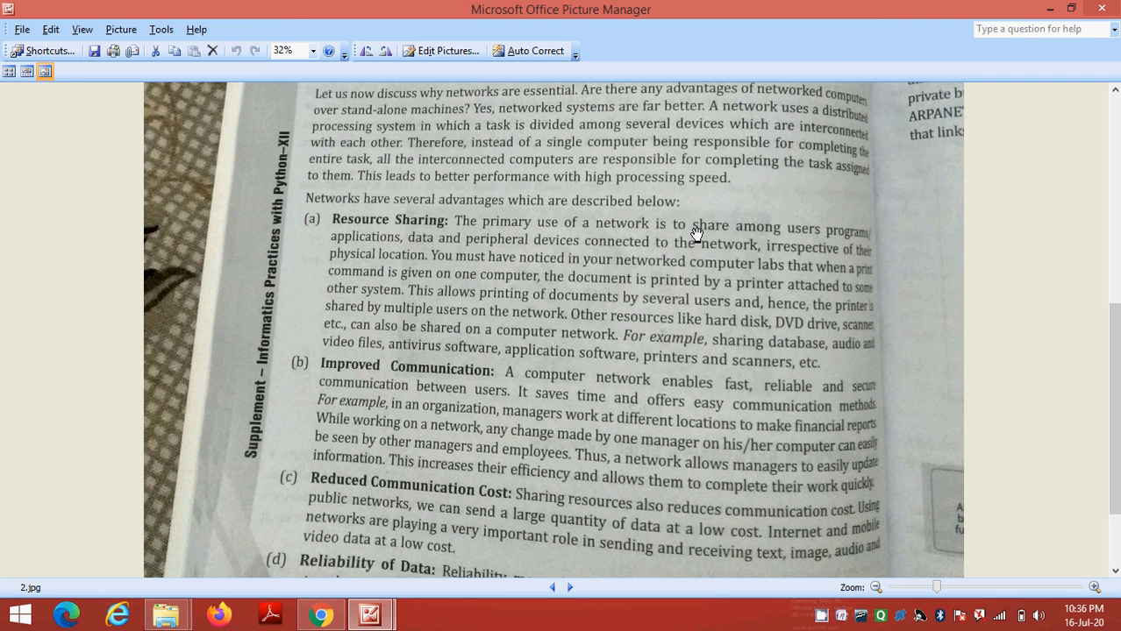
{"action": "mouse_move", "coordinate": [488, 295]}
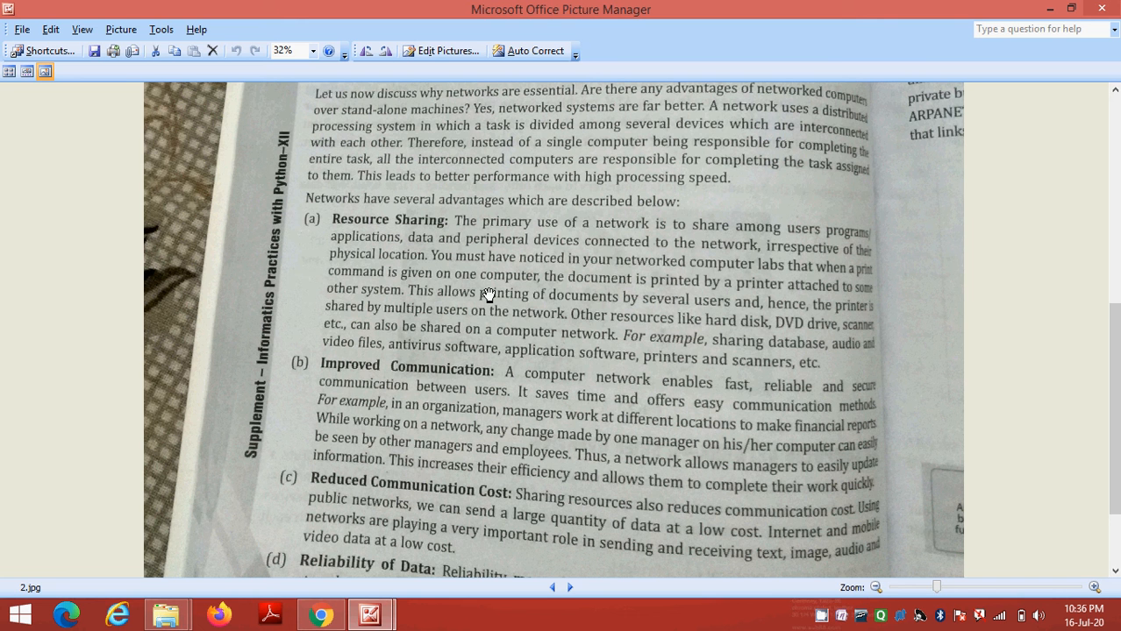
{"action": "mouse_move", "coordinate": [367, 228]}
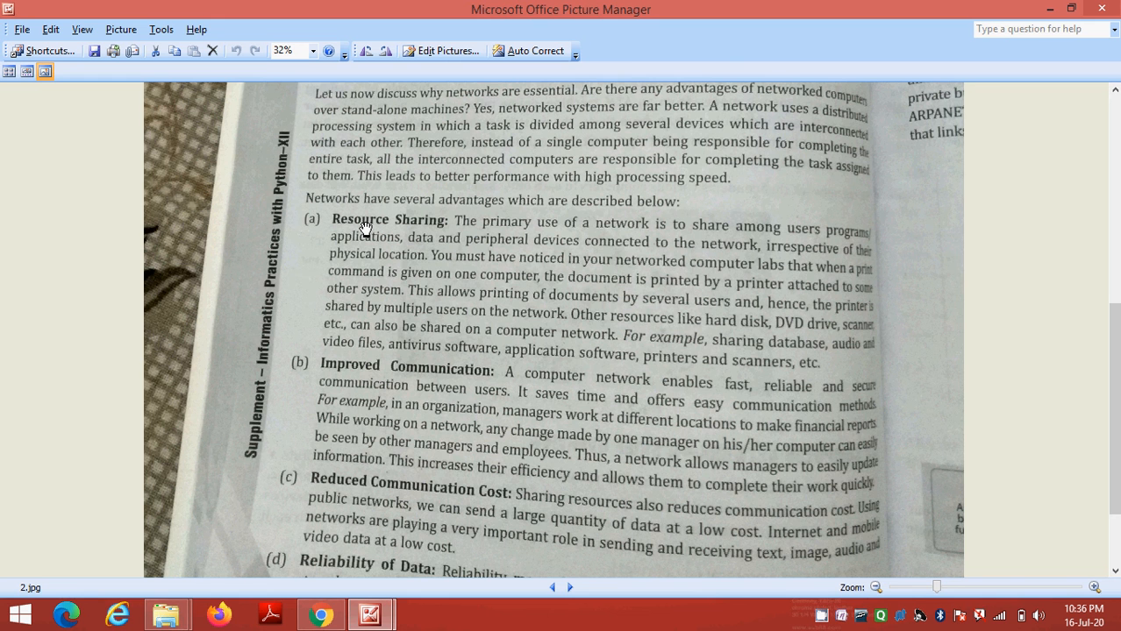
{"action": "mouse_move", "coordinate": [438, 226]}
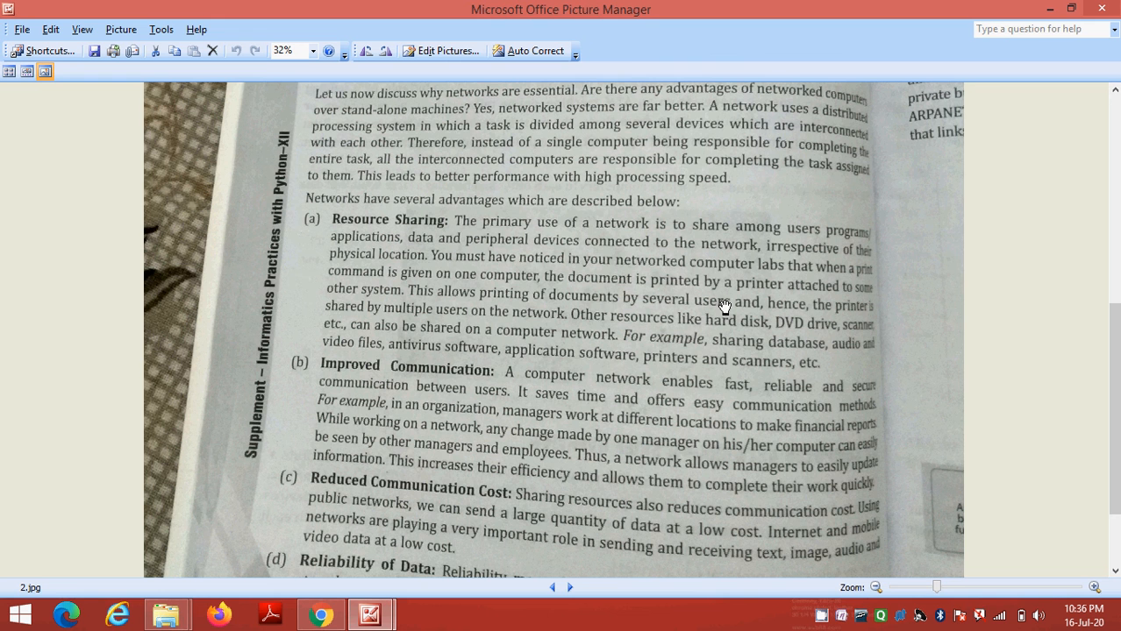
{"action": "mouse_move", "coordinate": [540, 340]}
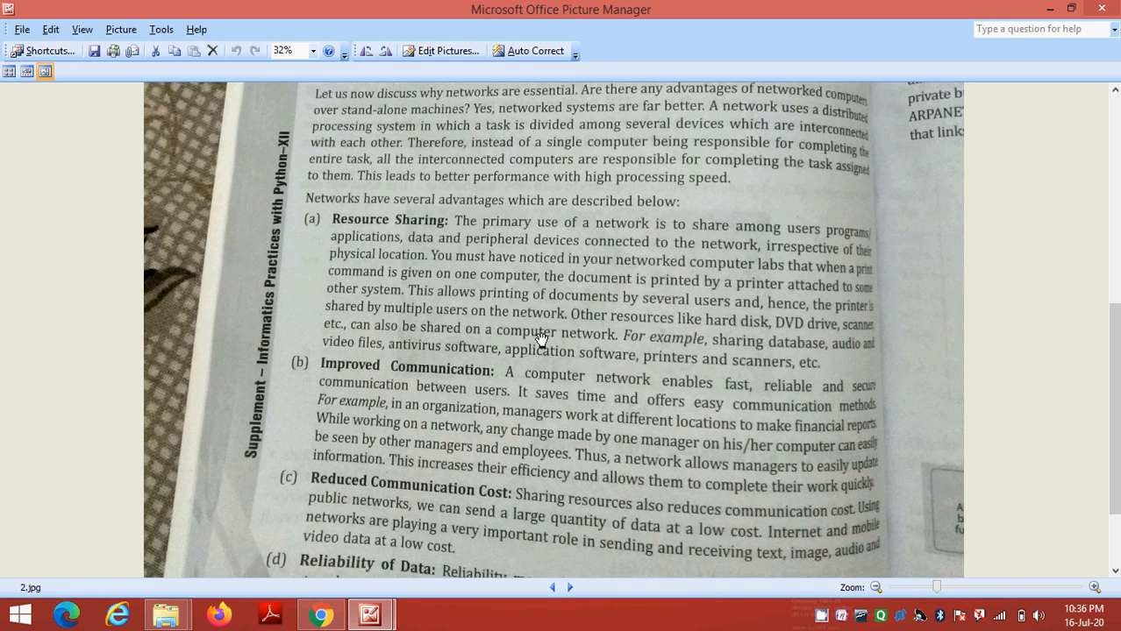
{"action": "mouse_move", "coordinate": [413, 207]}
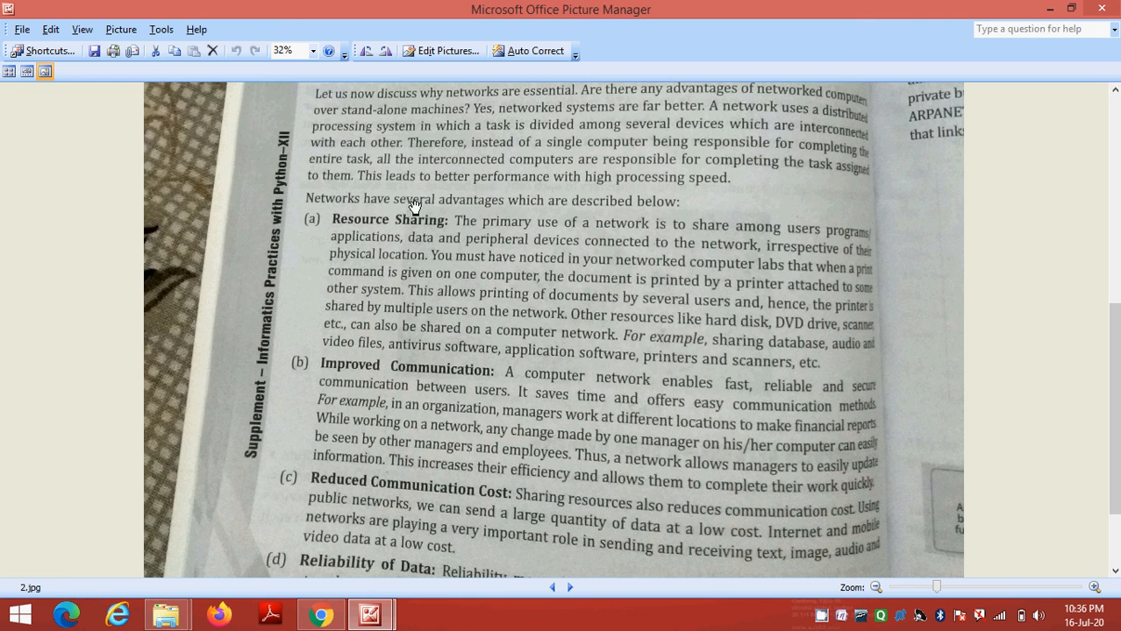
{"action": "mouse_move", "coordinate": [414, 293]}
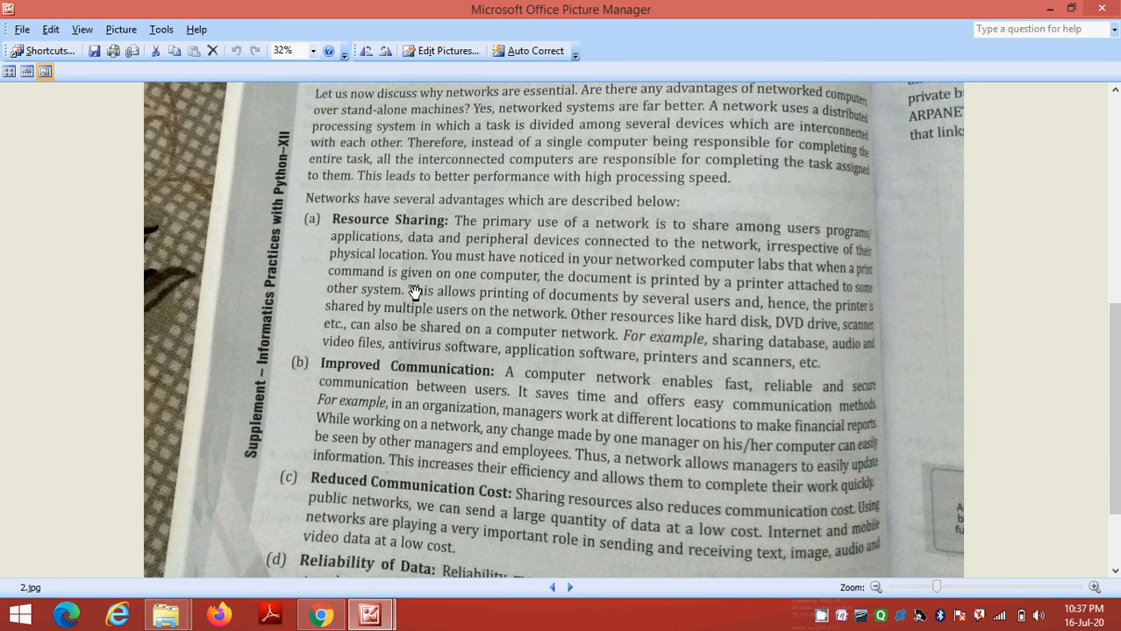
{"action": "mouse_move", "coordinate": [431, 260]}
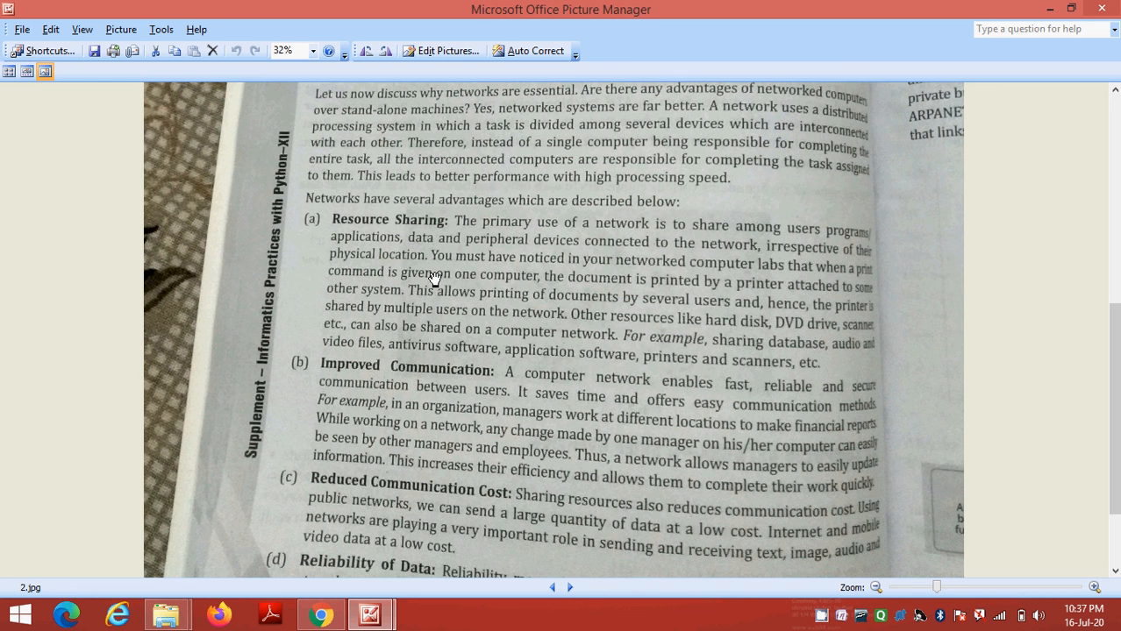
{"action": "mouse_move", "coordinate": [584, 329]}
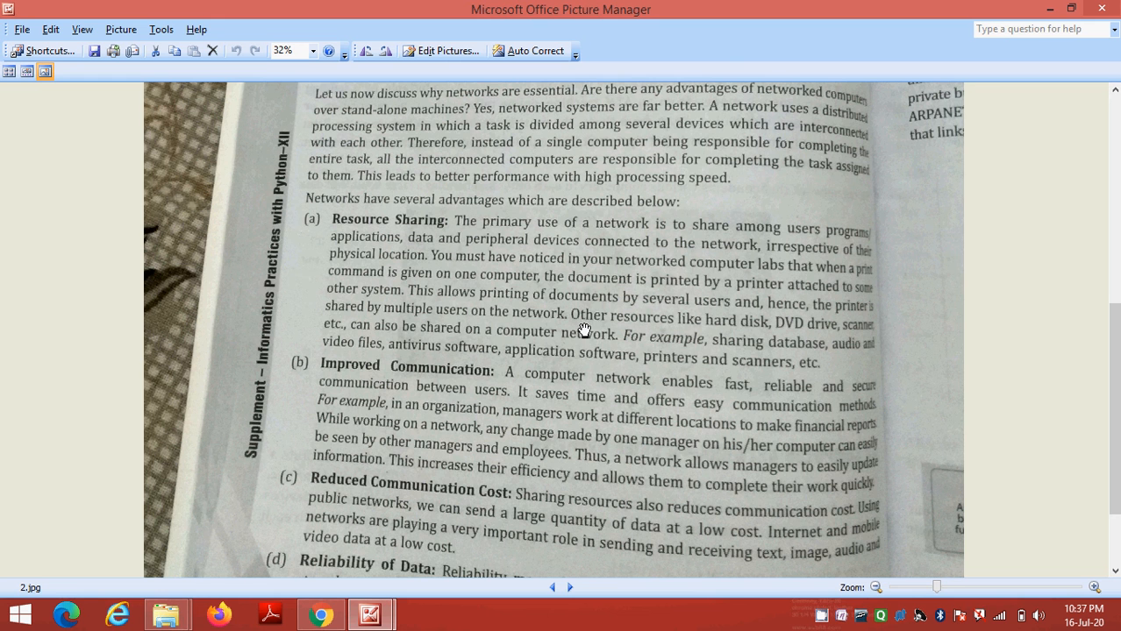
{"action": "mouse_move", "coordinate": [347, 239]}
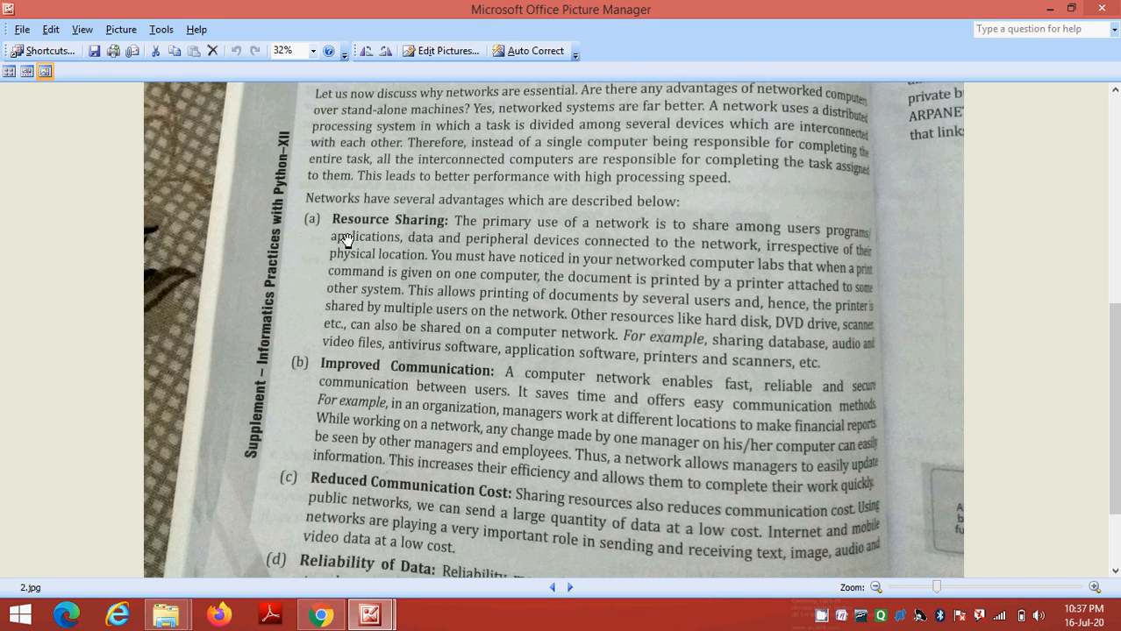
{"action": "mouse_move", "coordinate": [344, 389]}
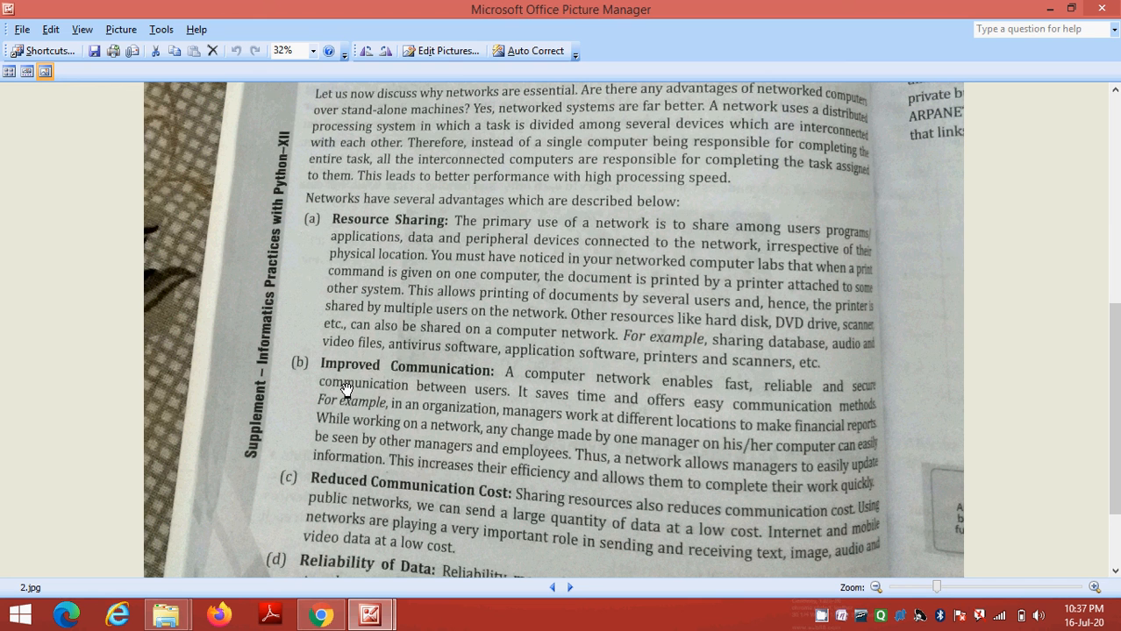
{"action": "mouse_move", "coordinate": [552, 389]}
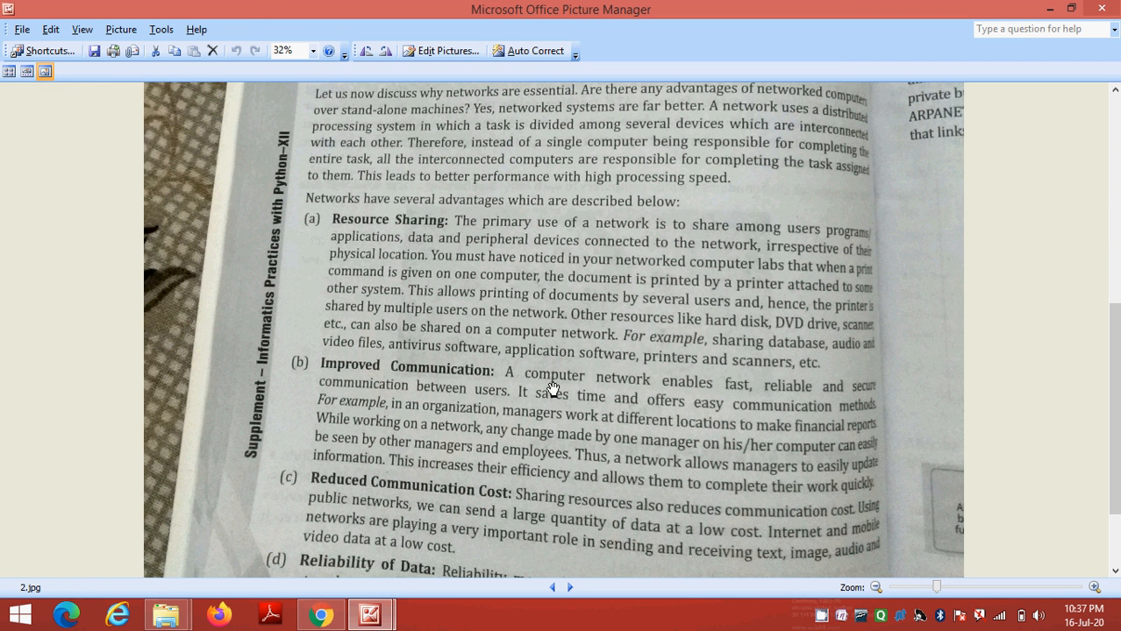
{"action": "mouse_move", "coordinate": [805, 396]}
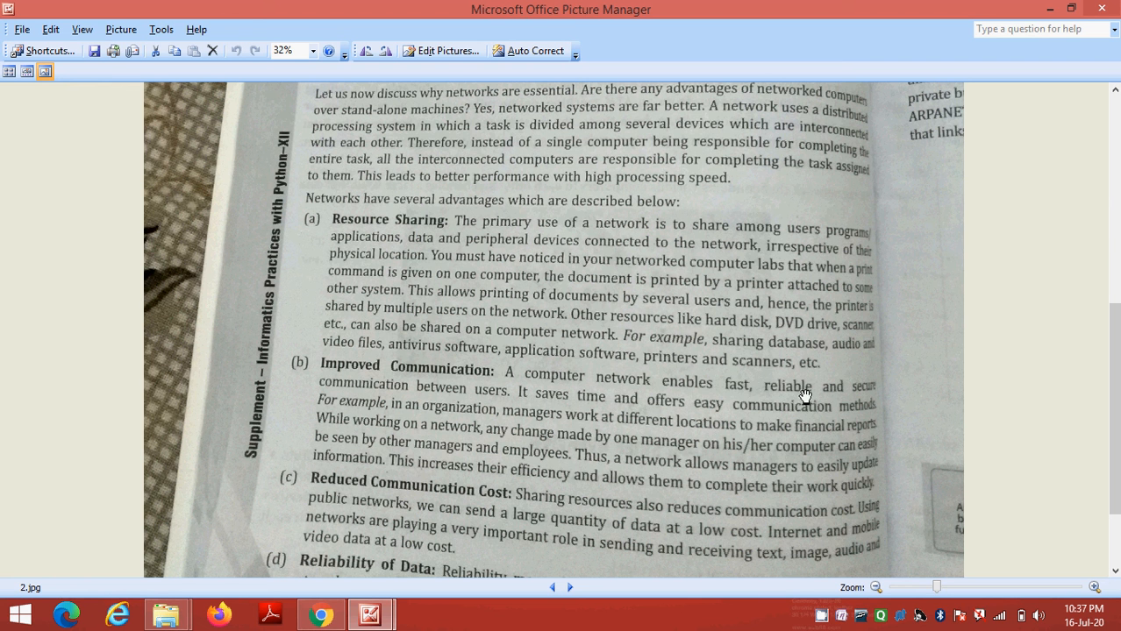
{"action": "mouse_move", "coordinate": [498, 410]}
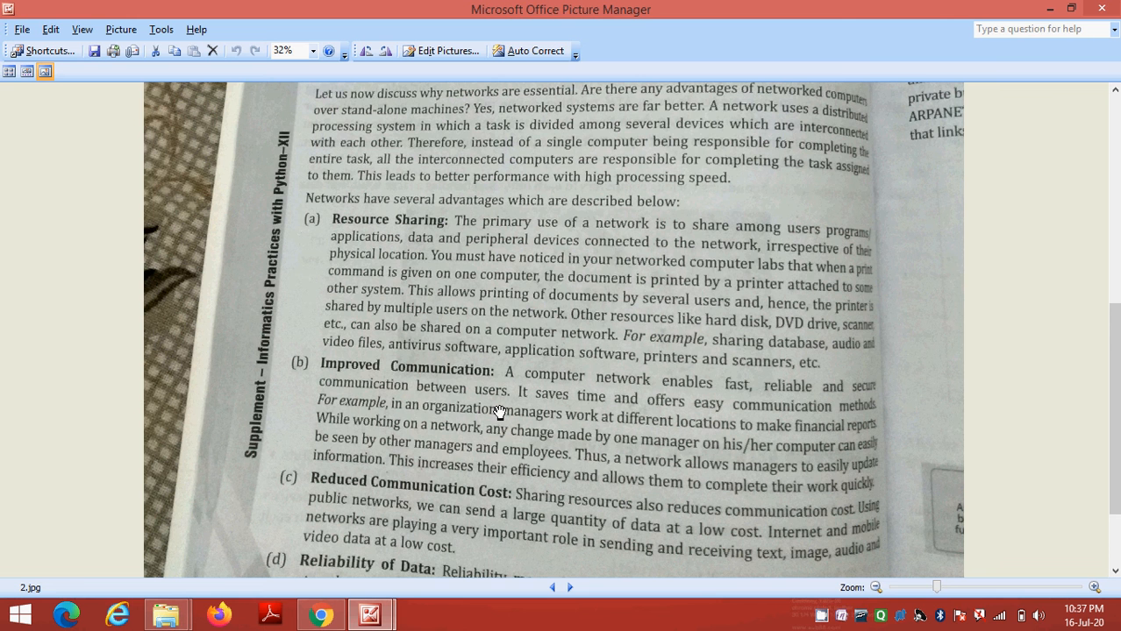
{"action": "scroll", "scroll_direction": "down", "scroll_amount": 3}
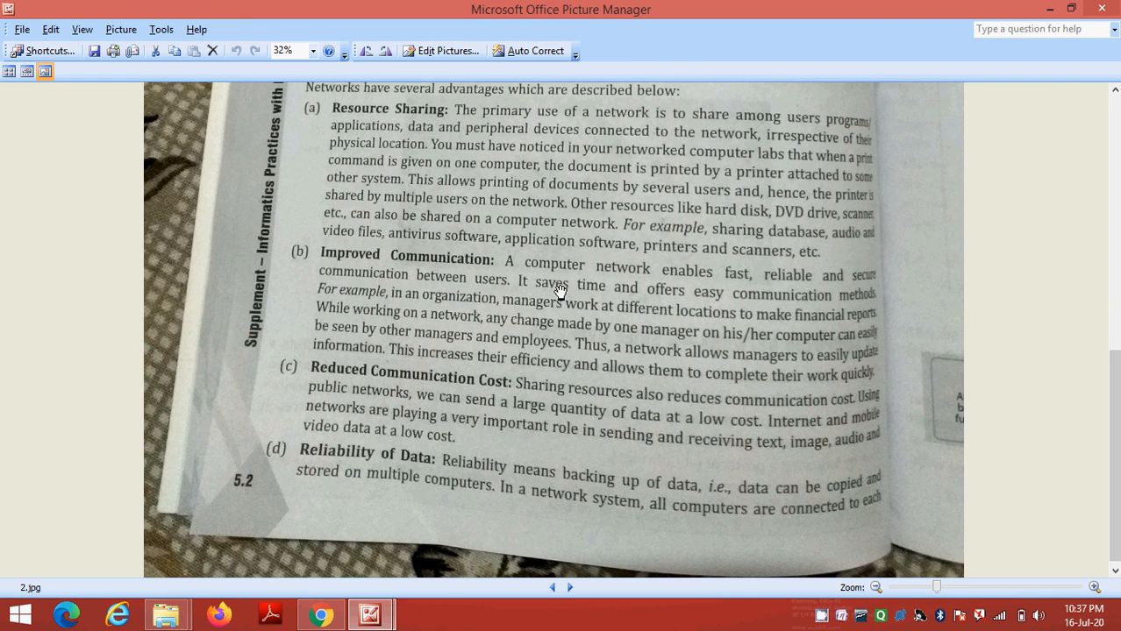
{"action": "mouse_move", "coordinate": [357, 400]}
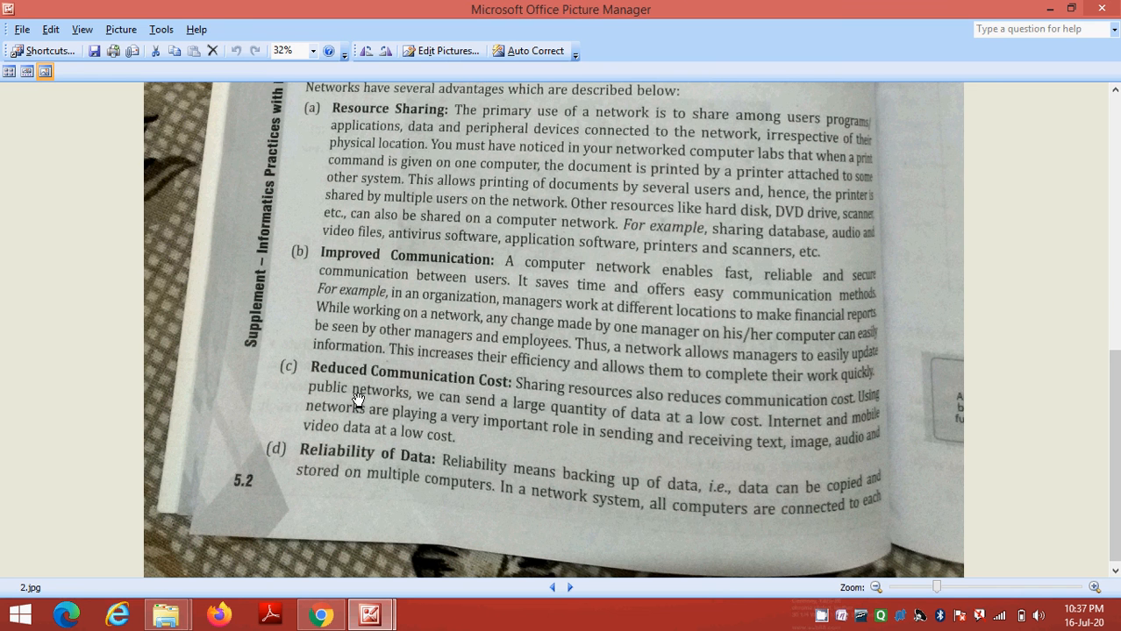
{"action": "mouse_move", "coordinate": [480, 399]}
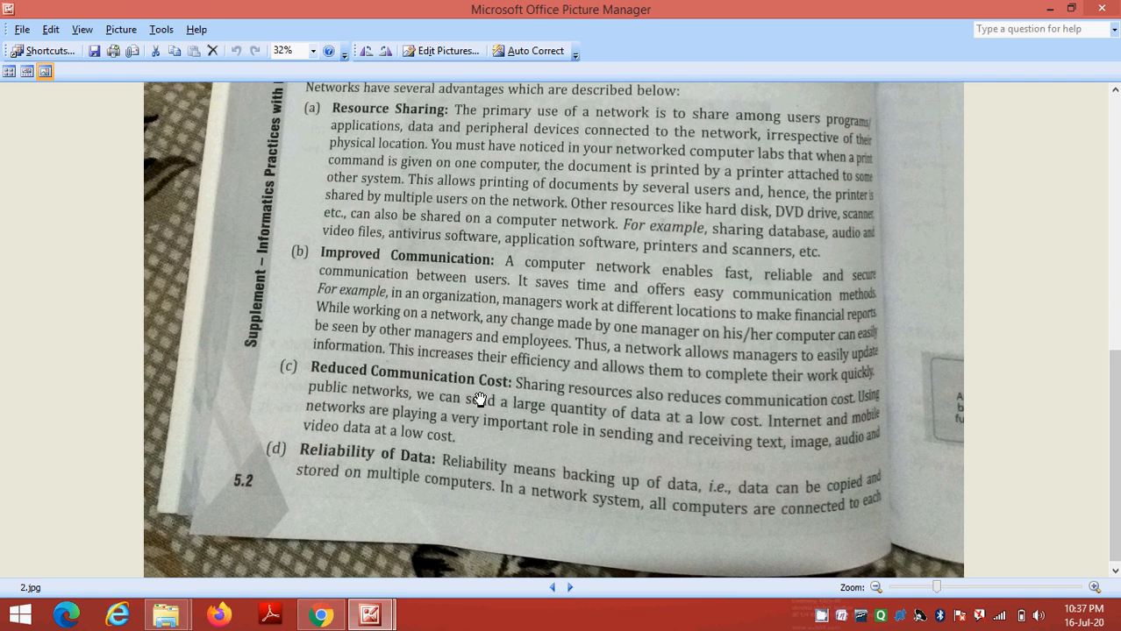
{"action": "mouse_move", "coordinate": [786, 417]}
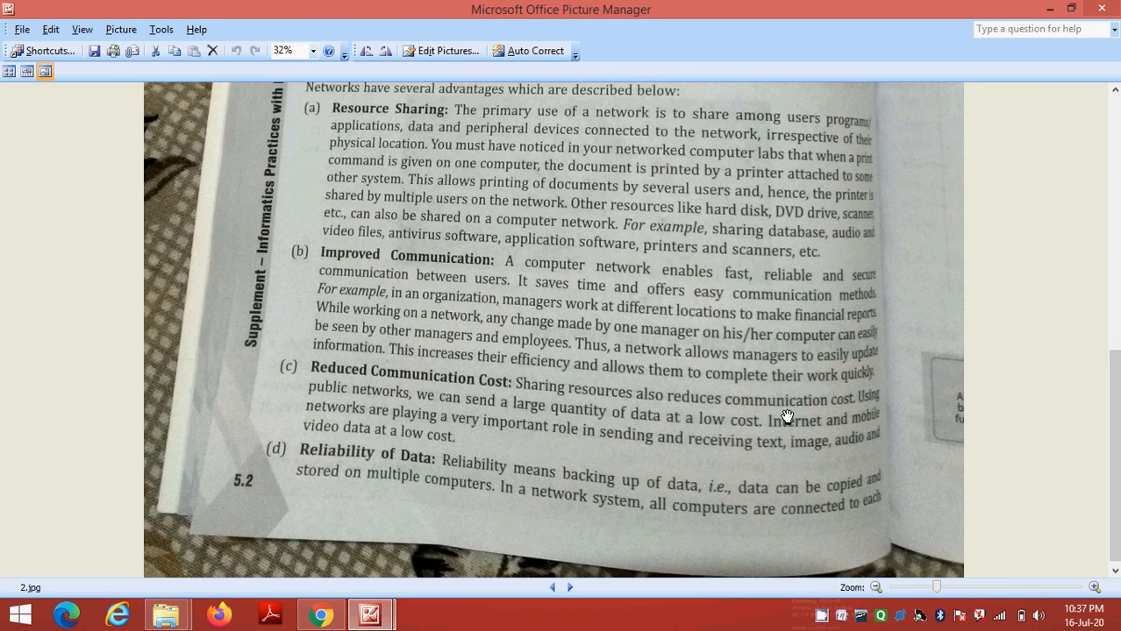
{"action": "mouse_move", "coordinate": [668, 419]}
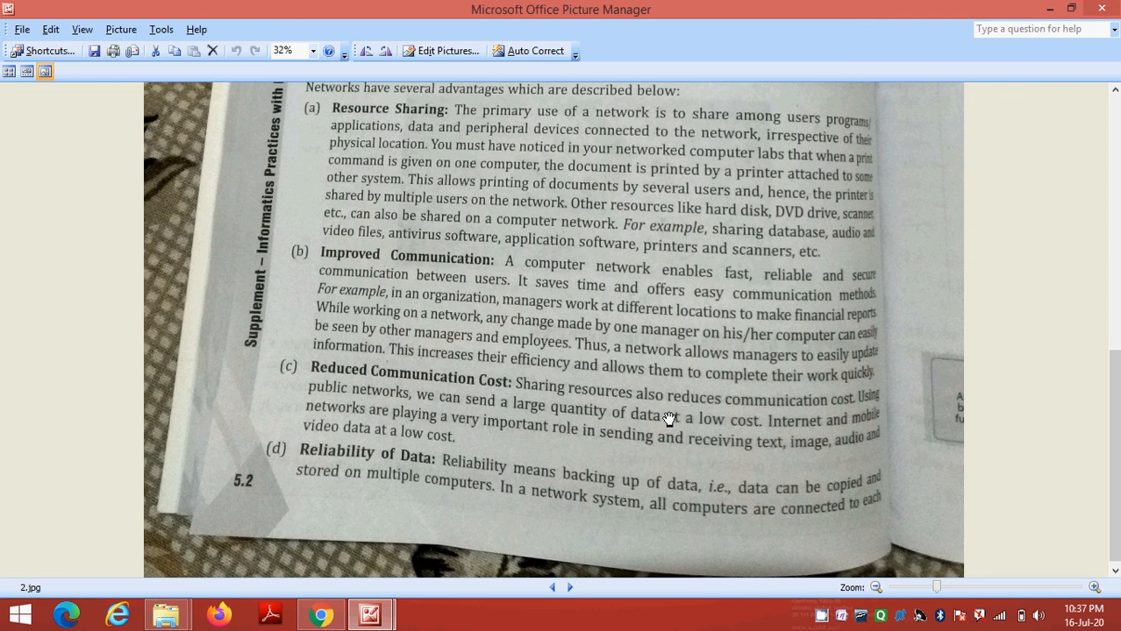
{"action": "mouse_move", "coordinate": [514, 344]}
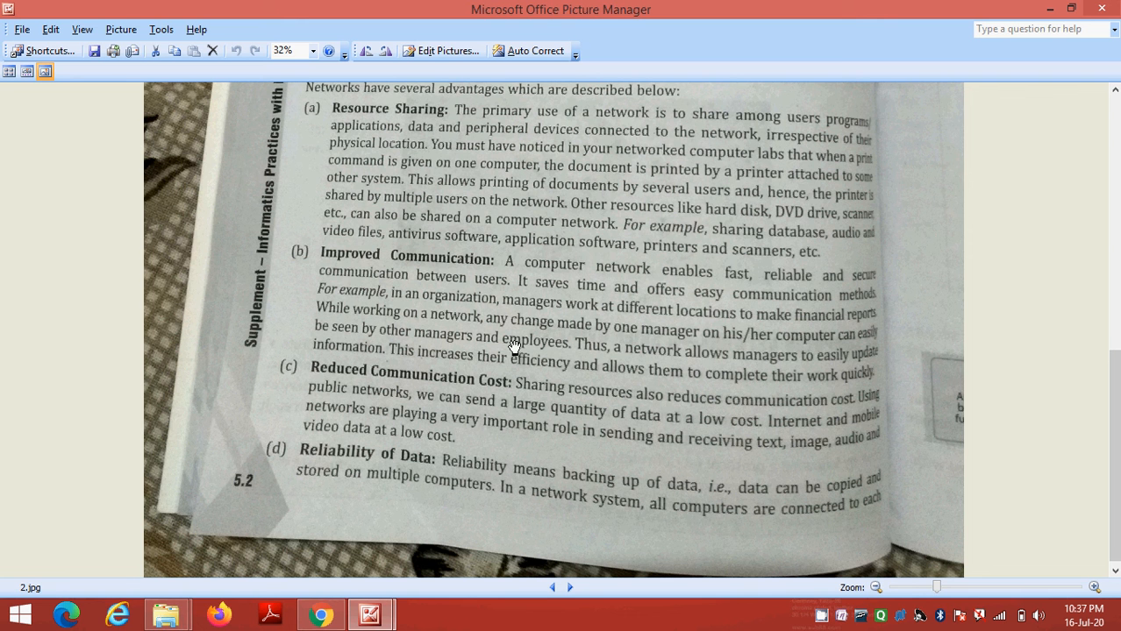
{"action": "mouse_move", "coordinate": [460, 463]}
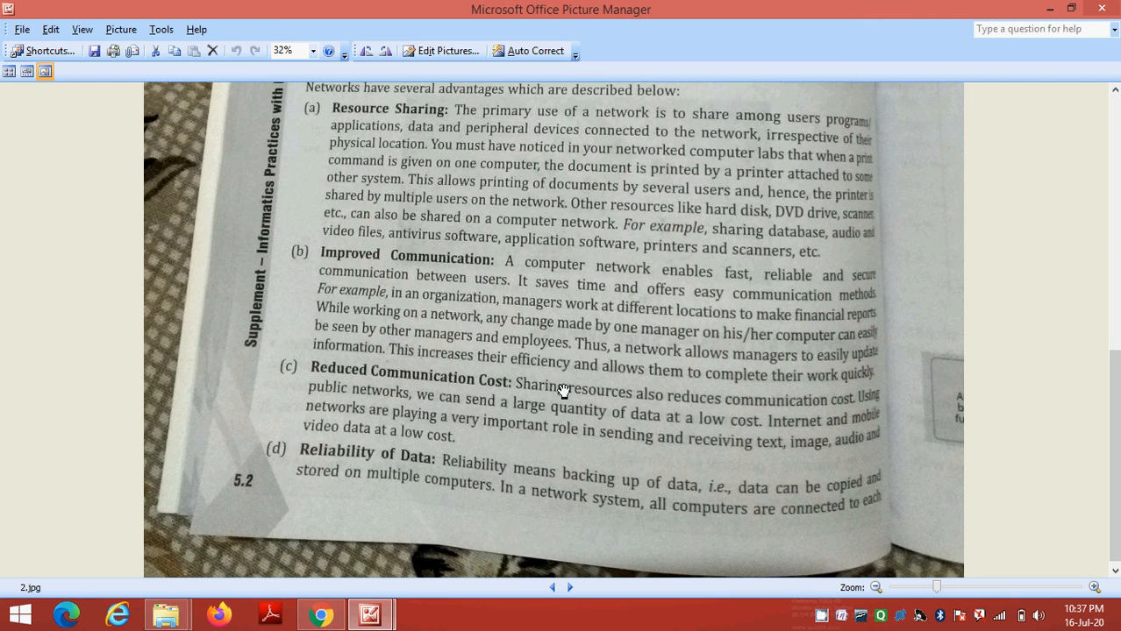
{"action": "mouse_move", "coordinate": [551, 446]}
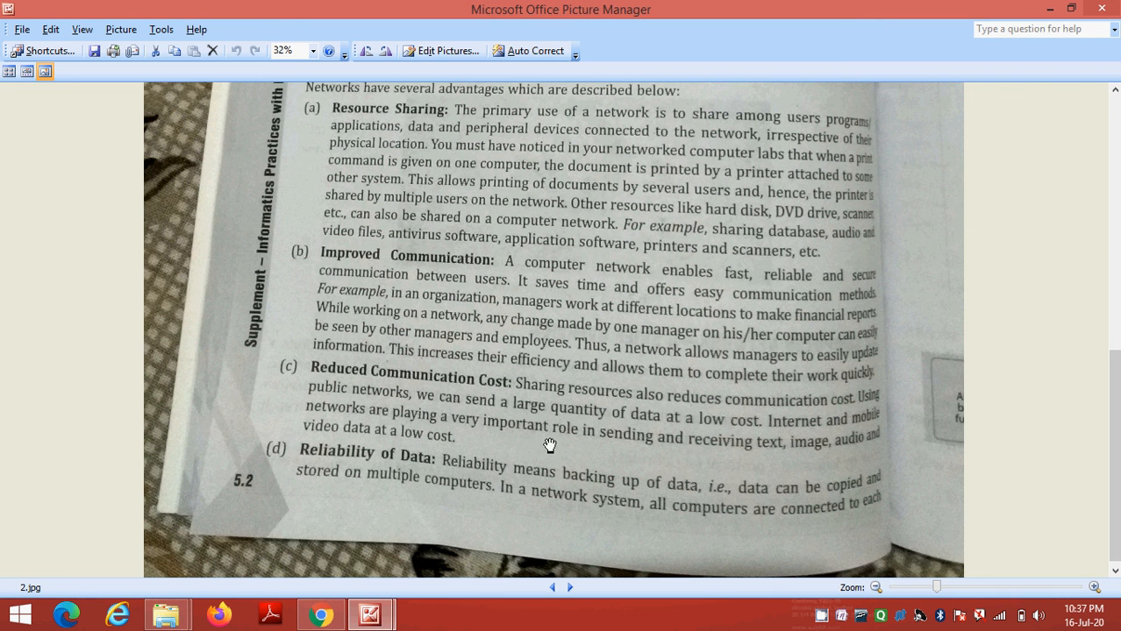
{"action": "mouse_move", "coordinate": [565, 368]}
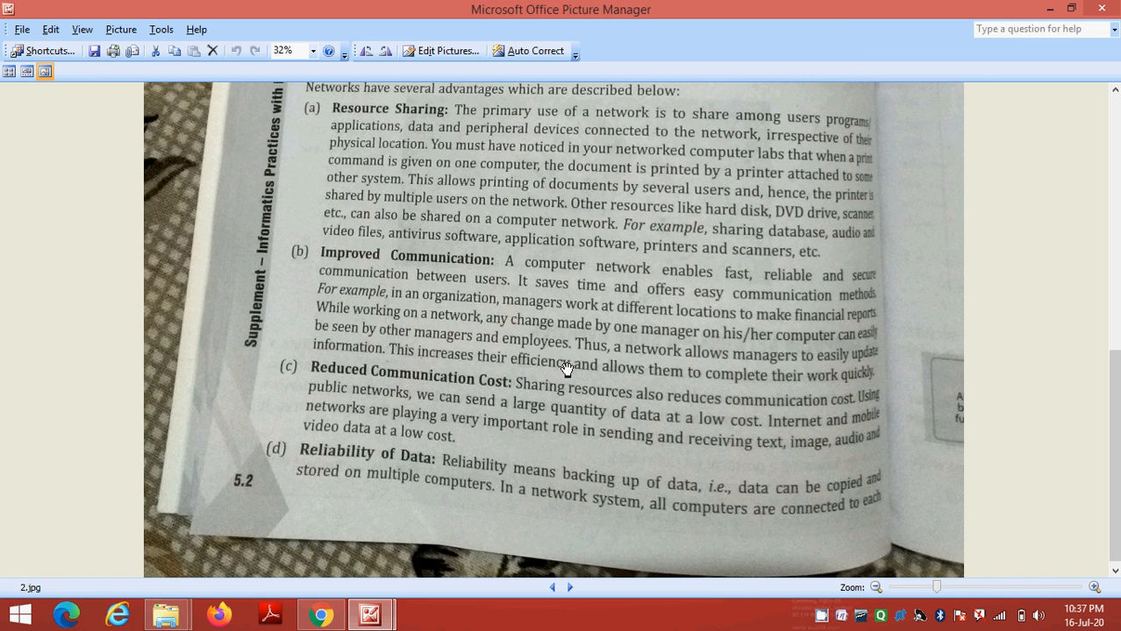
{"action": "mouse_move", "coordinate": [722, 407]}
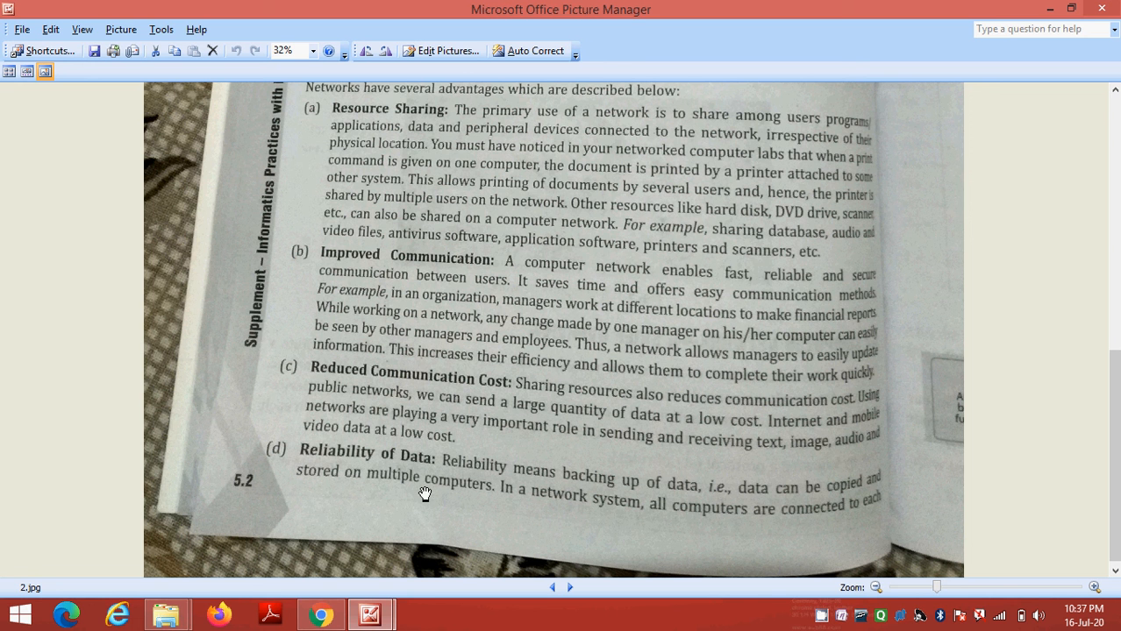
{"action": "mouse_move", "coordinate": [596, 493]}
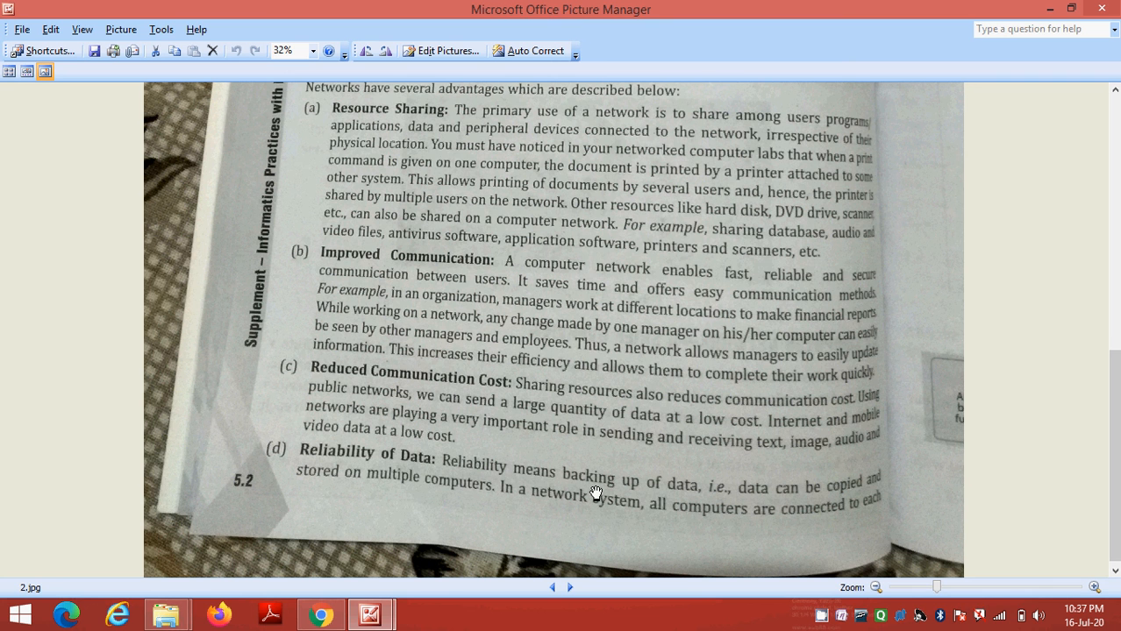
{"action": "mouse_move", "coordinate": [663, 498]}
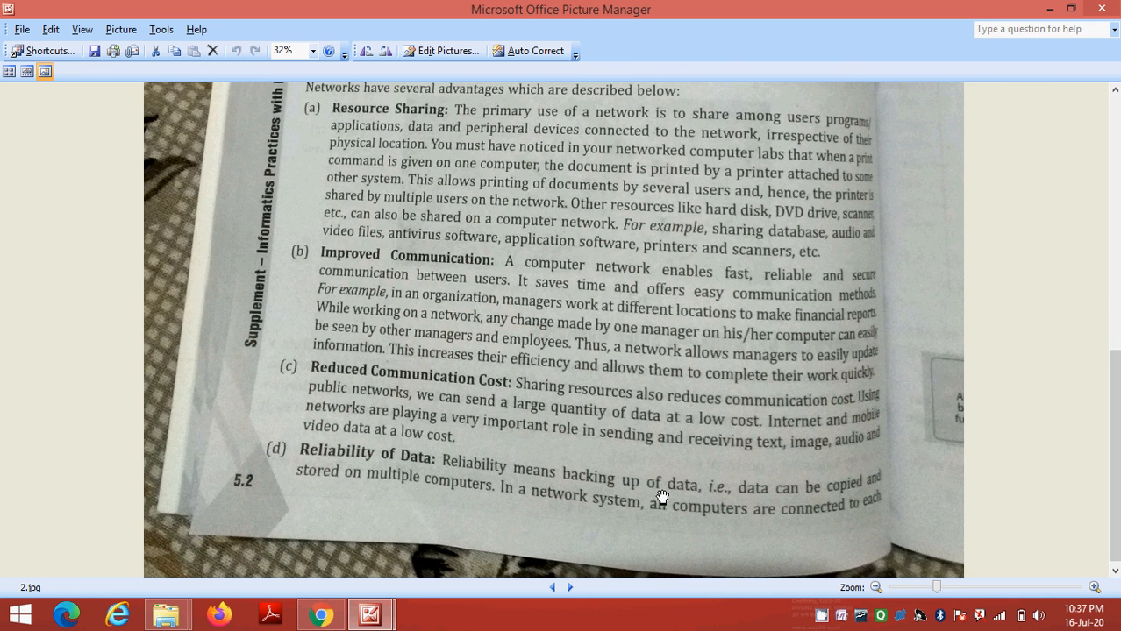
{"action": "mouse_move", "coordinate": [849, 493]}
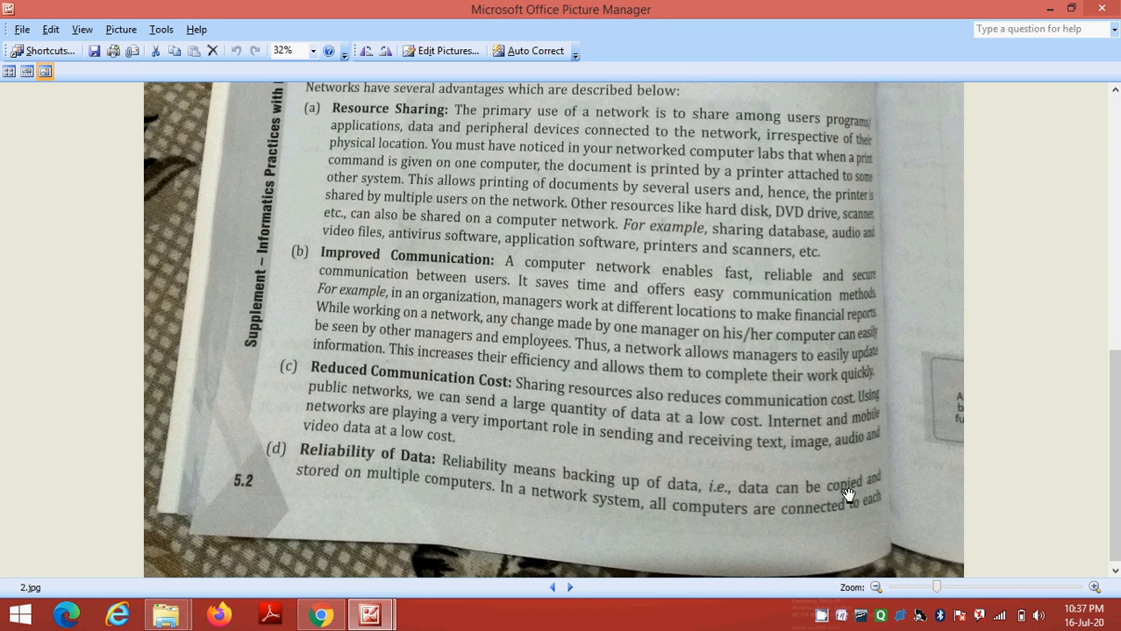
{"action": "mouse_move", "coordinate": [475, 502]}
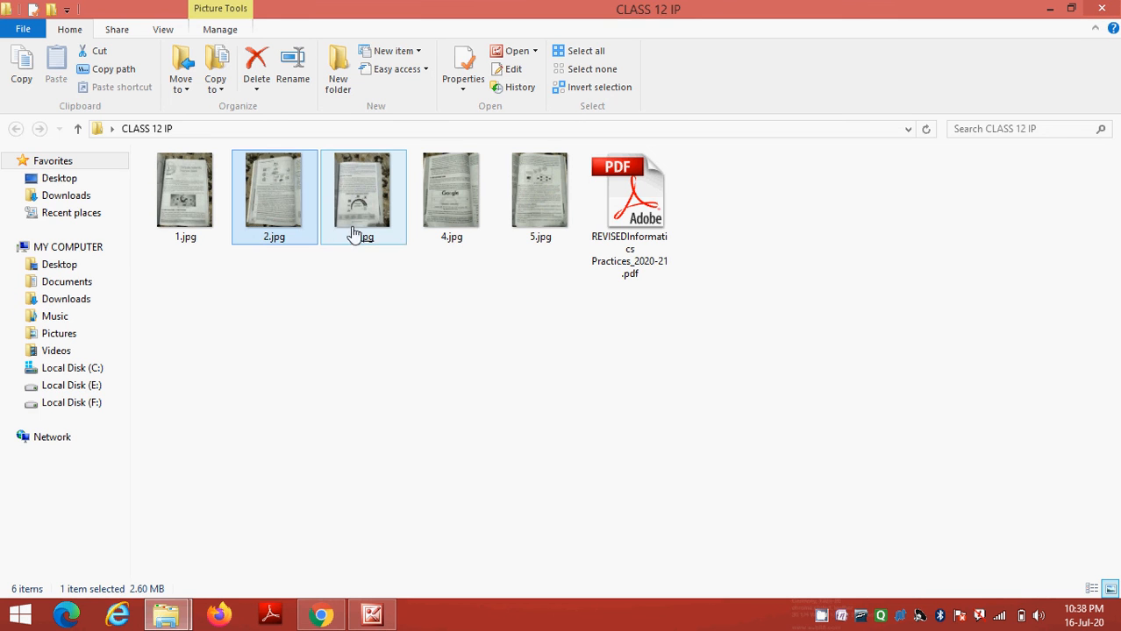
Select 3.jpg and open it to show the Evolution of Network page
{"action": "left_click", "coordinate": [361, 193]}
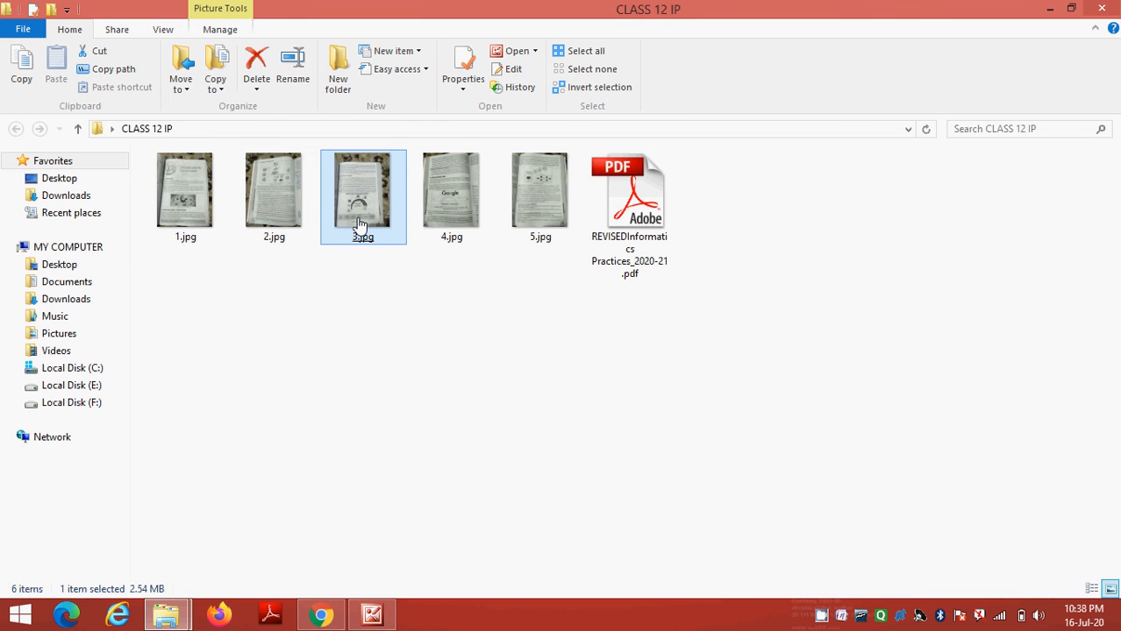
{"action": "double_click", "coordinate": [361, 189]}
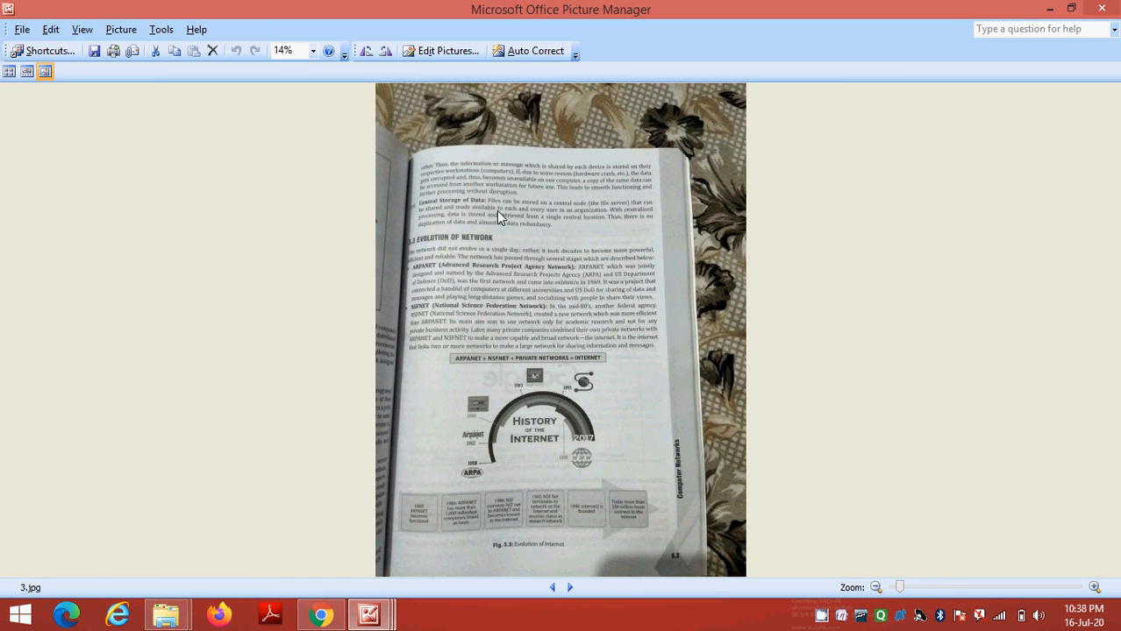
{"action": "mouse_move", "coordinate": [919, 600]}
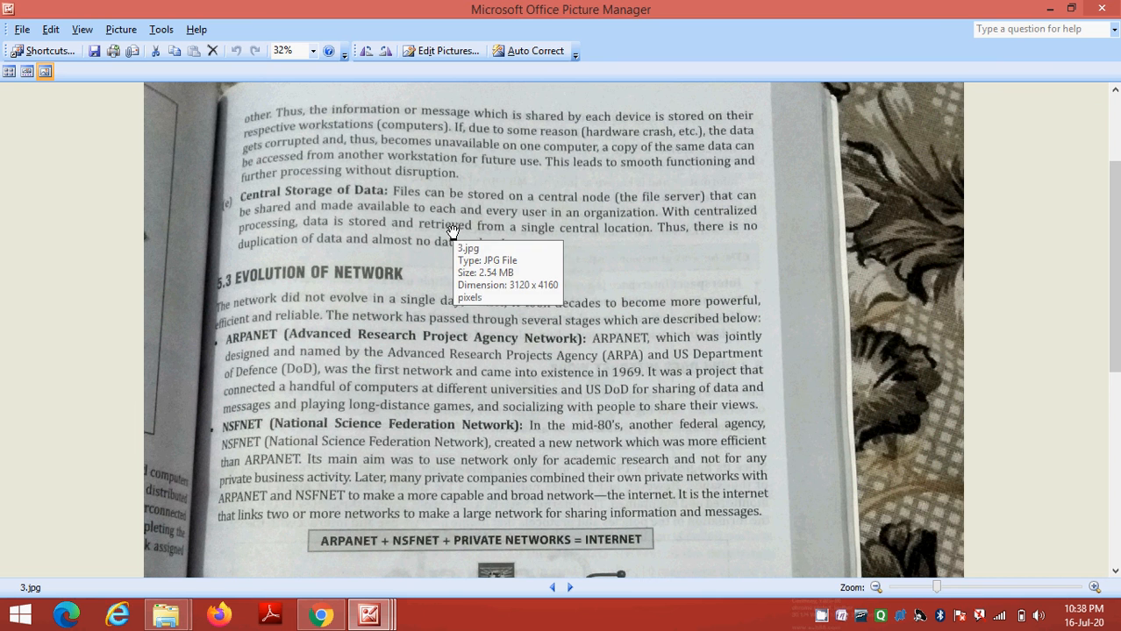
{"action": "mouse_move", "coordinate": [456, 209]}
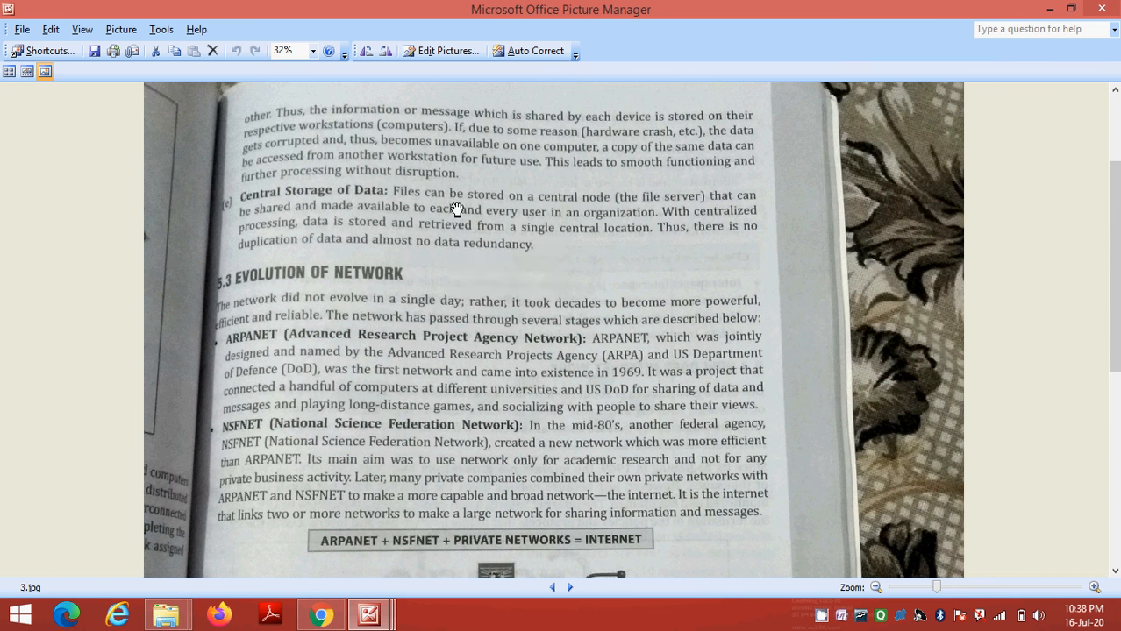
{"action": "mouse_move", "coordinate": [561, 207]}
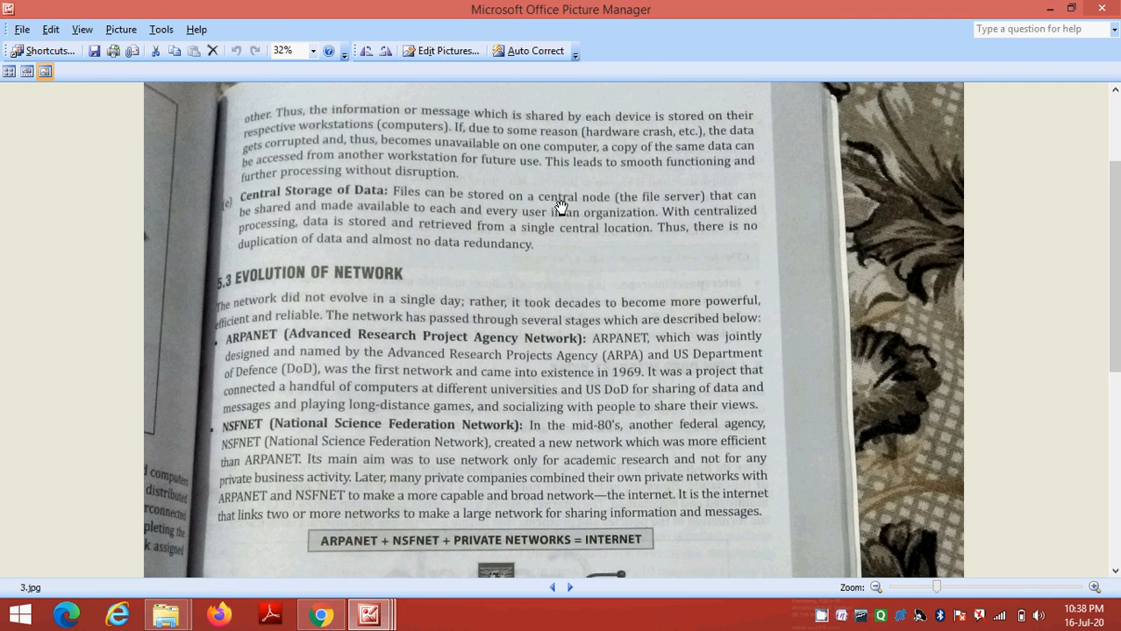
{"action": "mouse_move", "coordinate": [599, 207]}
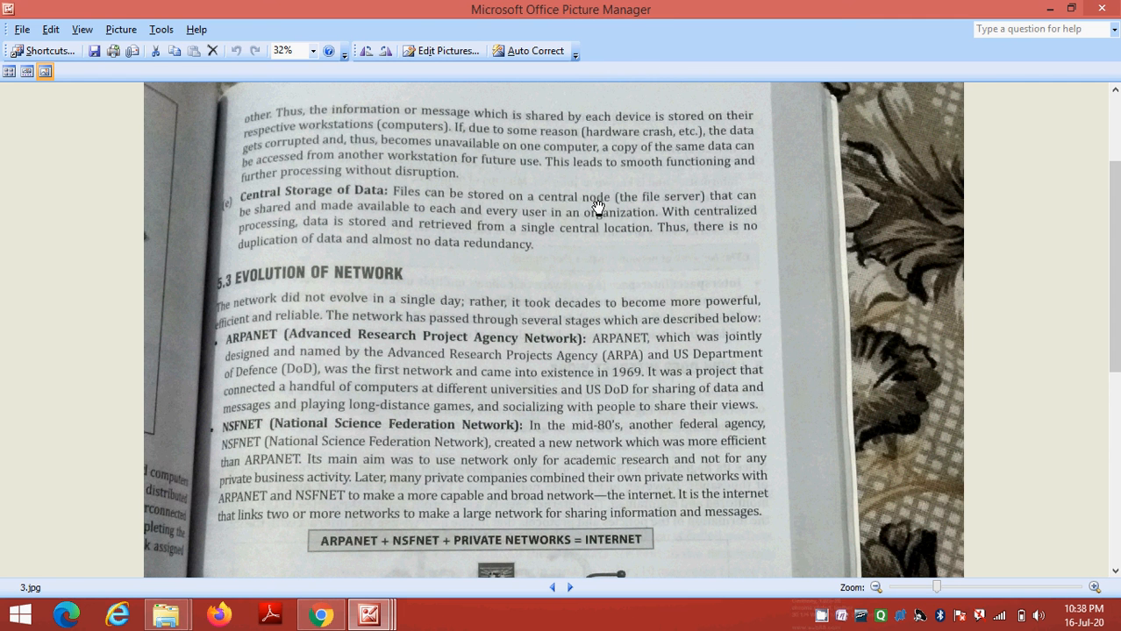
{"action": "mouse_move", "coordinate": [651, 207]}
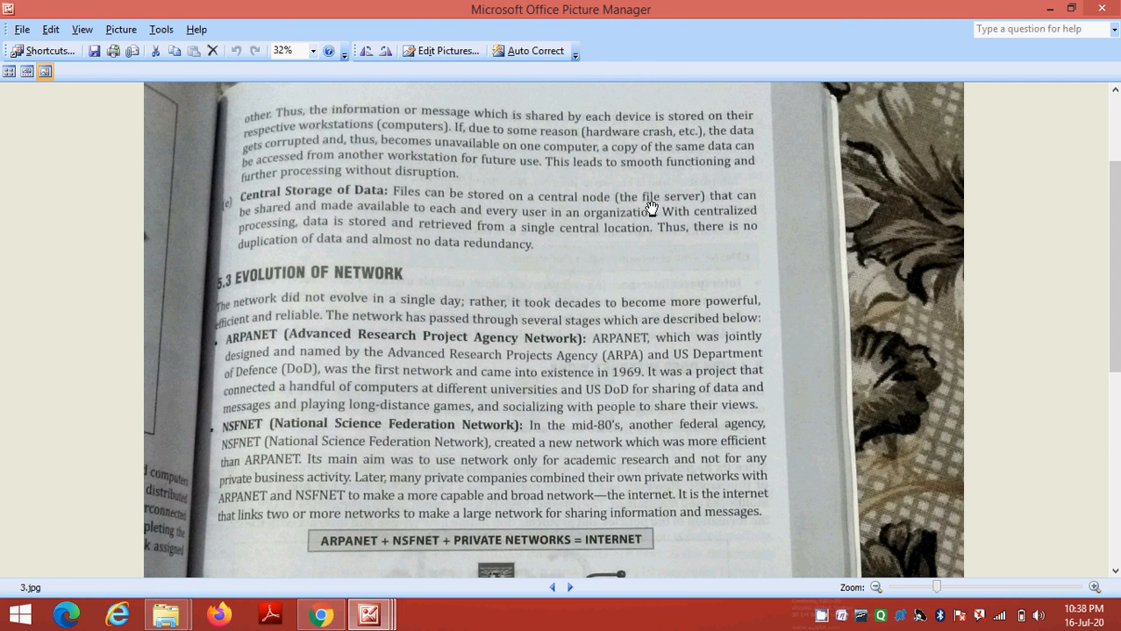
{"action": "mouse_move", "coordinate": [716, 410]}
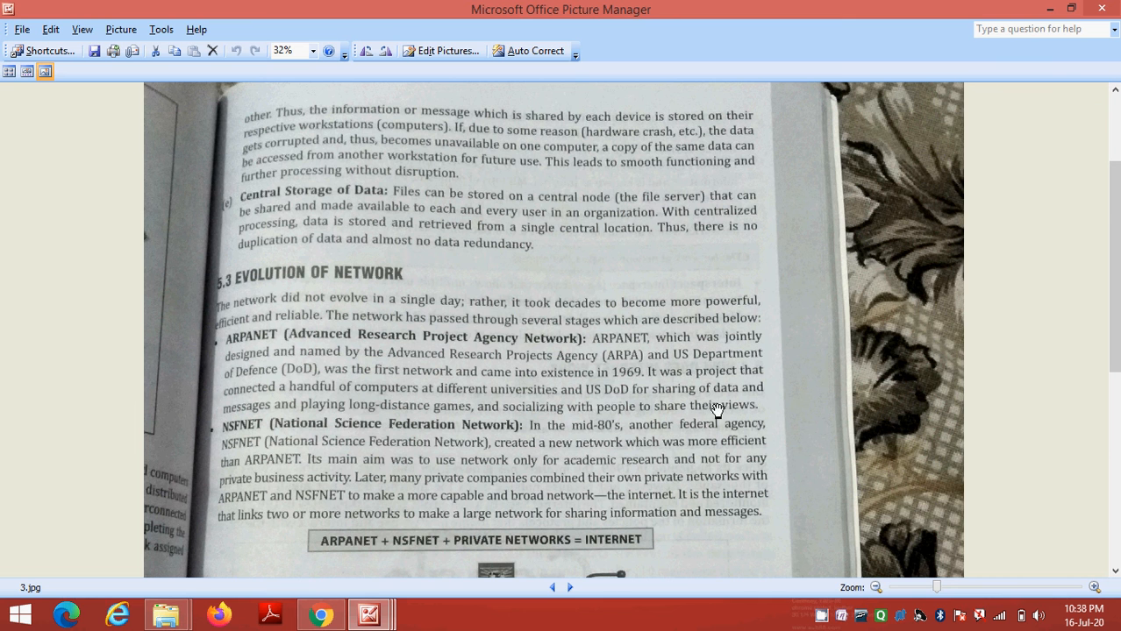
{"action": "mouse_move", "coordinate": [414, 288]}
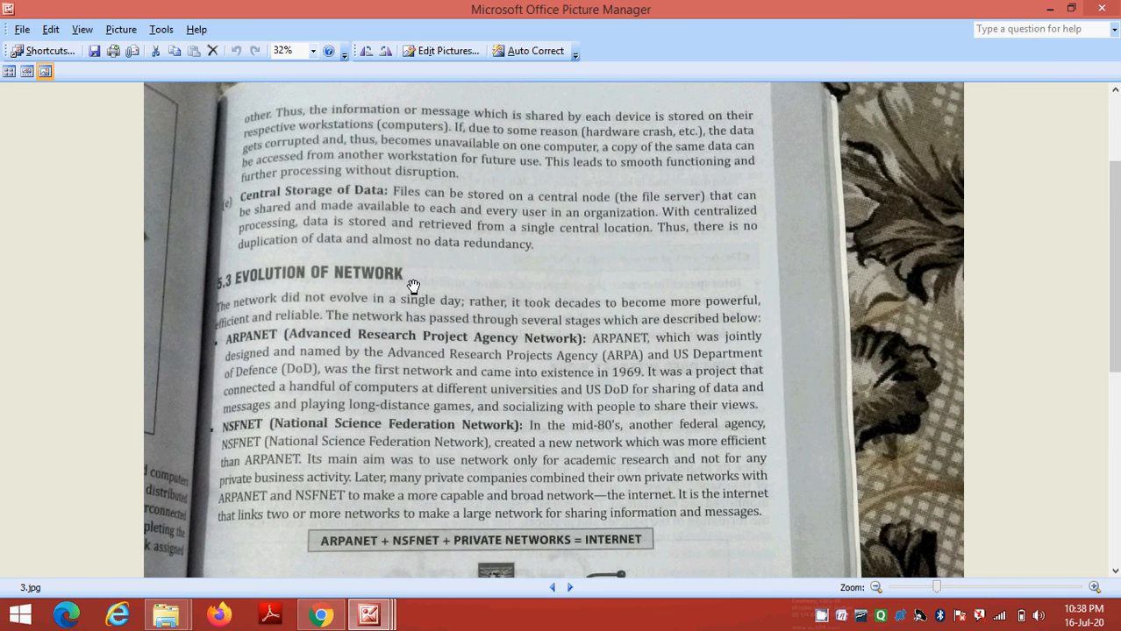
{"action": "mouse_move", "coordinate": [577, 302]}
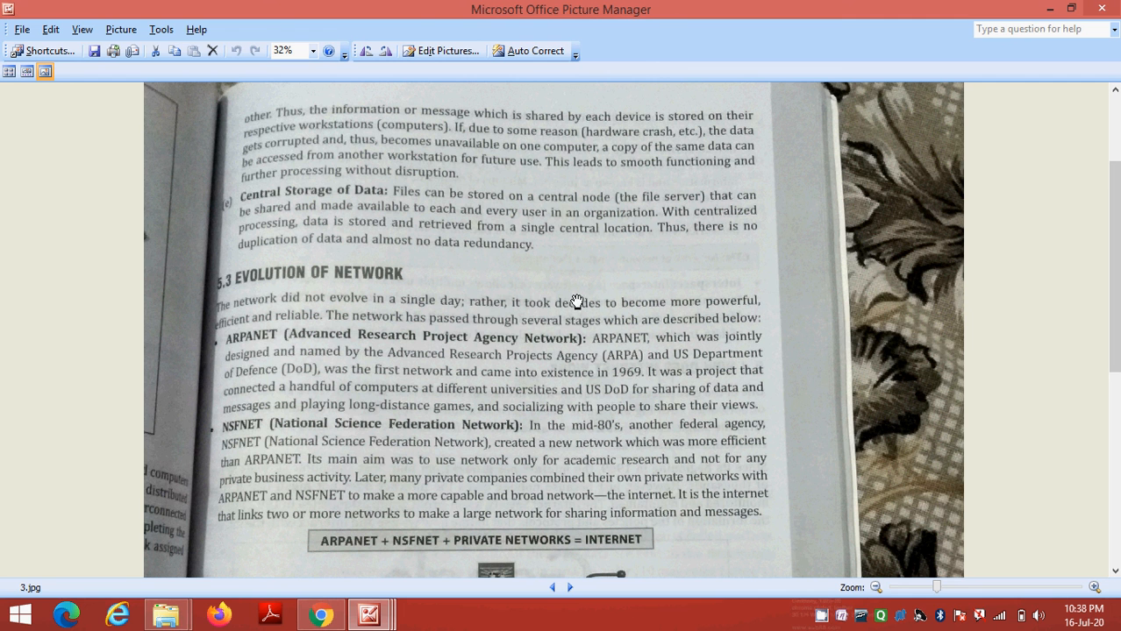
{"action": "mouse_move", "coordinate": [558, 200]}
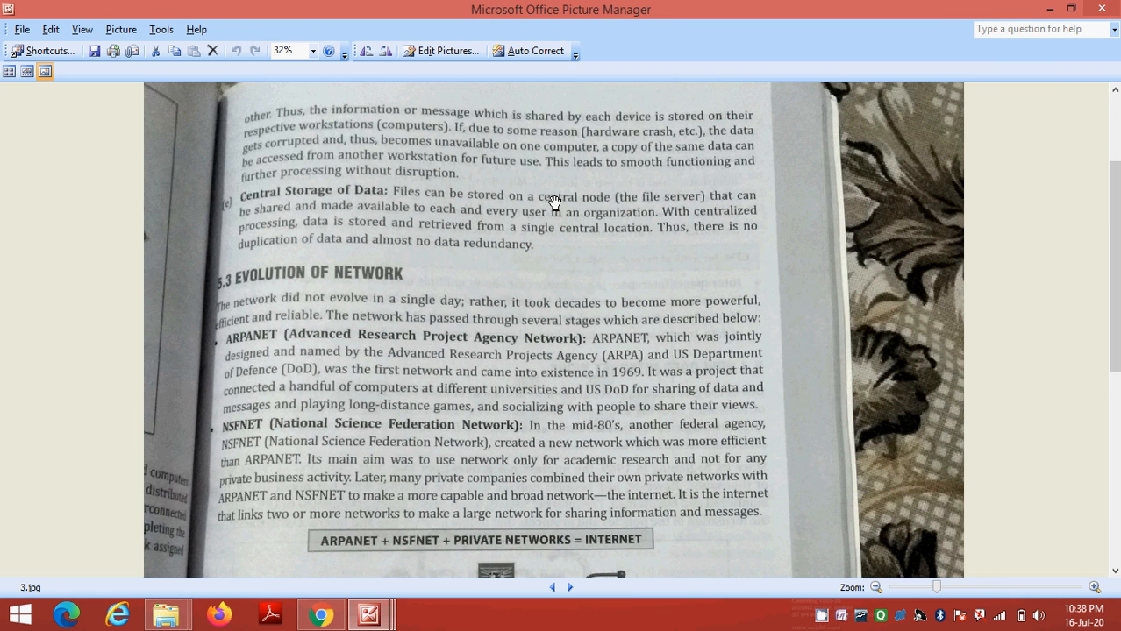
{"action": "mouse_move", "coordinate": [548, 246]}
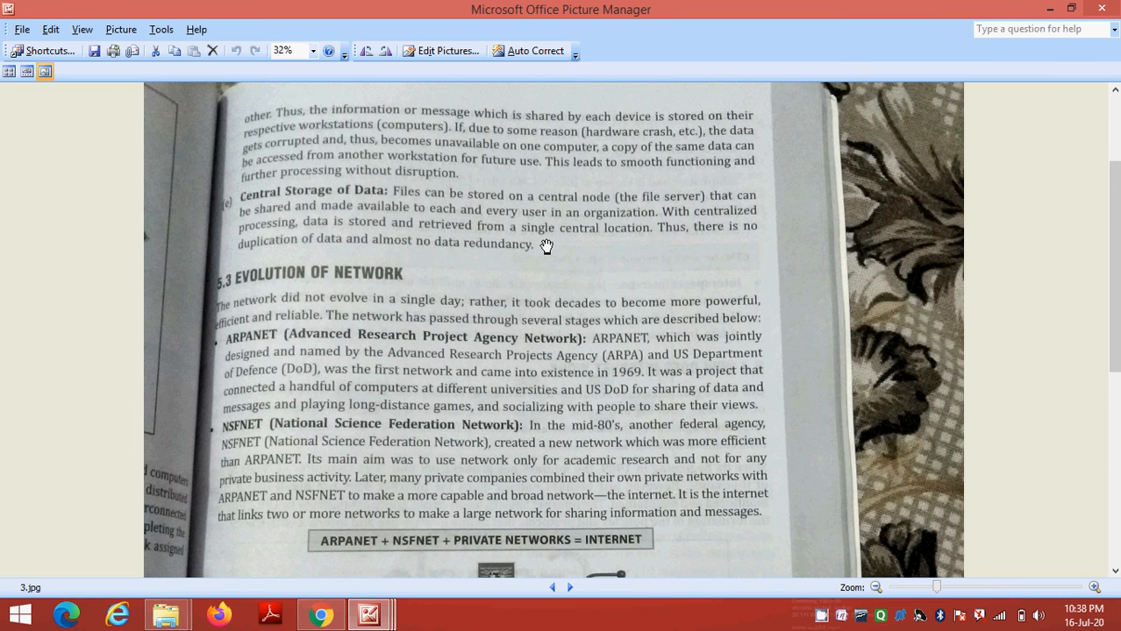
Scroll down 3.jpg to bring the top of the History of the Internet figure into view
{"action": "scroll", "scroll_direction": "down", "scroll_amount": 3}
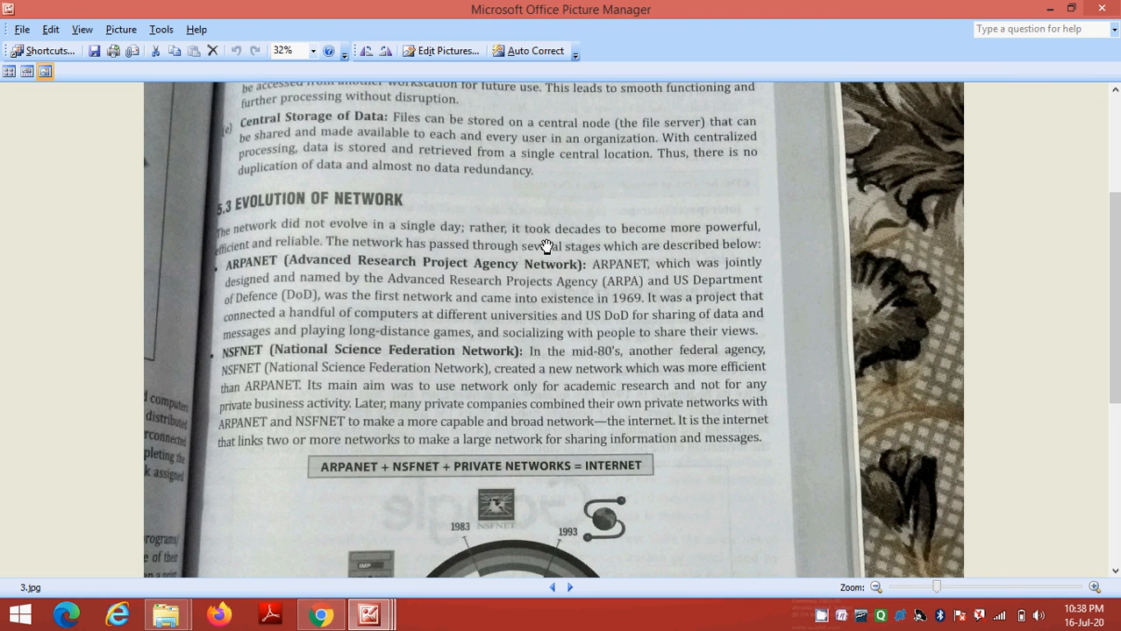
{"action": "scroll", "scroll_direction": "down", "scroll_amount": 3}
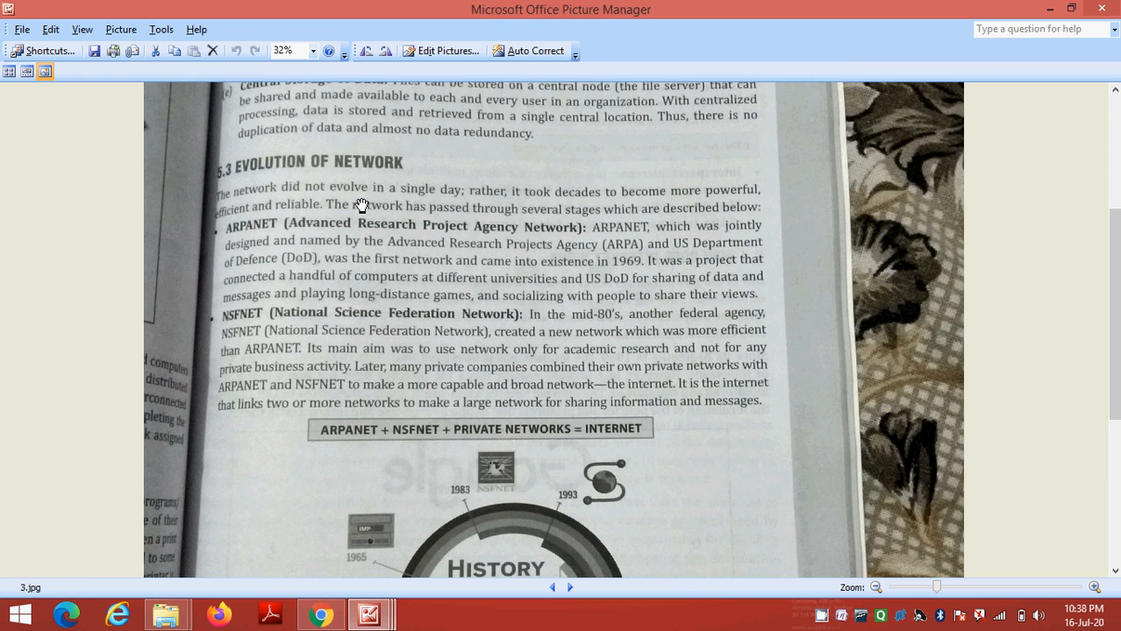
{"action": "mouse_move", "coordinate": [428, 333]}
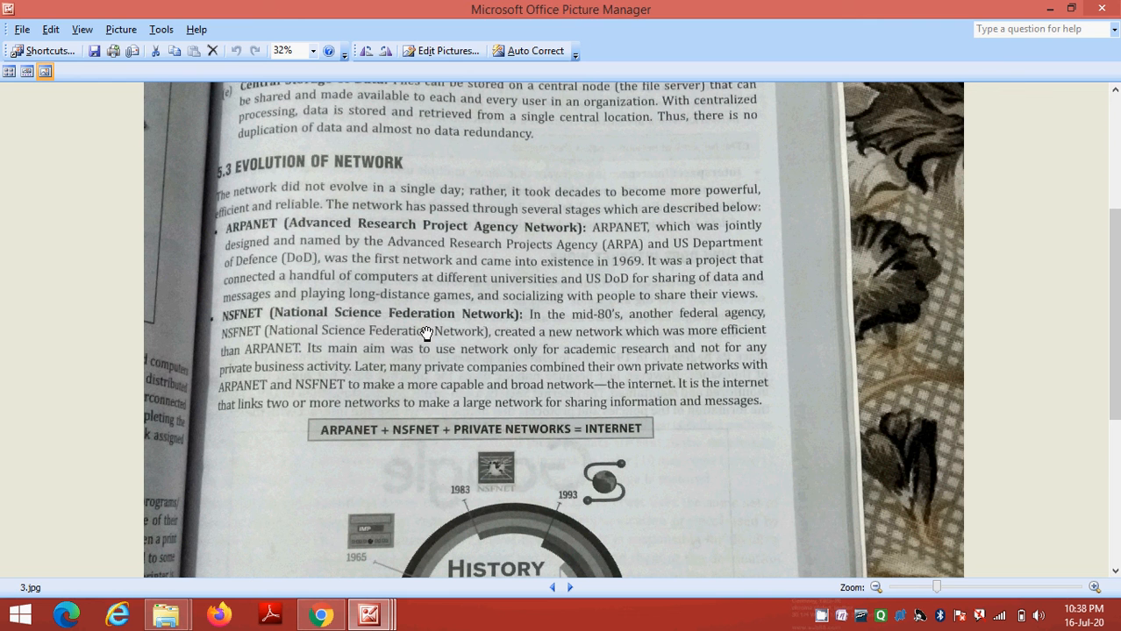
{"action": "mouse_move", "coordinate": [263, 203]}
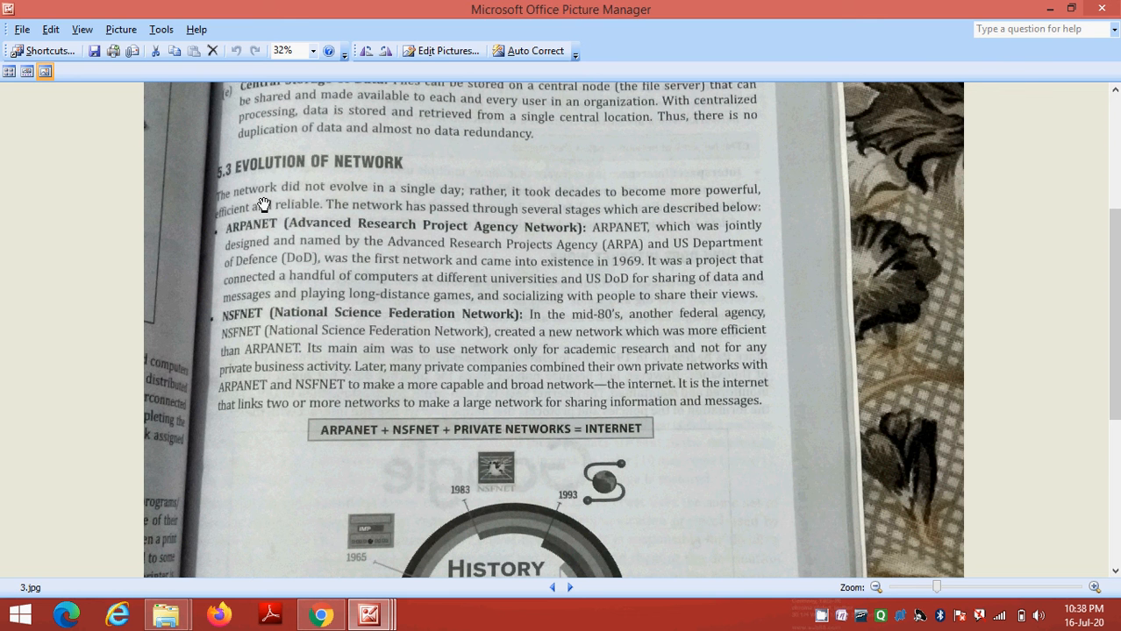
{"action": "mouse_move", "coordinate": [338, 244]}
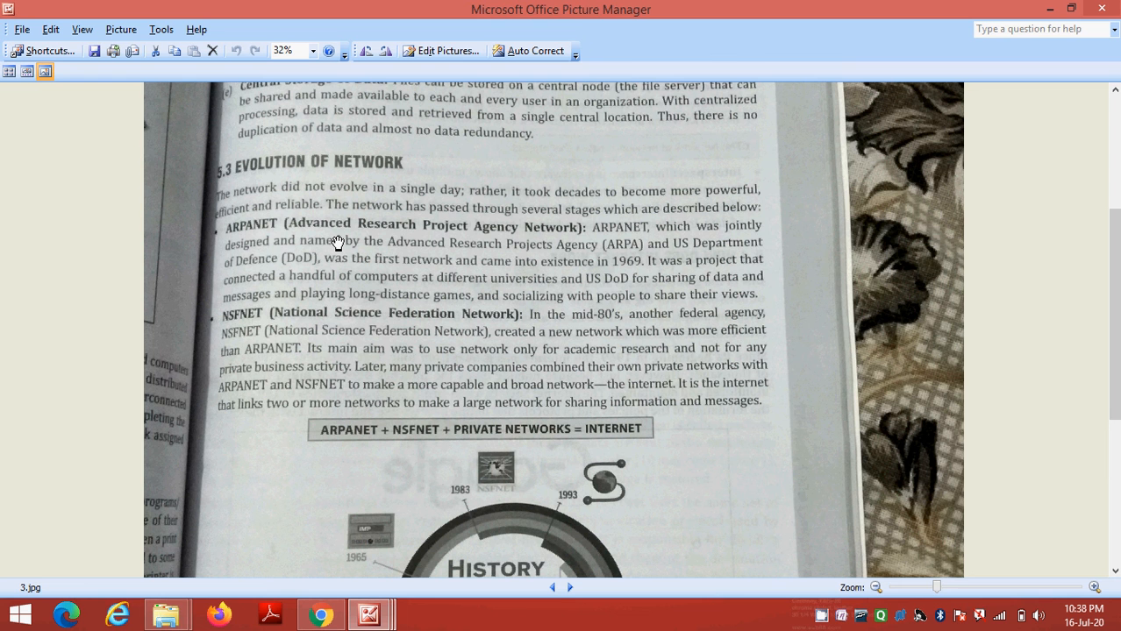
{"action": "mouse_move", "coordinate": [249, 269]}
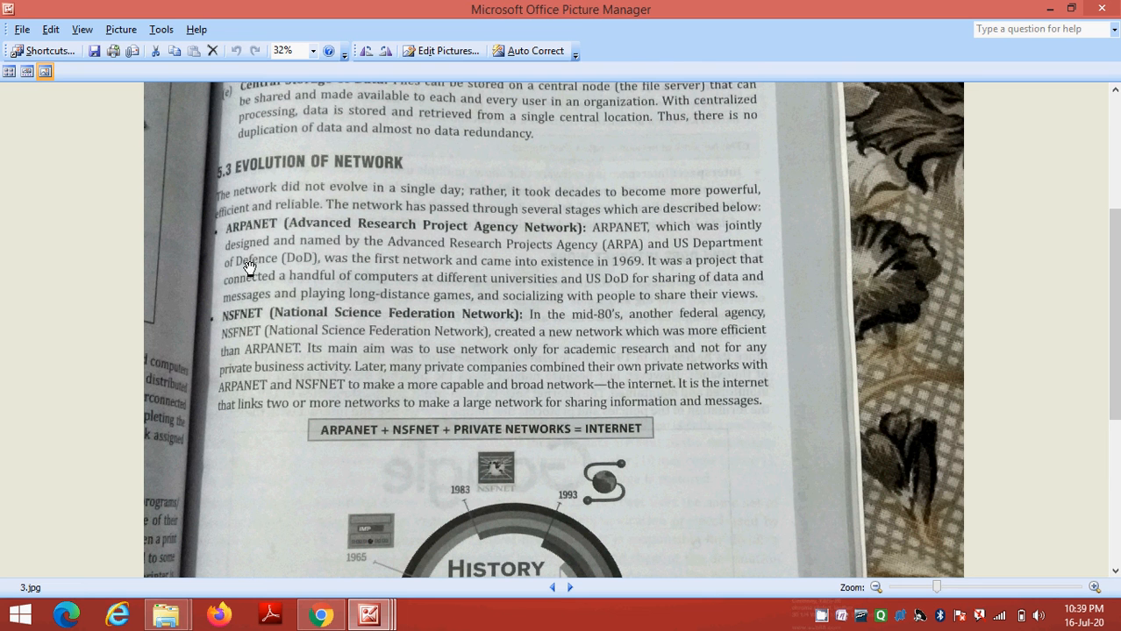
{"action": "mouse_move", "coordinate": [442, 242]}
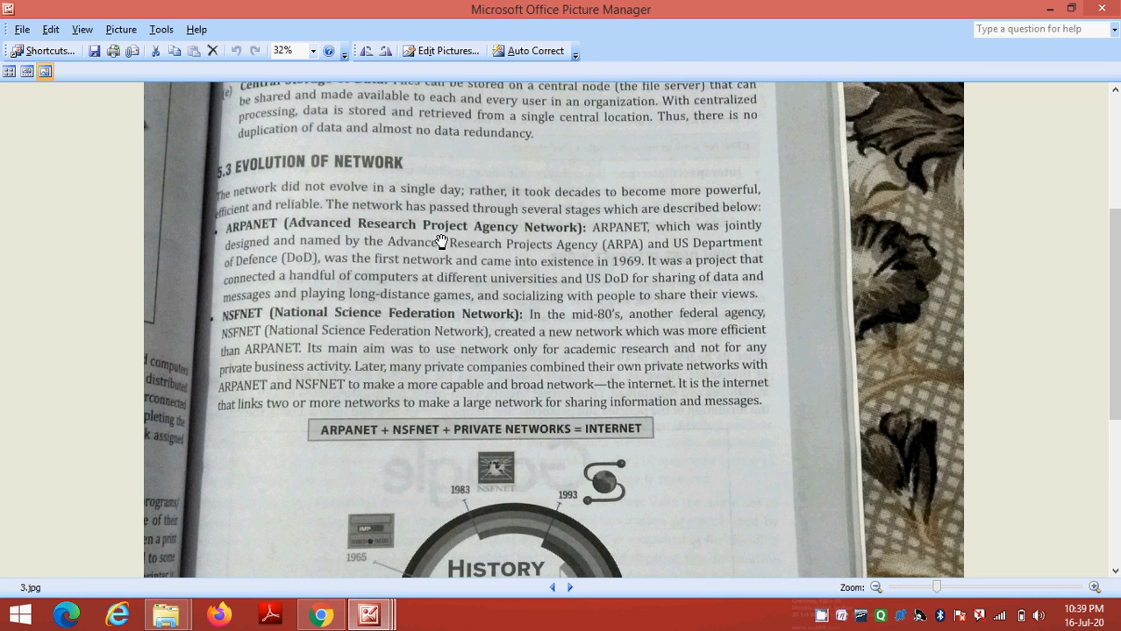
{"action": "mouse_move", "coordinate": [591, 201]}
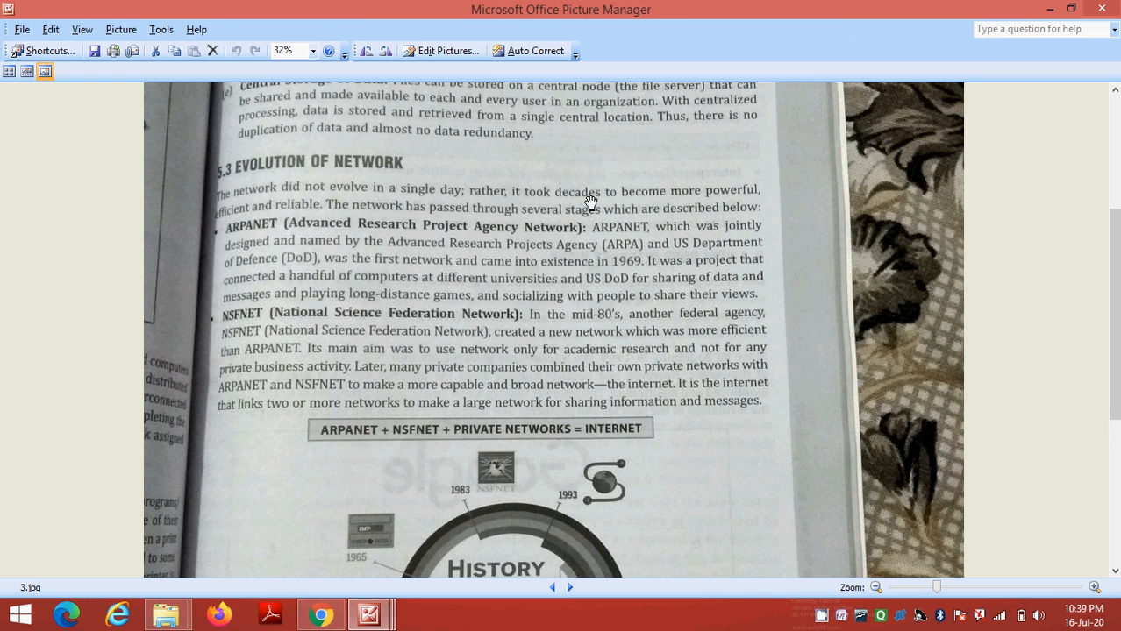
{"action": "mouse_move", "coordinate": [584, 287]}
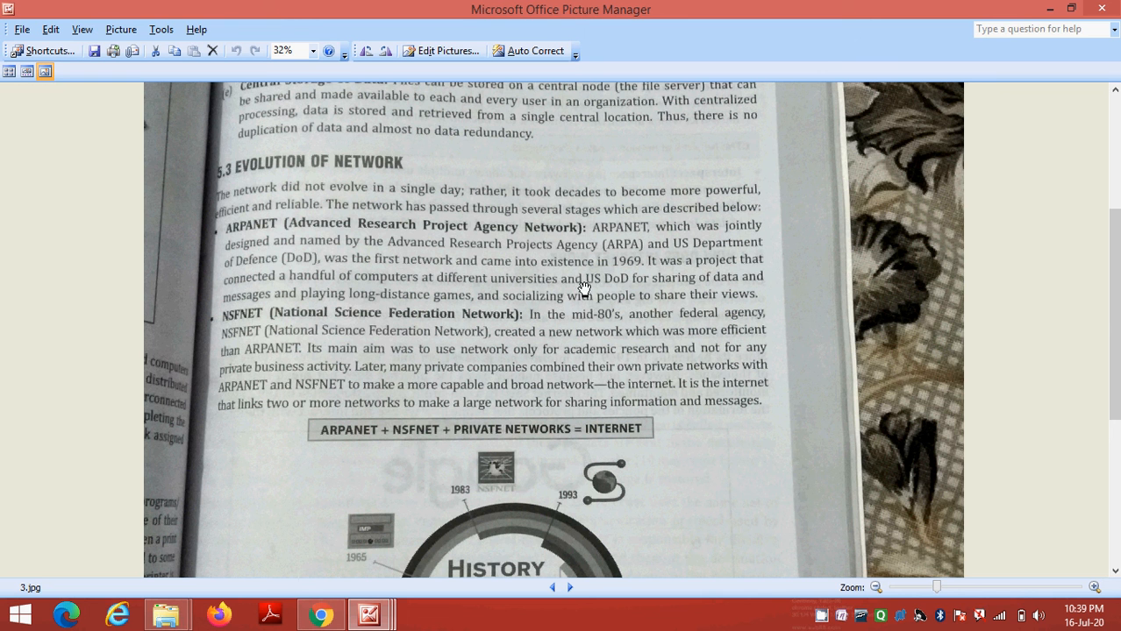
{"action": "mouse_move", "coordinate": [590, 323]}
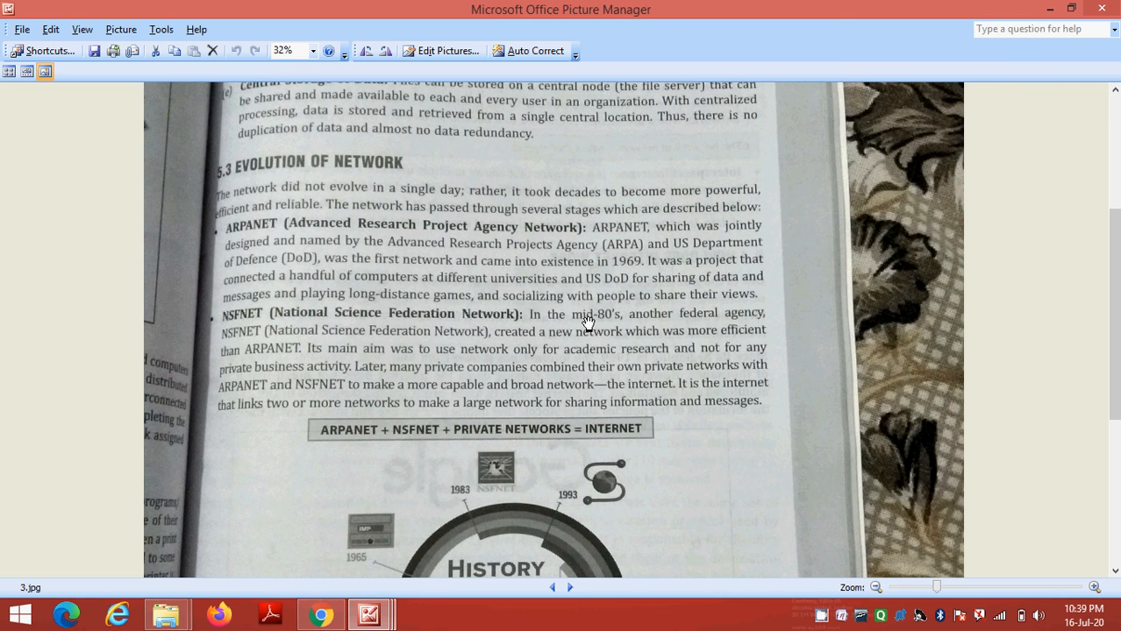
{"action": "mouse_move", "coordinate": [463, 277]}
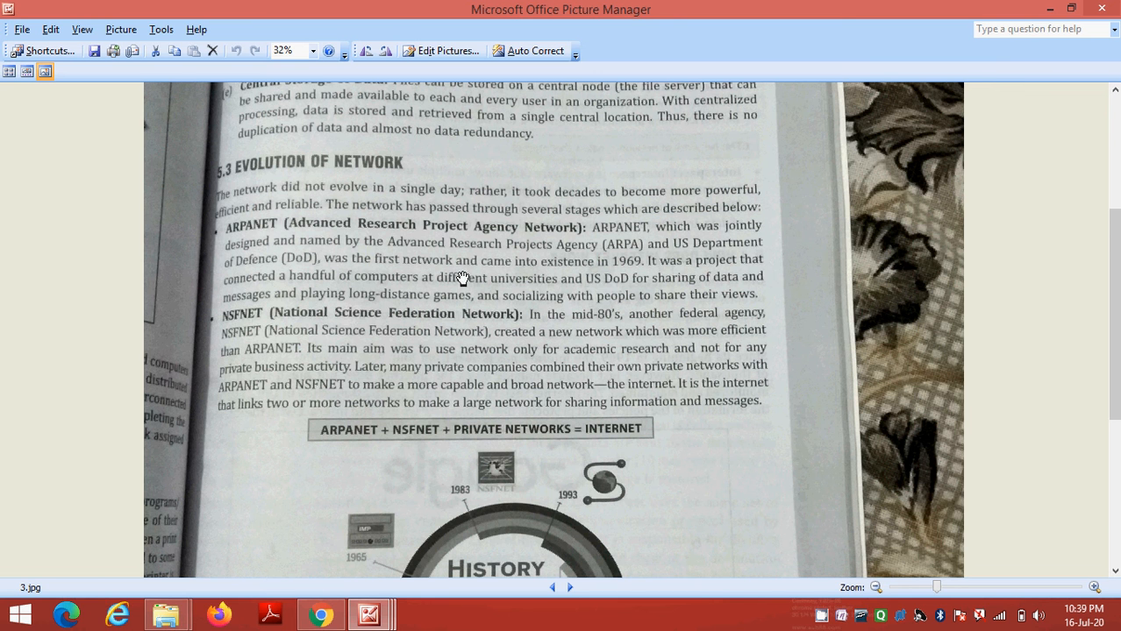
{"action": "mouse_move", "coordinate": [456, 244]}
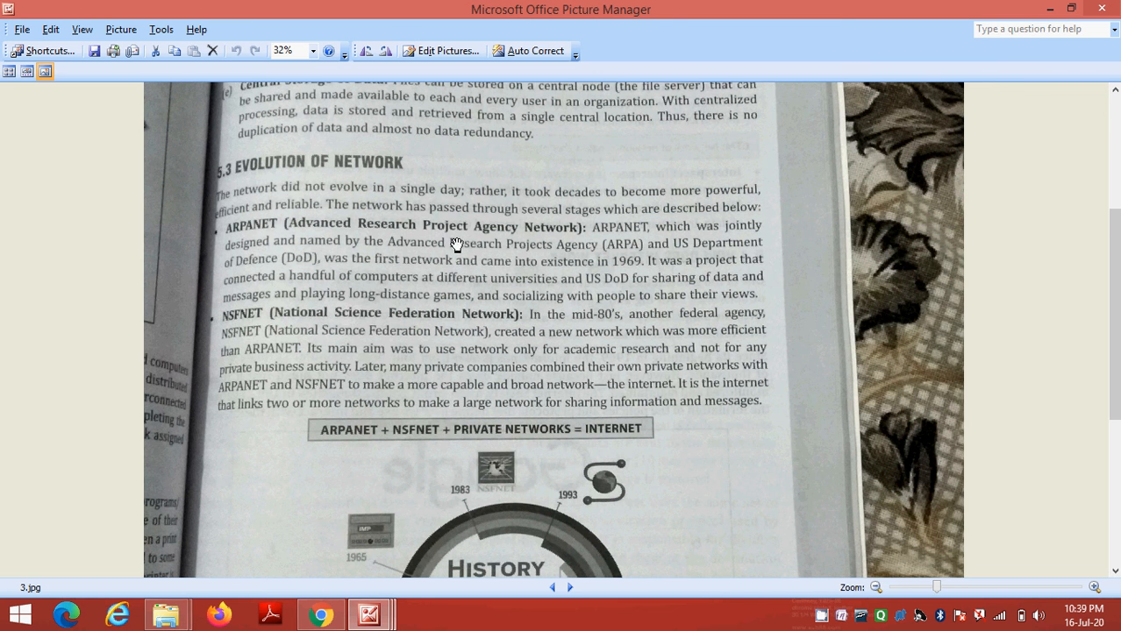
{"action": "mouse_move", "coordinate": [529, 267]}
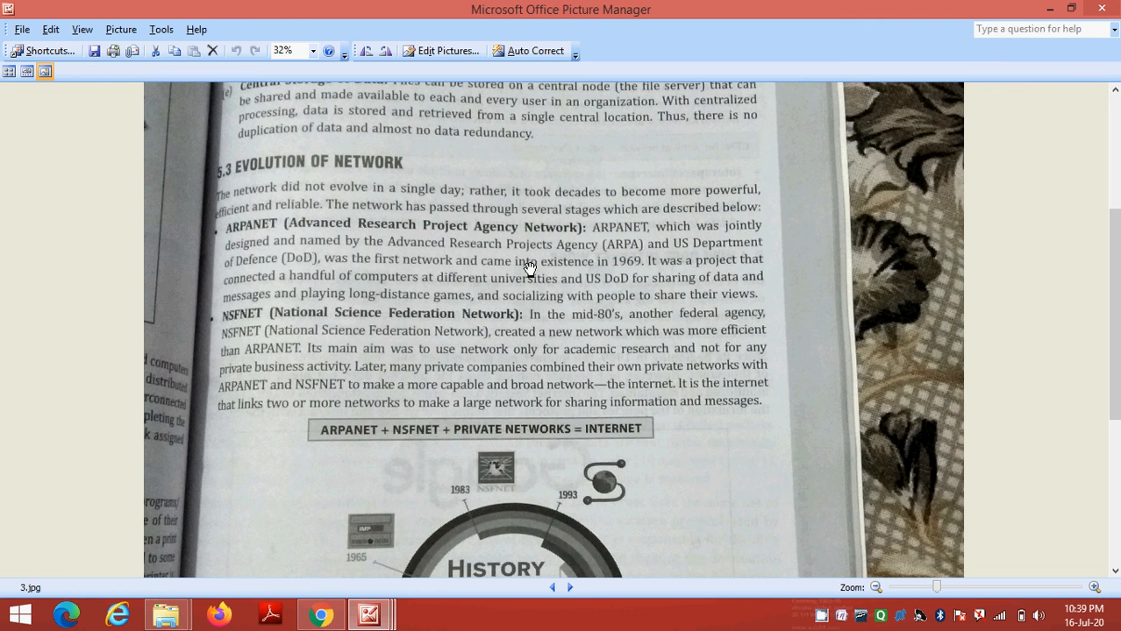
{"action": "mouse_move", "coordinate": [565, 232]}
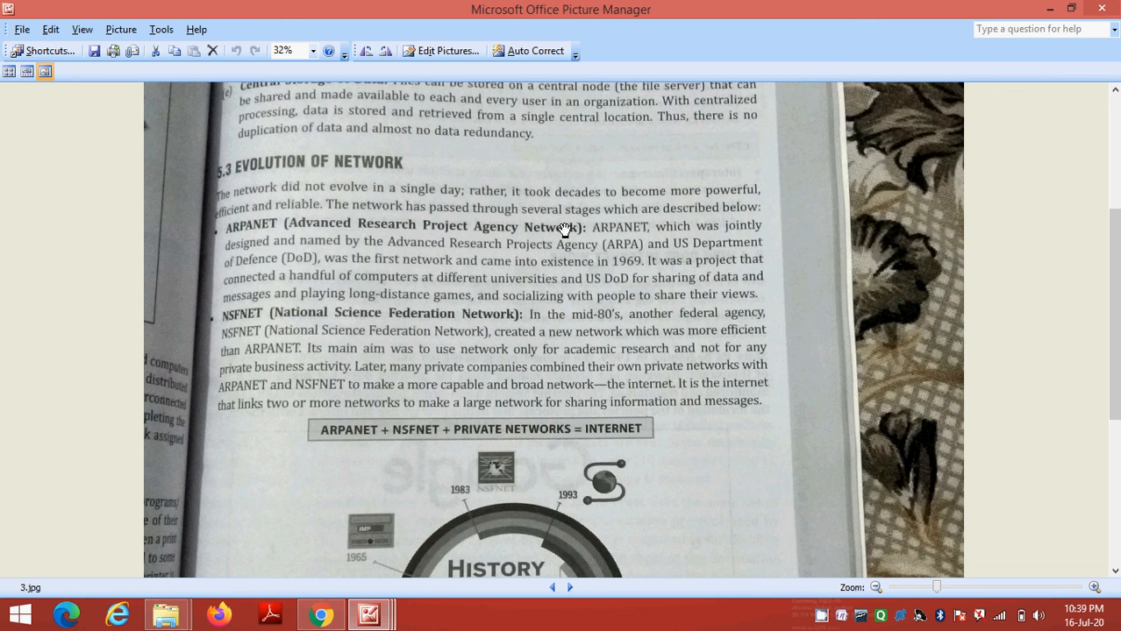
{"action": "mouse_move", "coordinate": [494, 200]}
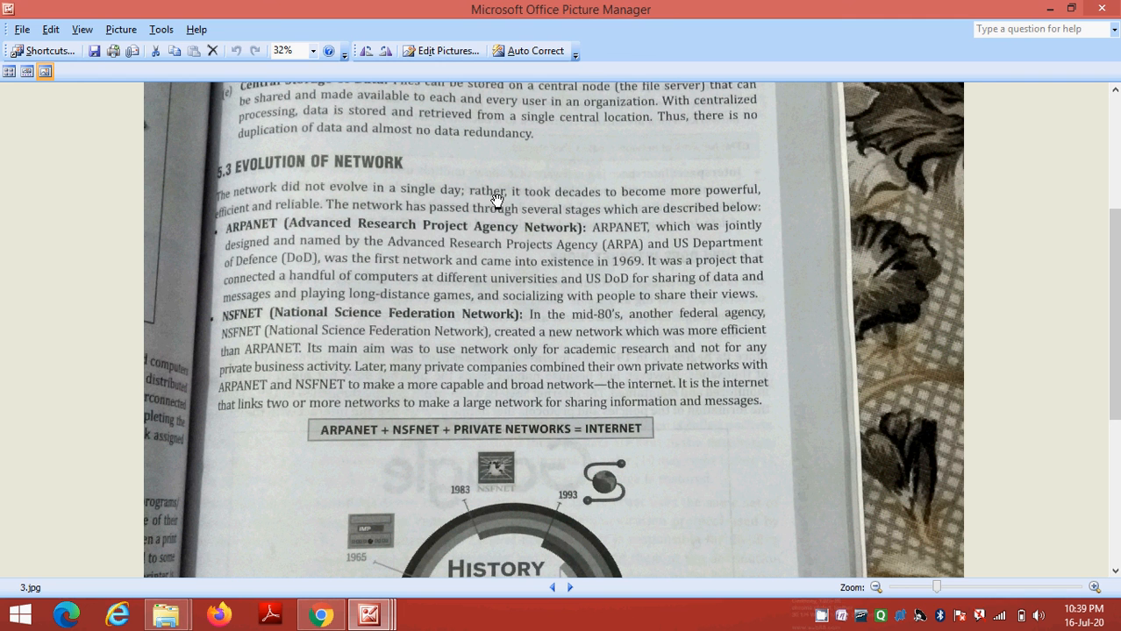
{"action": "mouse_move", "coordinate": [425, 319]}
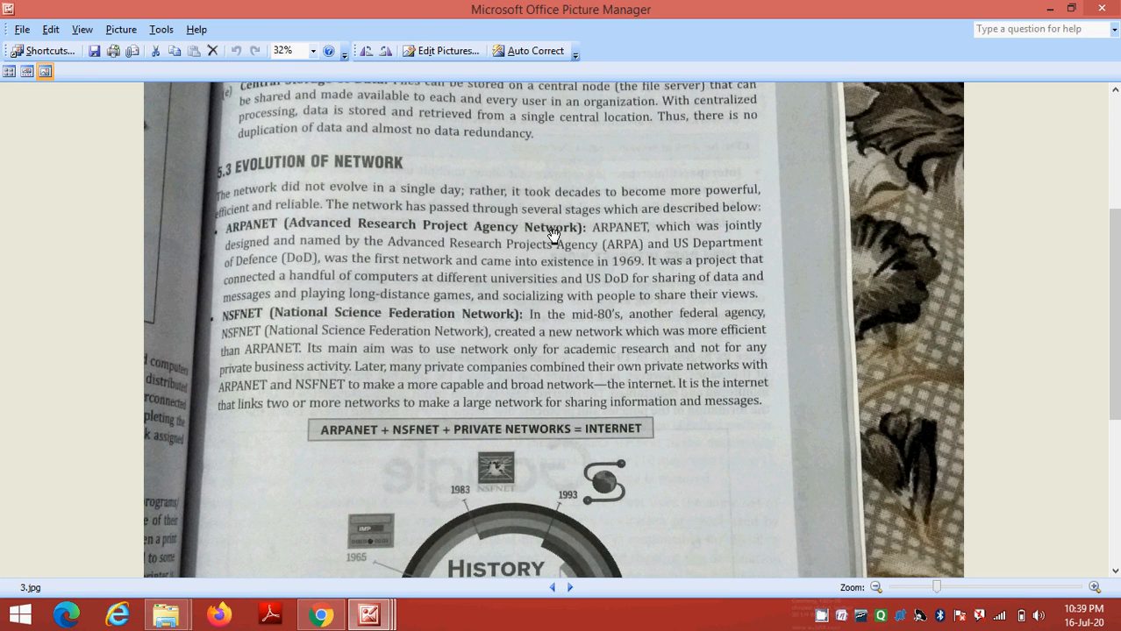
{"action": "mouse_move", "coordinate": [263, 242]}
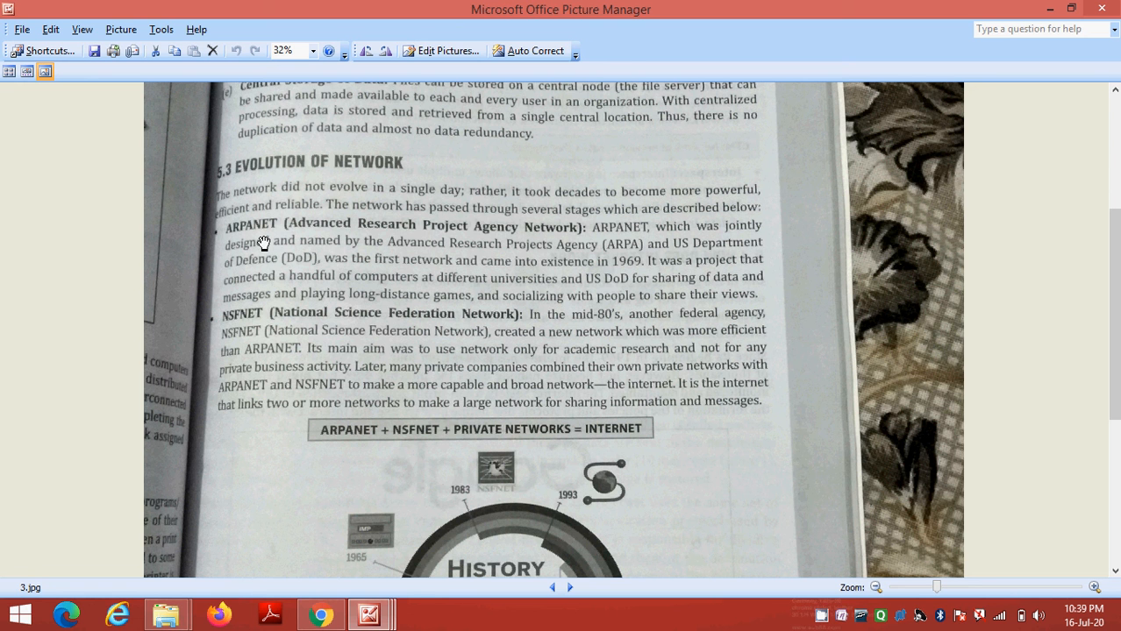
{"action": "mouse_move", "coordinate": [274, 340]}
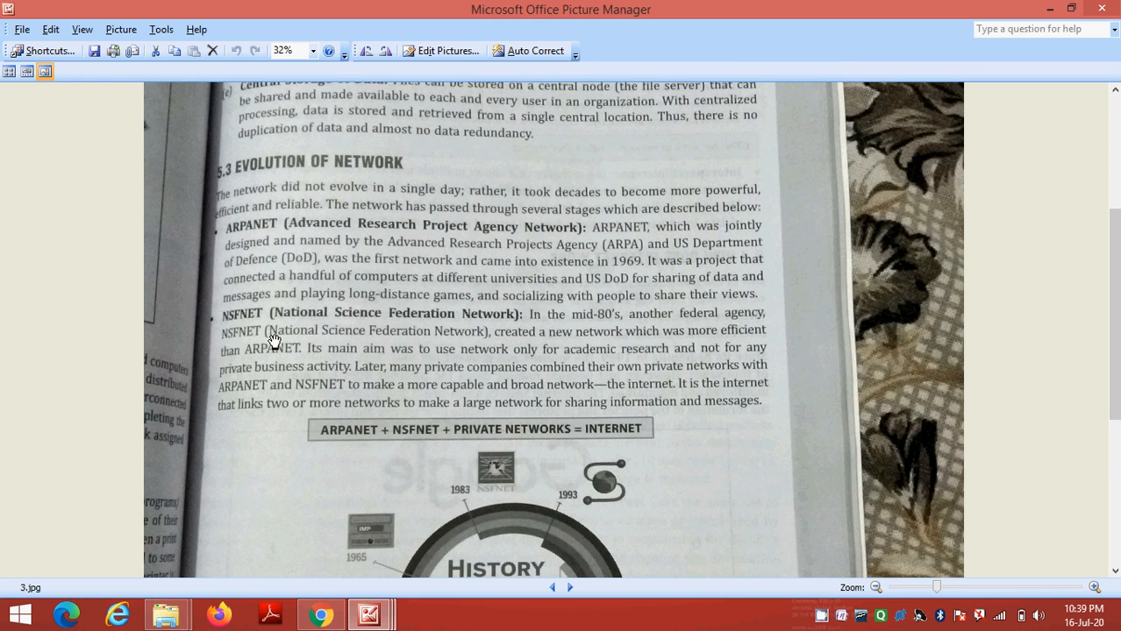
{"action": "mouse_move", "coordinate": [244, 334]}
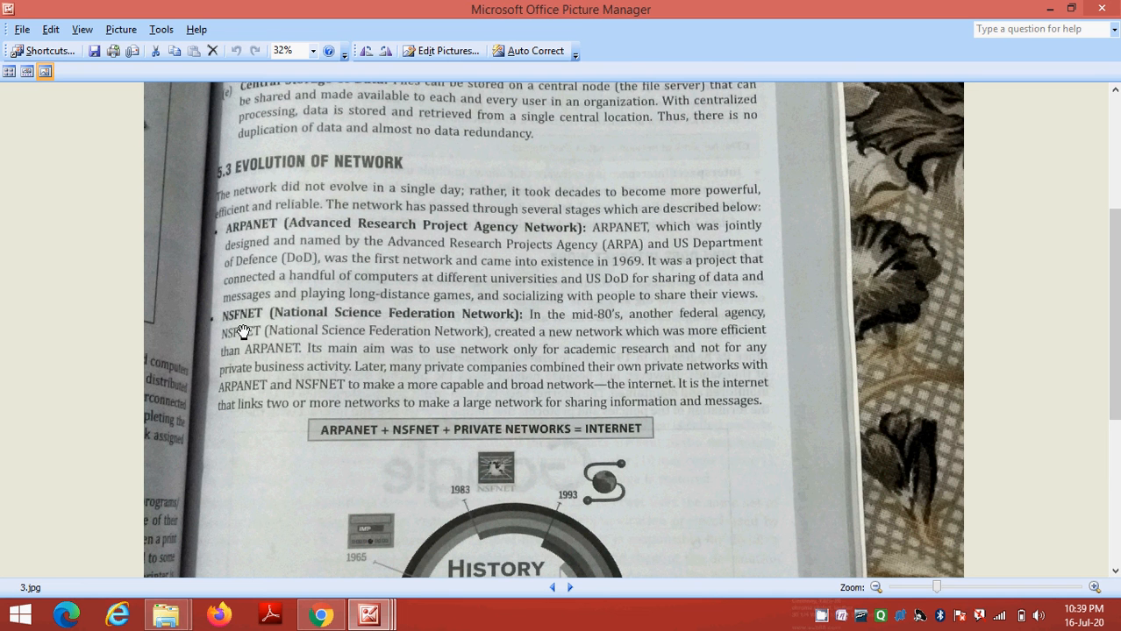
{"action": "mouse_move", "coordinate": [421, 335]}
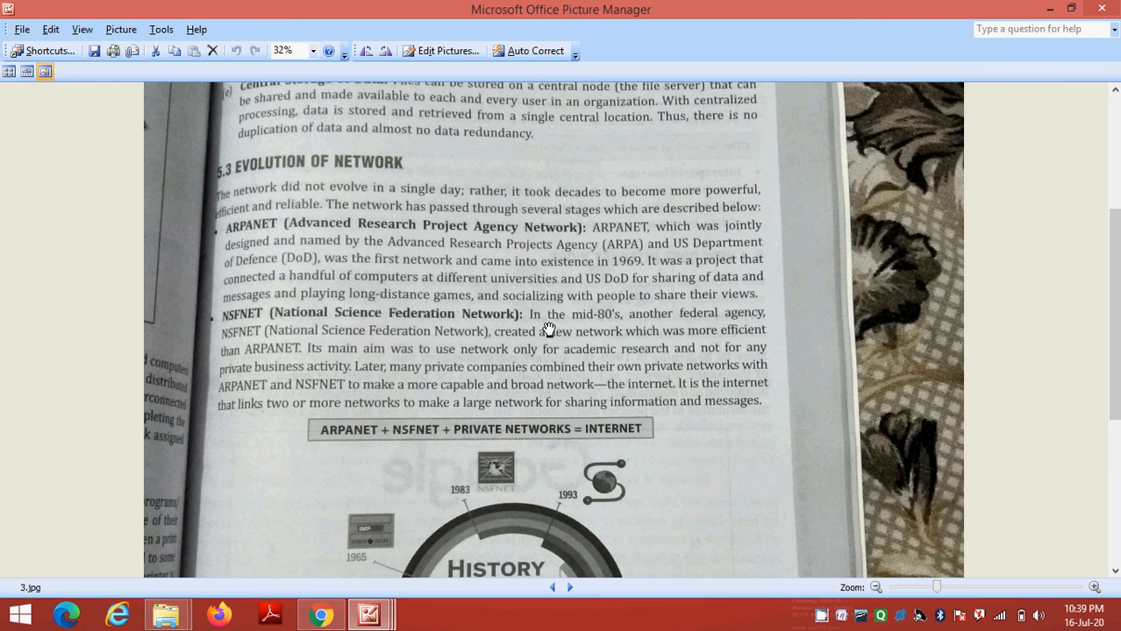
{"action": "mouse_move", "coordinate": [659, 331]}
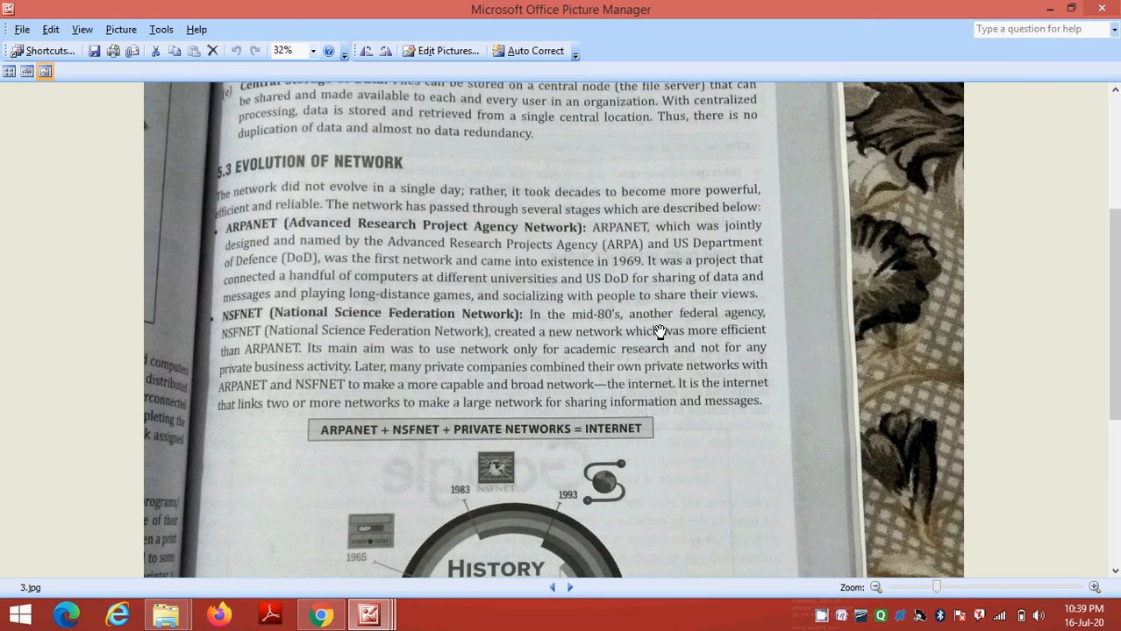
{"action": "mouse_move", "coordinate": [326, 347]}
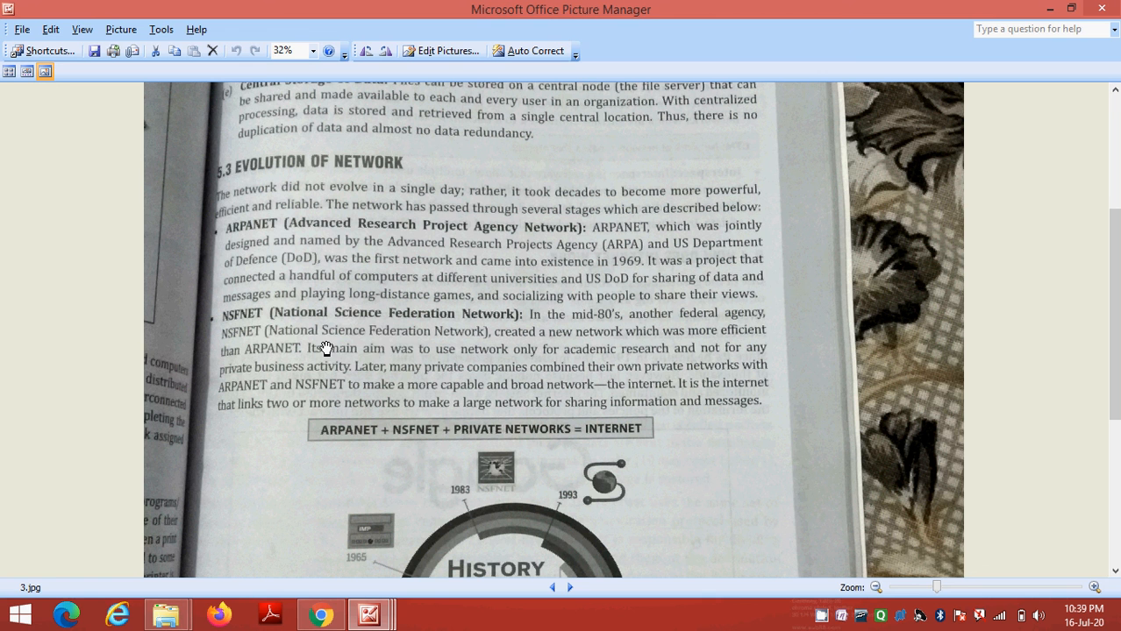
{"action": "mouse_move", "coordinate": [507, 347]}
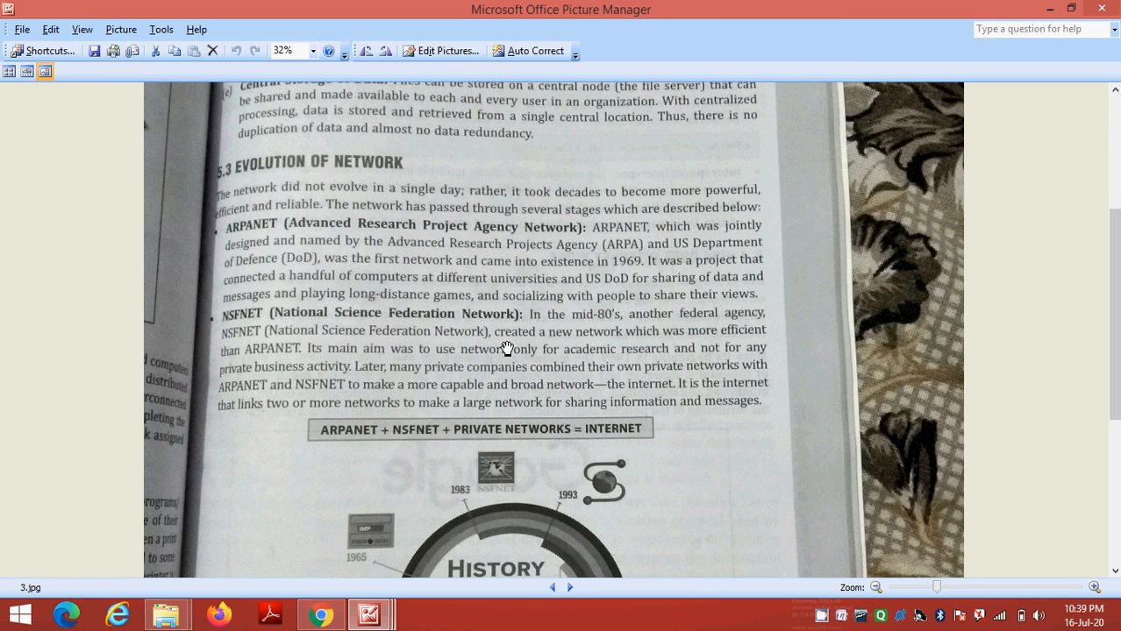
{"action": "mouse_move", "coordinate": [717, 349]}
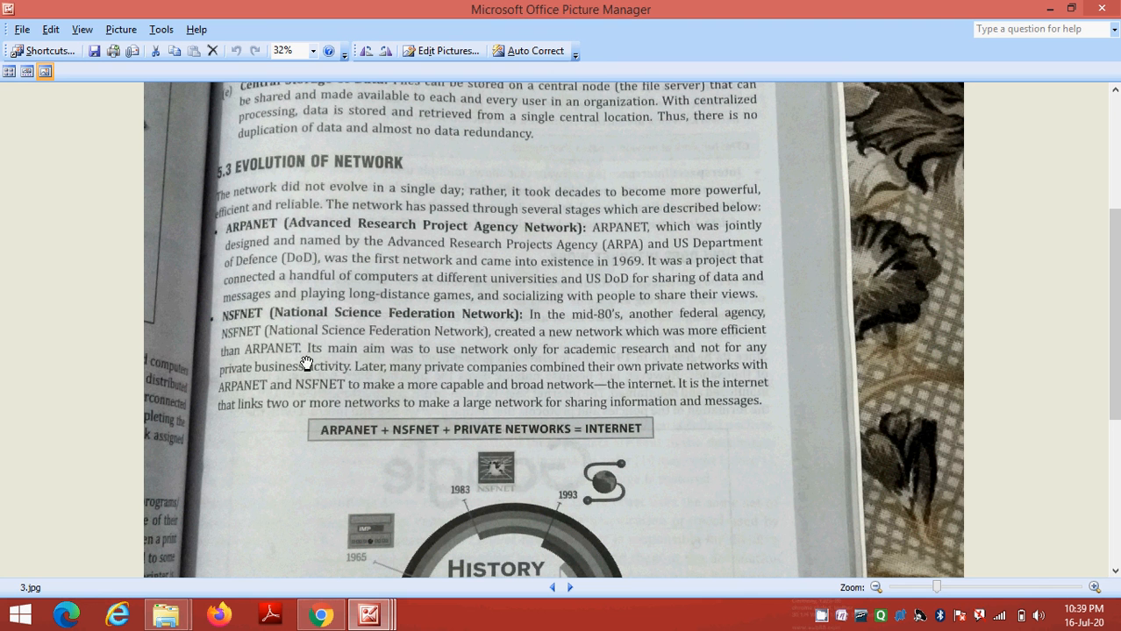
{"action": "mouse_move", "coordinate": [488, 319]}
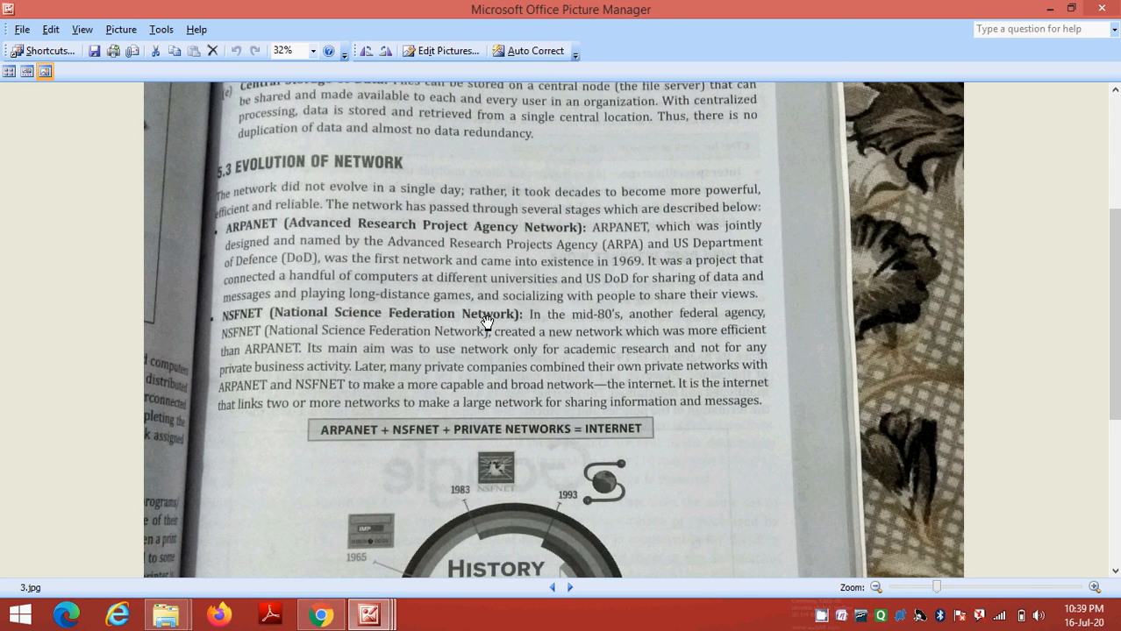
{"action": "mouse_move", "coordinate": [291, 321]}
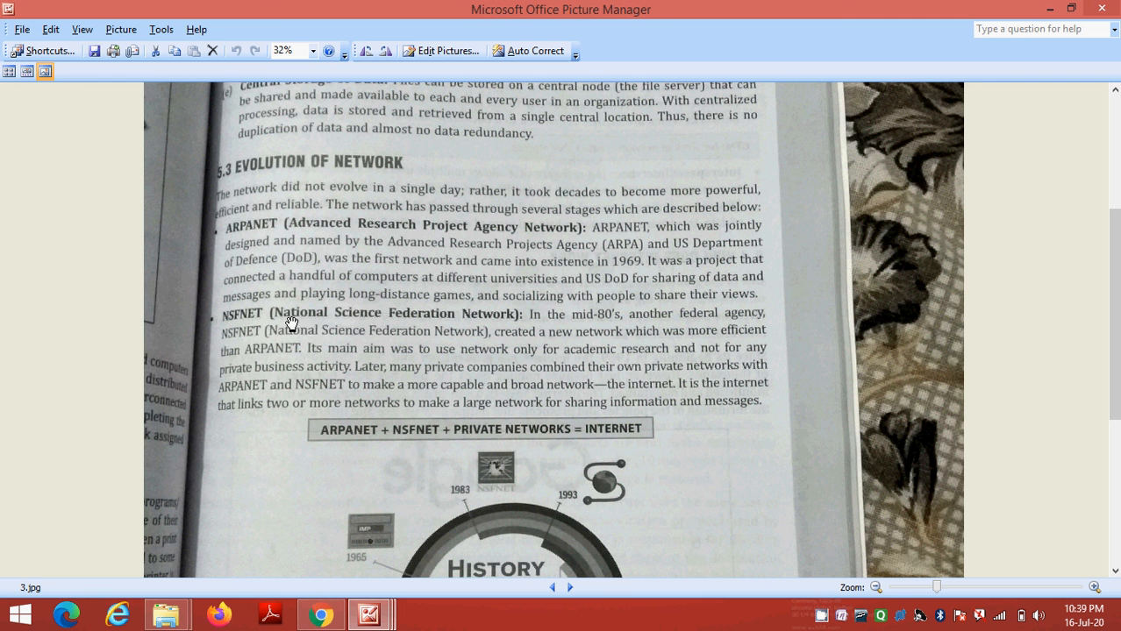
{"action": "mouse_move", "coordinate": [234, 331]}
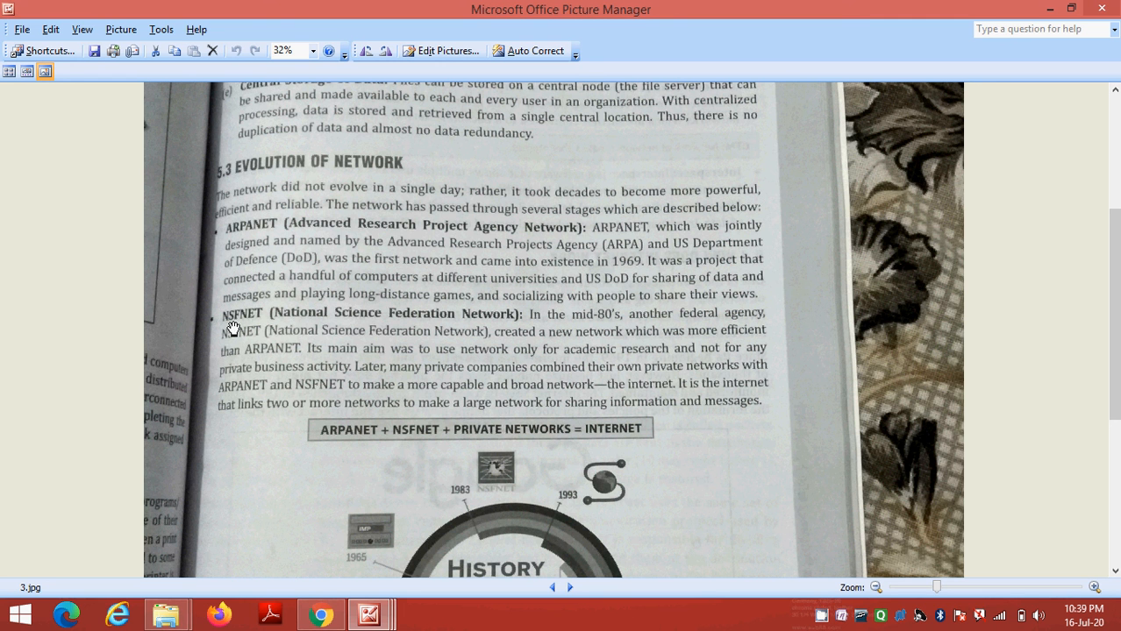
{"action": "mouse_move", "coordinate": [307, 249]}
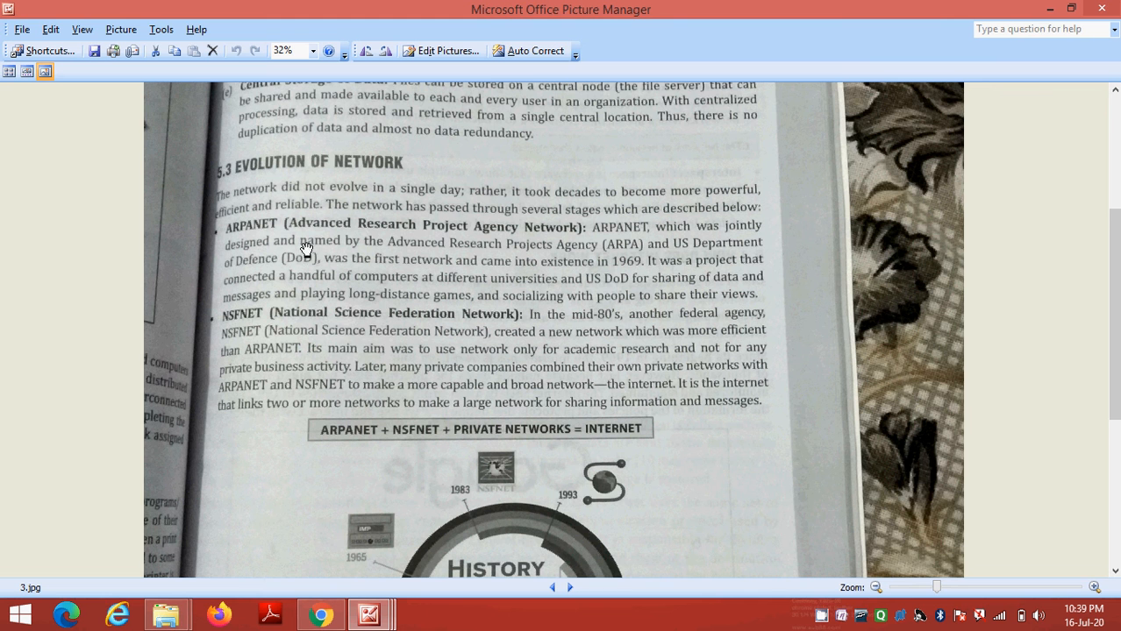
Scroll down 3.jpg until the full timeline and Fig. 5.3 Evolution of Internet caption show
{"action": "scroll", "scroll_direction": "down", "scroll_amount": 3}
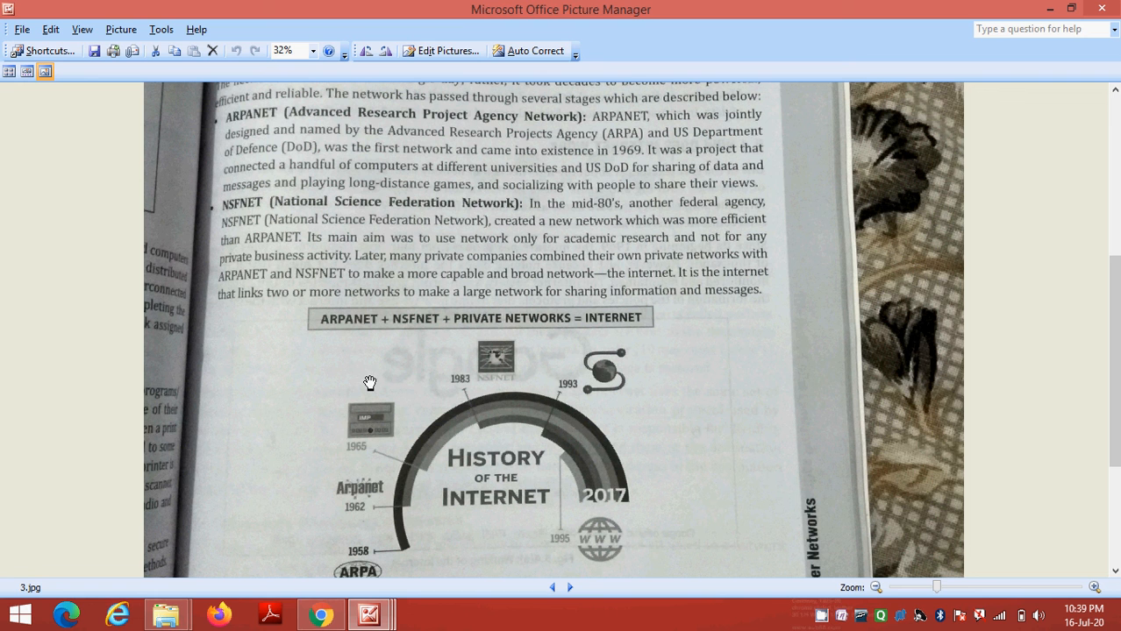
{"action": "mouse_move", "coordinate": [355, 332]}
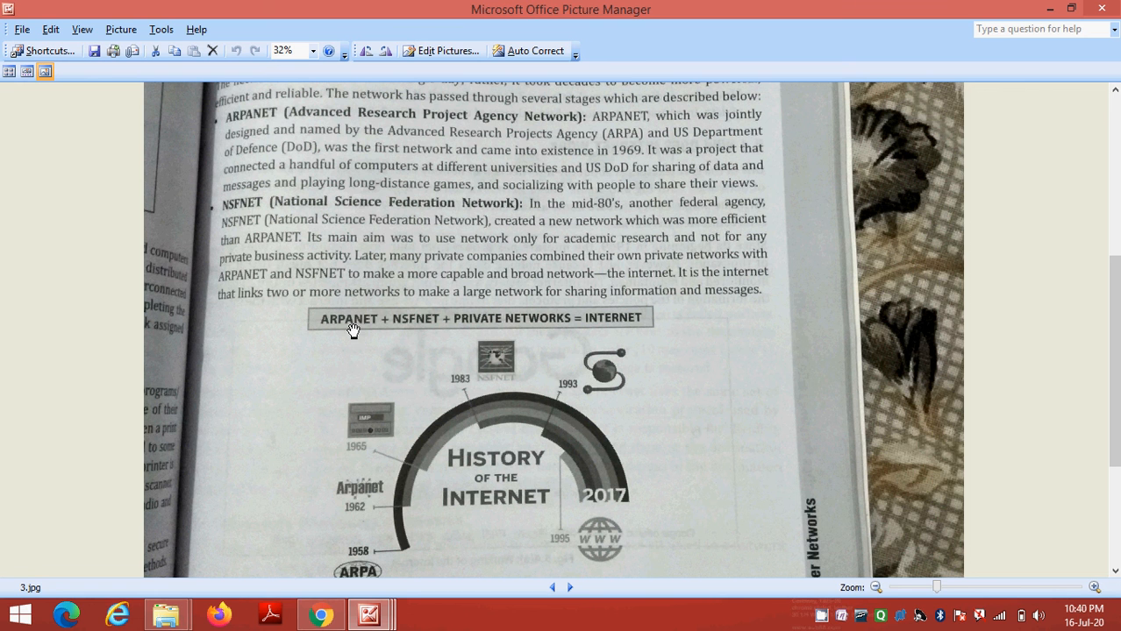
{"action": "mouse_move", "coordinate": [417, 335]}
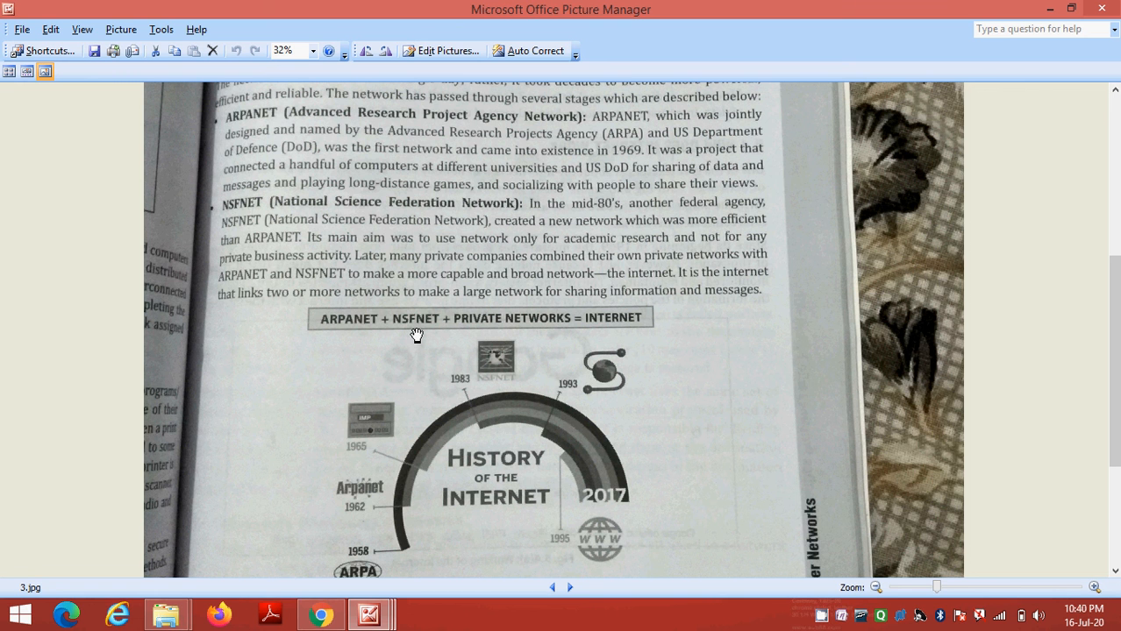
{"action": "mouse_move", "coordinate": [344, 298]}
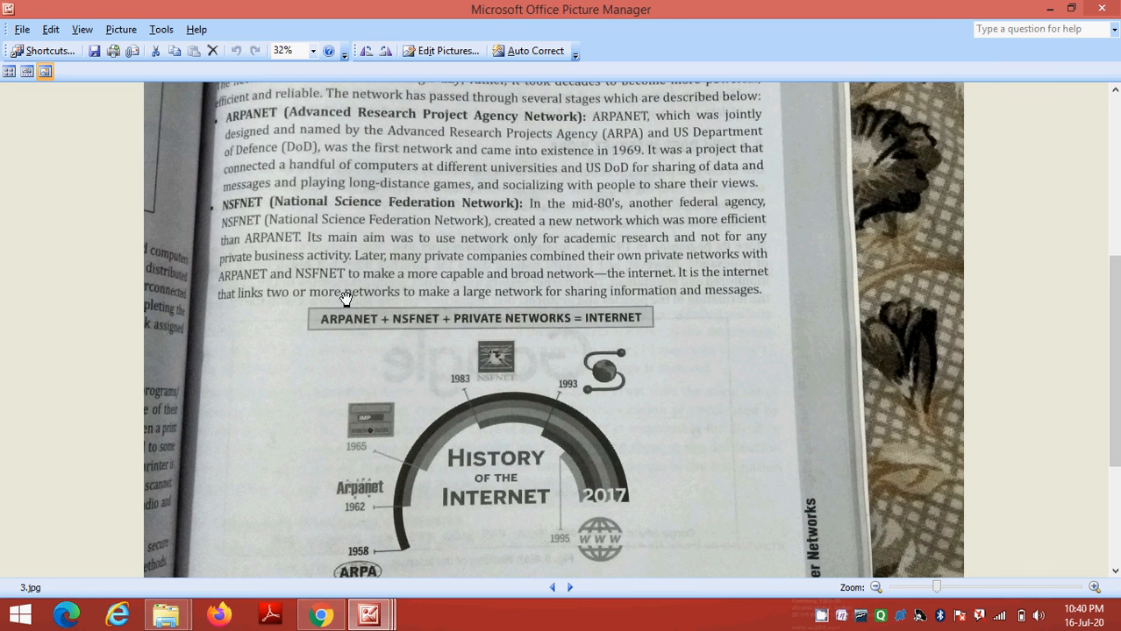
{"action": "scroll", "scroll_direction": "down", "scroll_amount": 3}
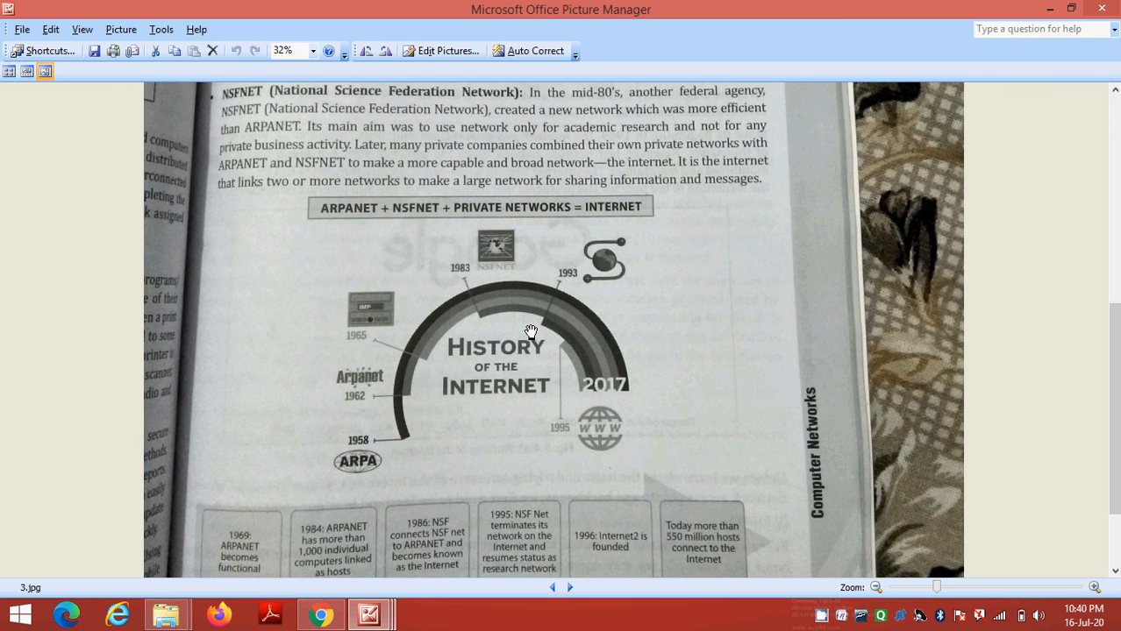
{"action": "scroll", "scroll_direction": "down", "scroll_amount": 3}
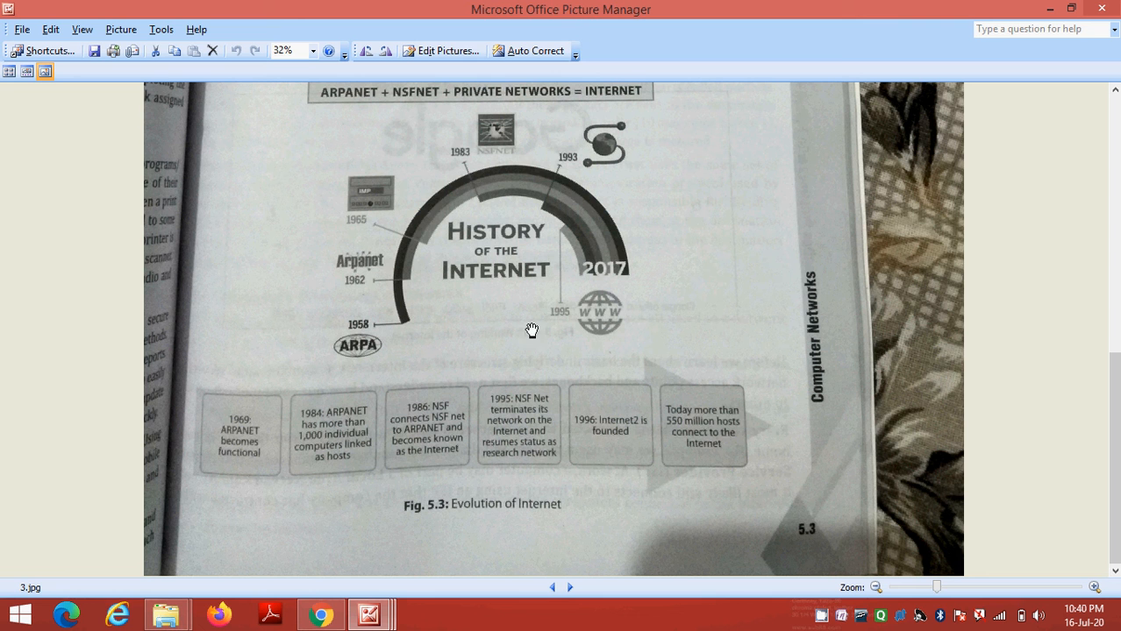
{"action": "mouse_move", "coordinate": [491, 527]}
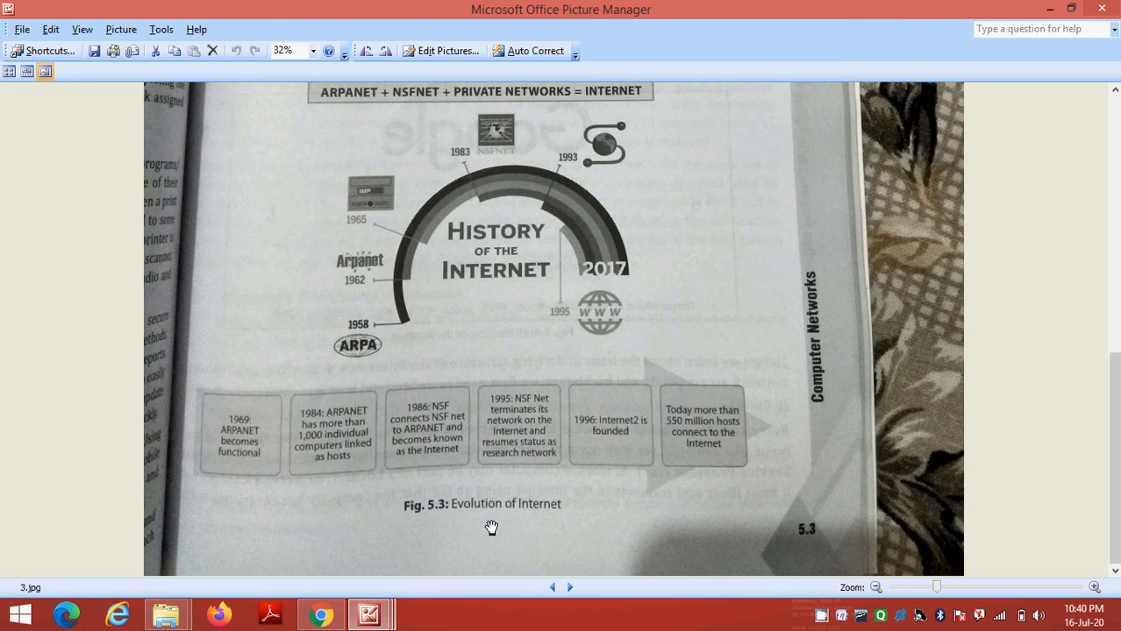
{"action": "mouse_move", "coordinate": [298, 256]}
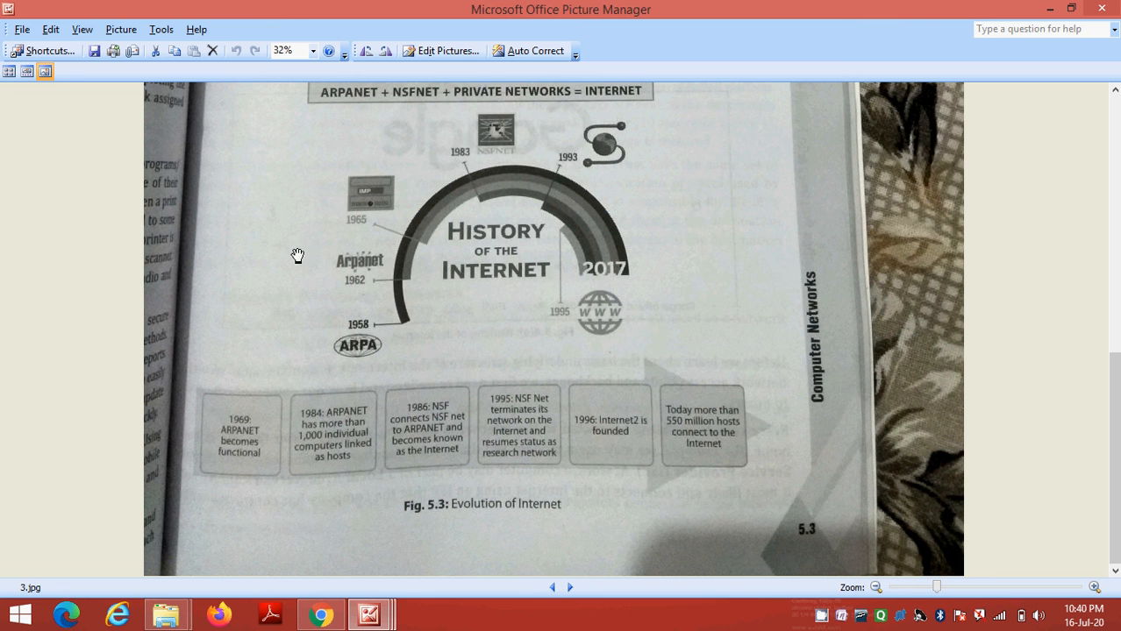
{"action": "mouse_move", "coordinate": [556, 260]}
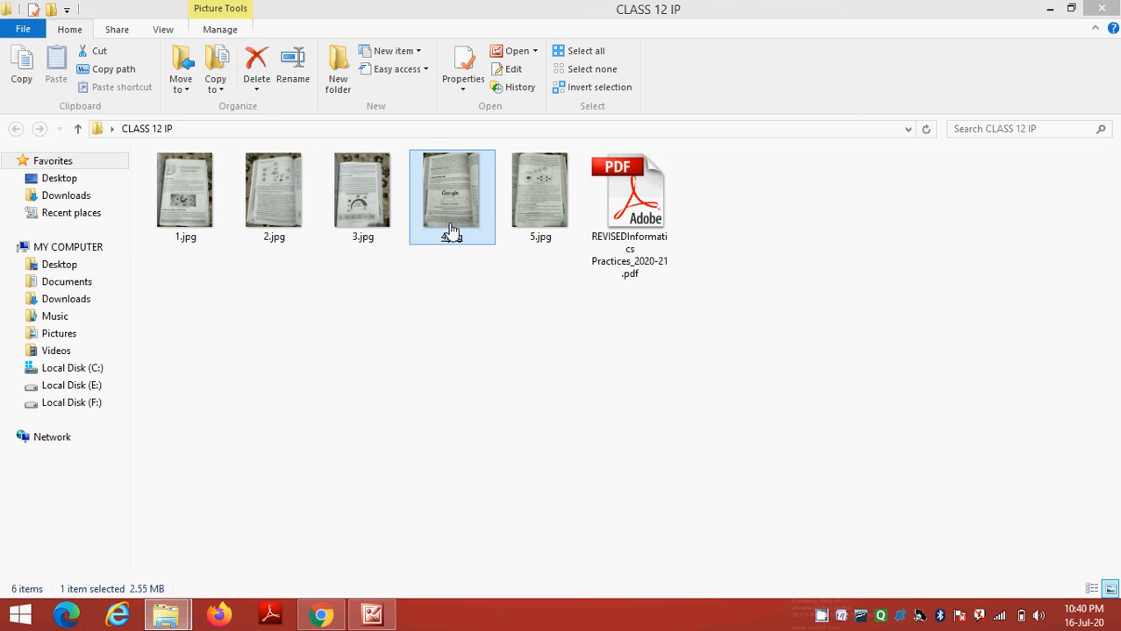
Open 4.jpg from the CLASS 12 IP folder, showing Internet and Interspace and section 5.4
{"action": "double_click", "coordinate": [452, 190]}
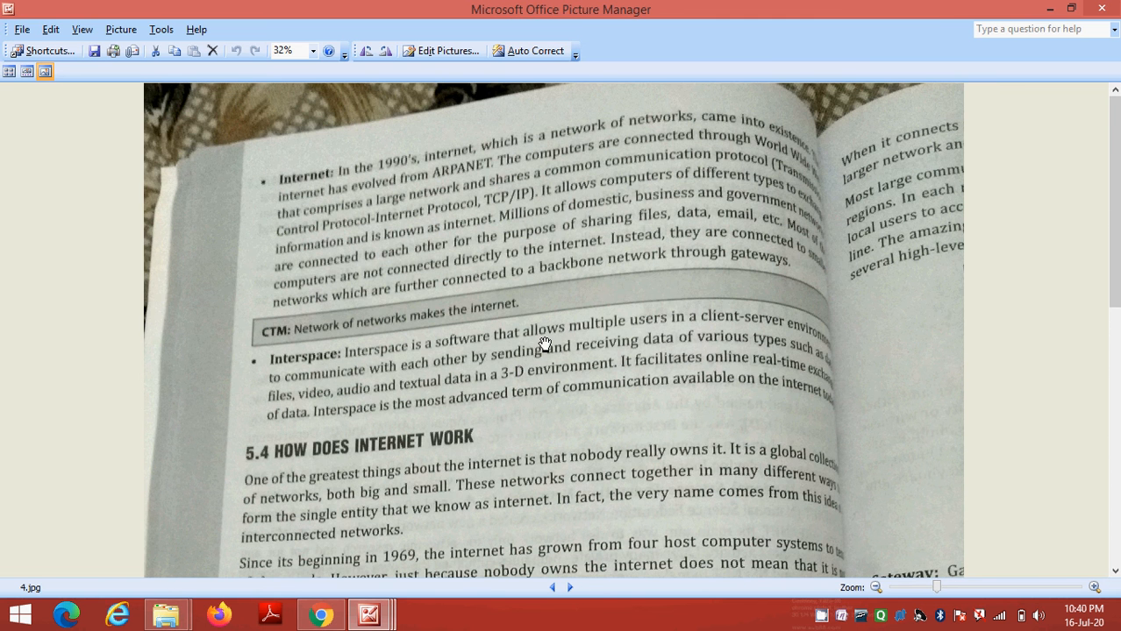
{"action": "mouse_move", "coordinate": [403, 172]}
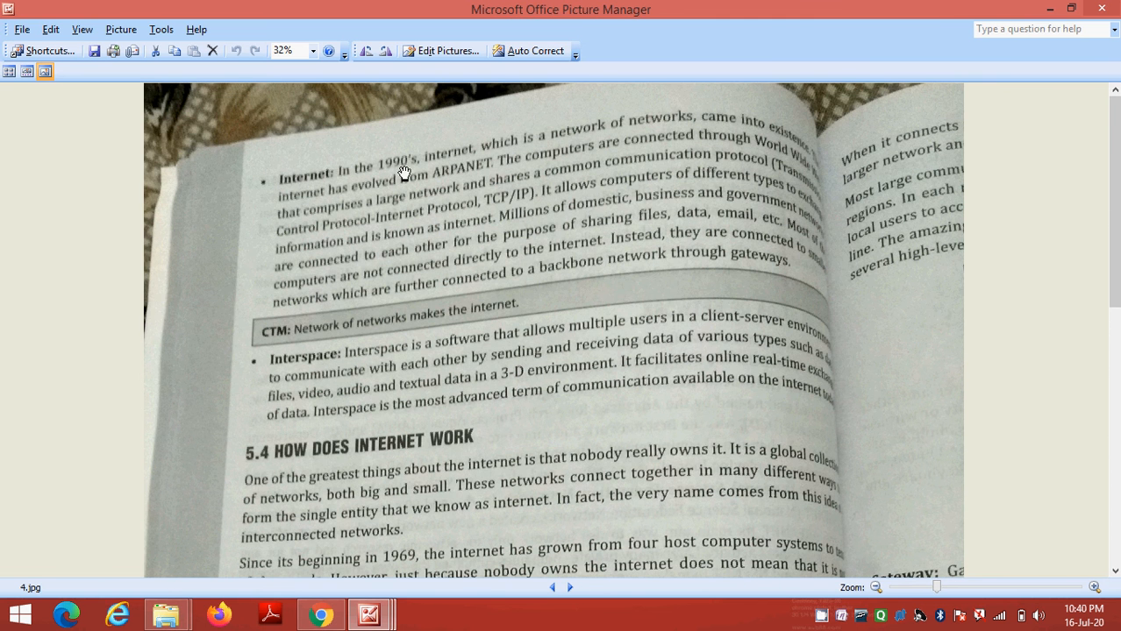
{"action": "mouse_move", "coordinate": [591, 348]}
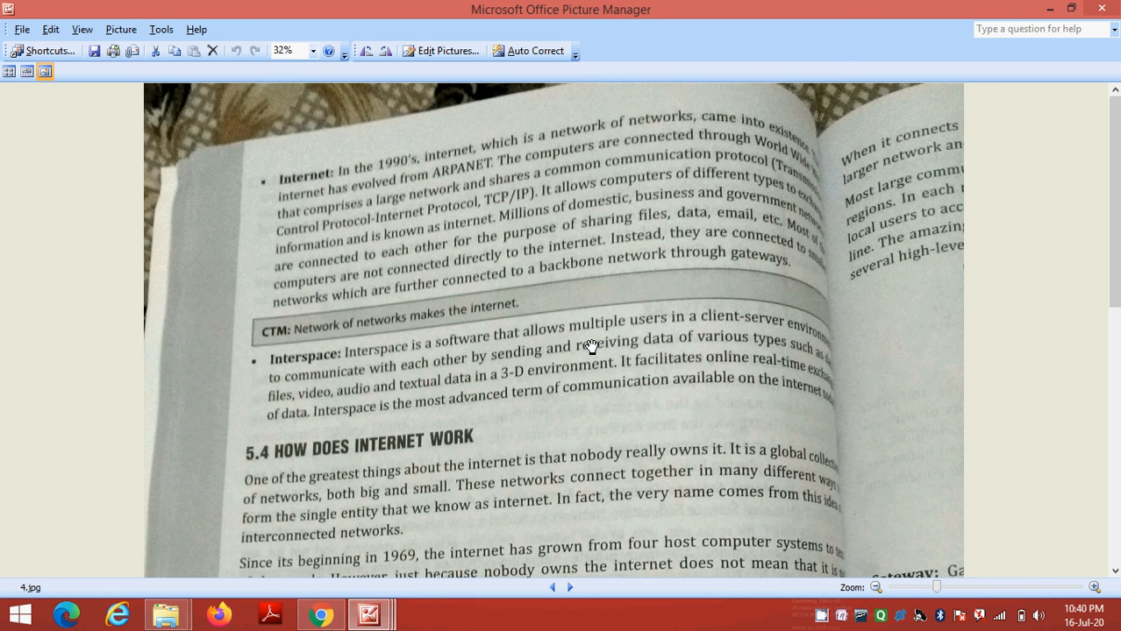
{"action": "mouse_move", "coordinate": [386, 182]}
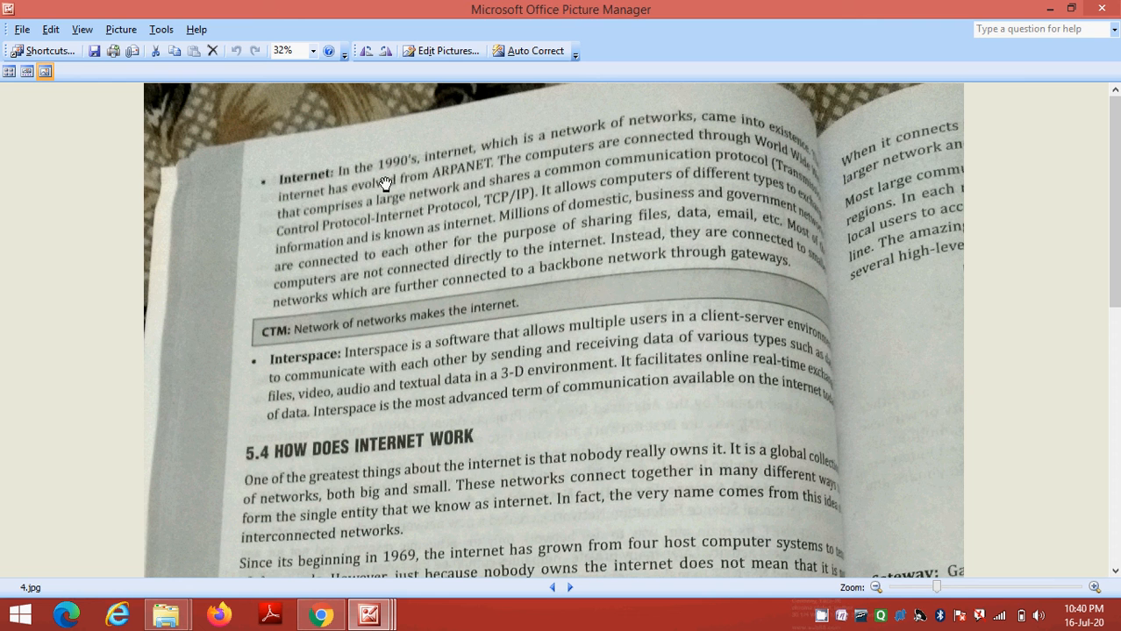
{"action": "mouse_move", "coordinate": [651, 143]}
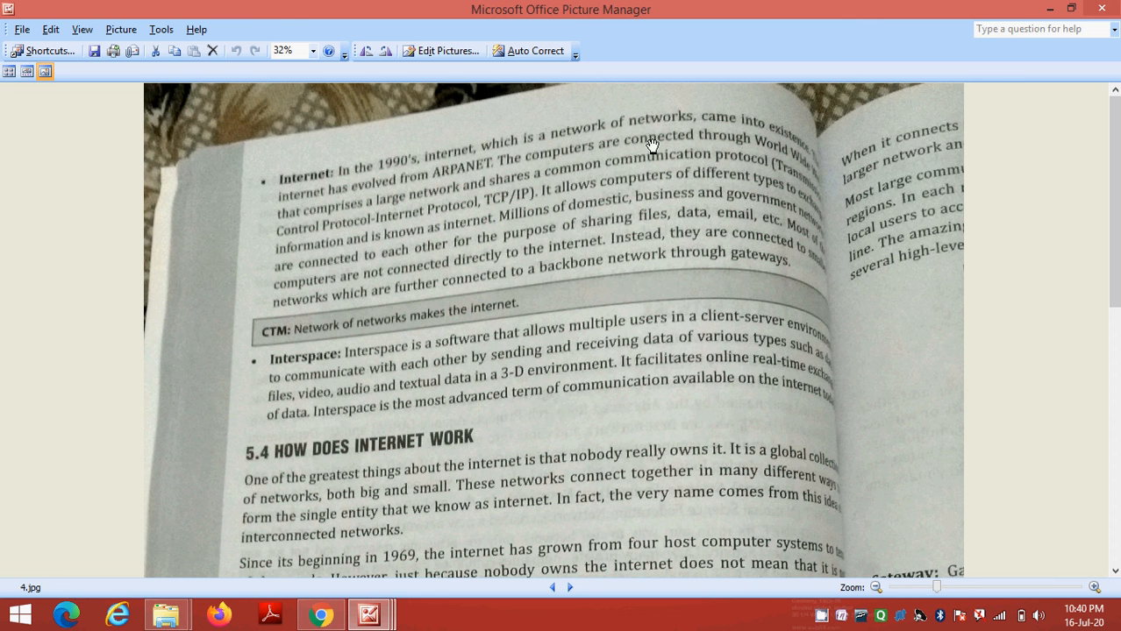
{"action": "mouse_move", "coordinate": [817, 168]}
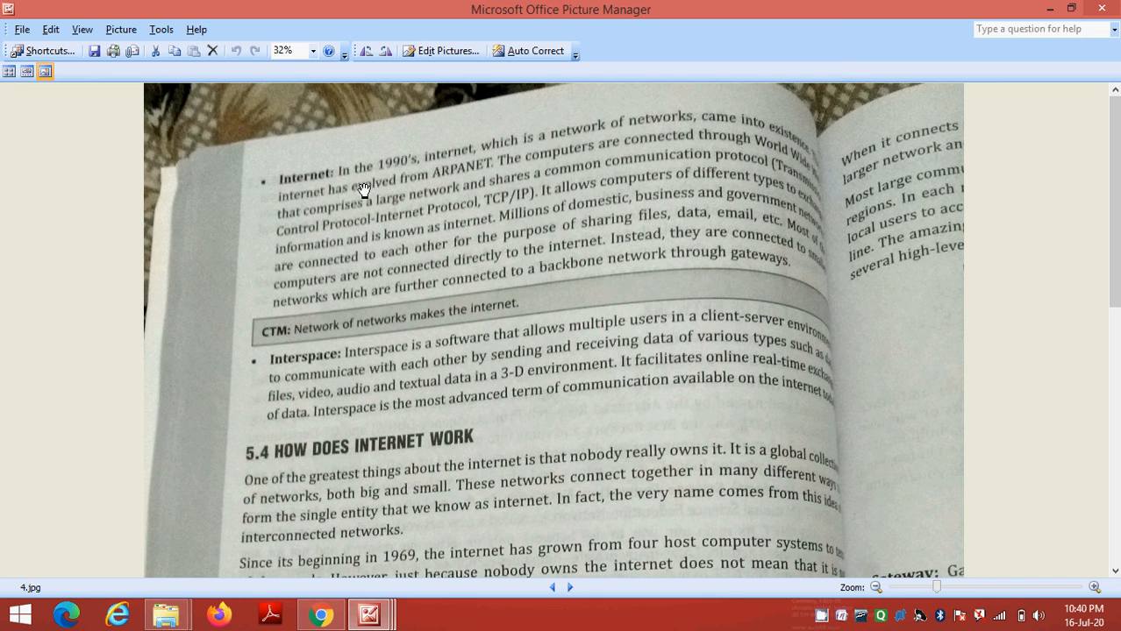
{"action": "mouse_move", "coordinate": [385, 208]}
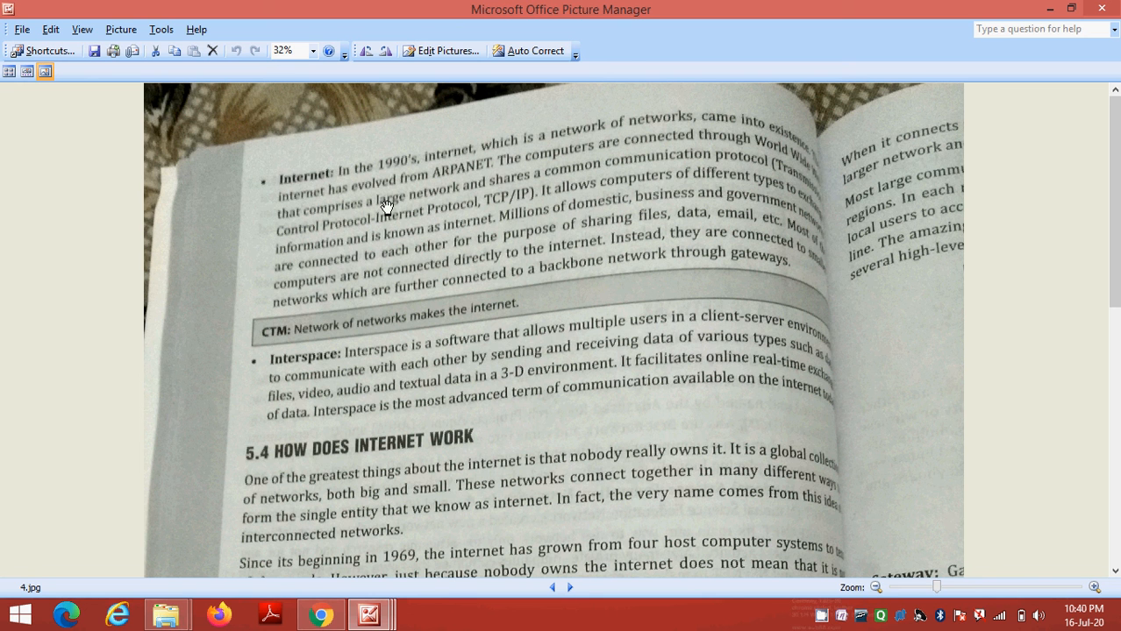
{"action": "mouse_move", "coordinate": [438, 200]}
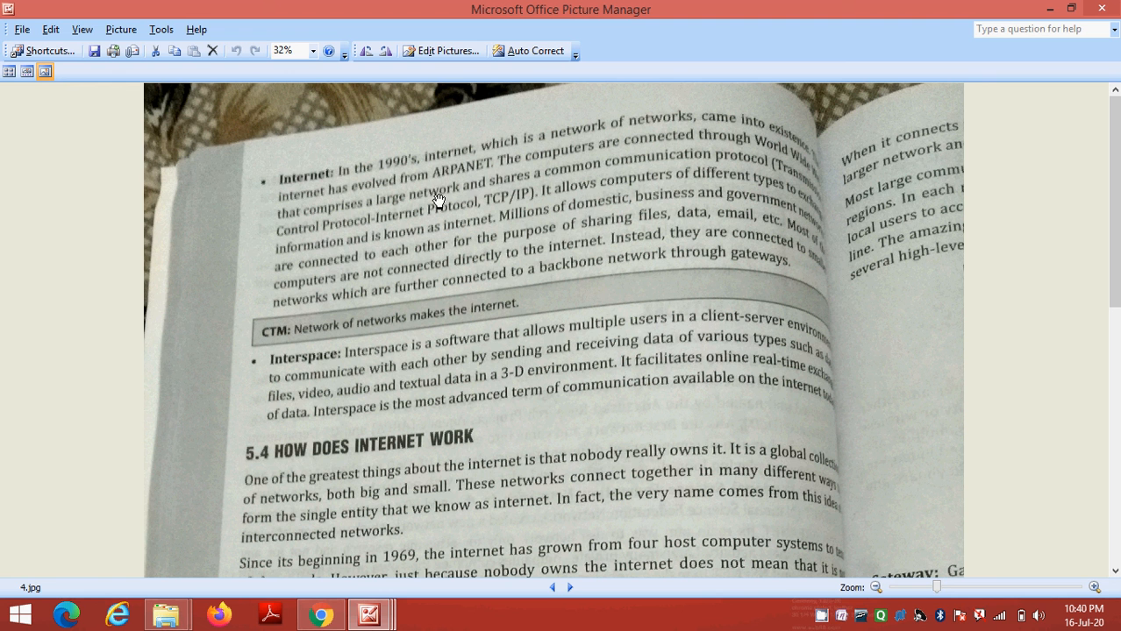
{"action": "mouse_move", "coordinate": [424, 280]}
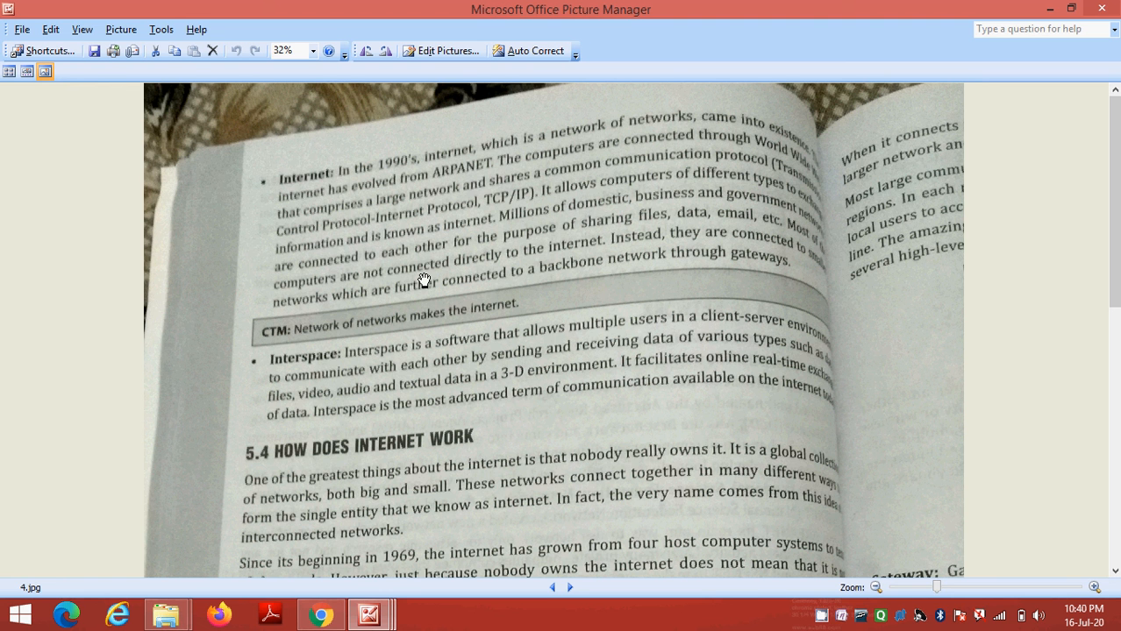
{"action": "mouse_move", "coordinate": [437, 212]}
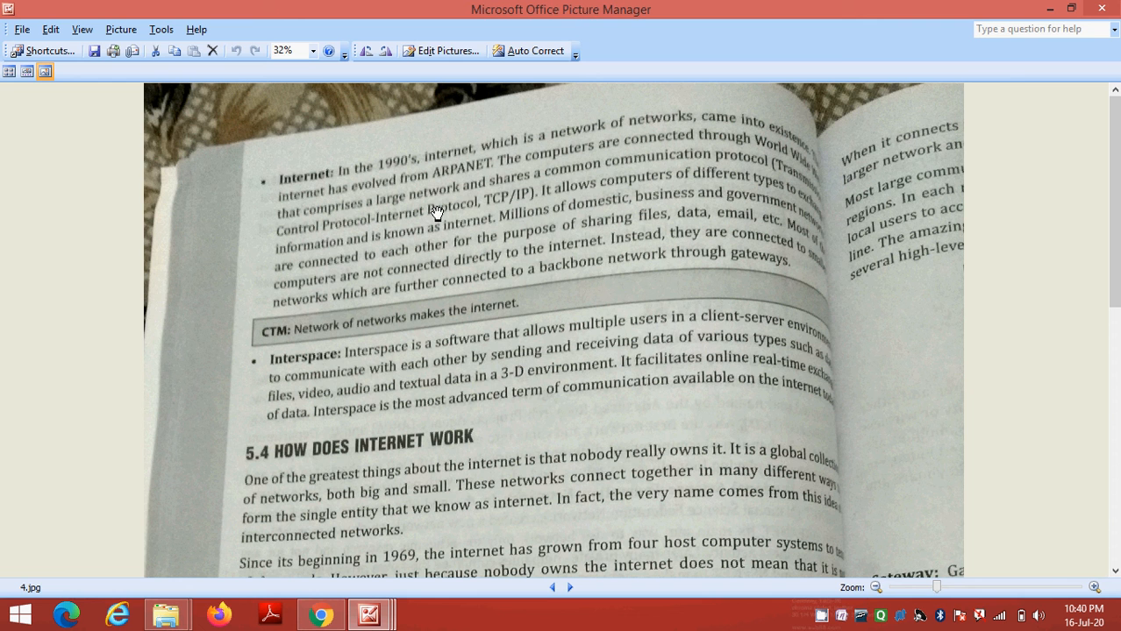
{"action": "mouse_move", "coordinate": [768, 170]}
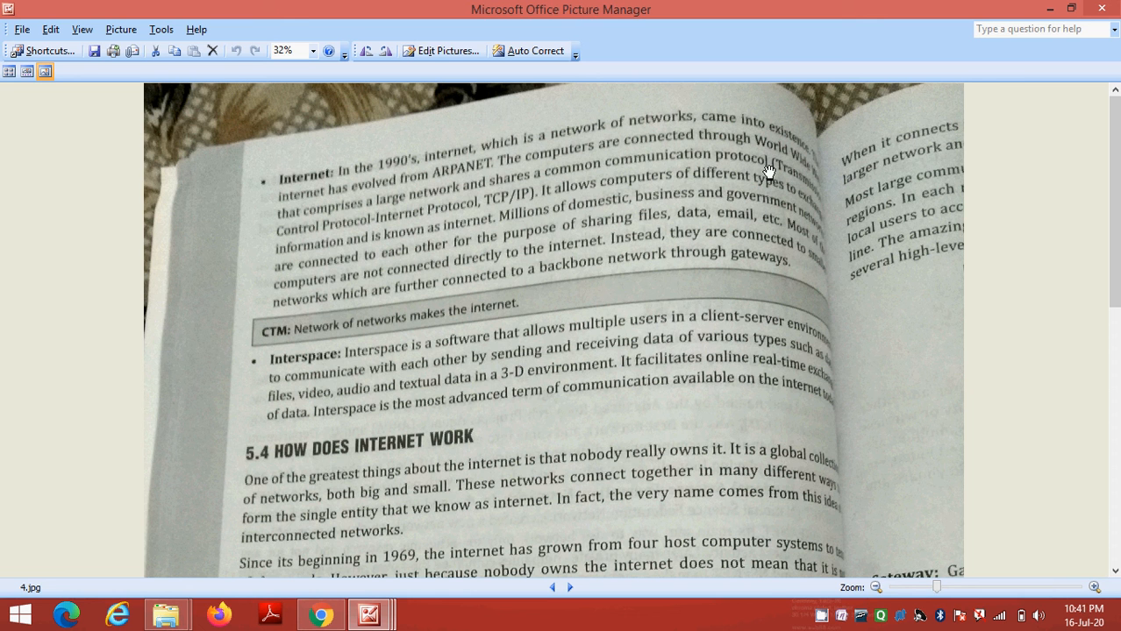
{"action": "mouse_move", "coordinate": [493, 214]}
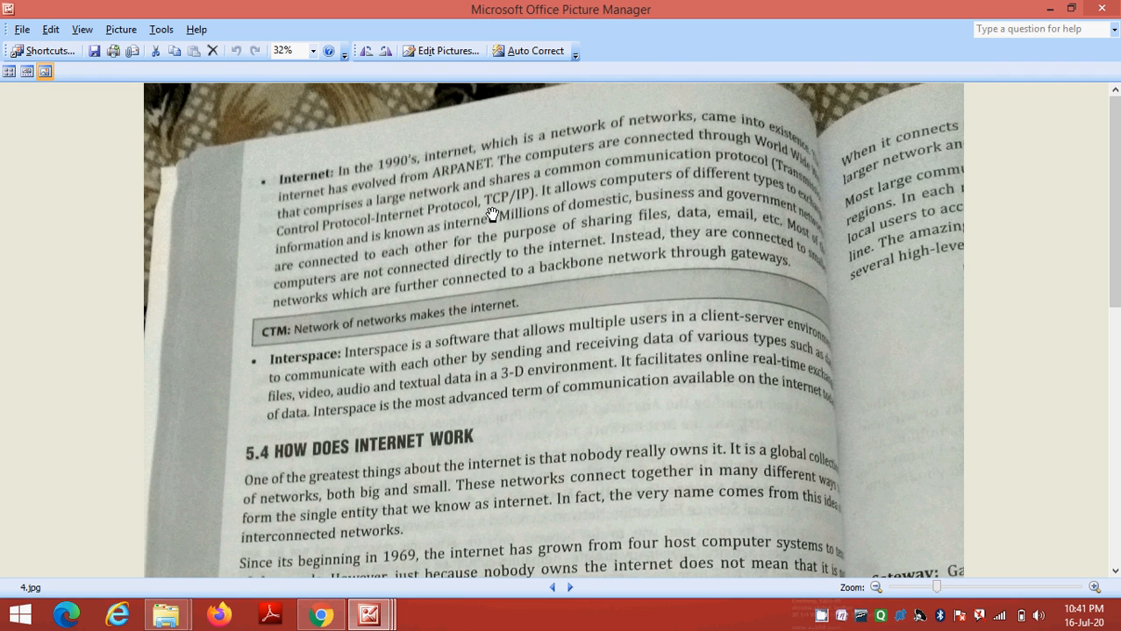
{"action": "mouse_move", "coordinate": [530, 209]}
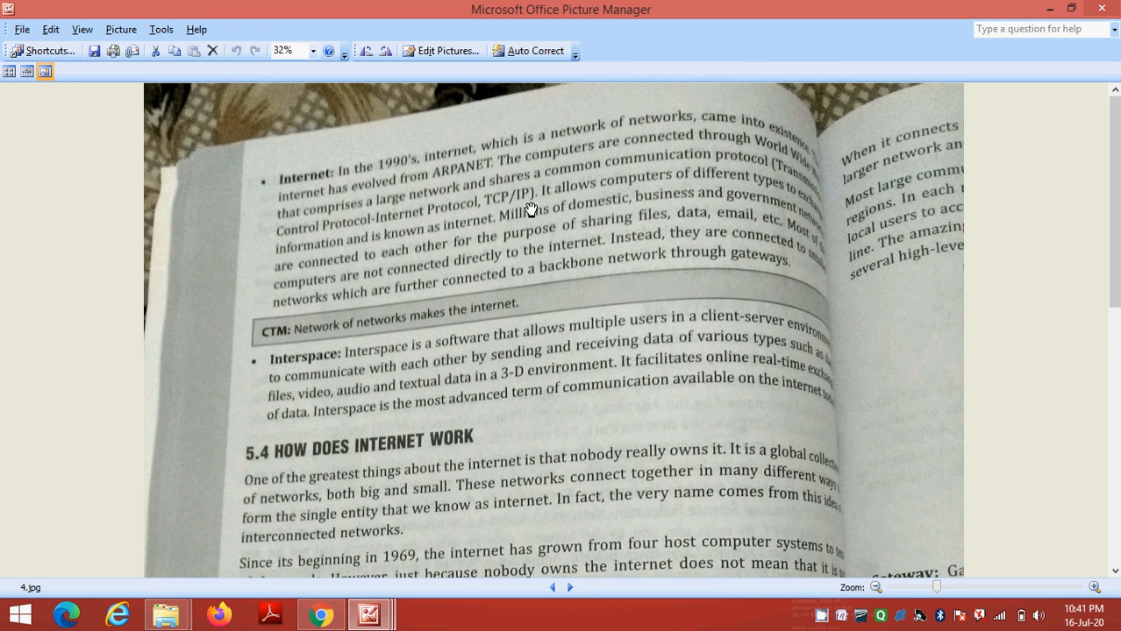
{"action": "mouse_move", "coordinate": [509, 220]}
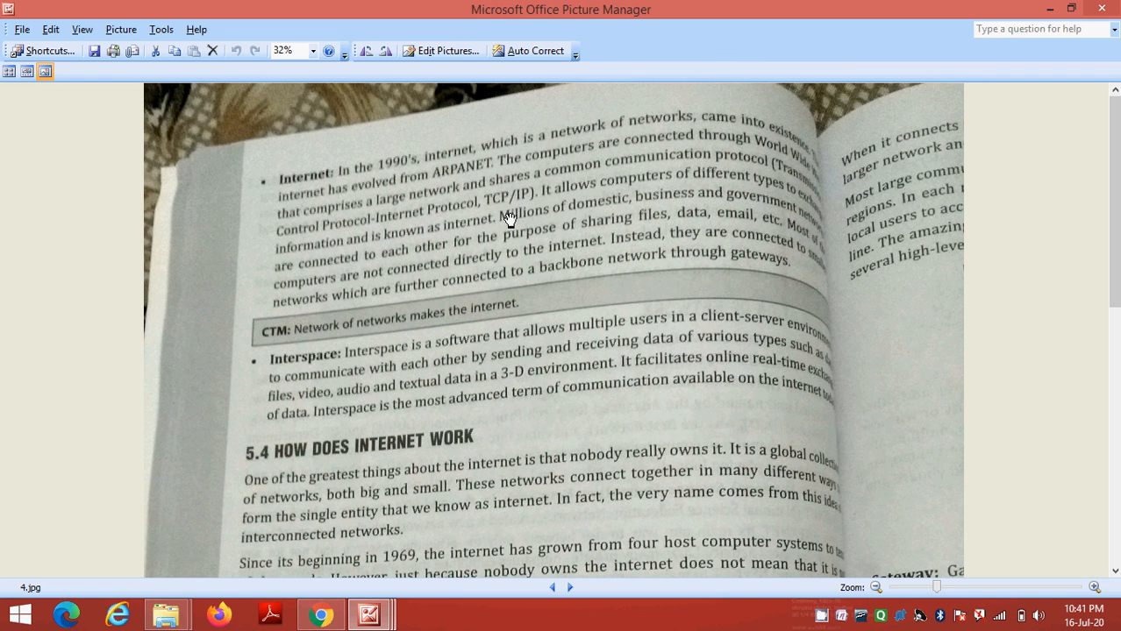
{"action": "mouse_move", "coordinate": [364, 369]}
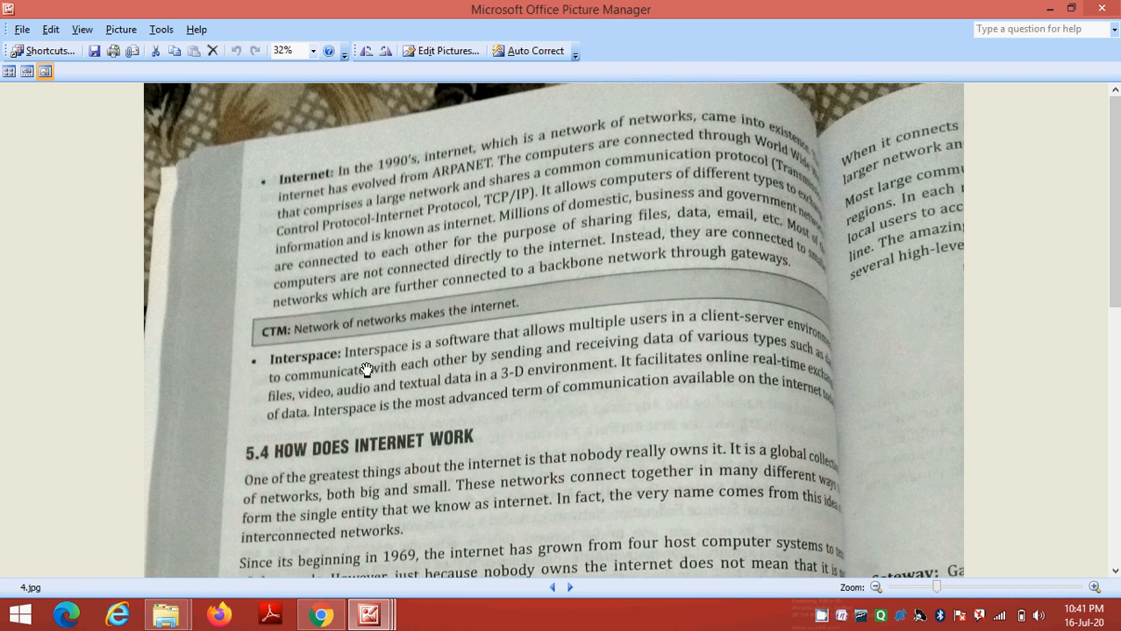
{"action": "scroll", "scroll_direction": "down", "scroll_amount": 3}
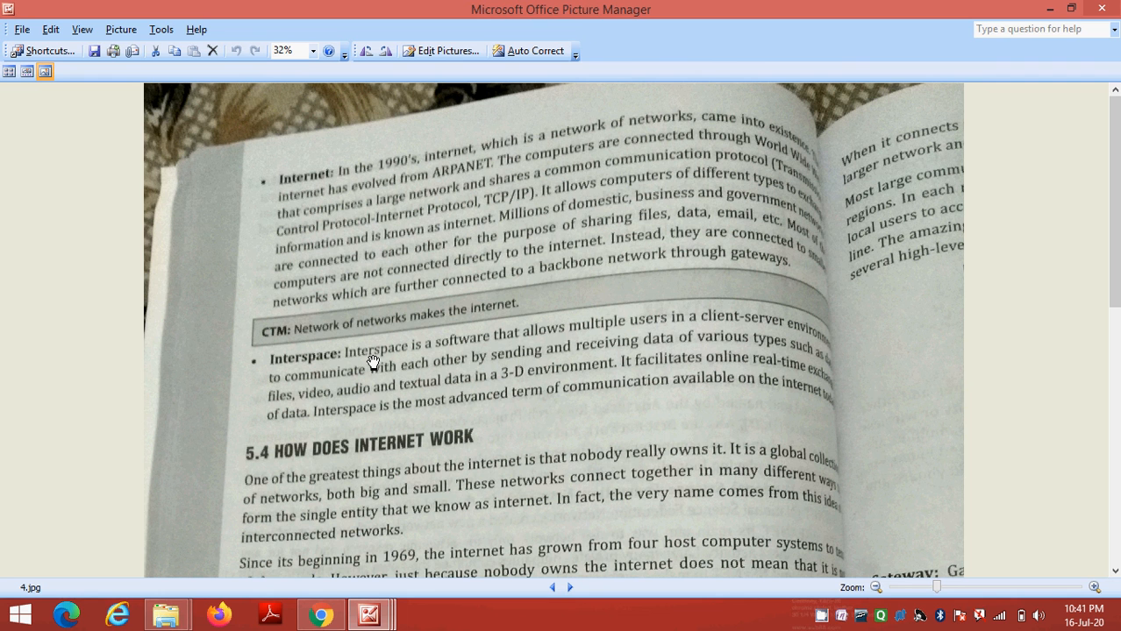
{"action": "mouse_move", "coordinate": [379, 367]}
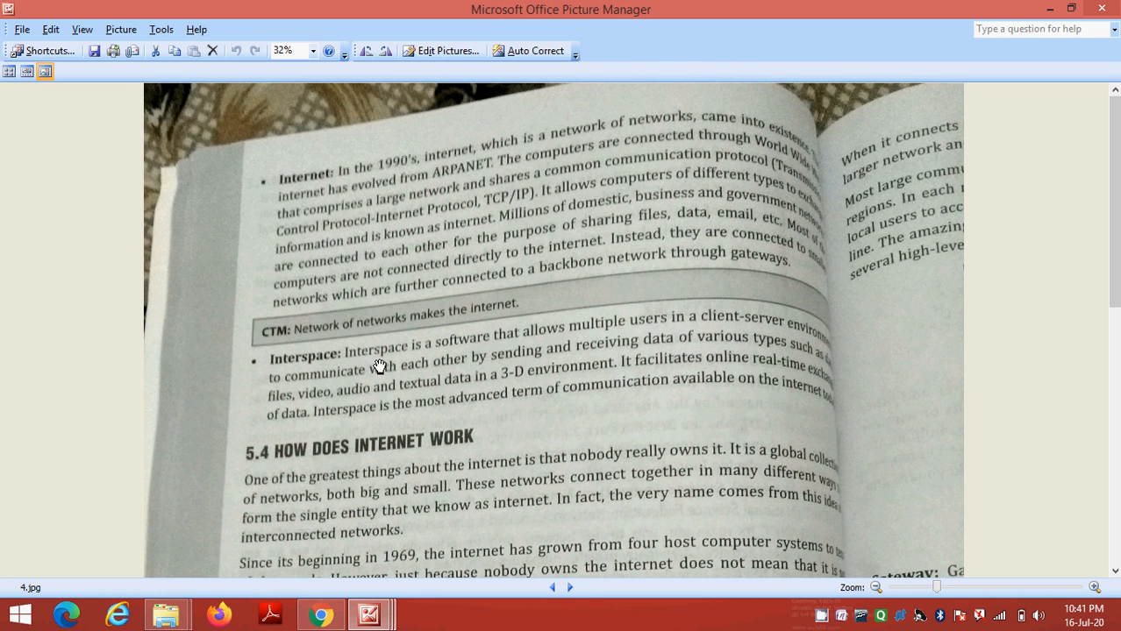